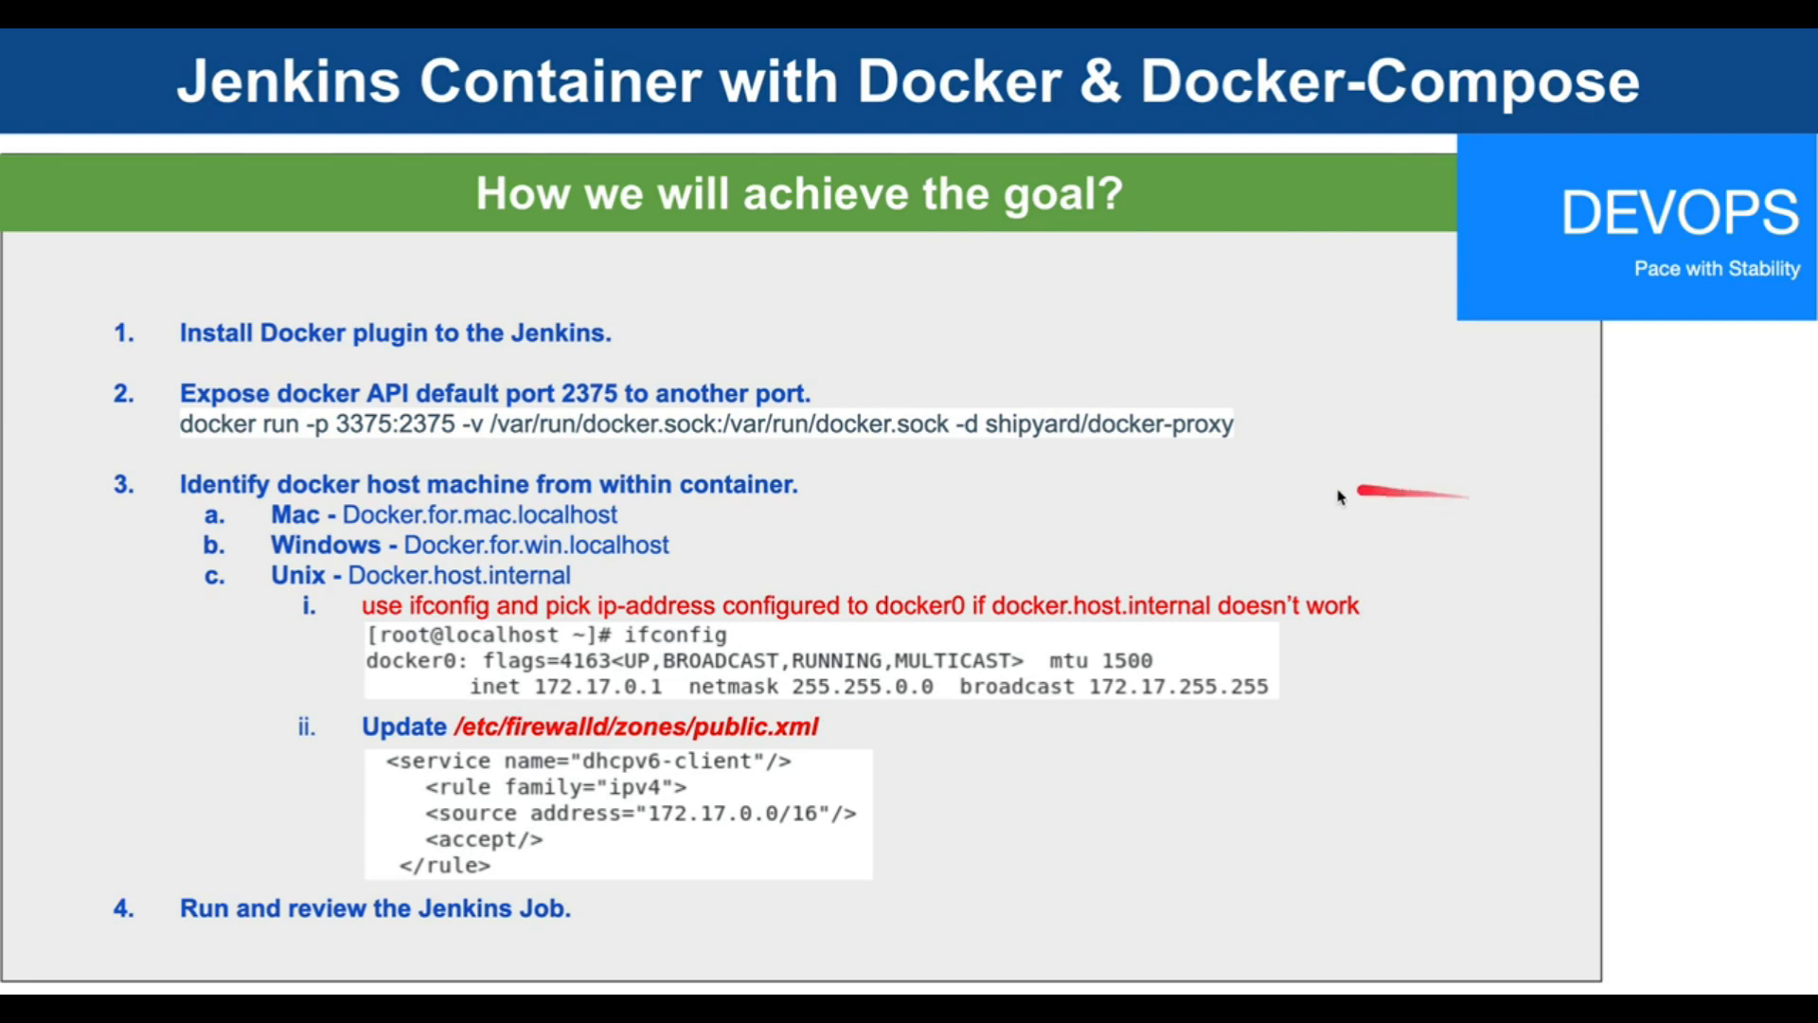
{"action": "mouse_move", "coordinate": [934, 424]}
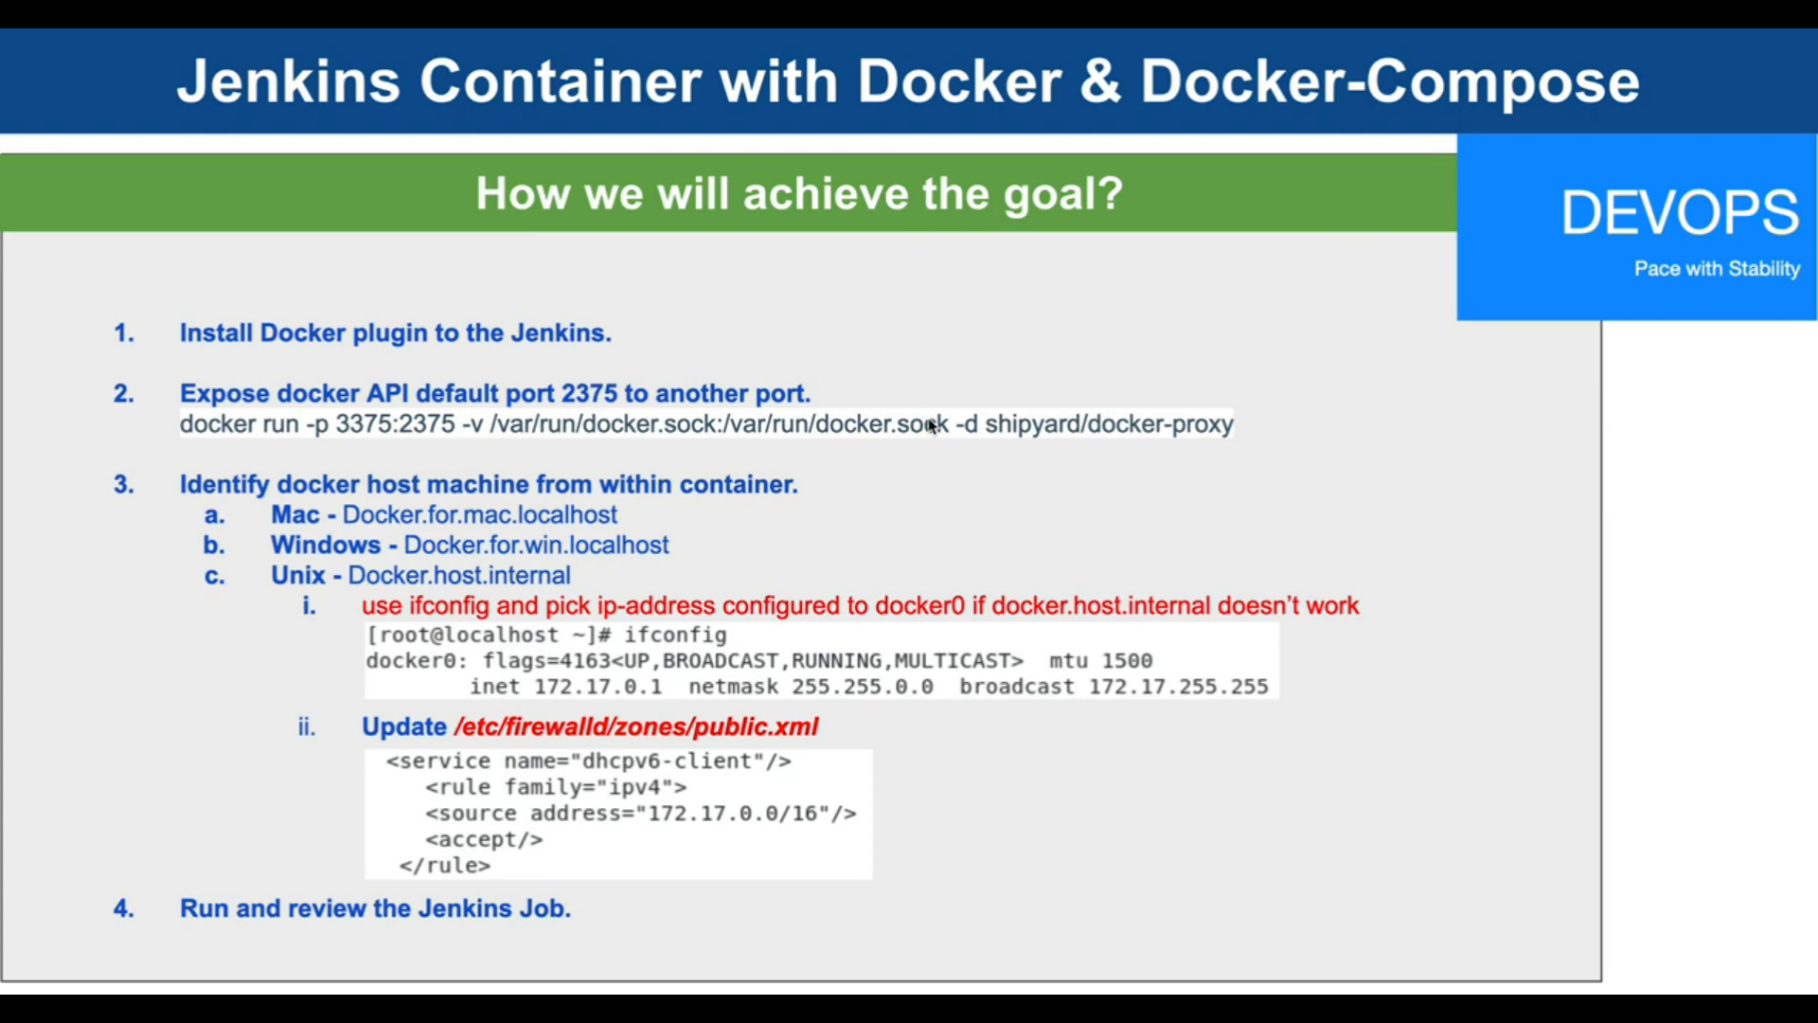
{"action": "mouse_move", "coordinate": [264, 547]}
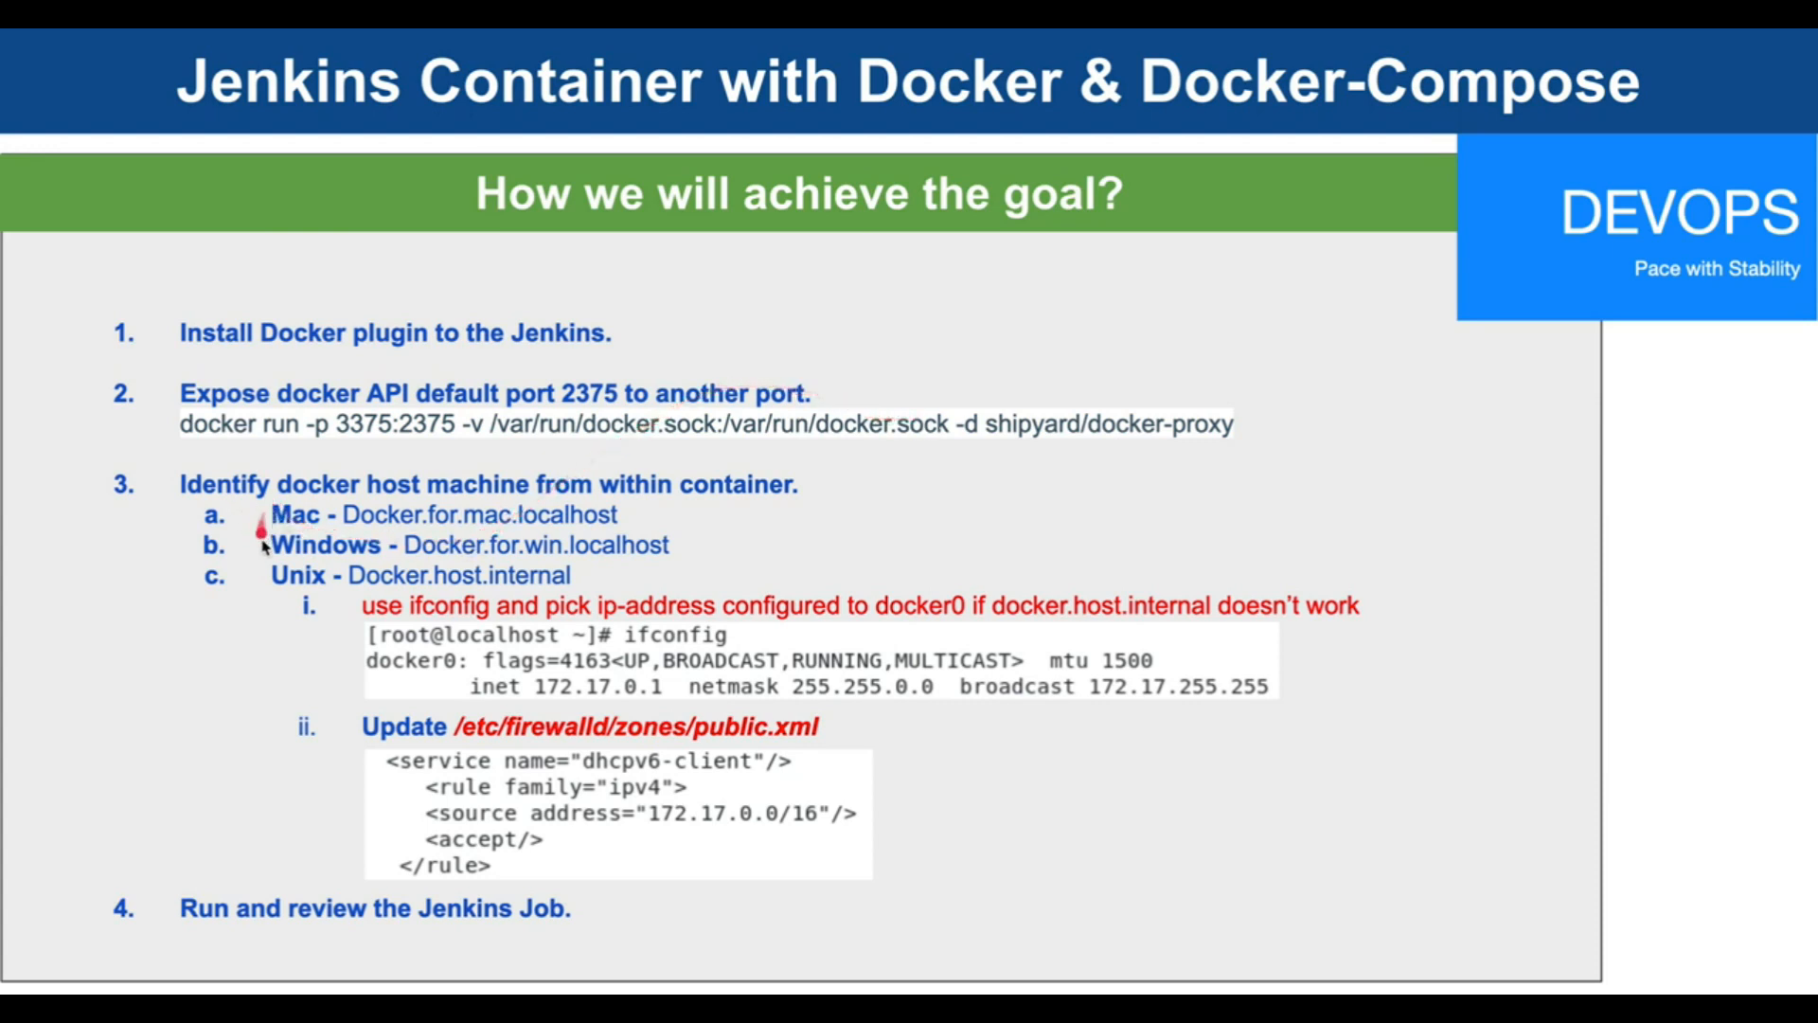
{"action": "mouse_move", "coordinate": [267, 600]}
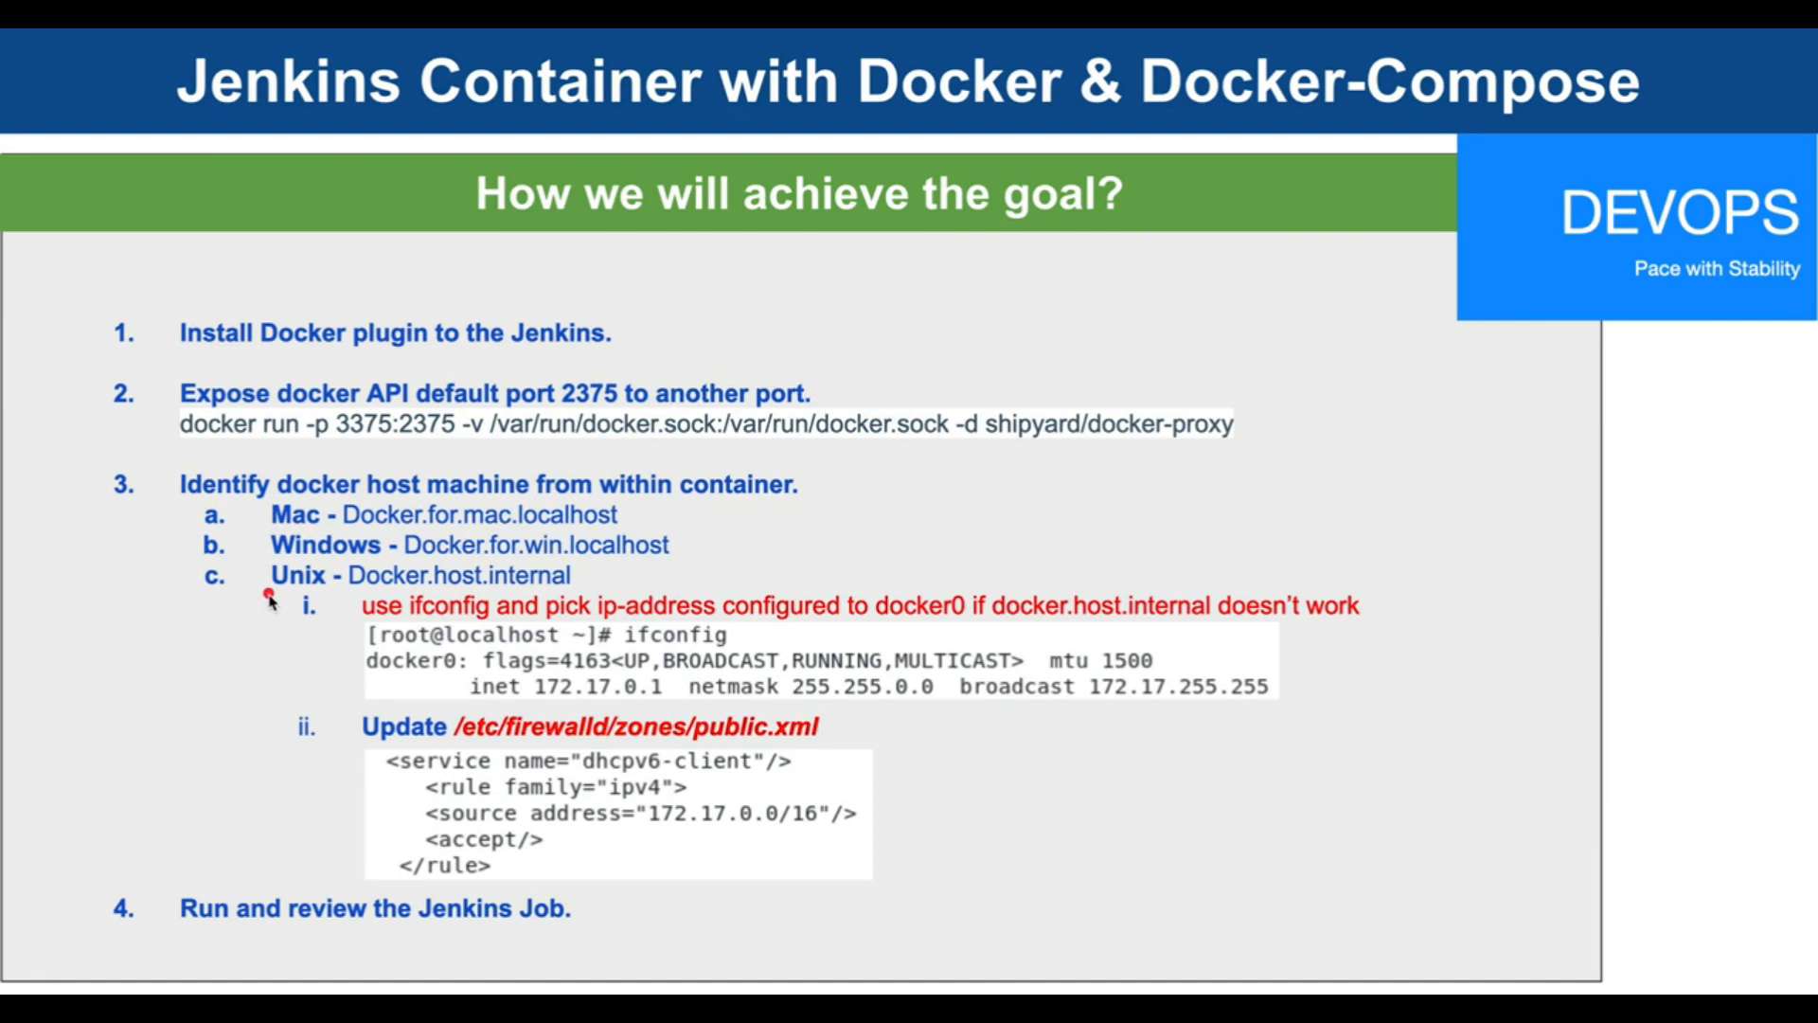
{"action": "mouse_move", "coordinate": [264, 519]}
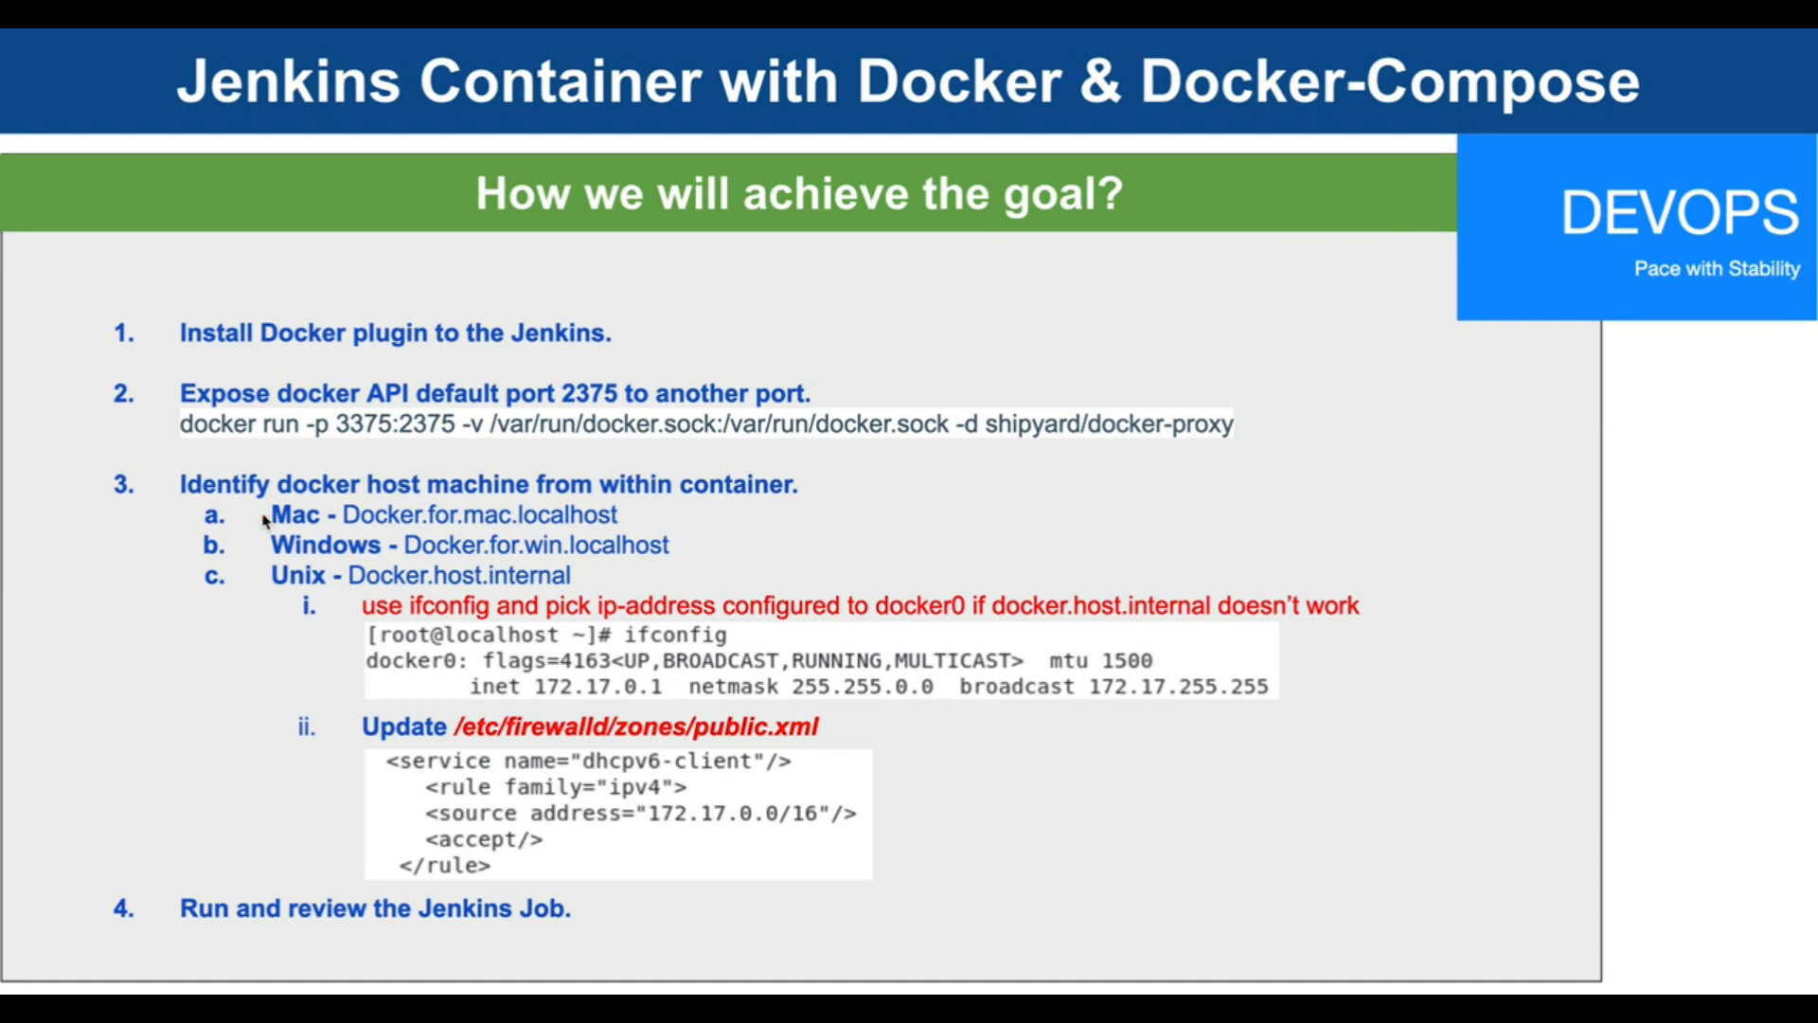
{"action": "mouse_move", "coordinate": [657, 520]}
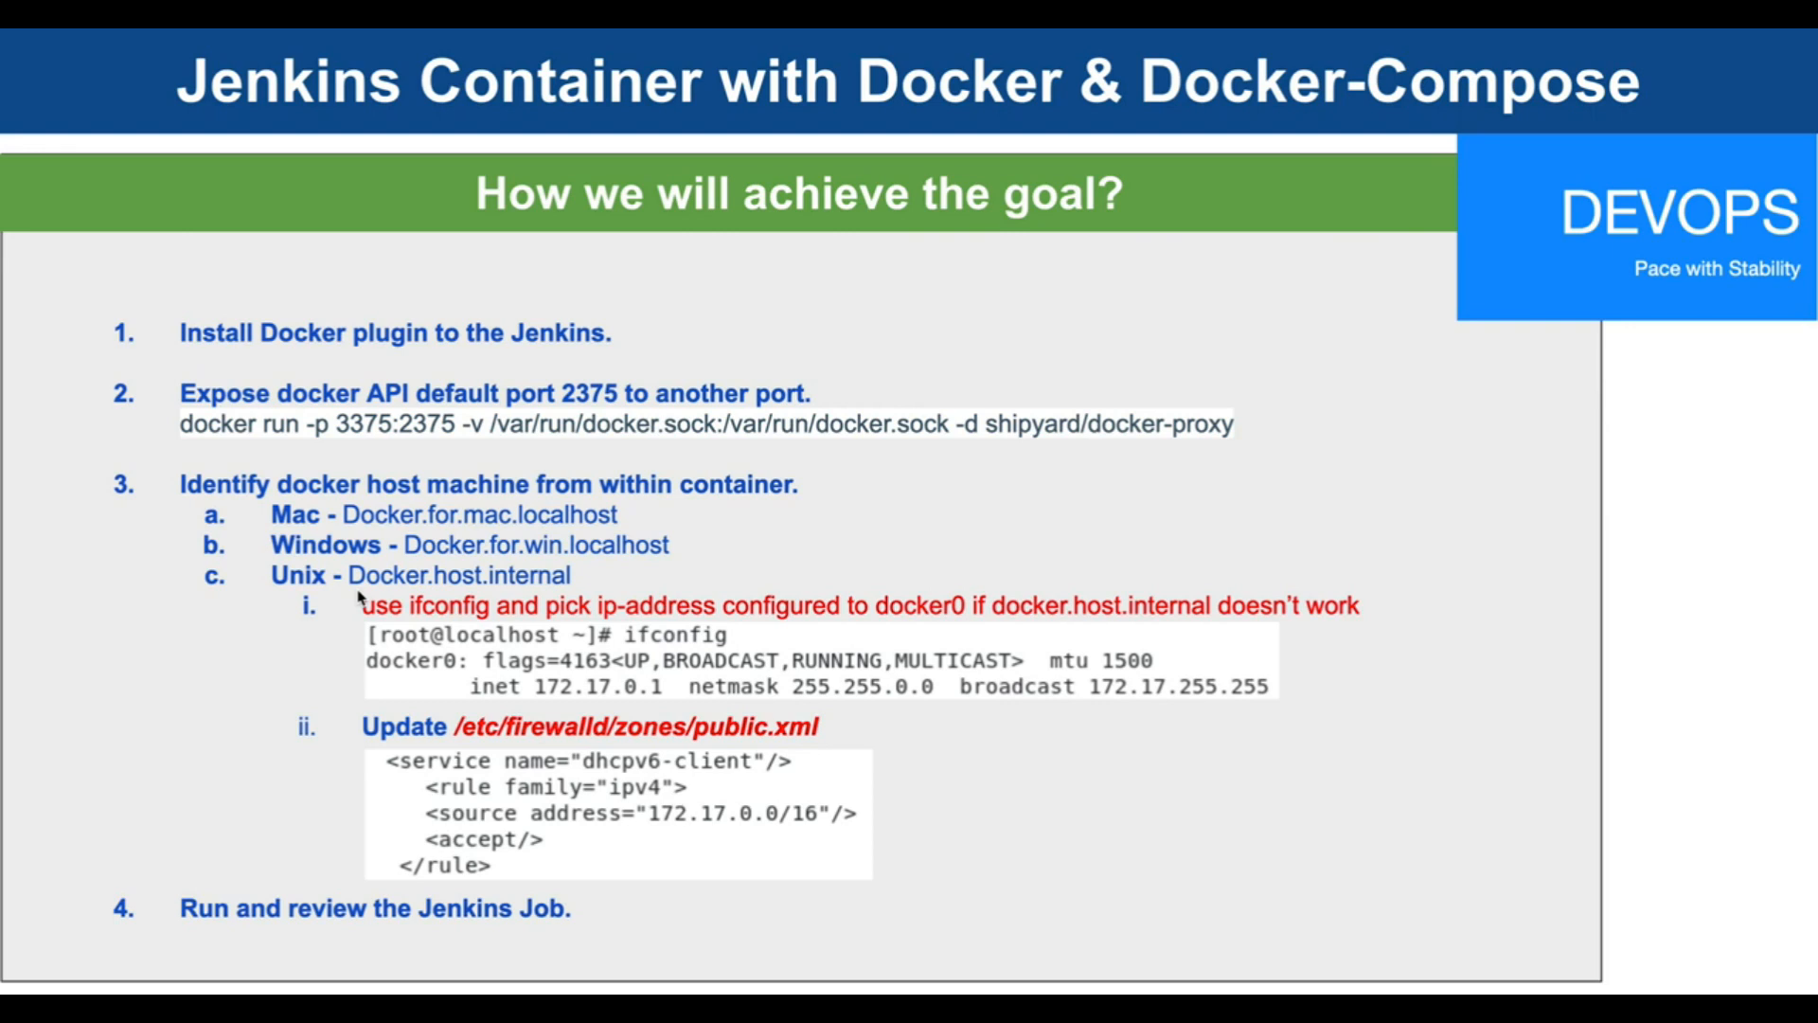
{"action": "mouse_move", "coordinate": [330, 737]}
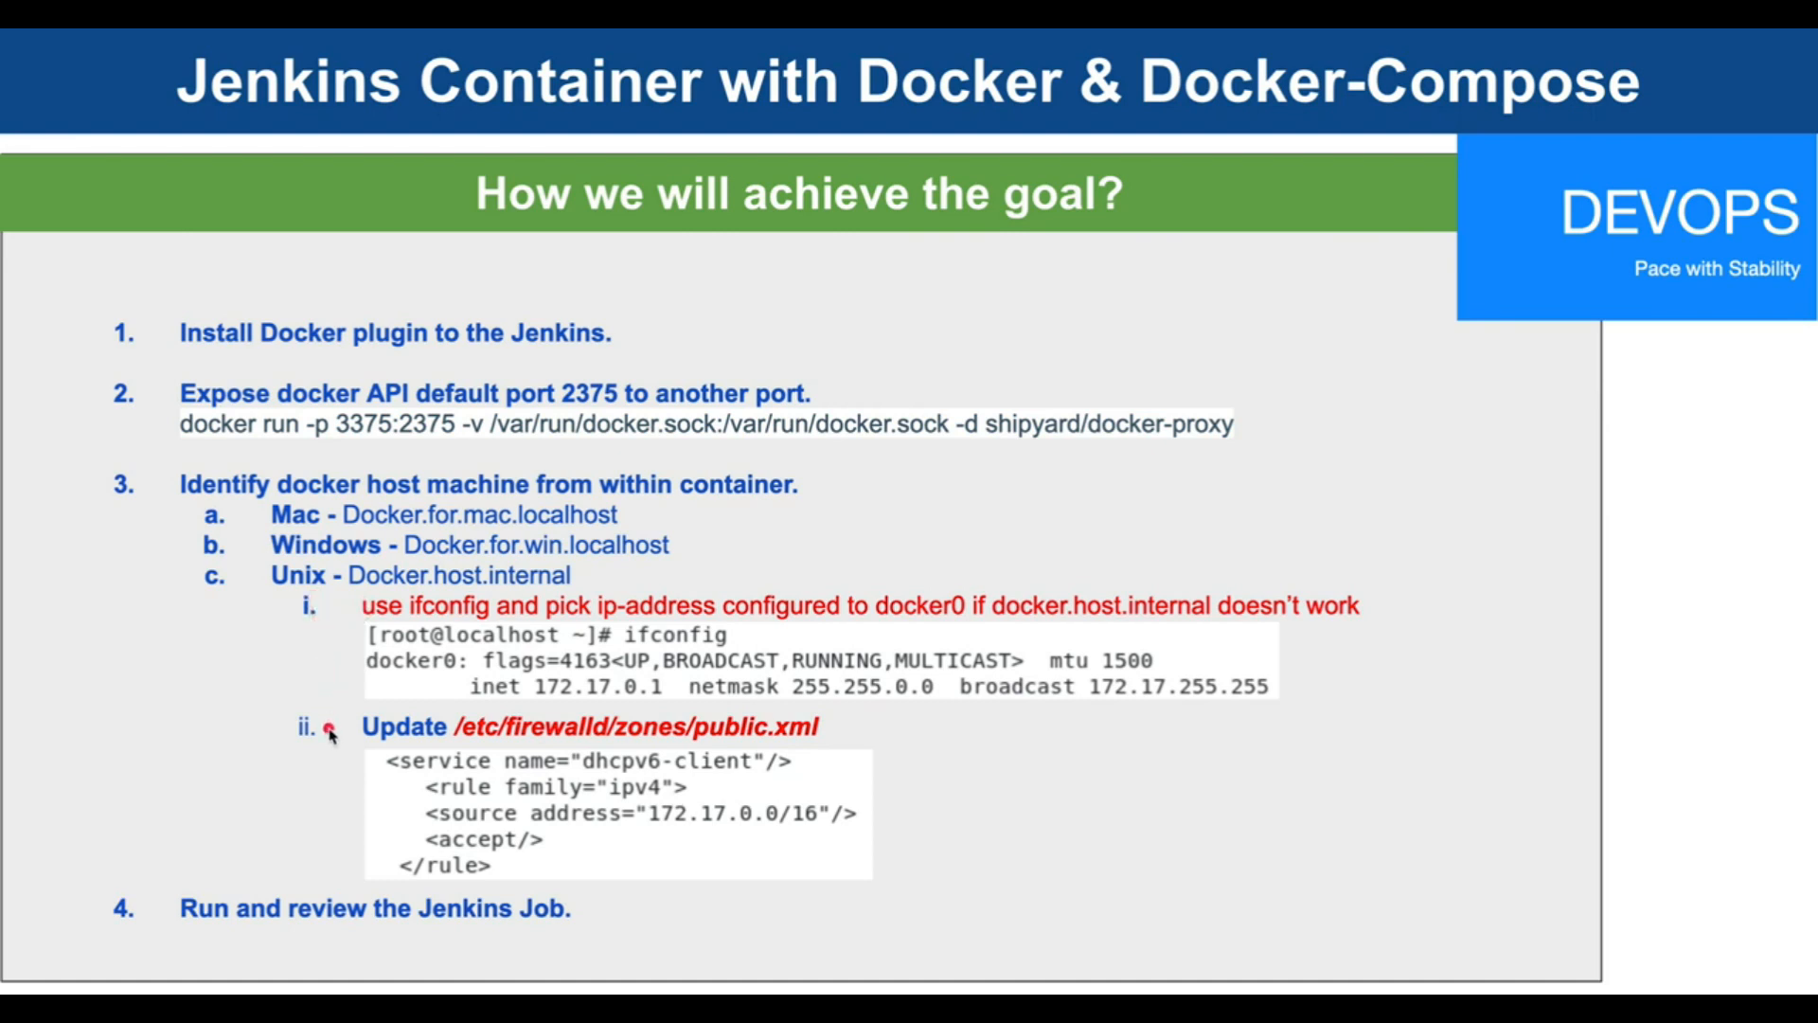
{"action": "mouse_move", "coordinate": [386, 688]}
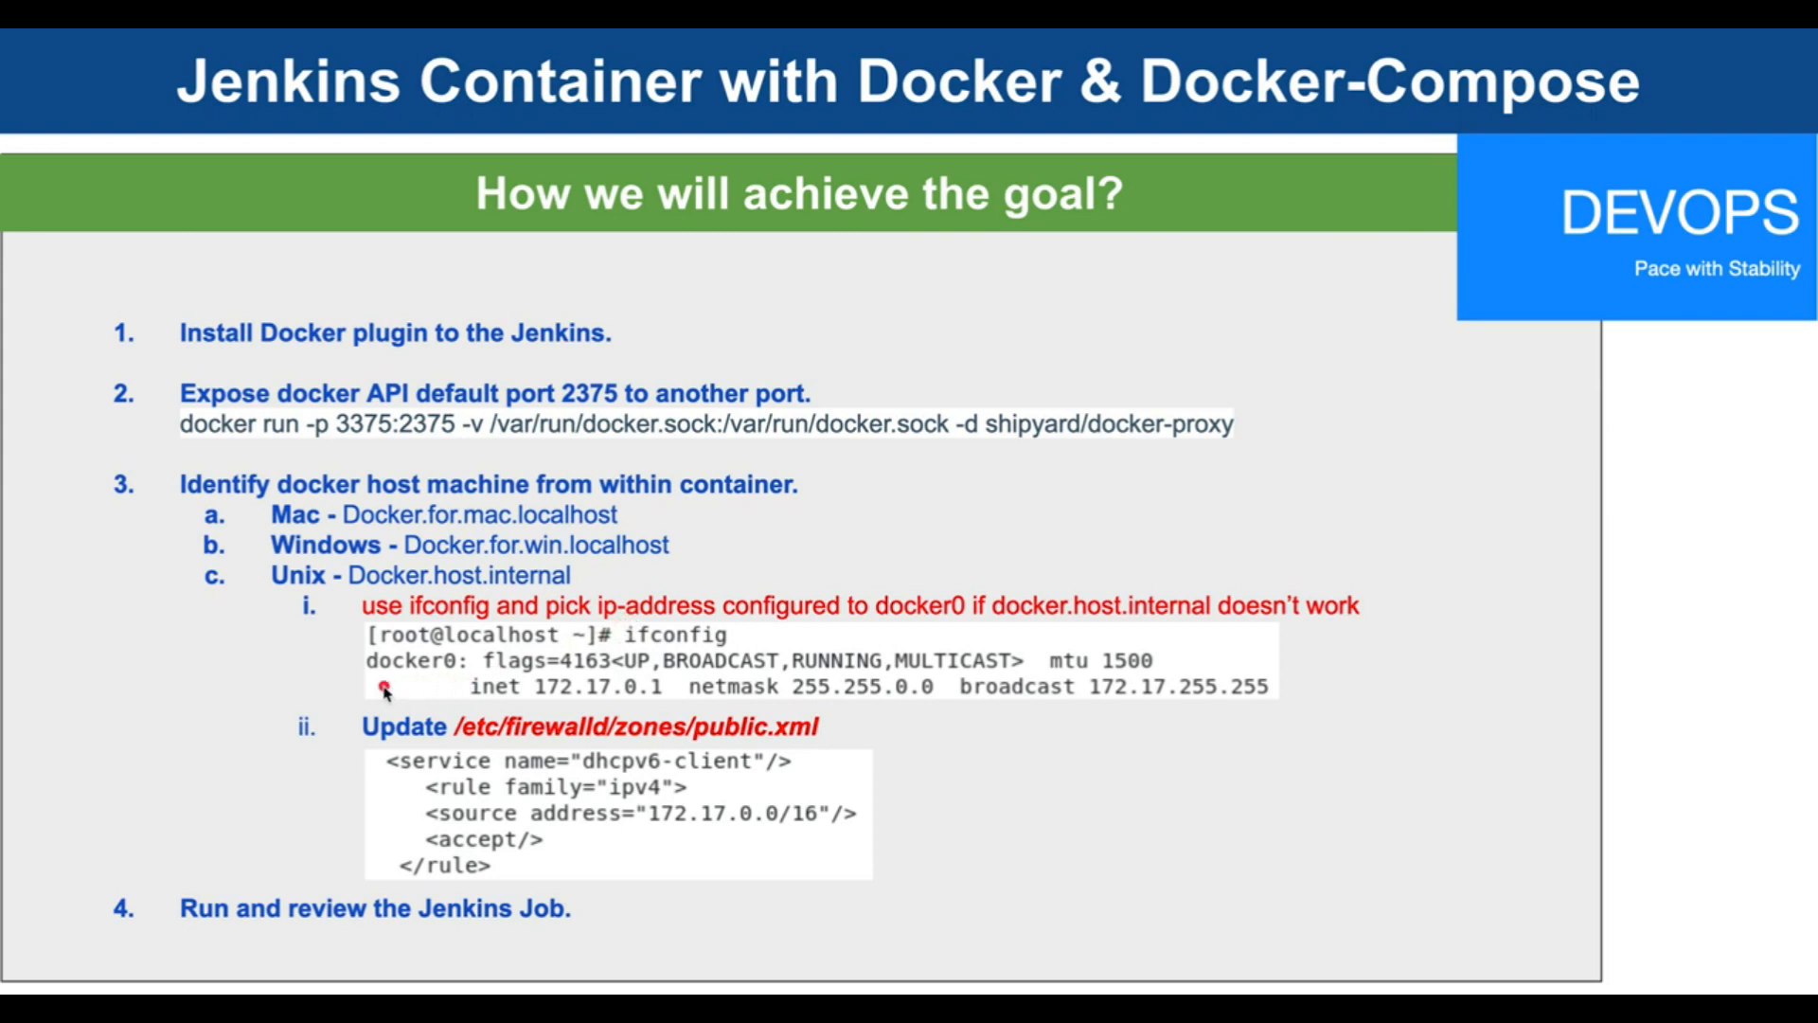
{"action": "mouse_move", "coordinate": [585, 686]}
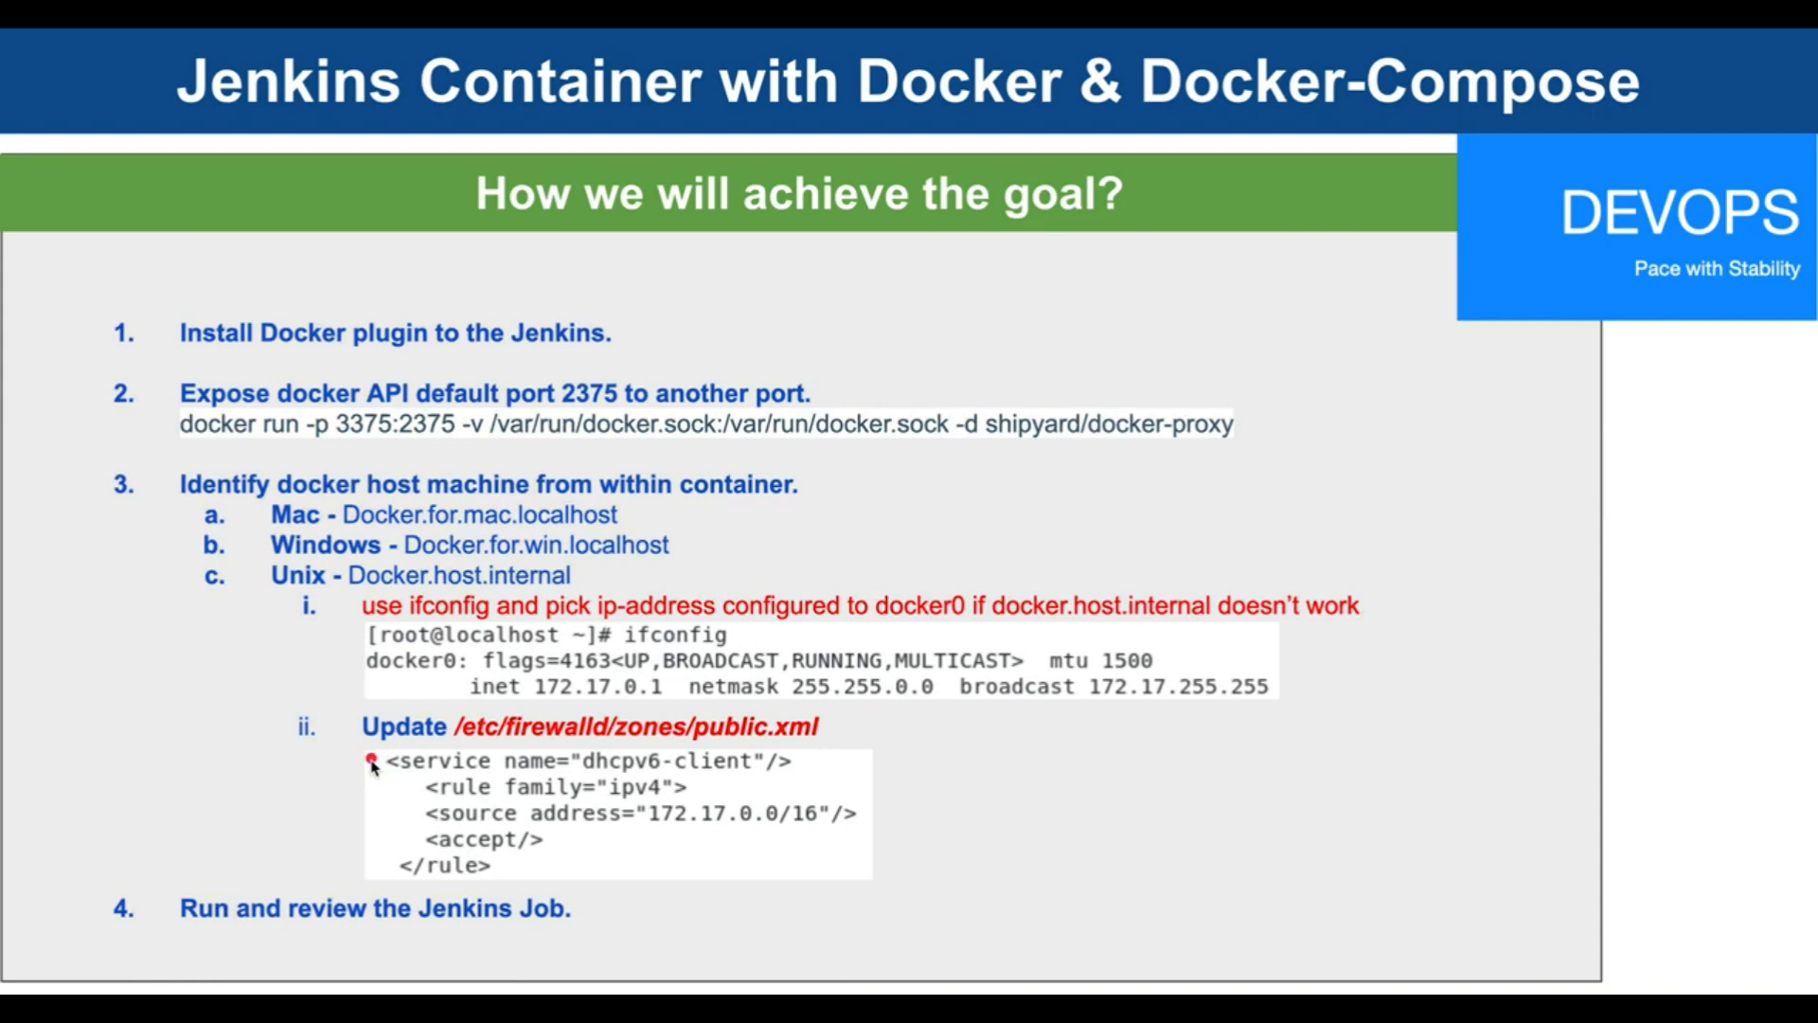
{"action": "mouse_move", "coordinate": [1220, 276]}
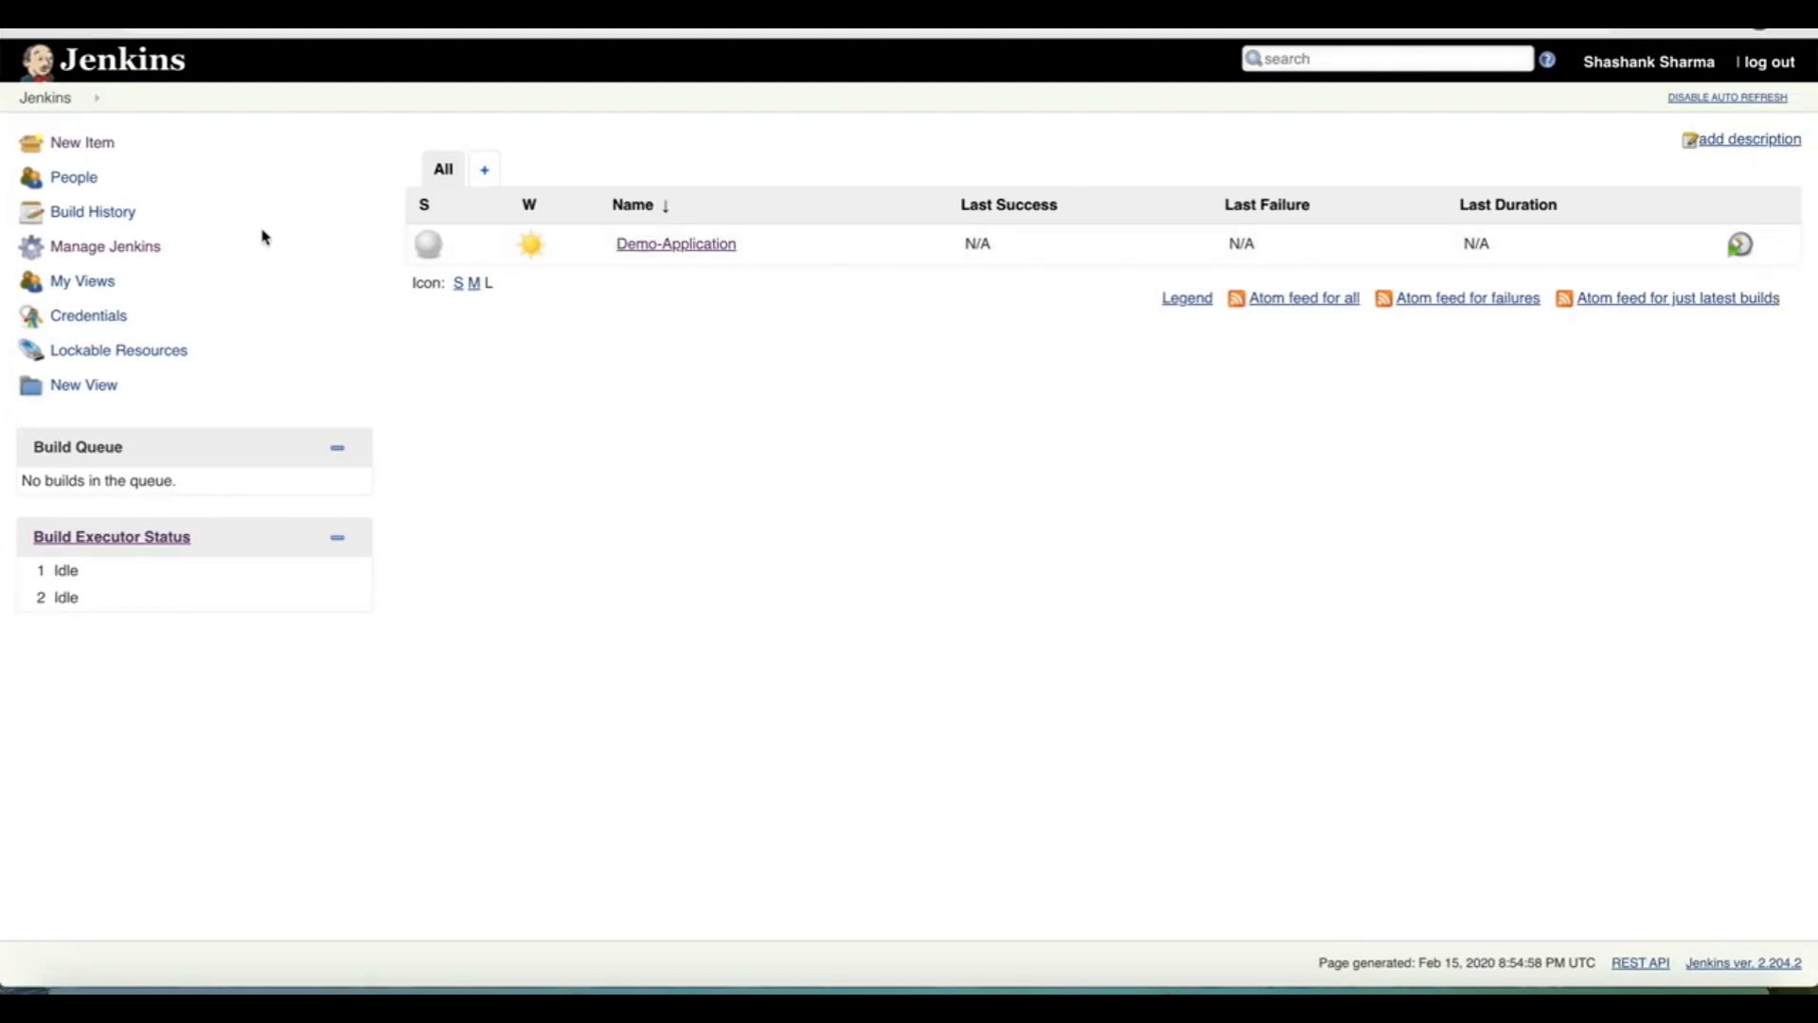
- Filter available plugins in Manage Plugins for 'docker' and tick the Docker plugin 1.1.9
{"action": "left_click", "coordinate": [105, 247]}
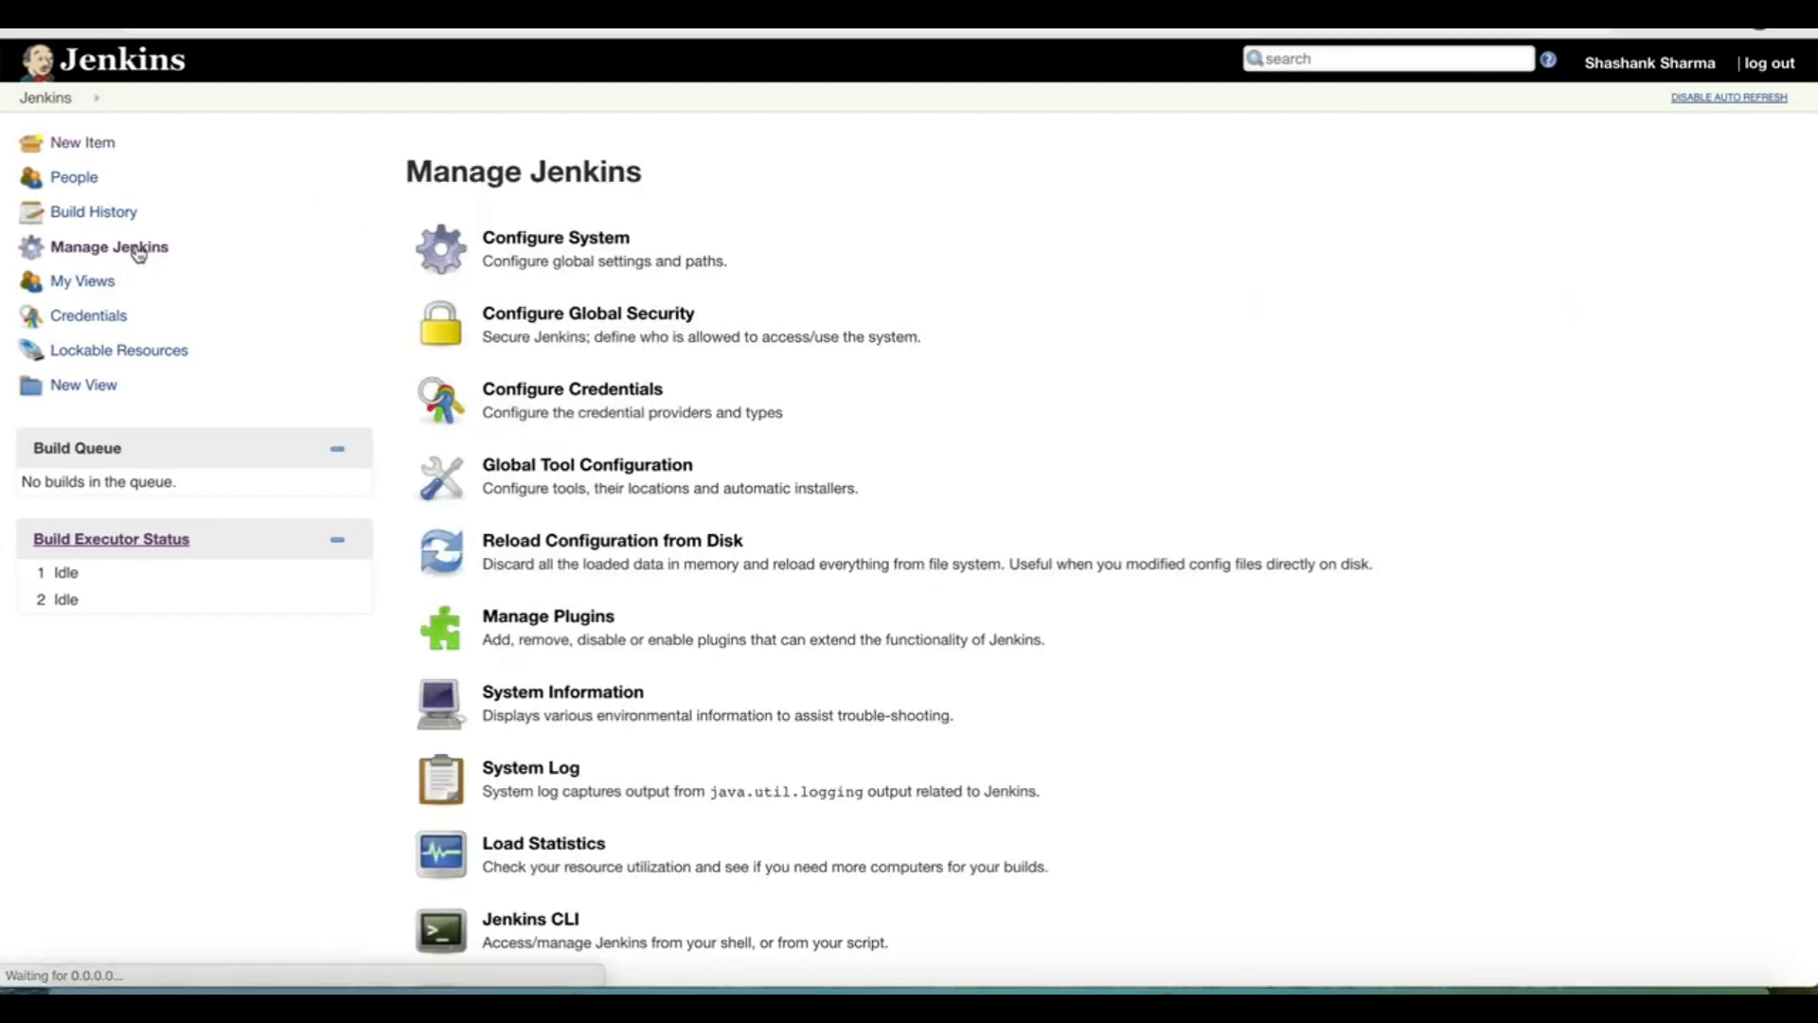
{"action": "mouse_move", "coordinate": [579, 626]}
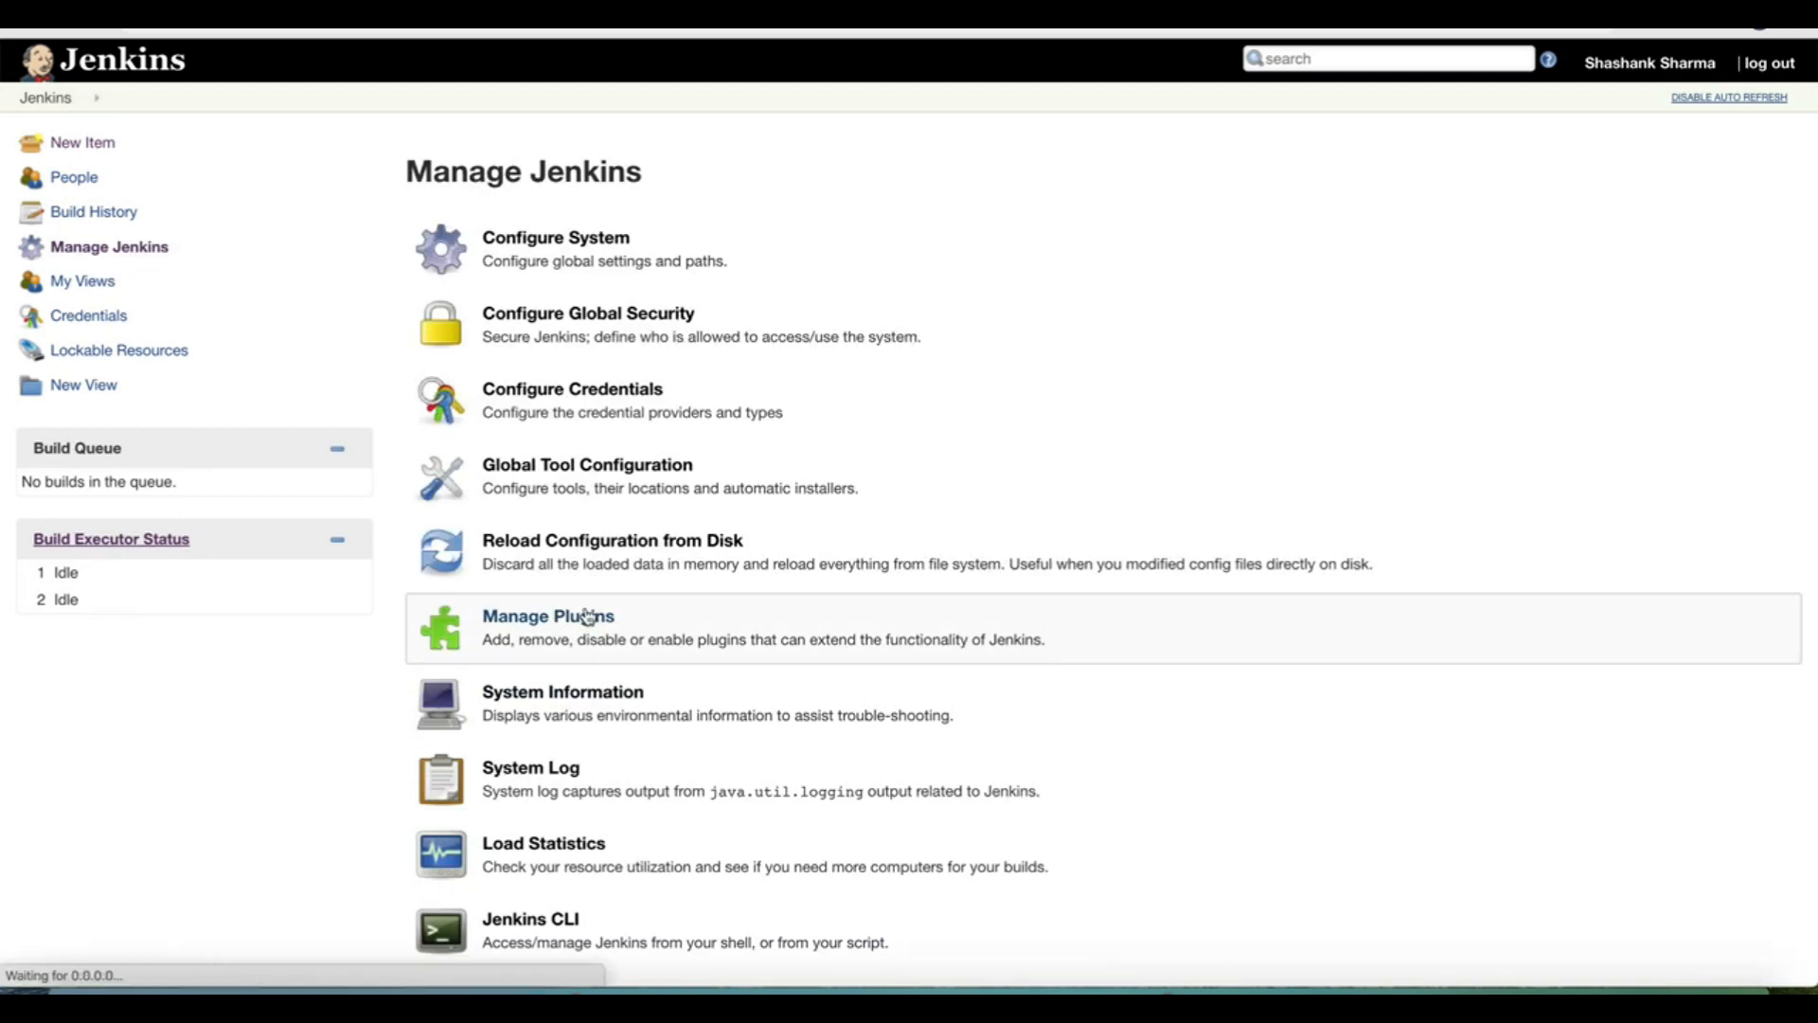
{"action": "left_click", "coordinate": [547, 616]}
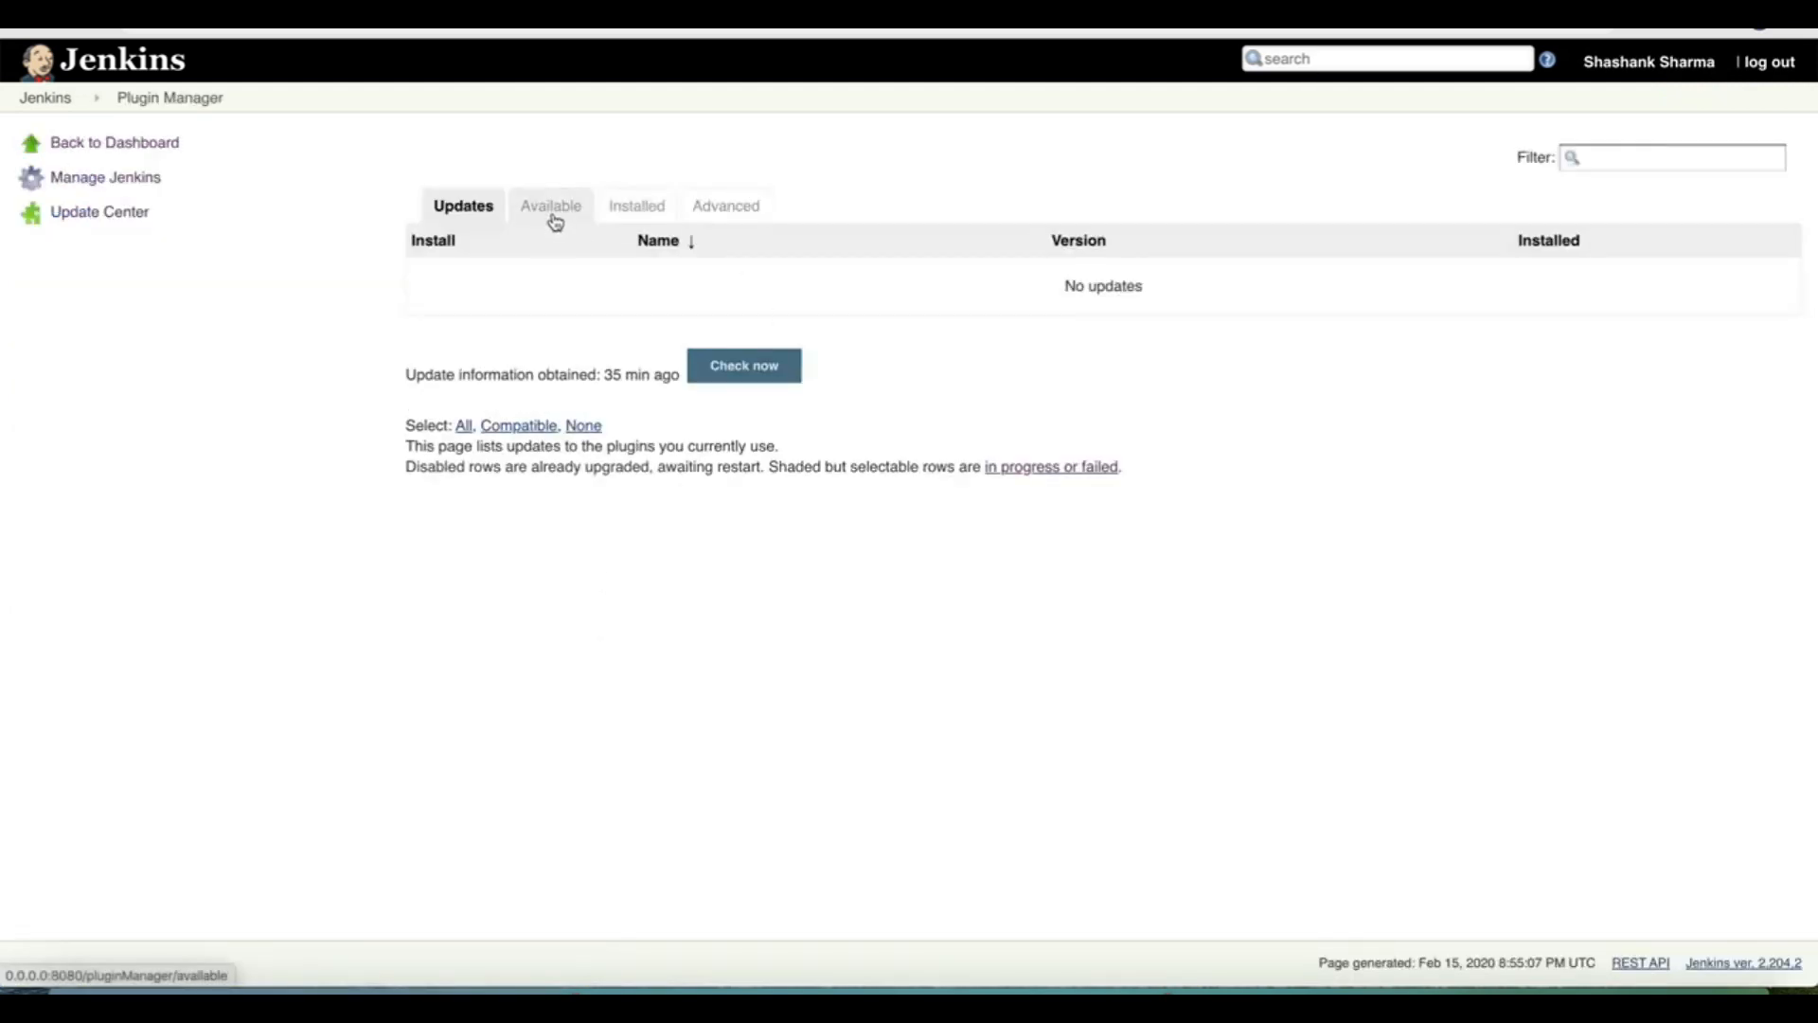
{"action": "left_click", "coordinate": [549, 206]}
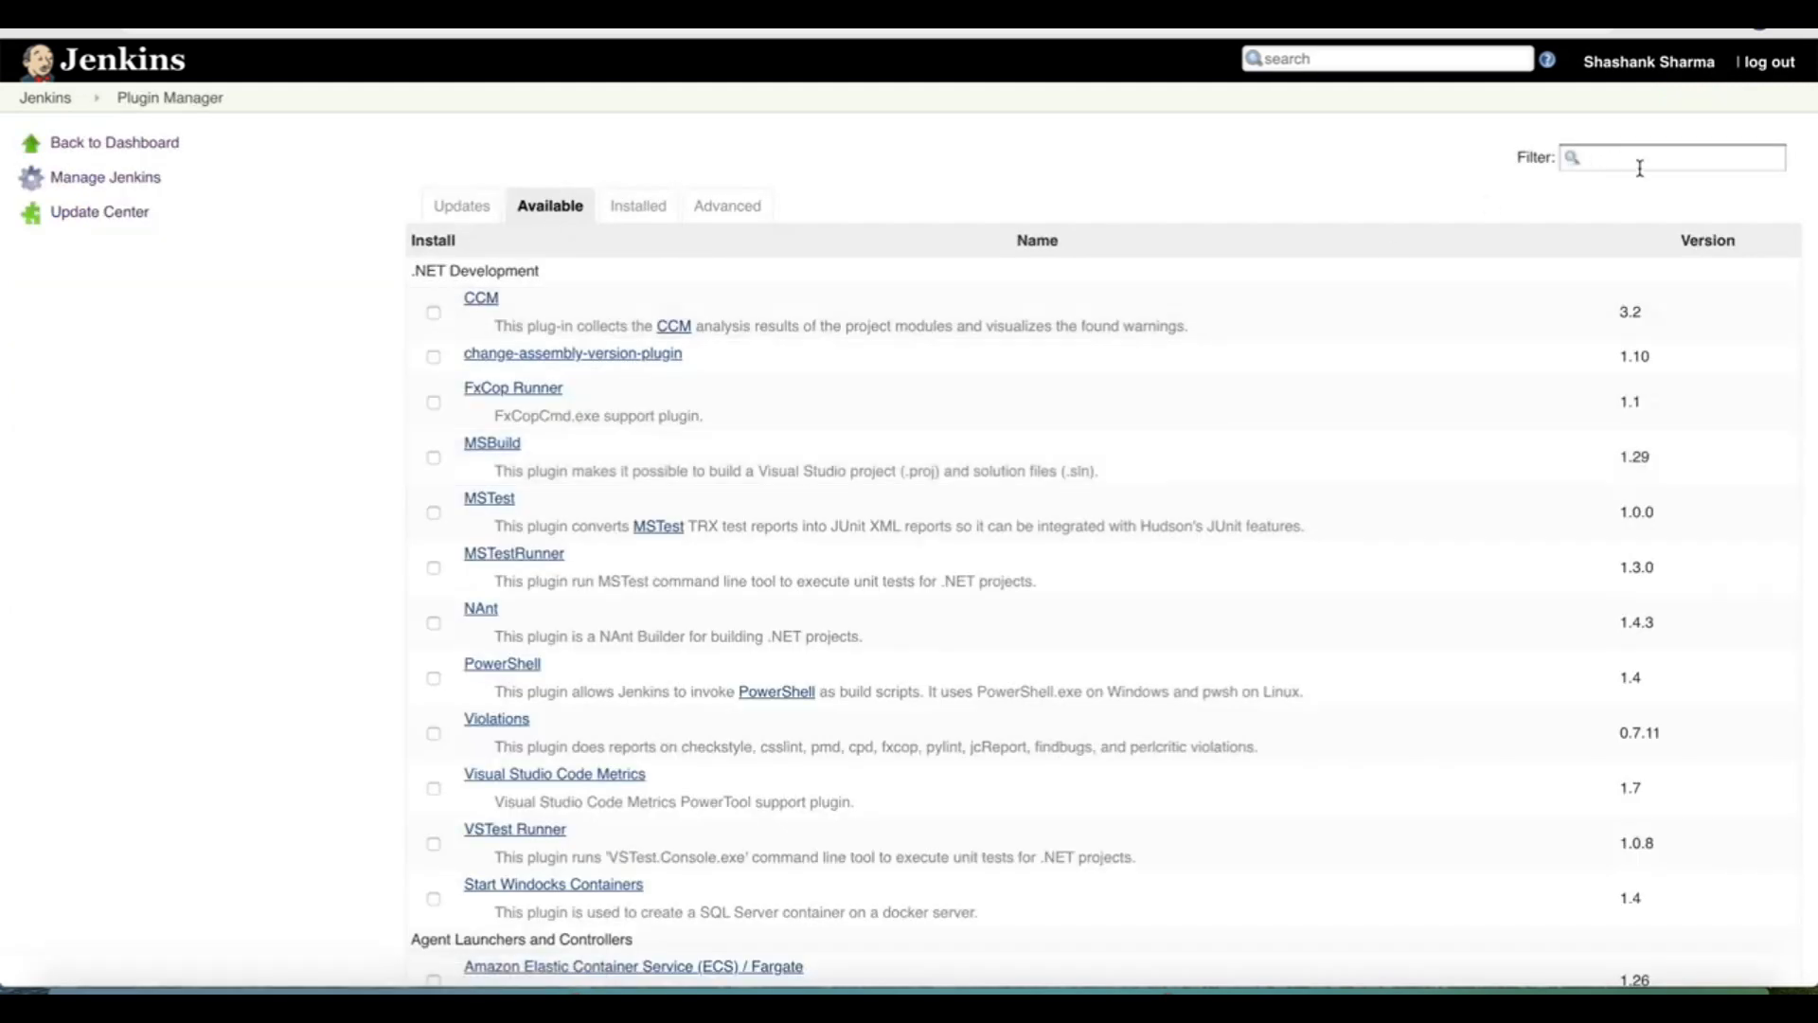
{"action": "type", "text": "doccker"}
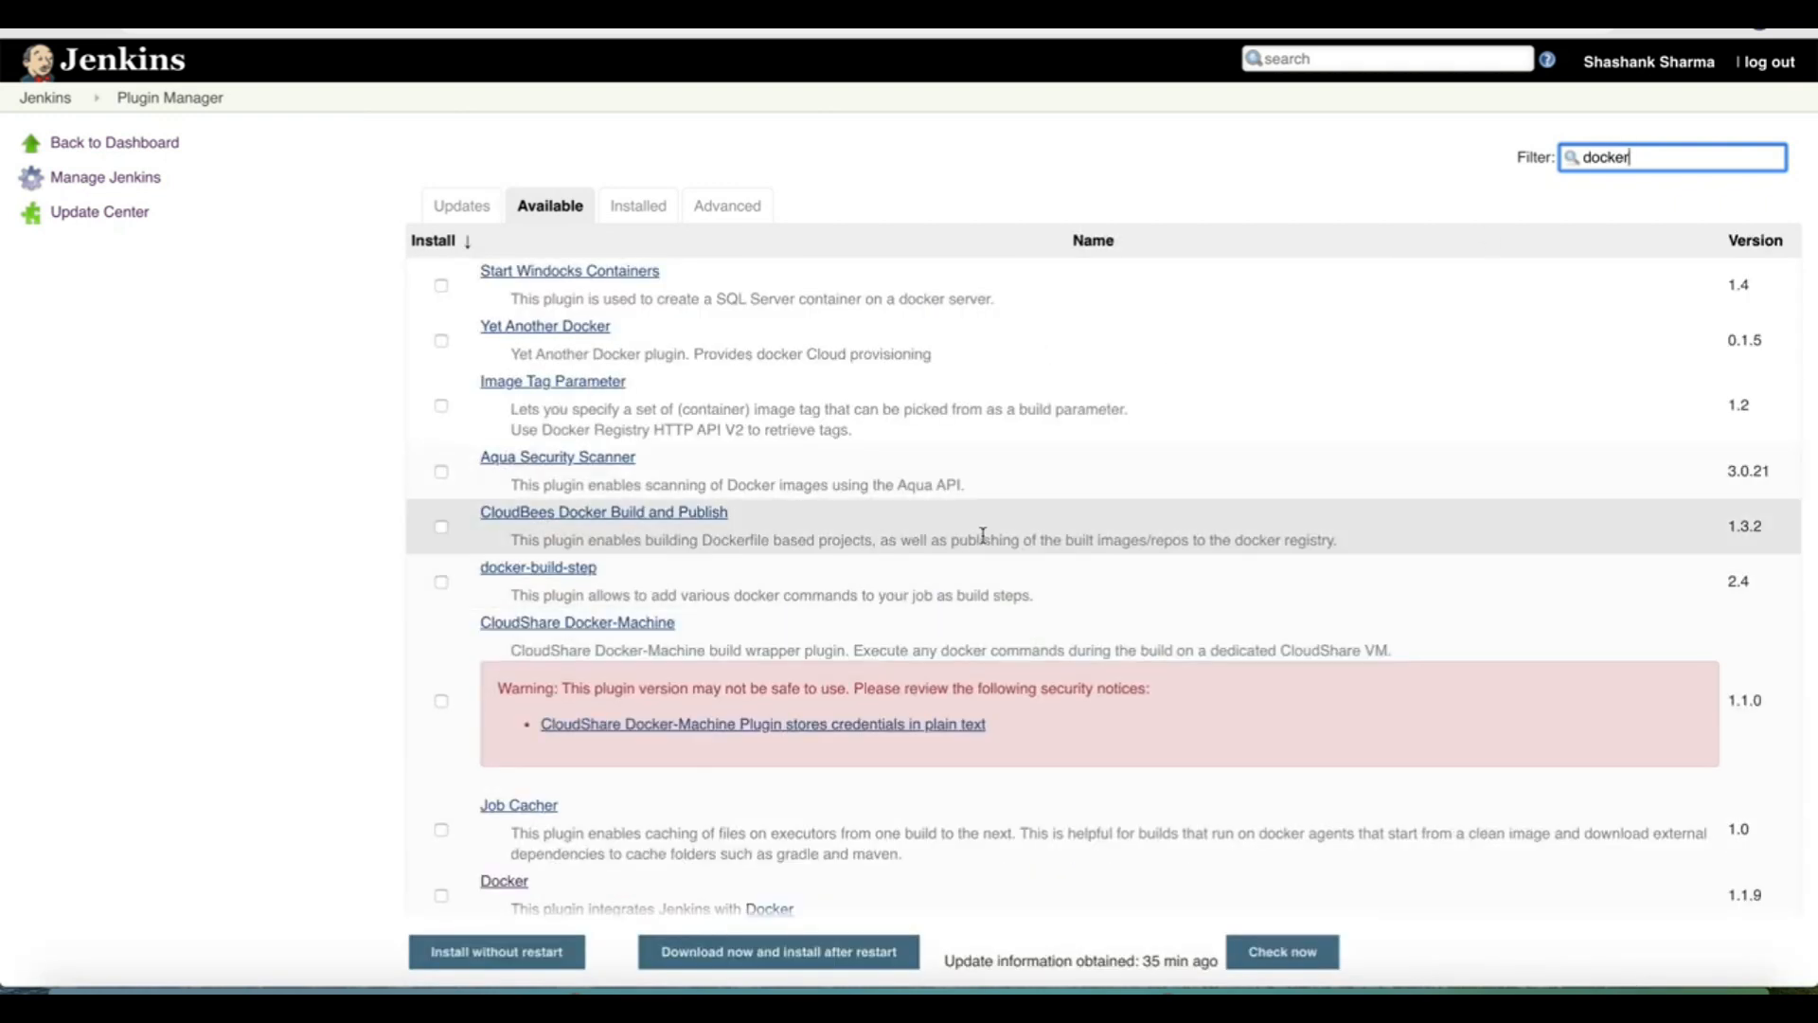
{"action": "scroll", "scroll_direction": "down", "scroll_amount": 3}
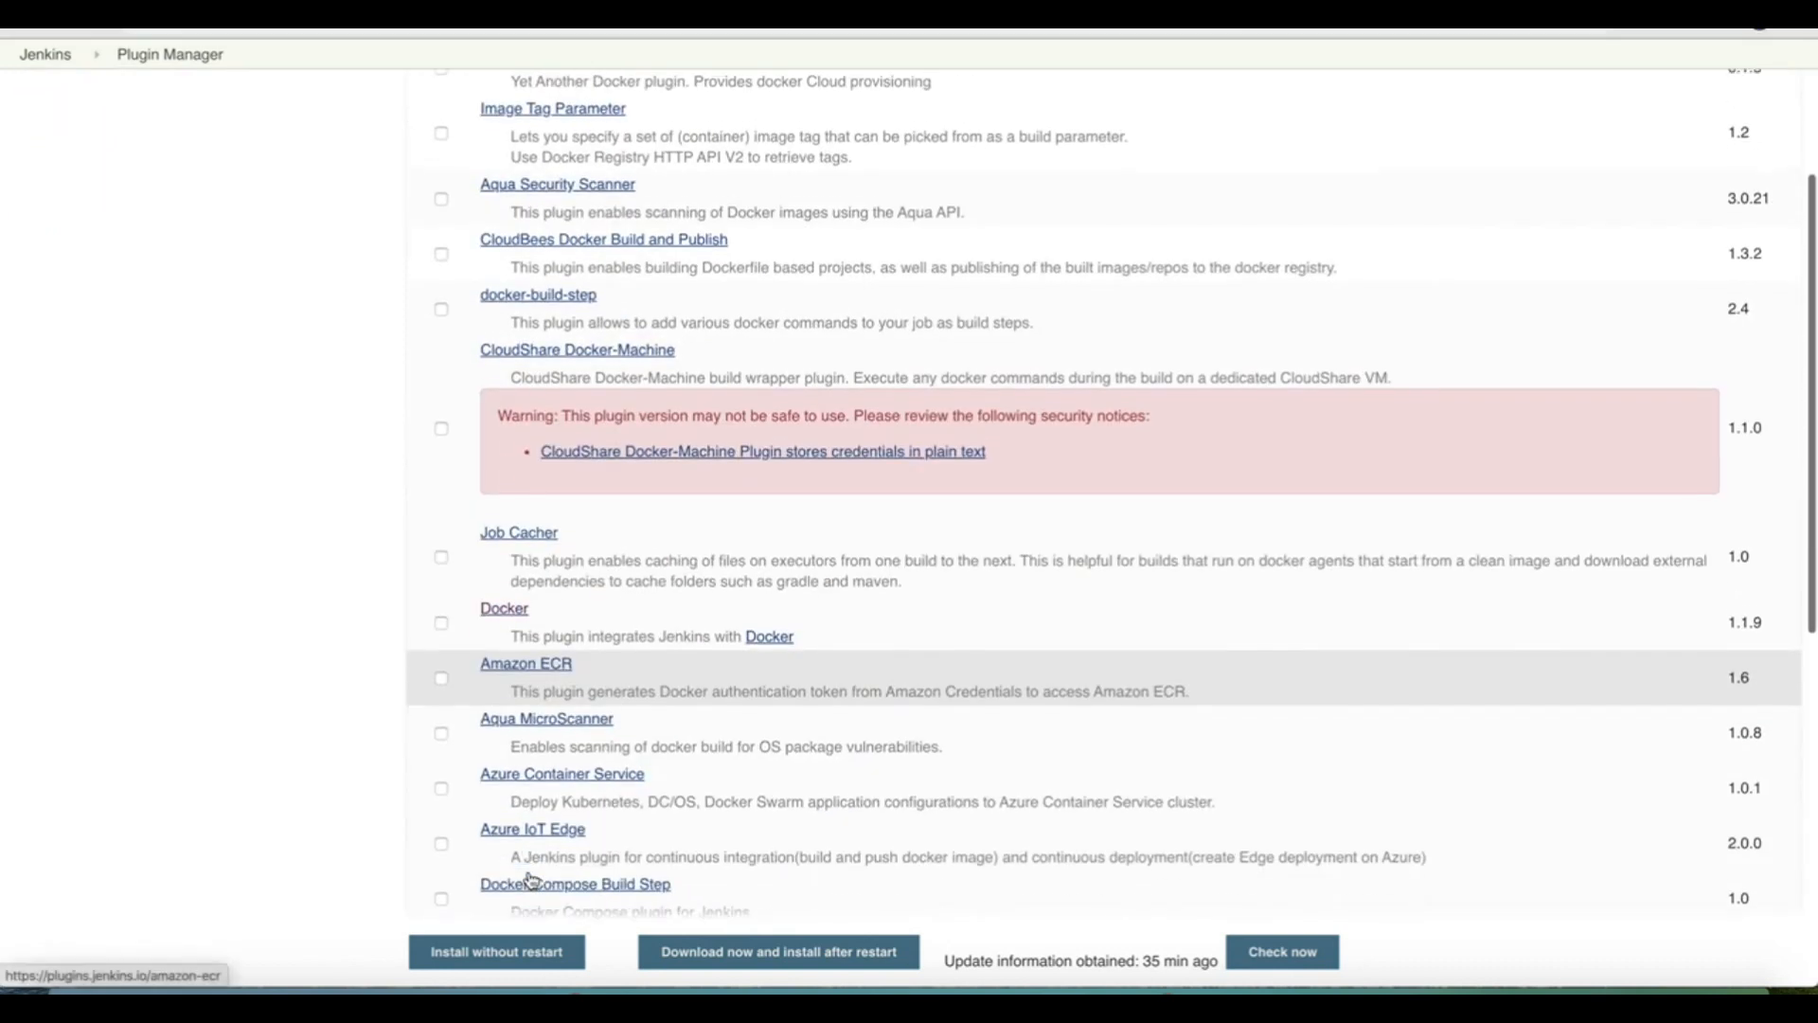
{"action": "left_click", "coordinate": [441, 615]}
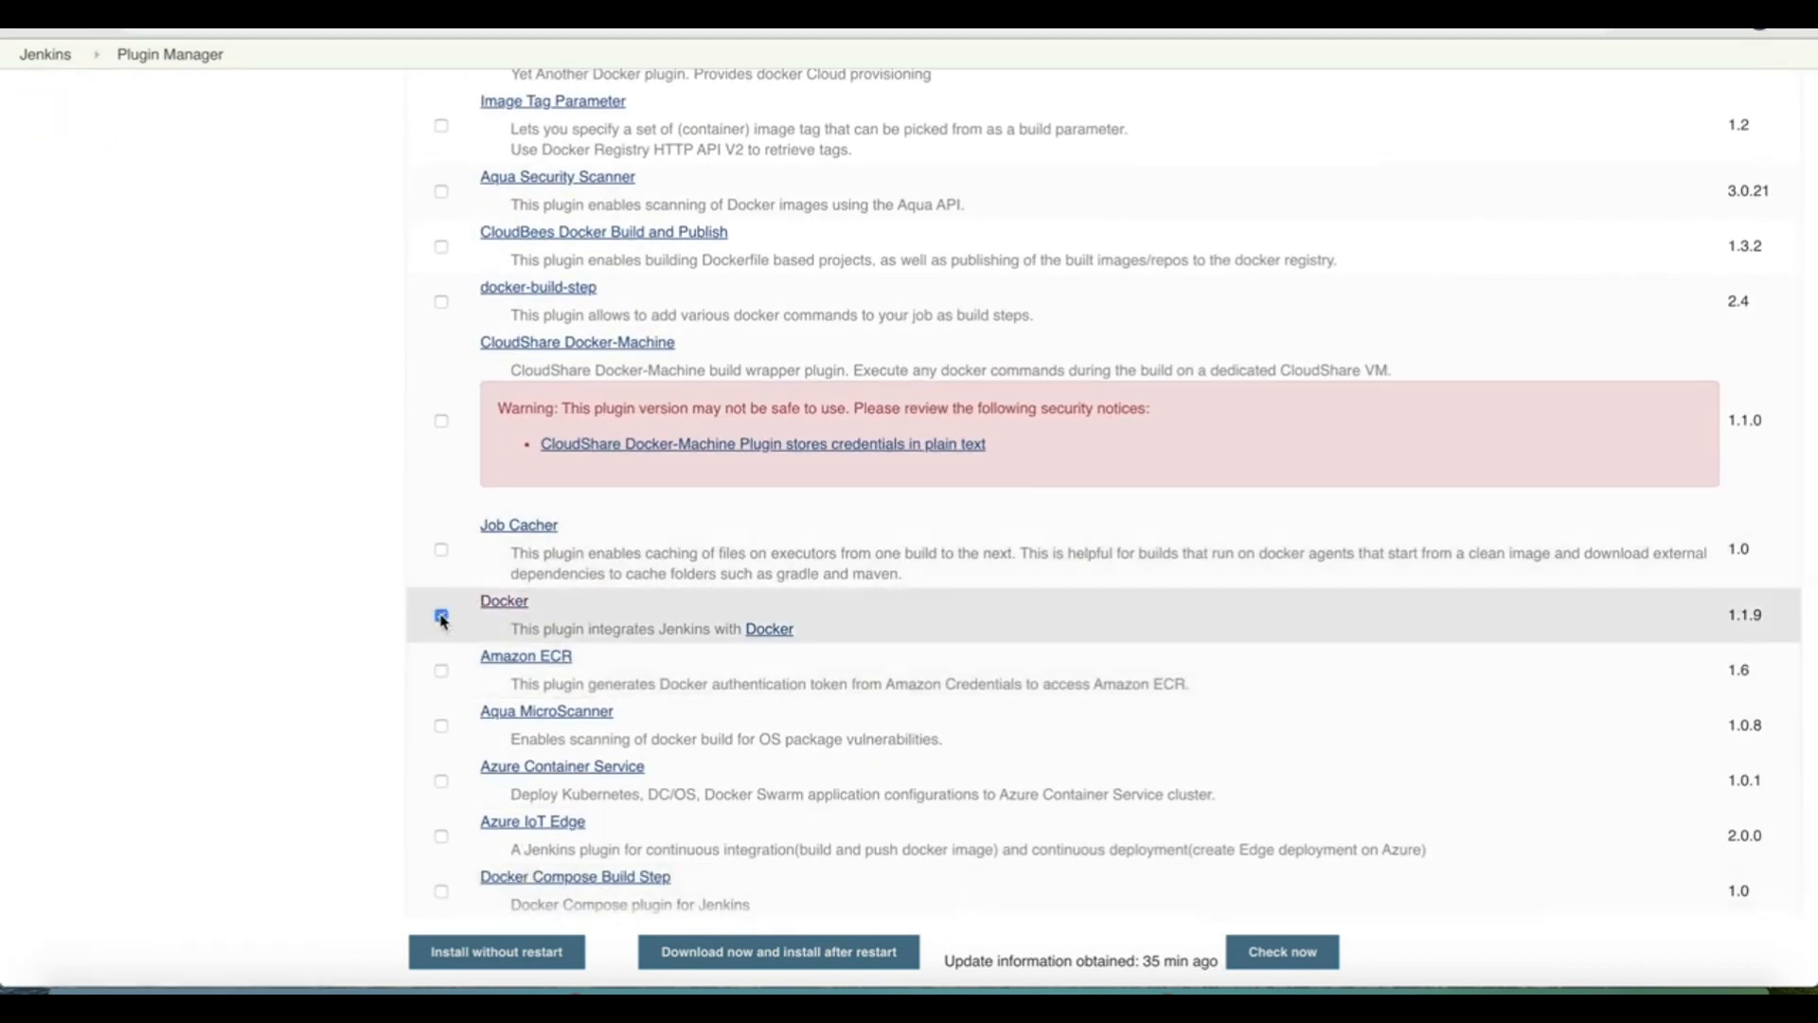
{"action": "left_click", "coordinate": [441, 614]}
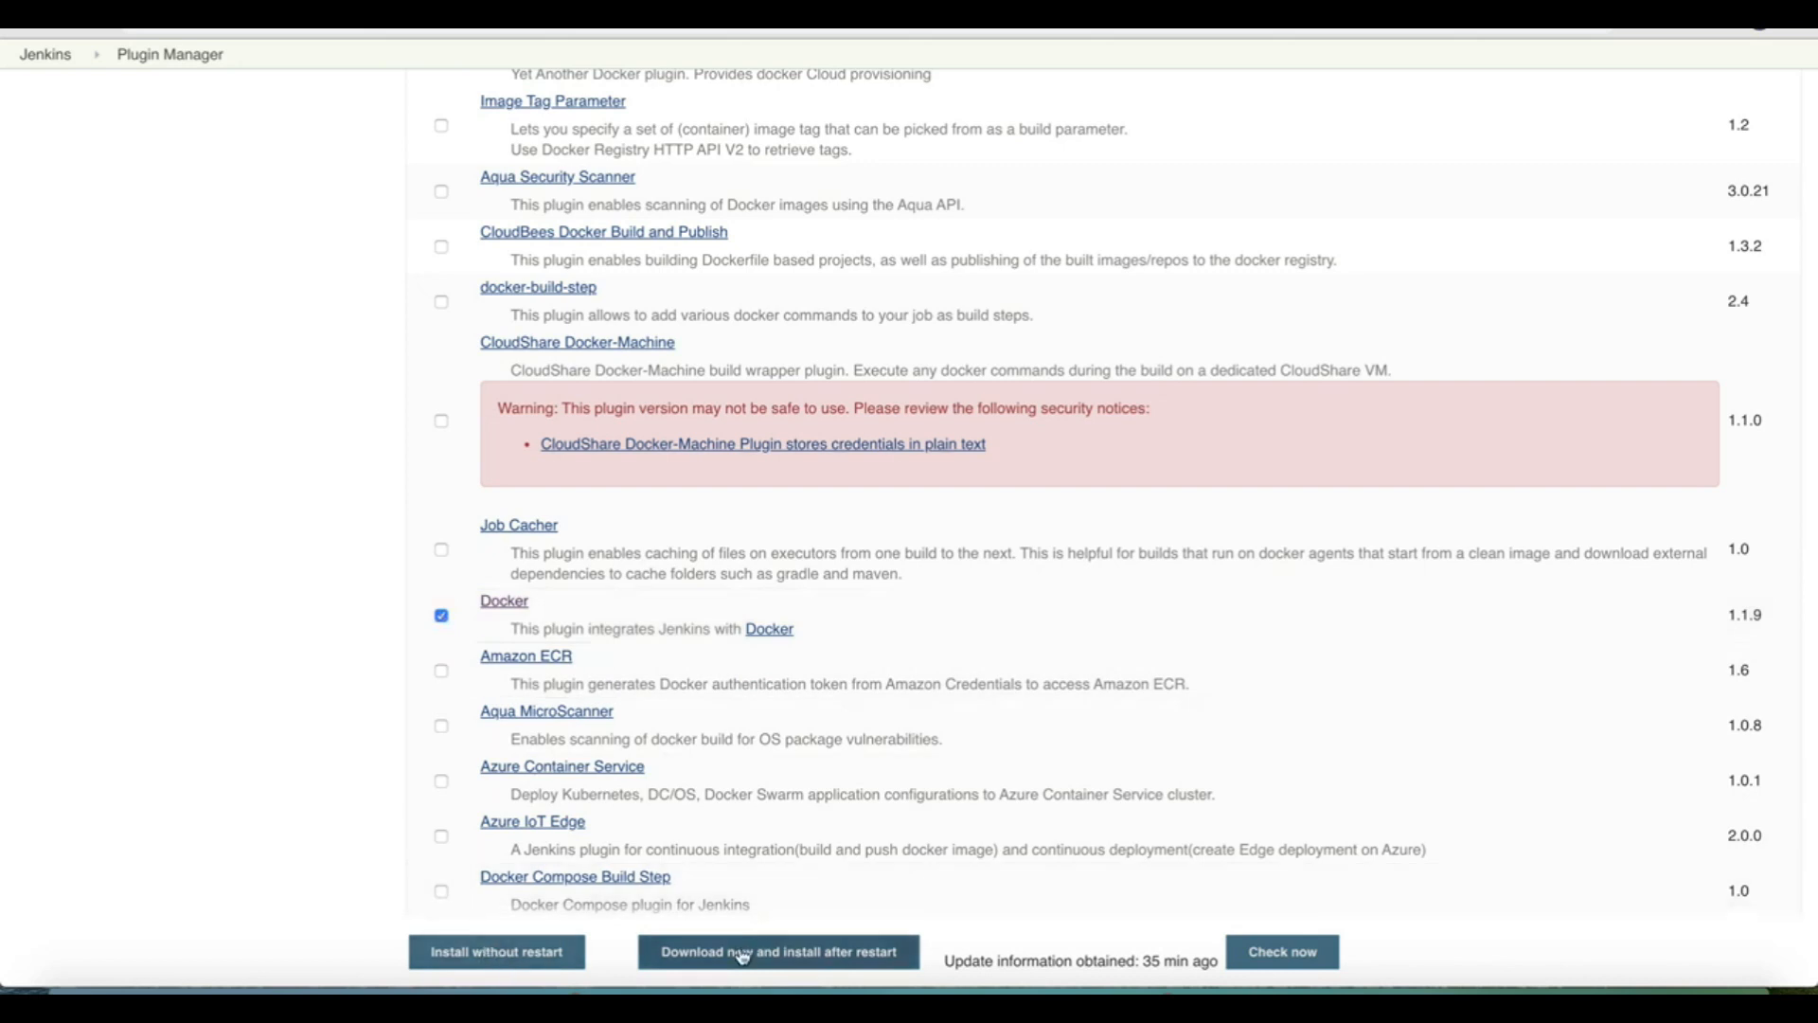
- Download the Docker plugins, restart Jenkins after installation, and sign back in
{"action": "left_click", "coordinate": [778, 952]}
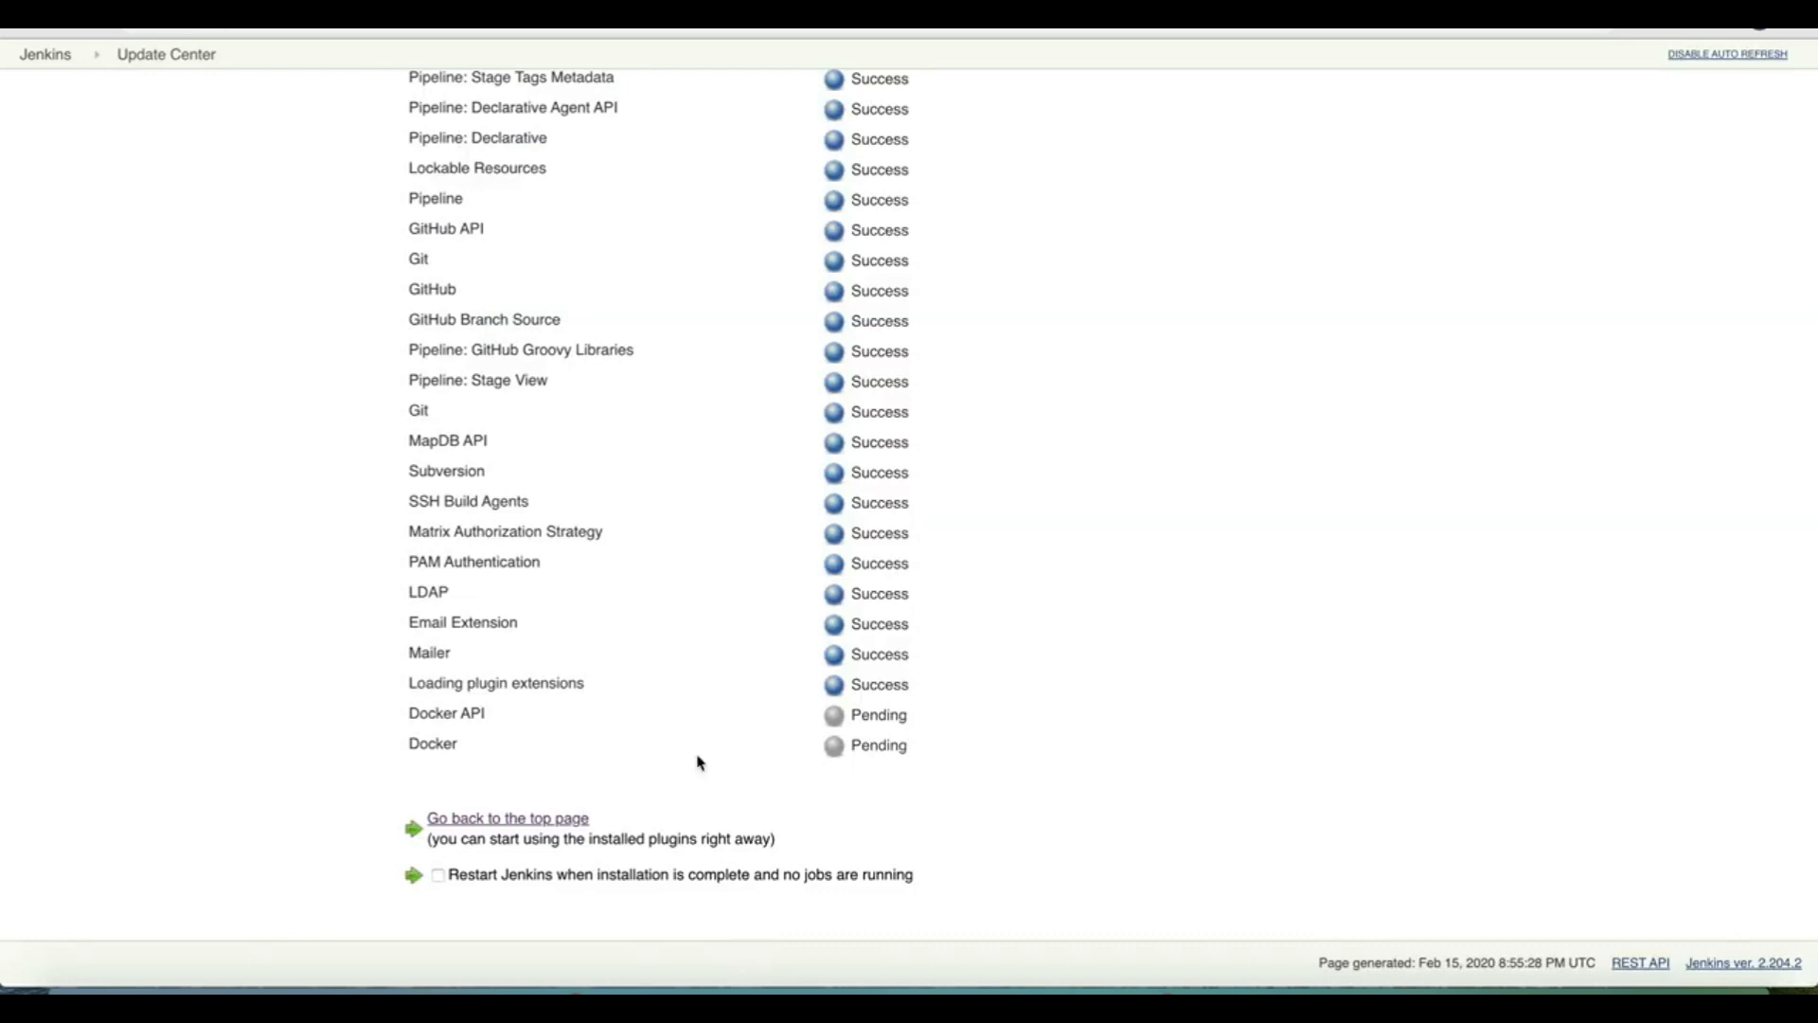
{"action": "mouse_move", "coordinate": [777, 269]}
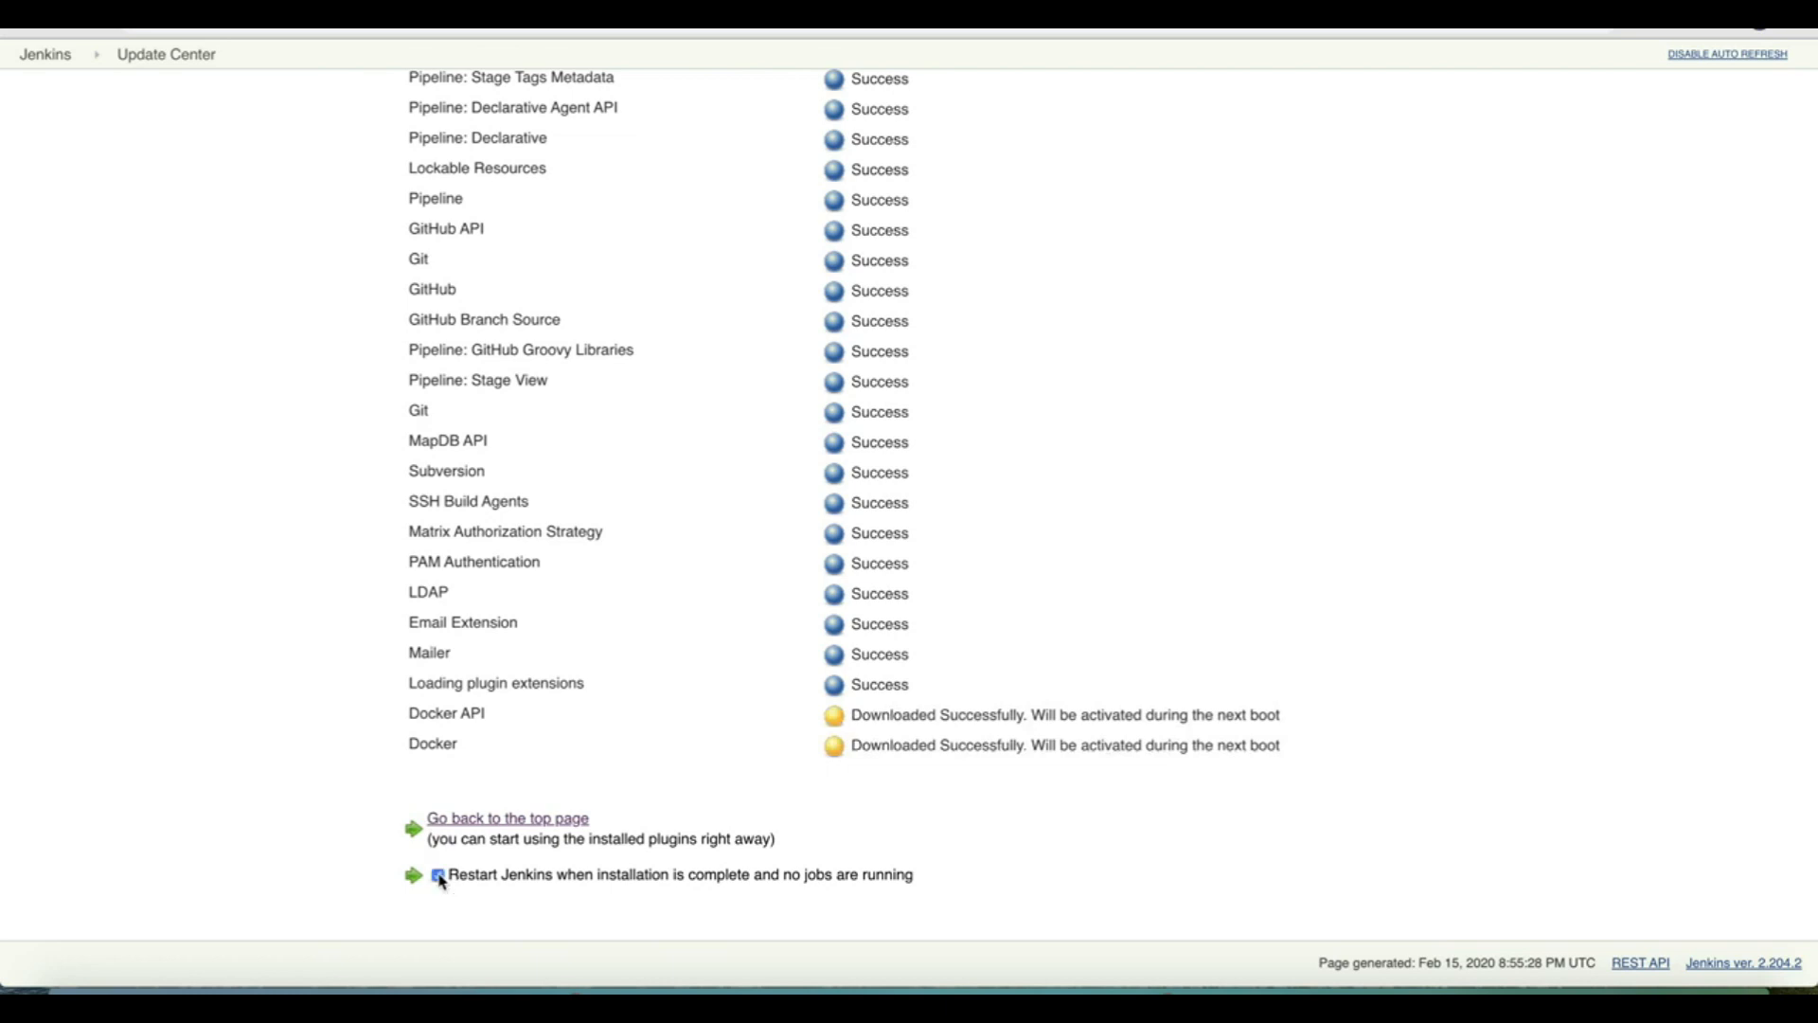
{"action": "left_click", "coordinate": [436, 874]}
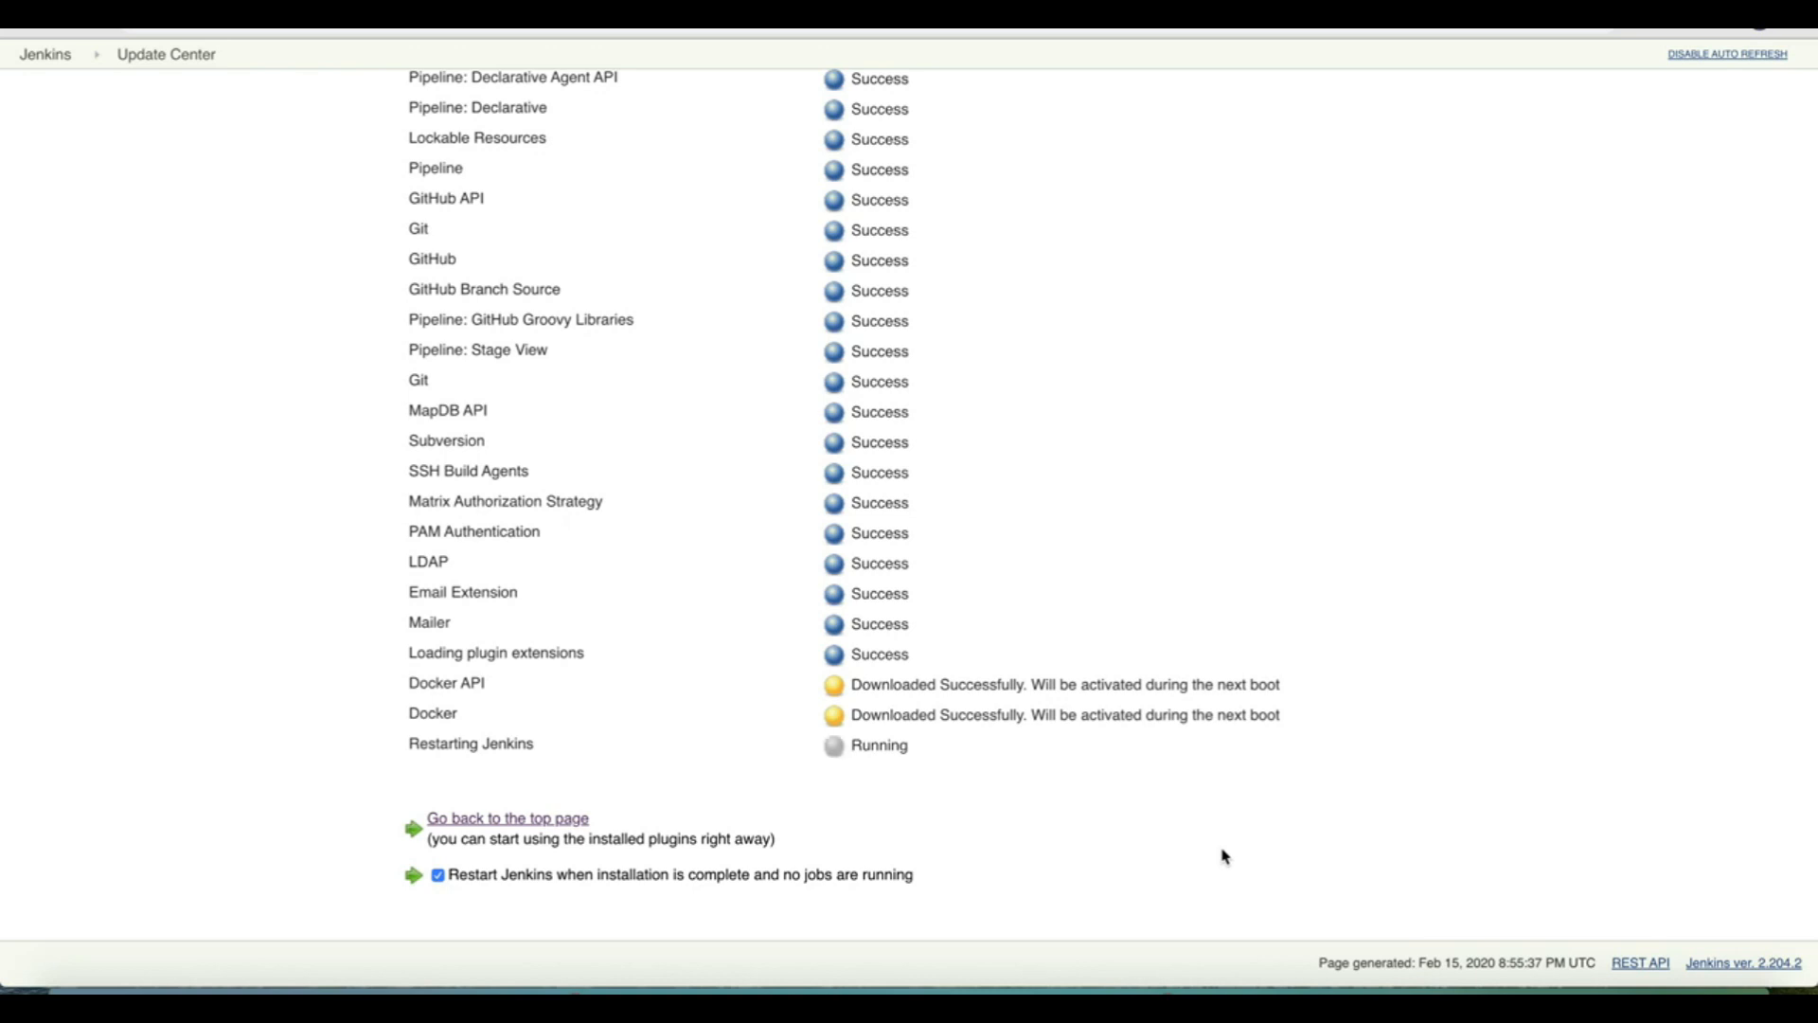
{"action": "mouse_move", "coordinate": [1724, 61]}
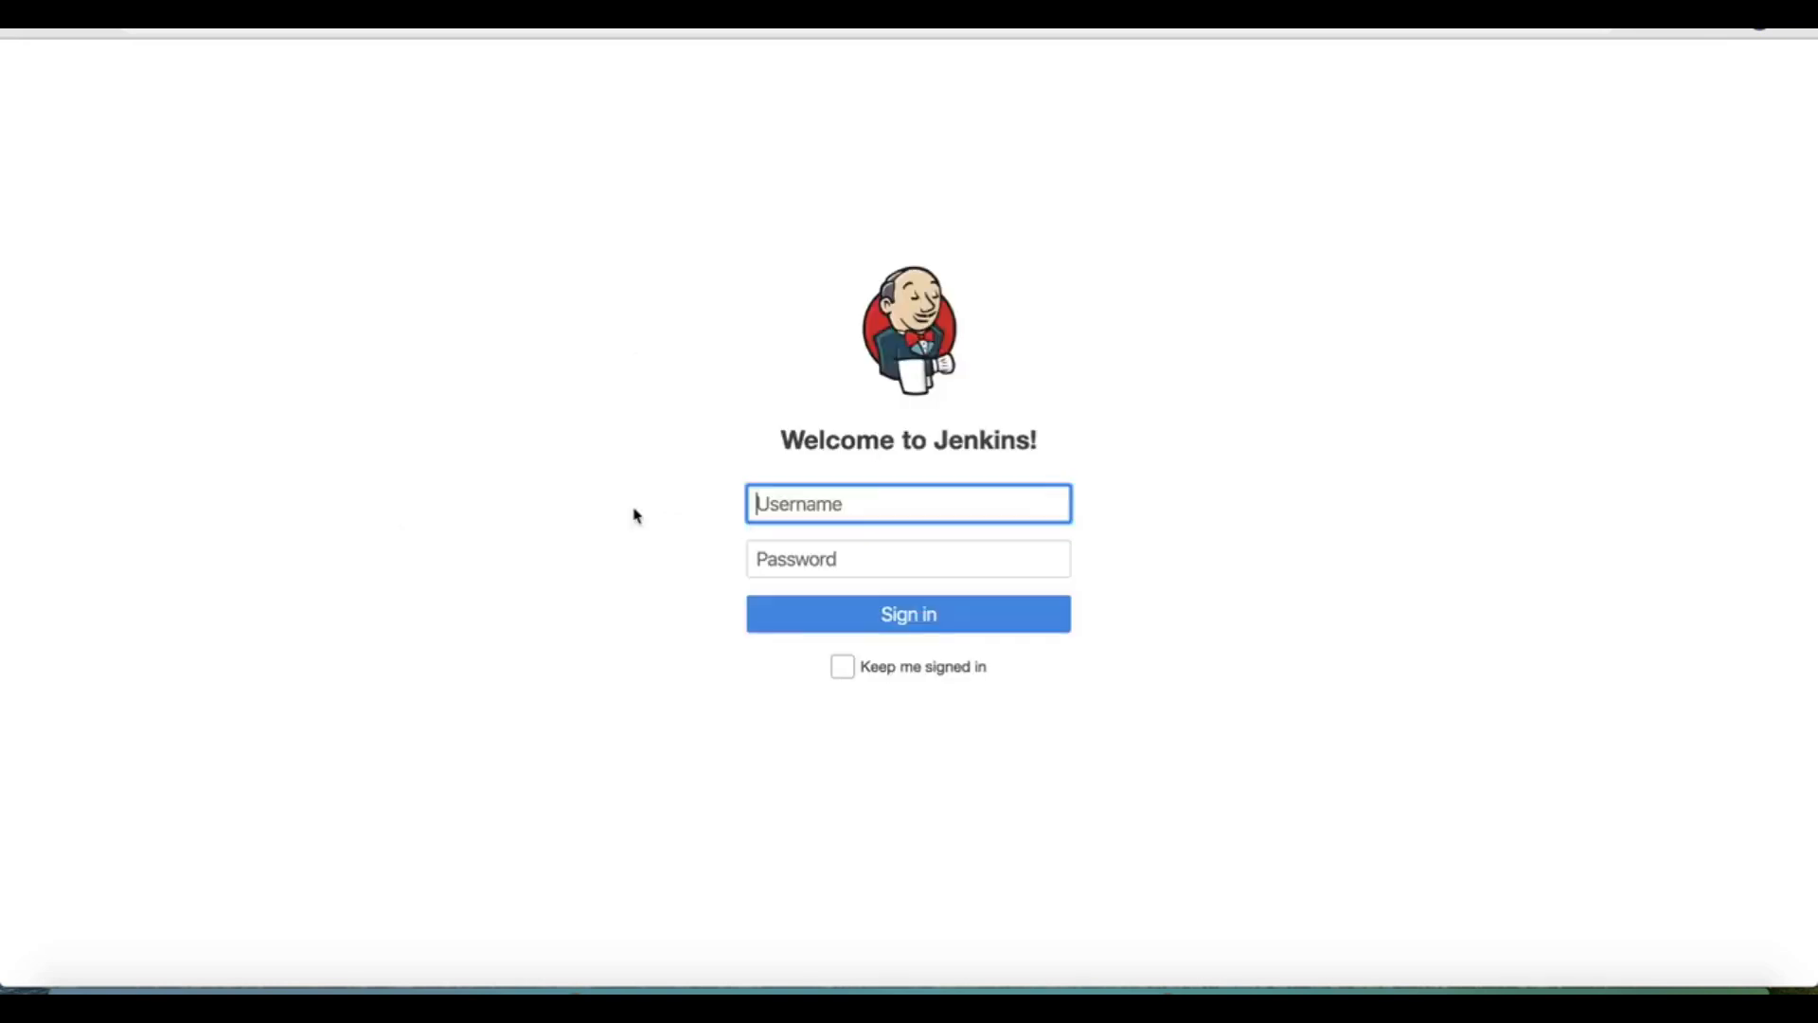
{"action": "type", "text": "admin"}
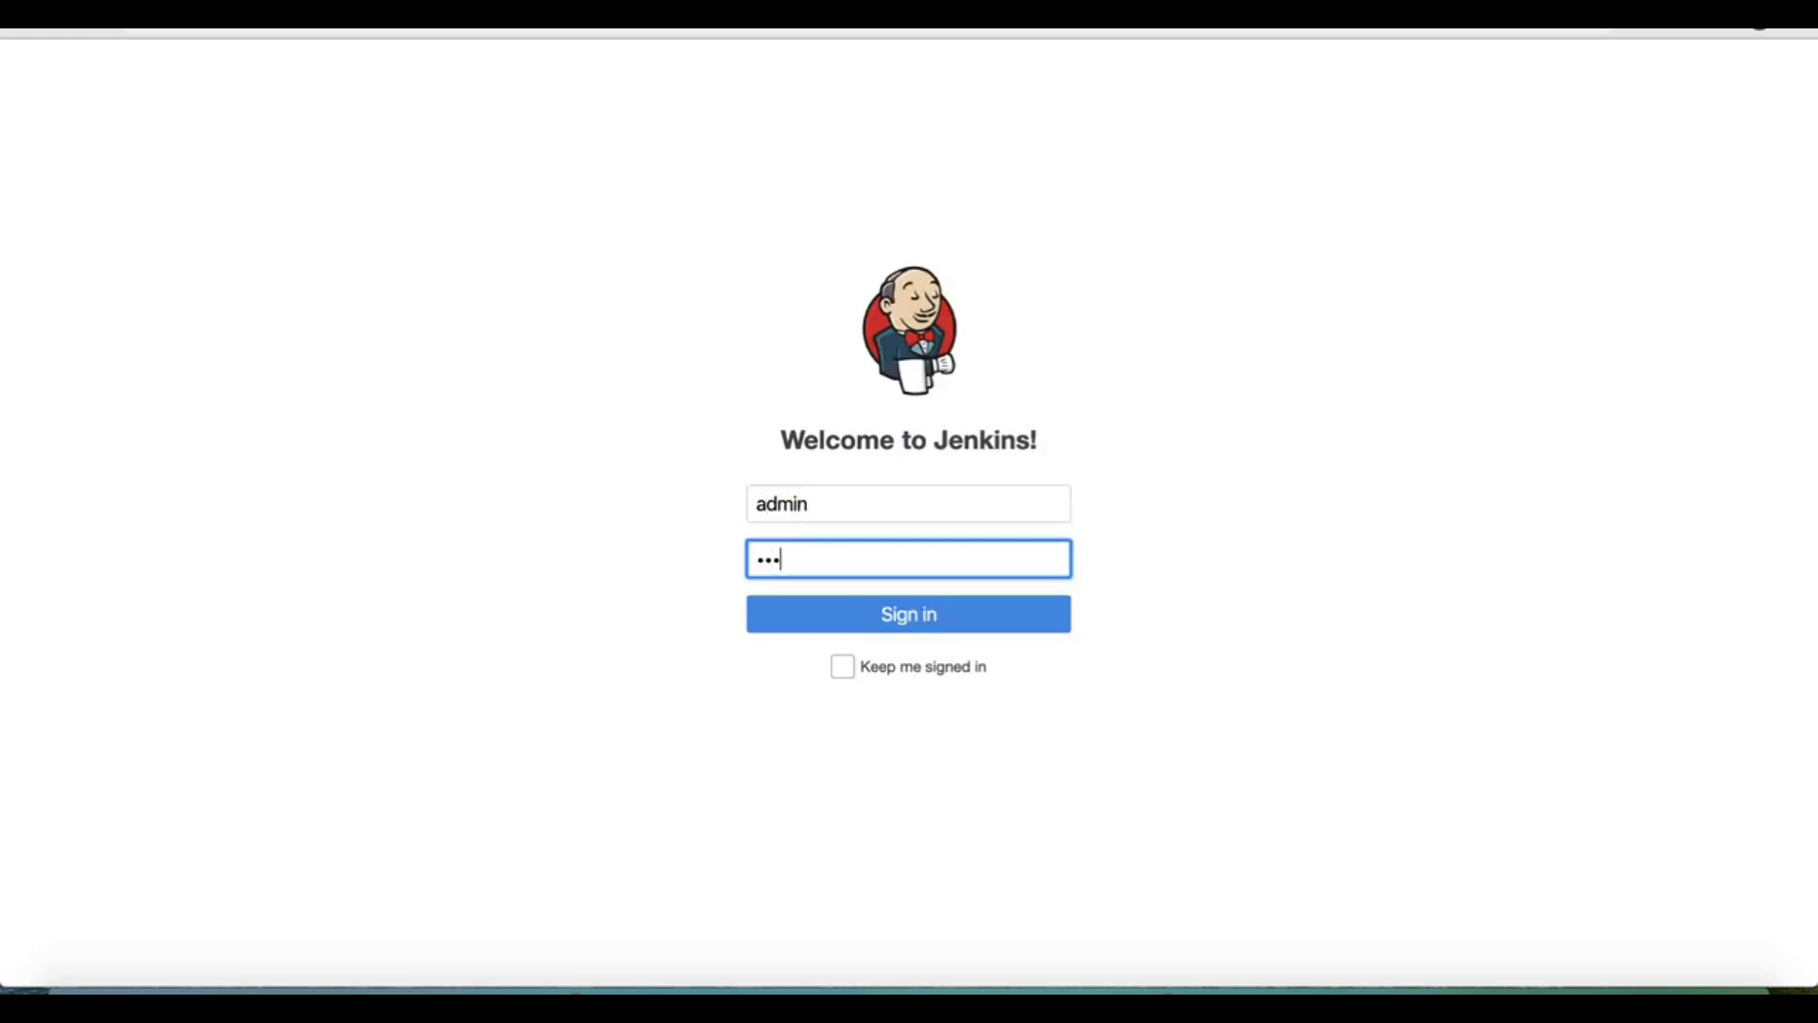
{"action": "left_click", "coordinate": [908, 614]}
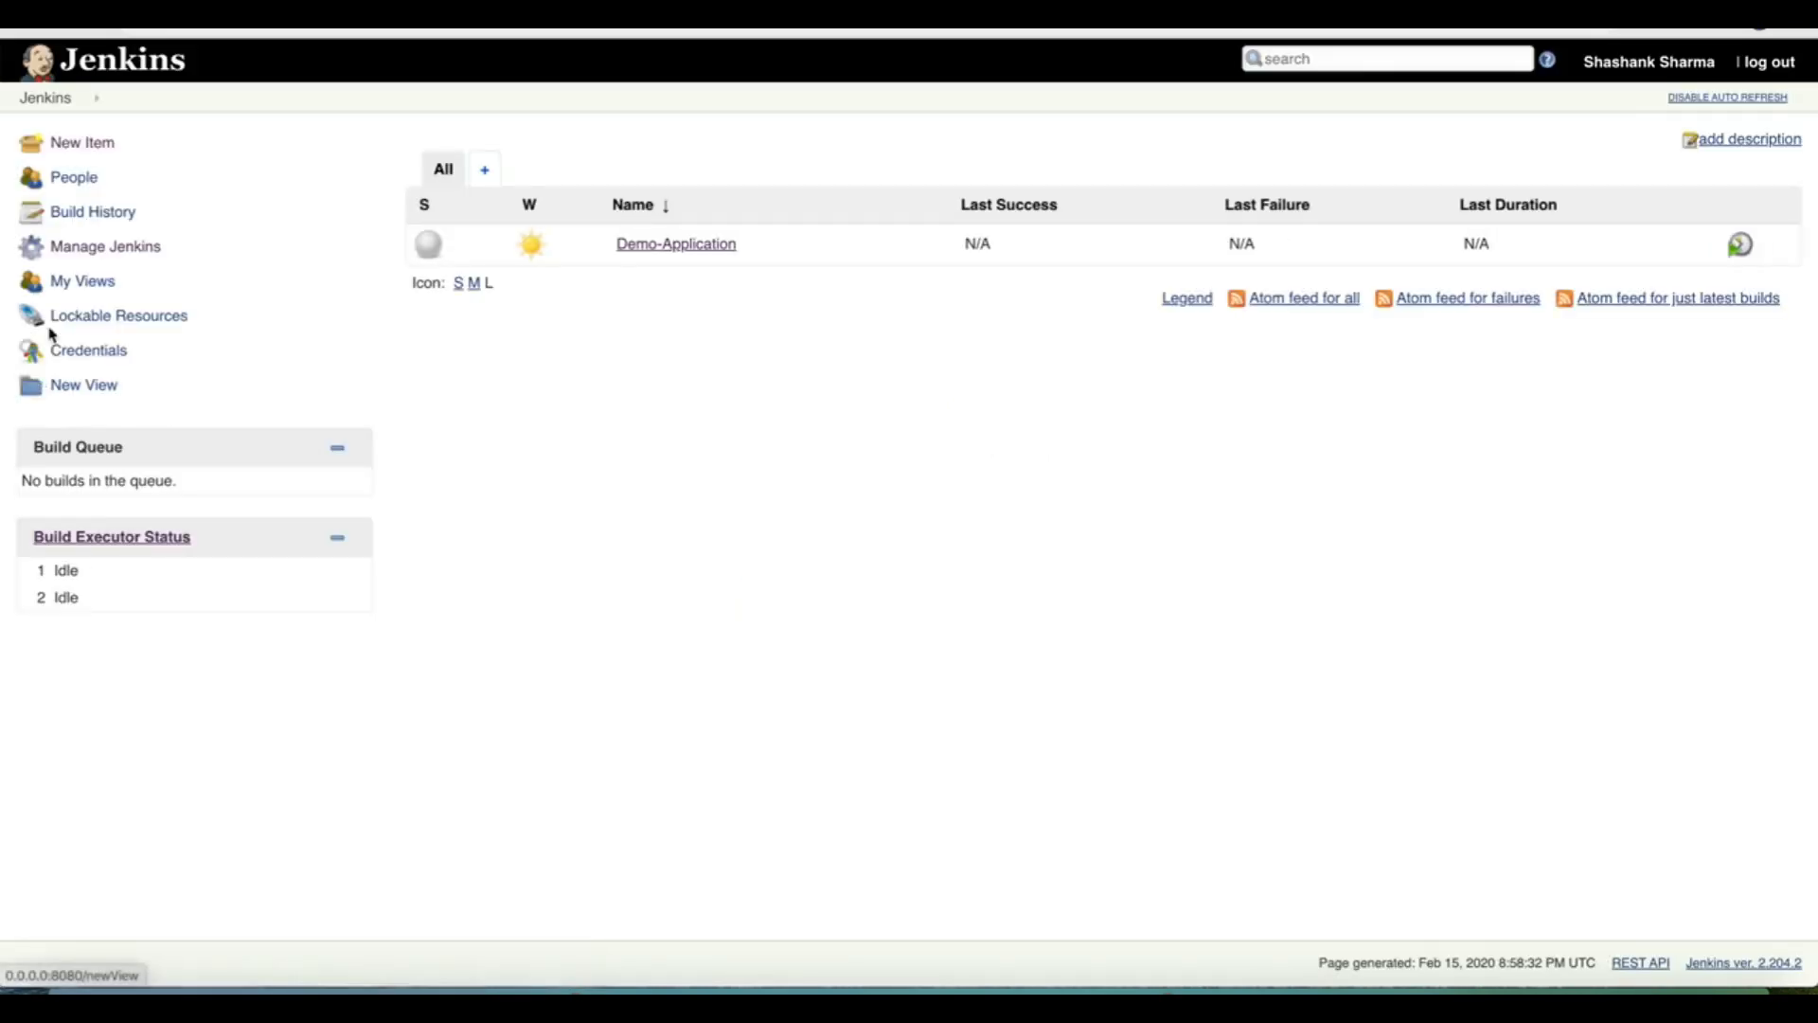
- Add a Docker cloud in Configure System's Cloud section and show its details
{"action": "left_click", "coordinate": [105, 246]}
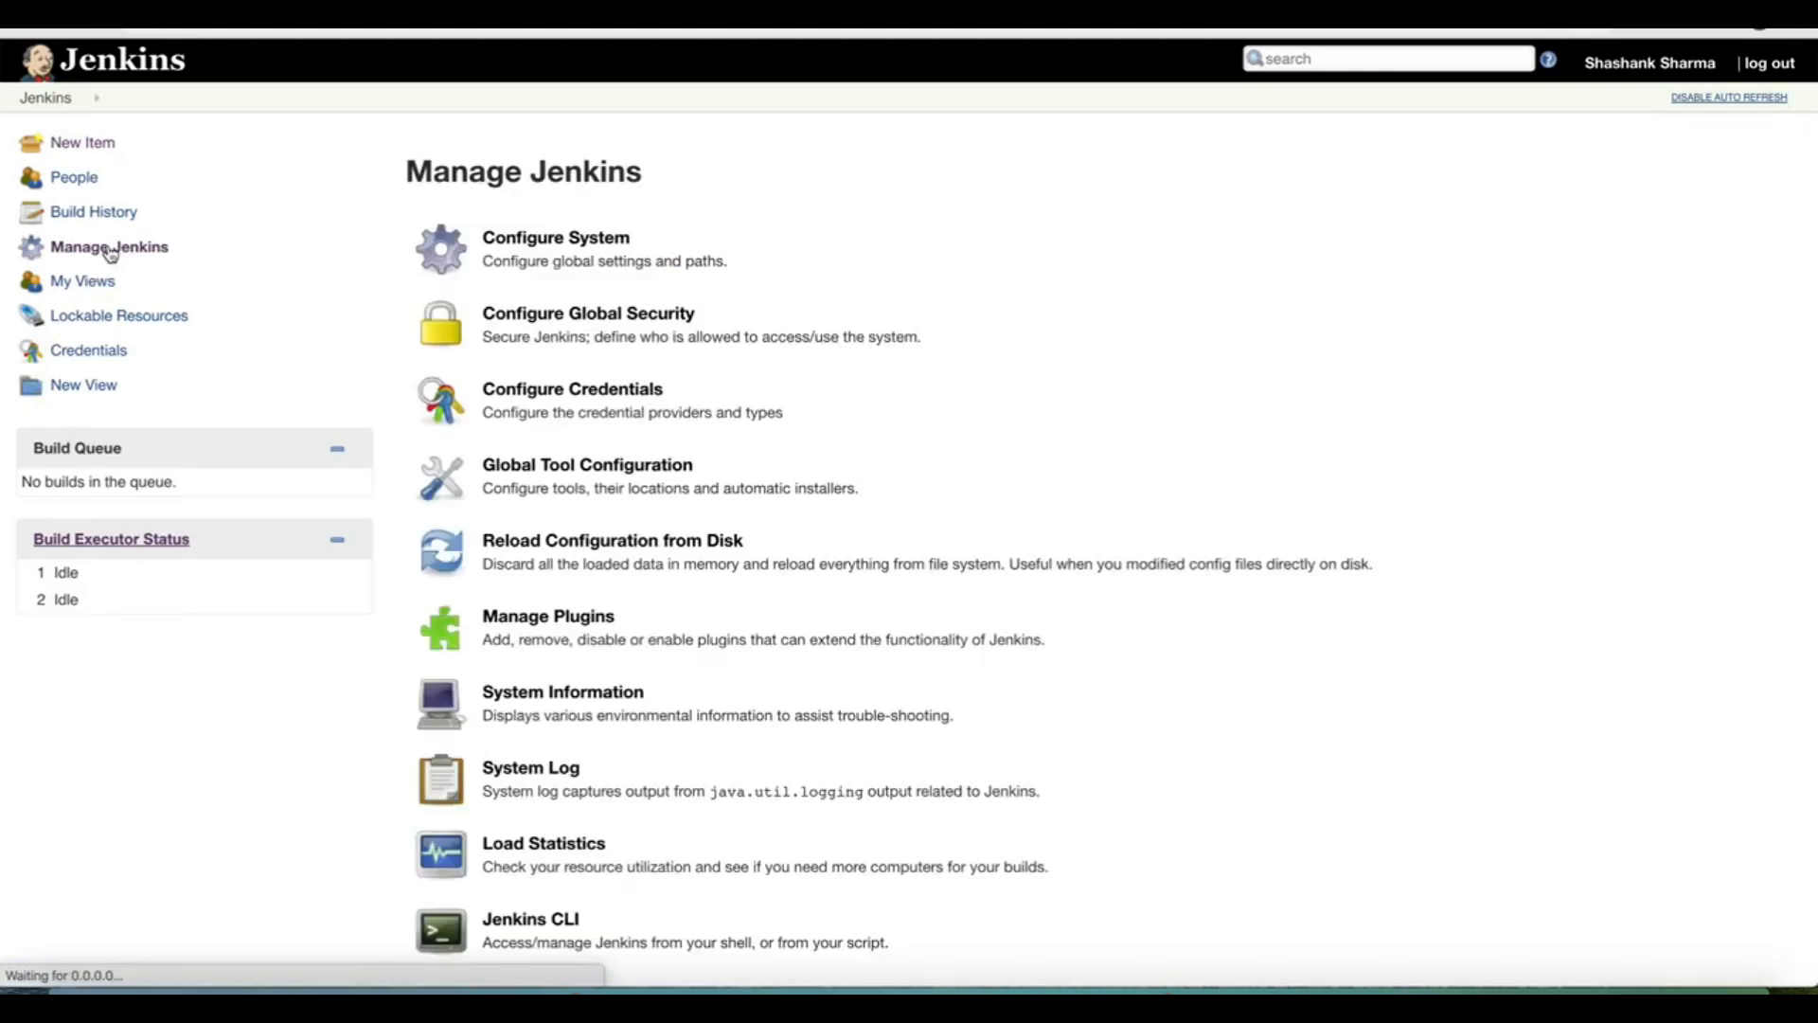
{"action": "mouse_move", "coordinate": [615, 261]}
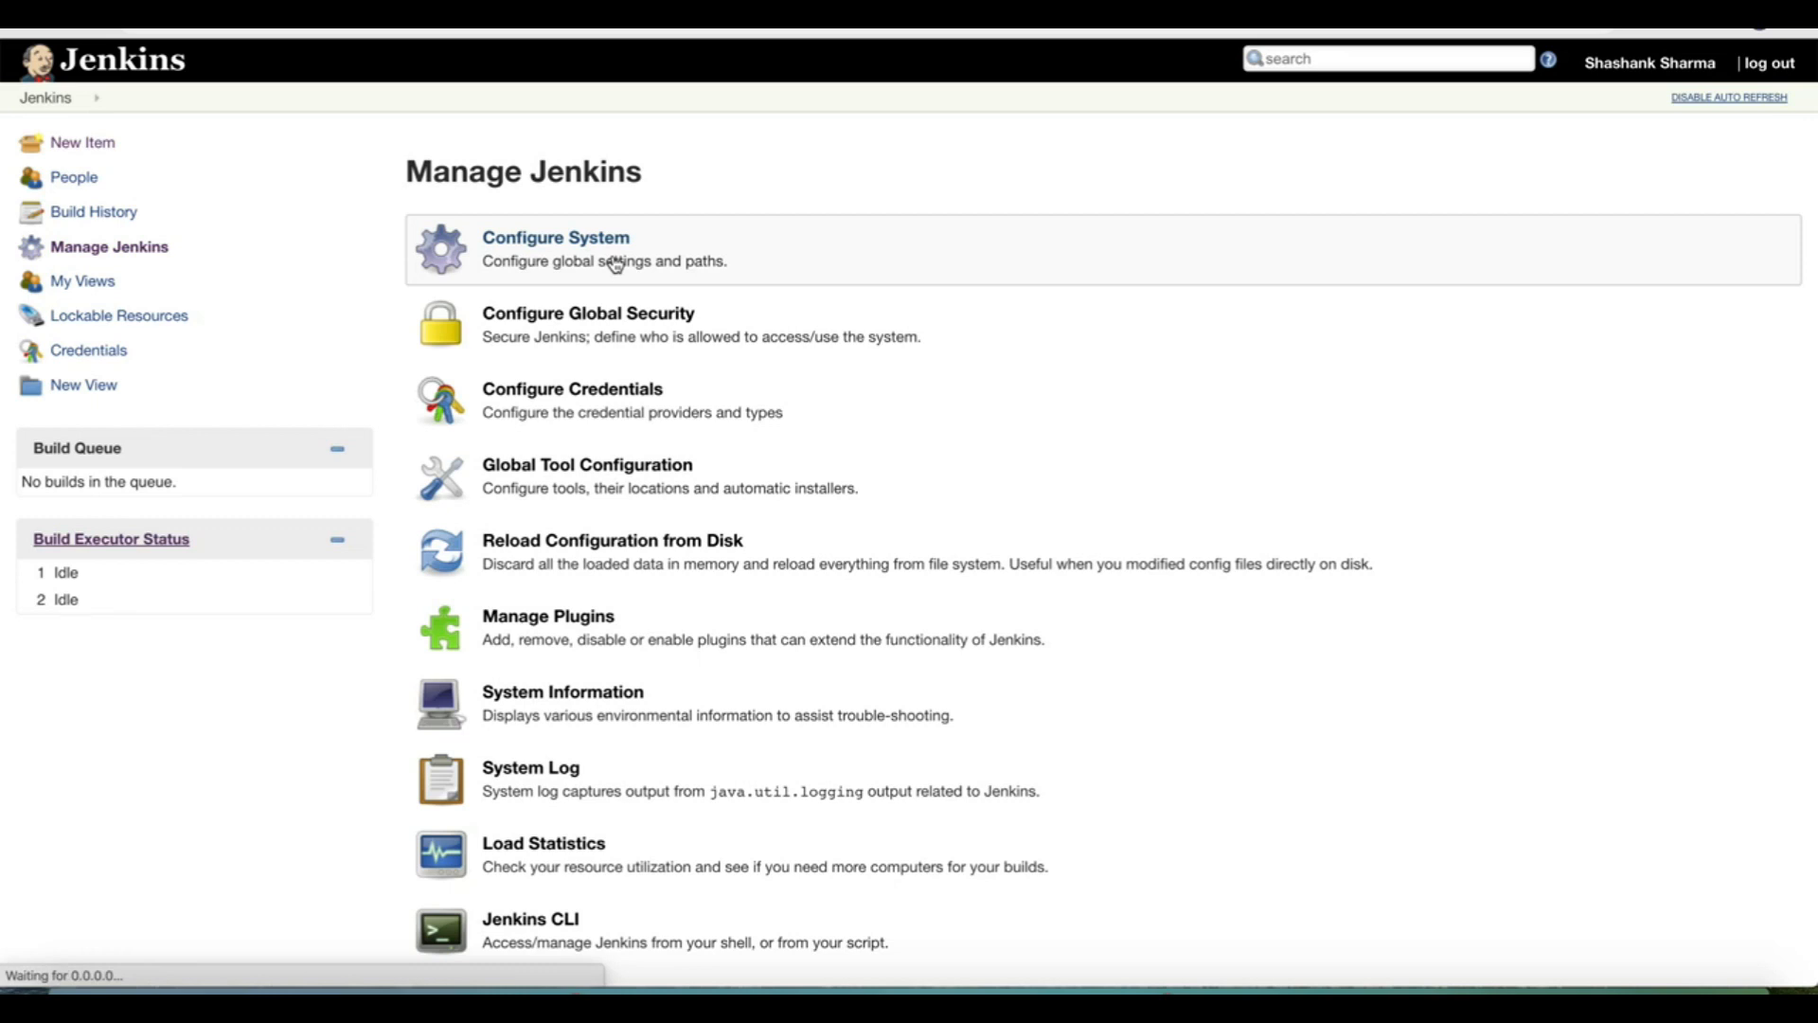
{"action": "left_click", "coordinate": [556, 237]}
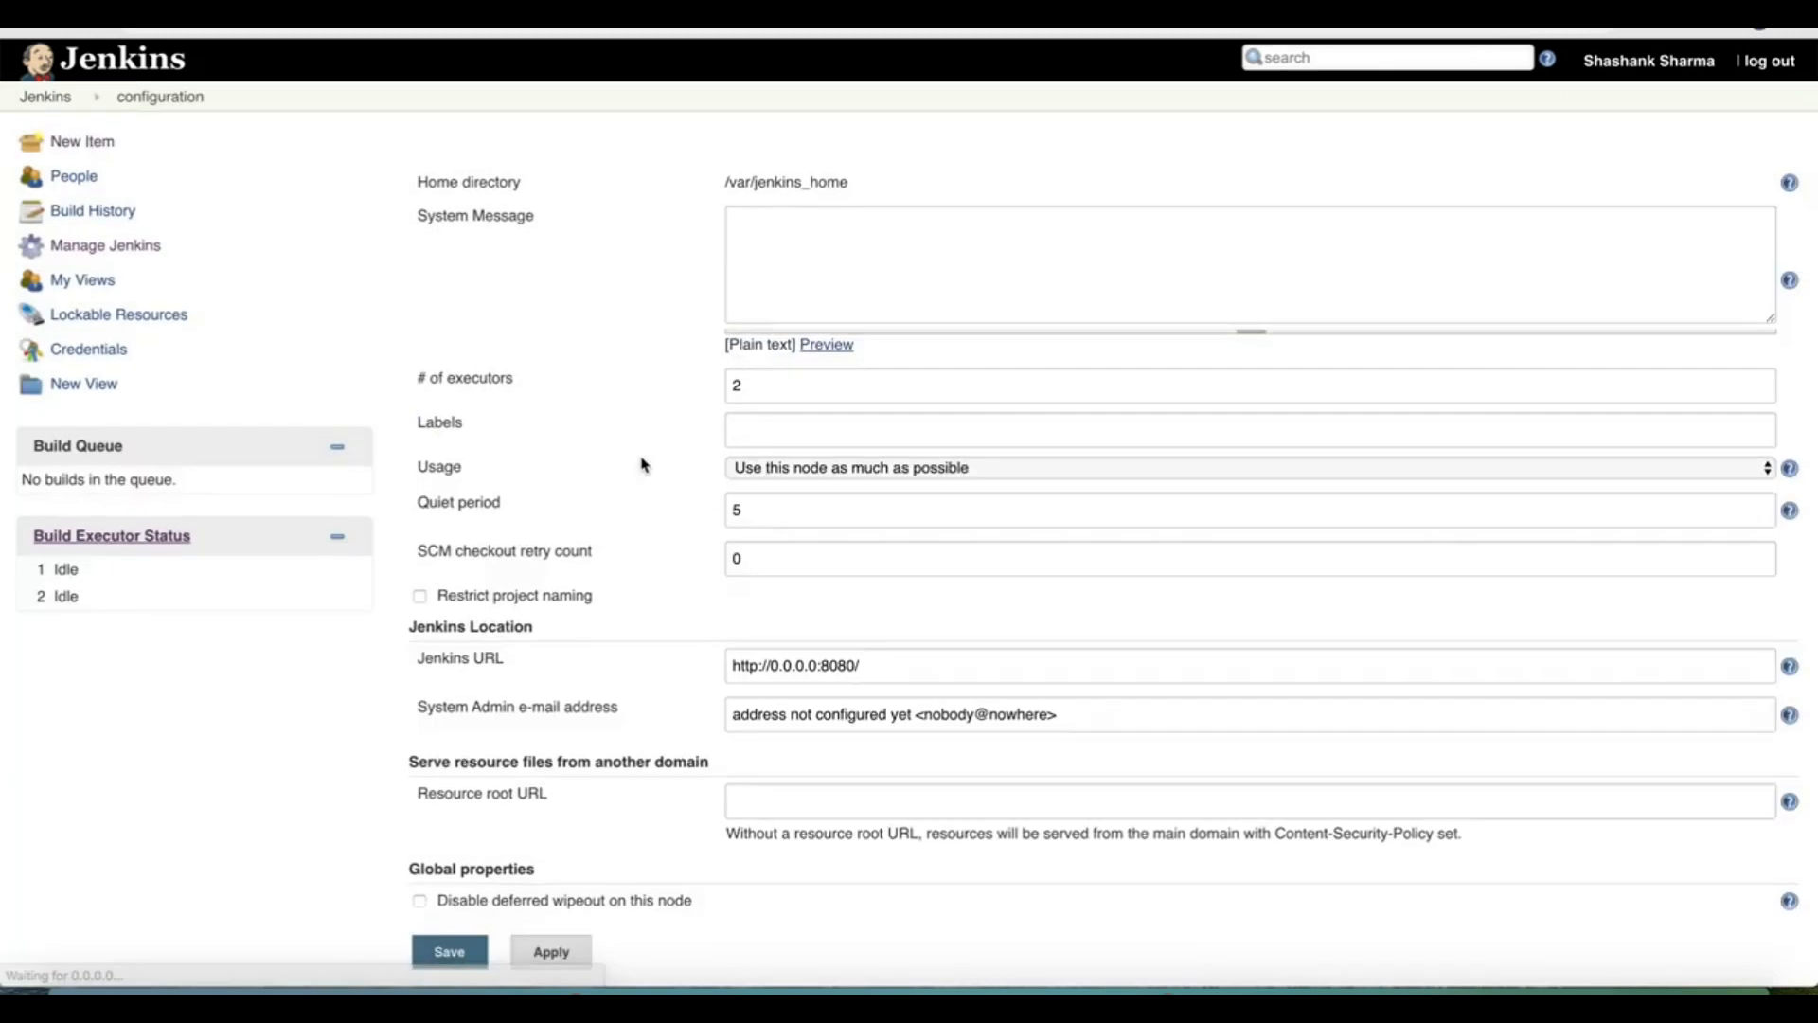
{"action": "scroll", "scroll_direction": "down", "scroll_amount": 3}
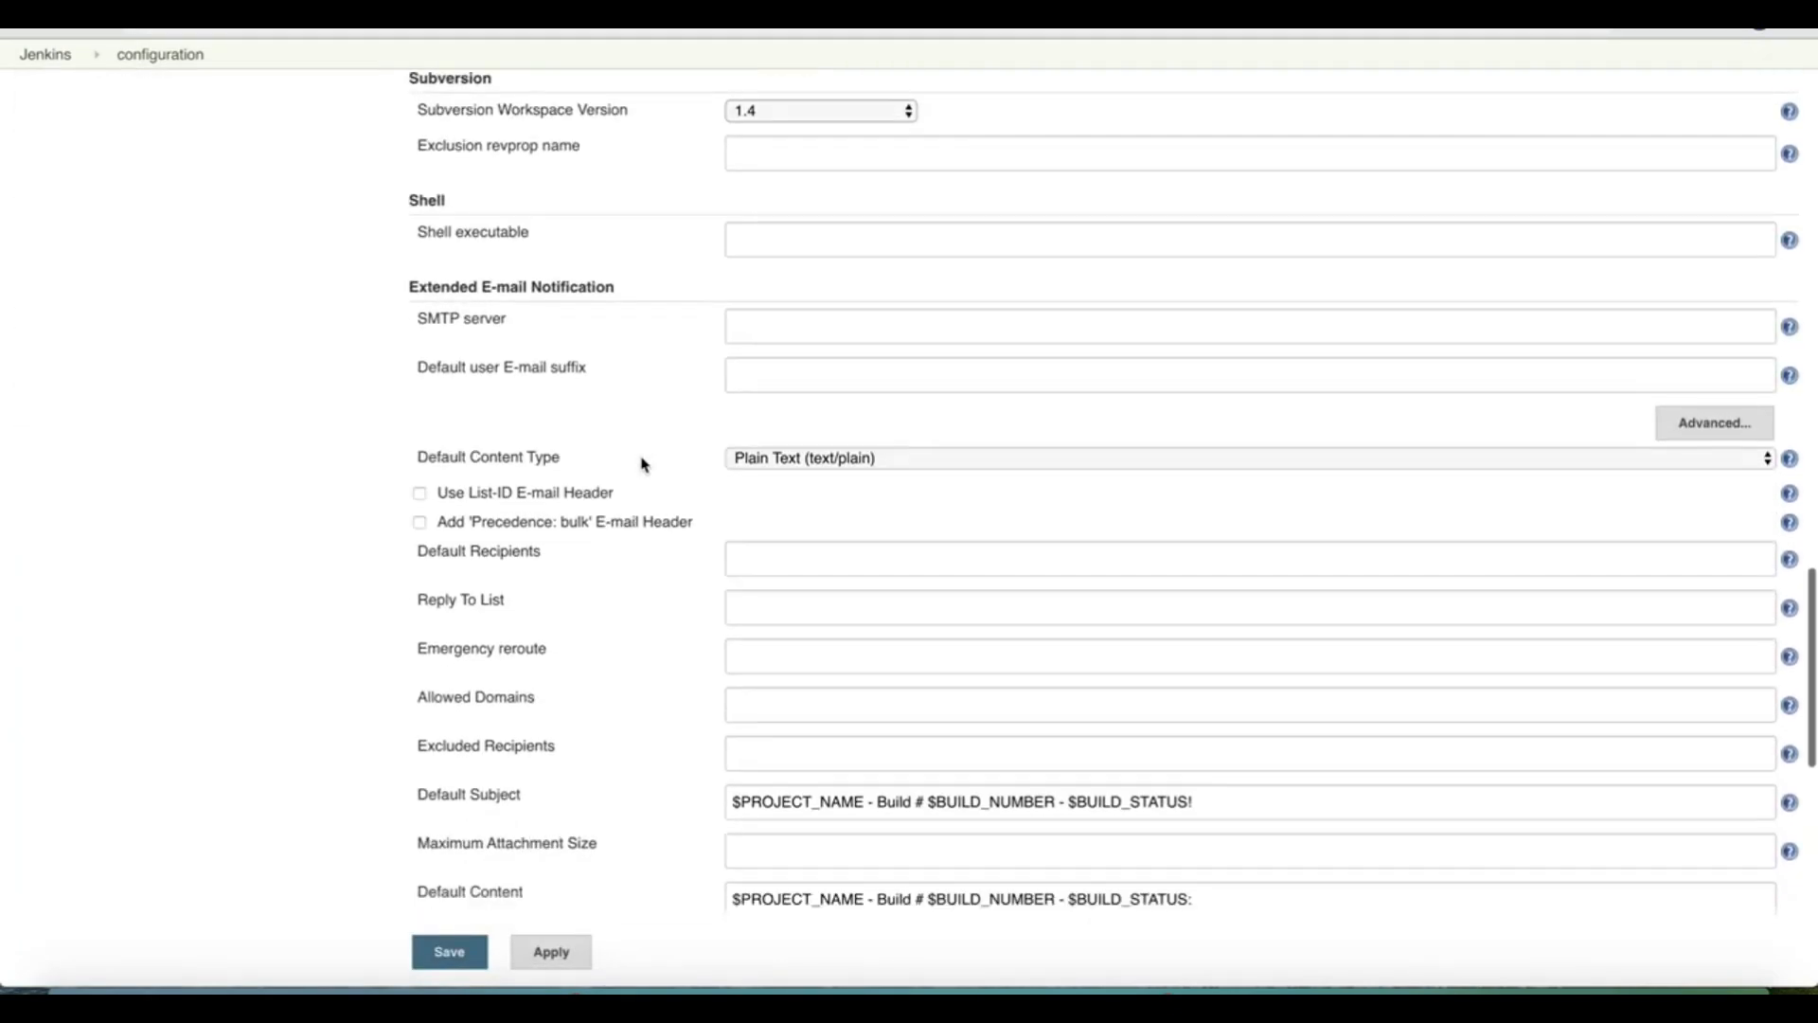
{"action": "scroll", "scroll_direction": "down", "scroll_amount": 3}
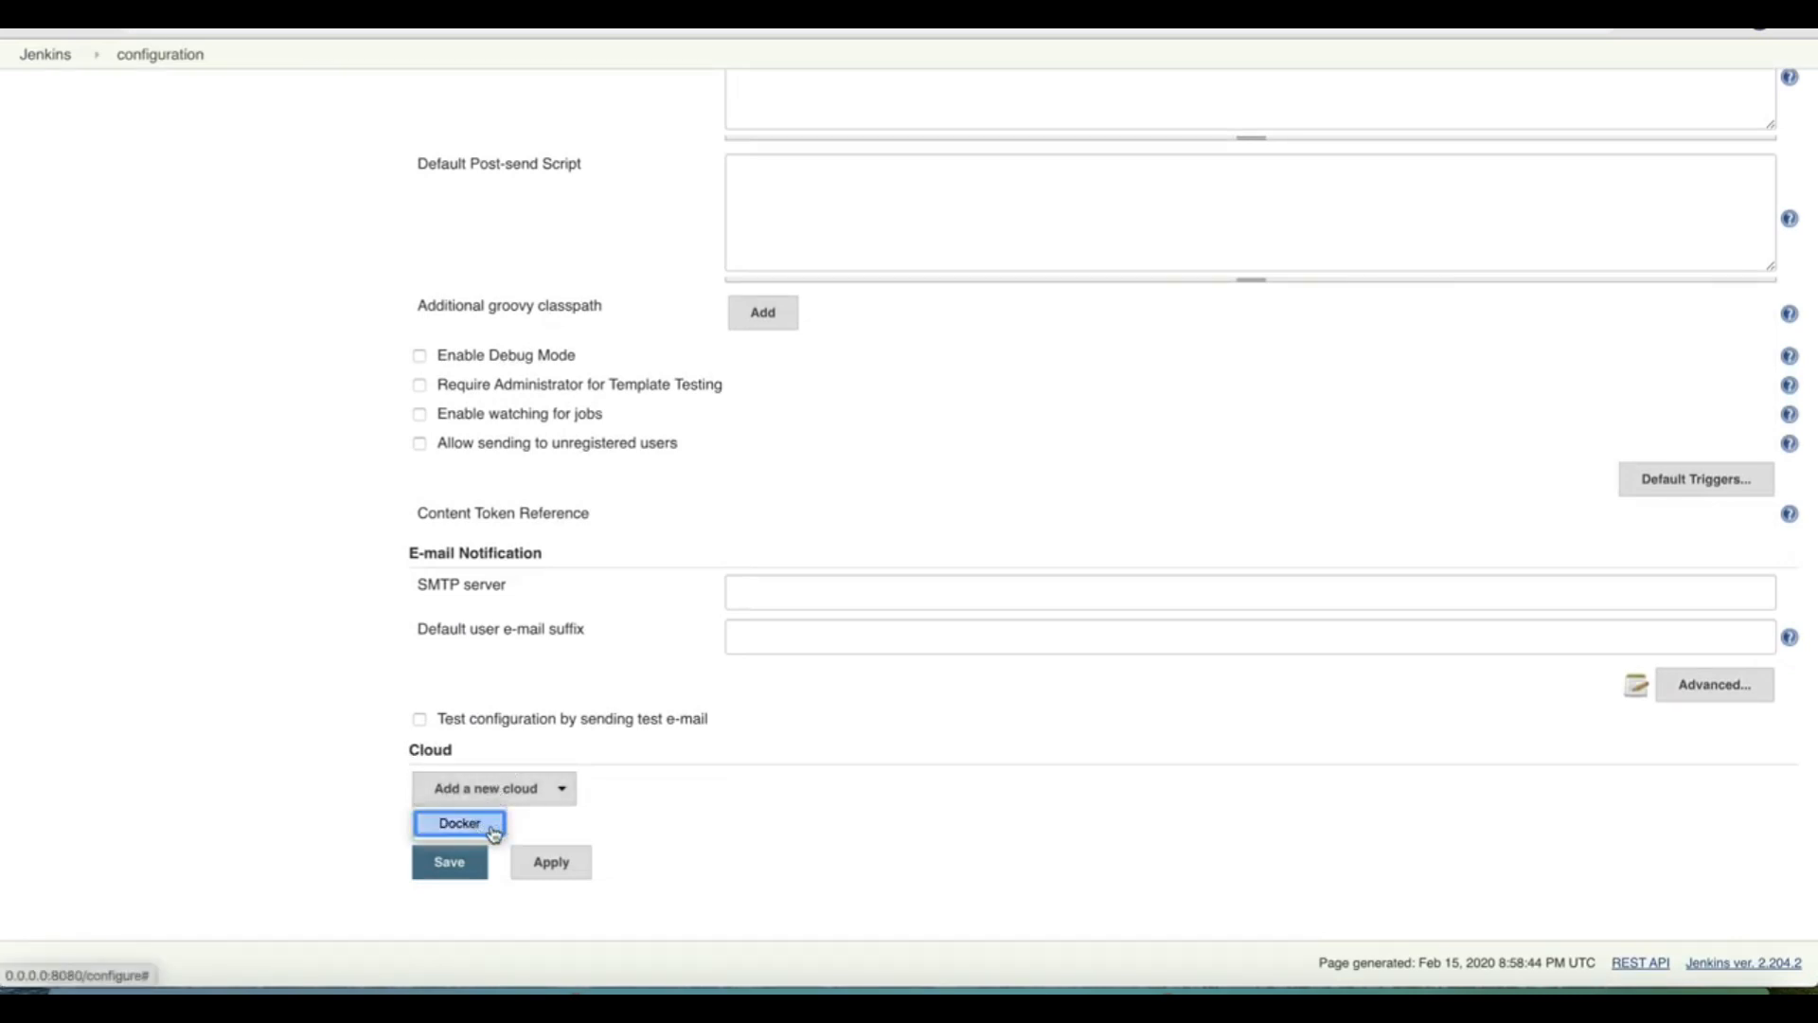
{"action": "left_click", "coordinate": [459, 822]}
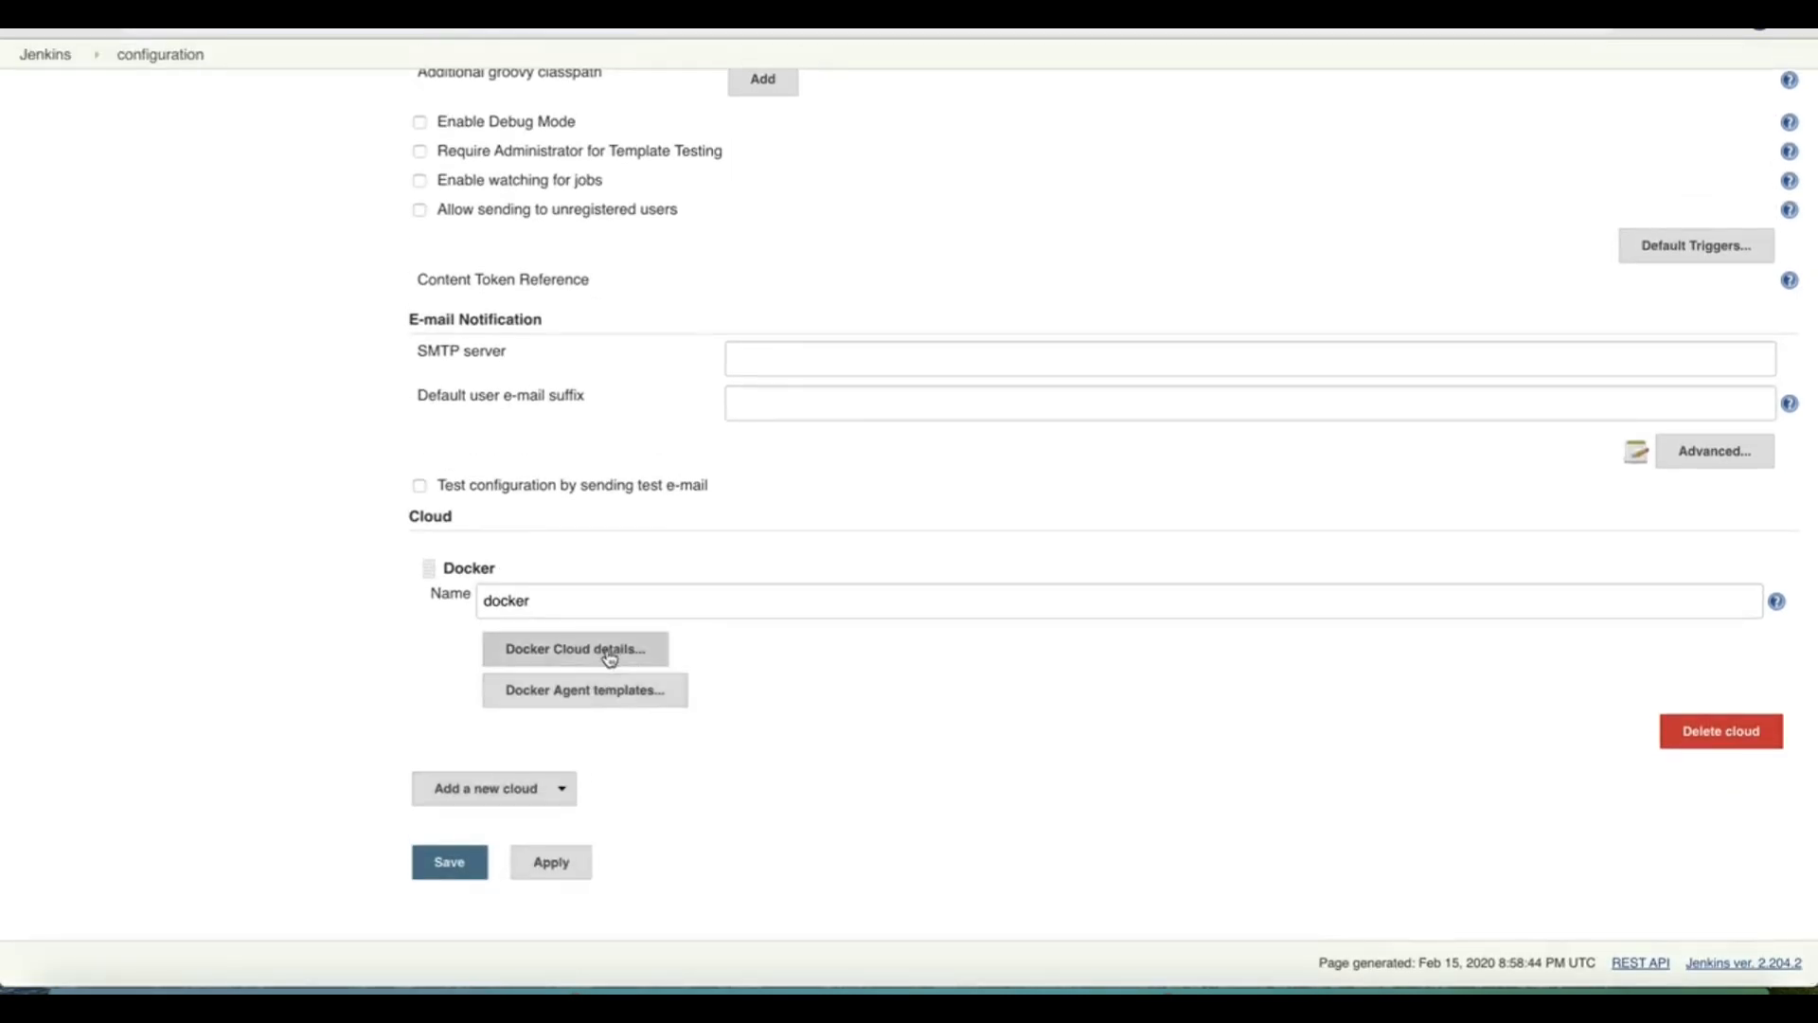
{"action": "left_click", "coordinate": [574, 648]}
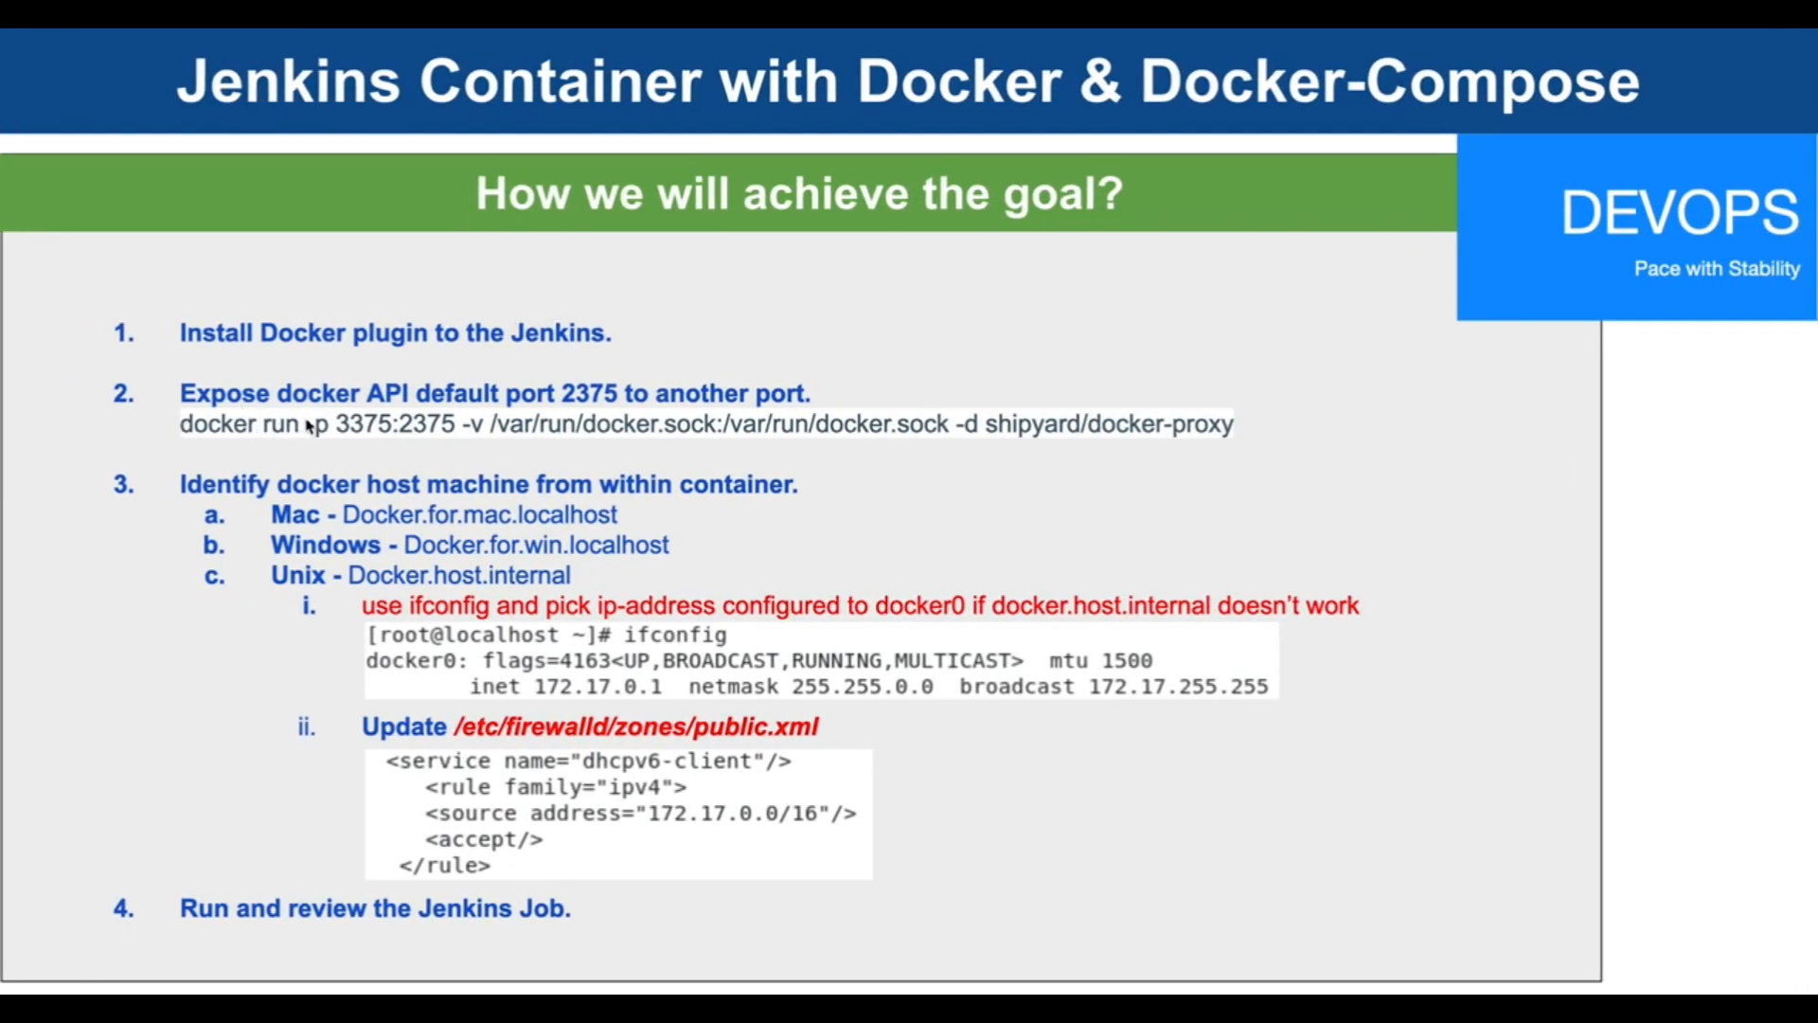
{"action": "mouse_move", "coordinate": [1116, 432]}
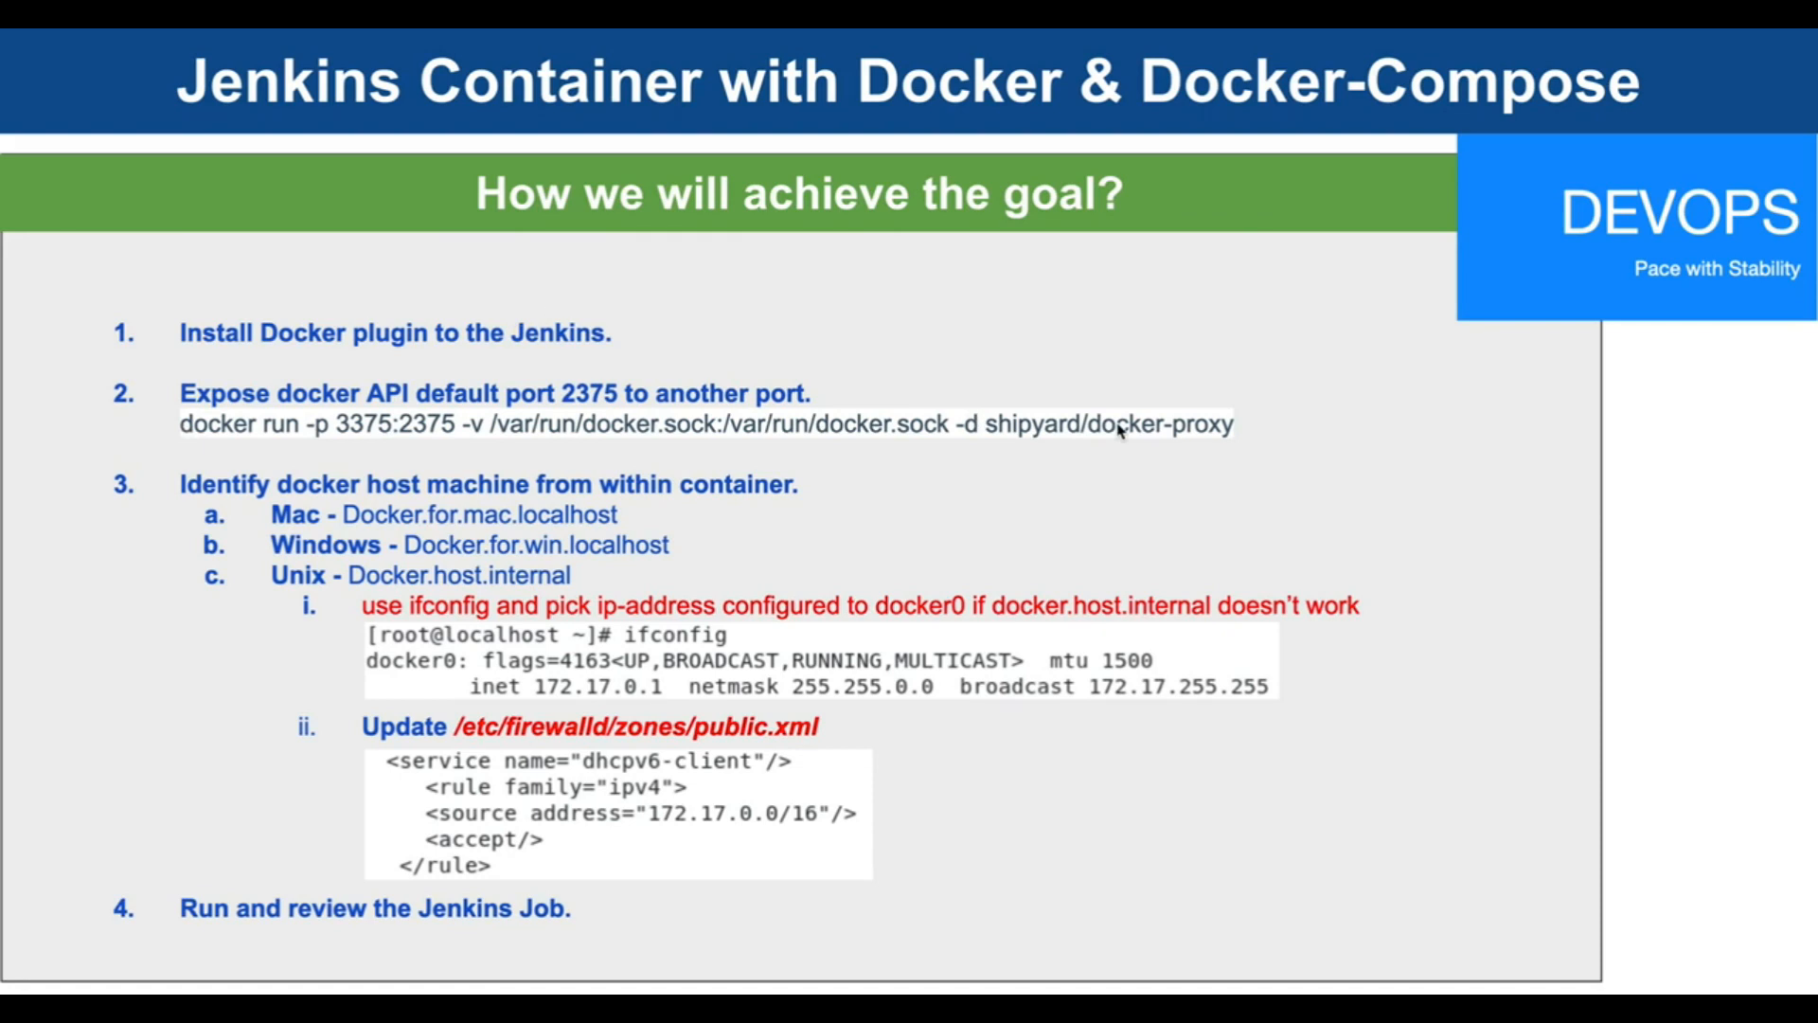
{"action": "mouse_move", "coordinate": [1090, 437]}
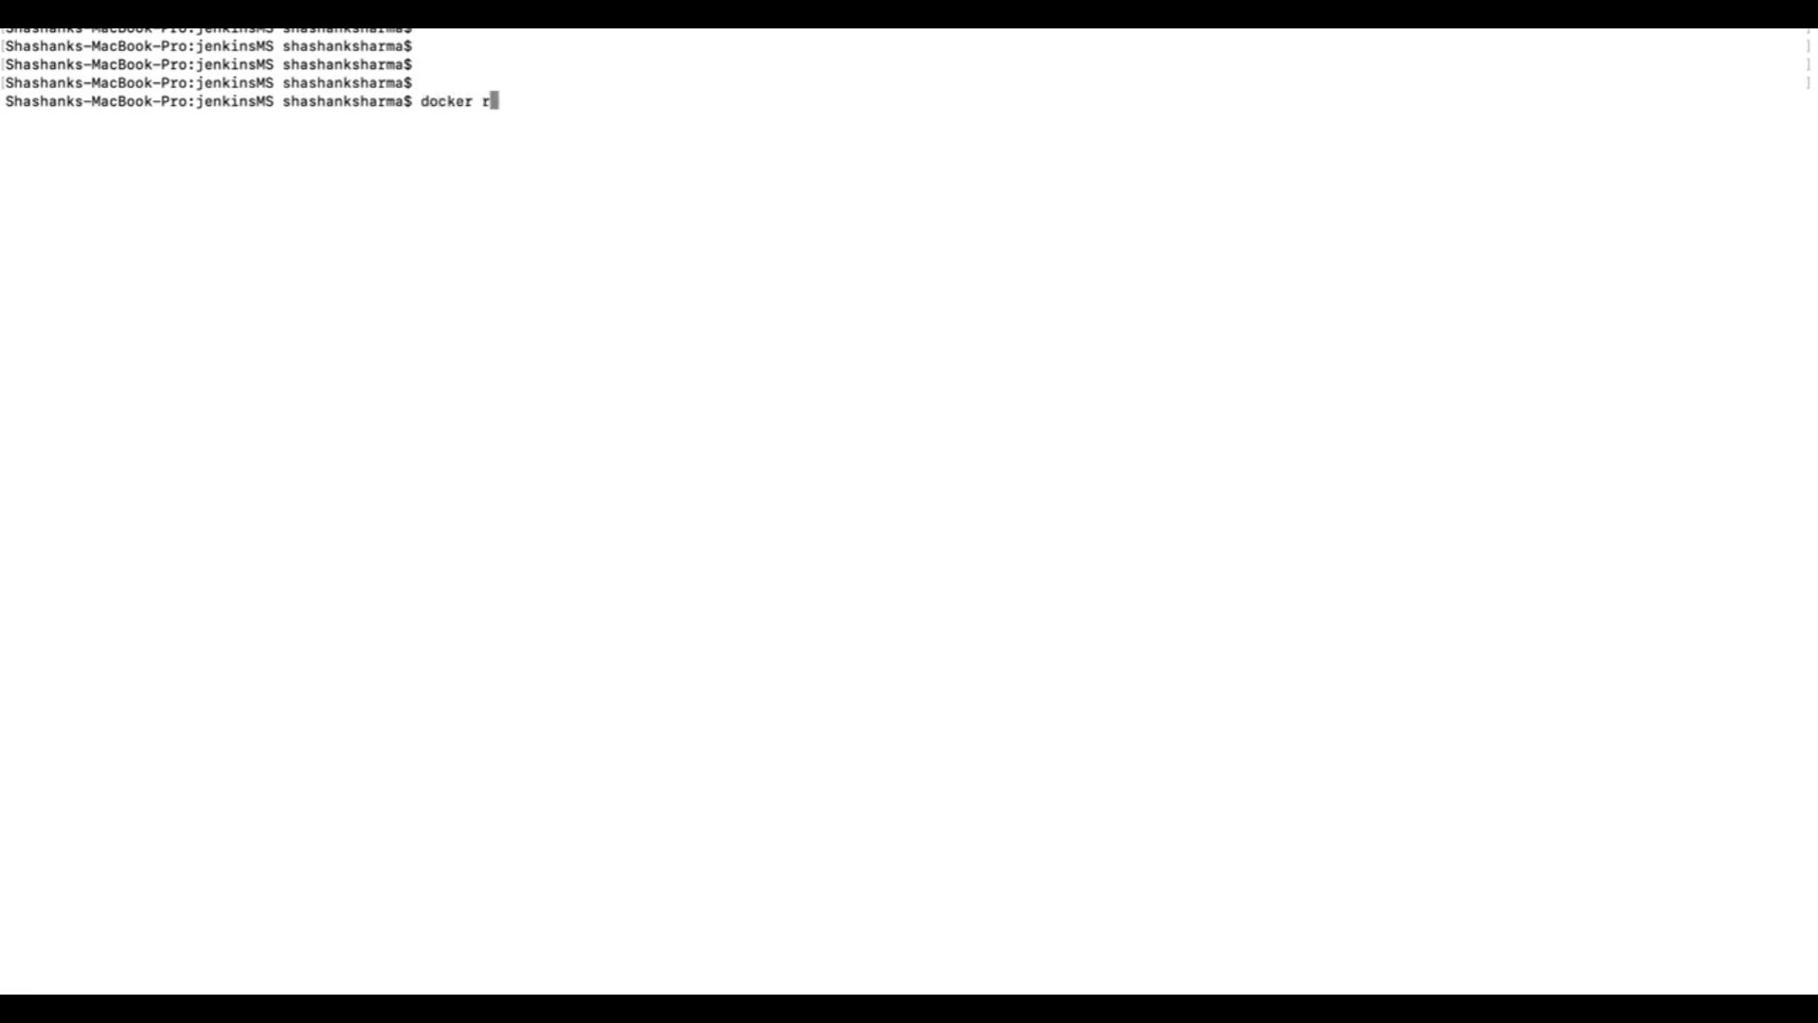
- Run shipyard/docker-proxy detached, mapping port 3375 to 2375 and mounting /var/run/docker.sock
{"action": "type", "text": "un"}
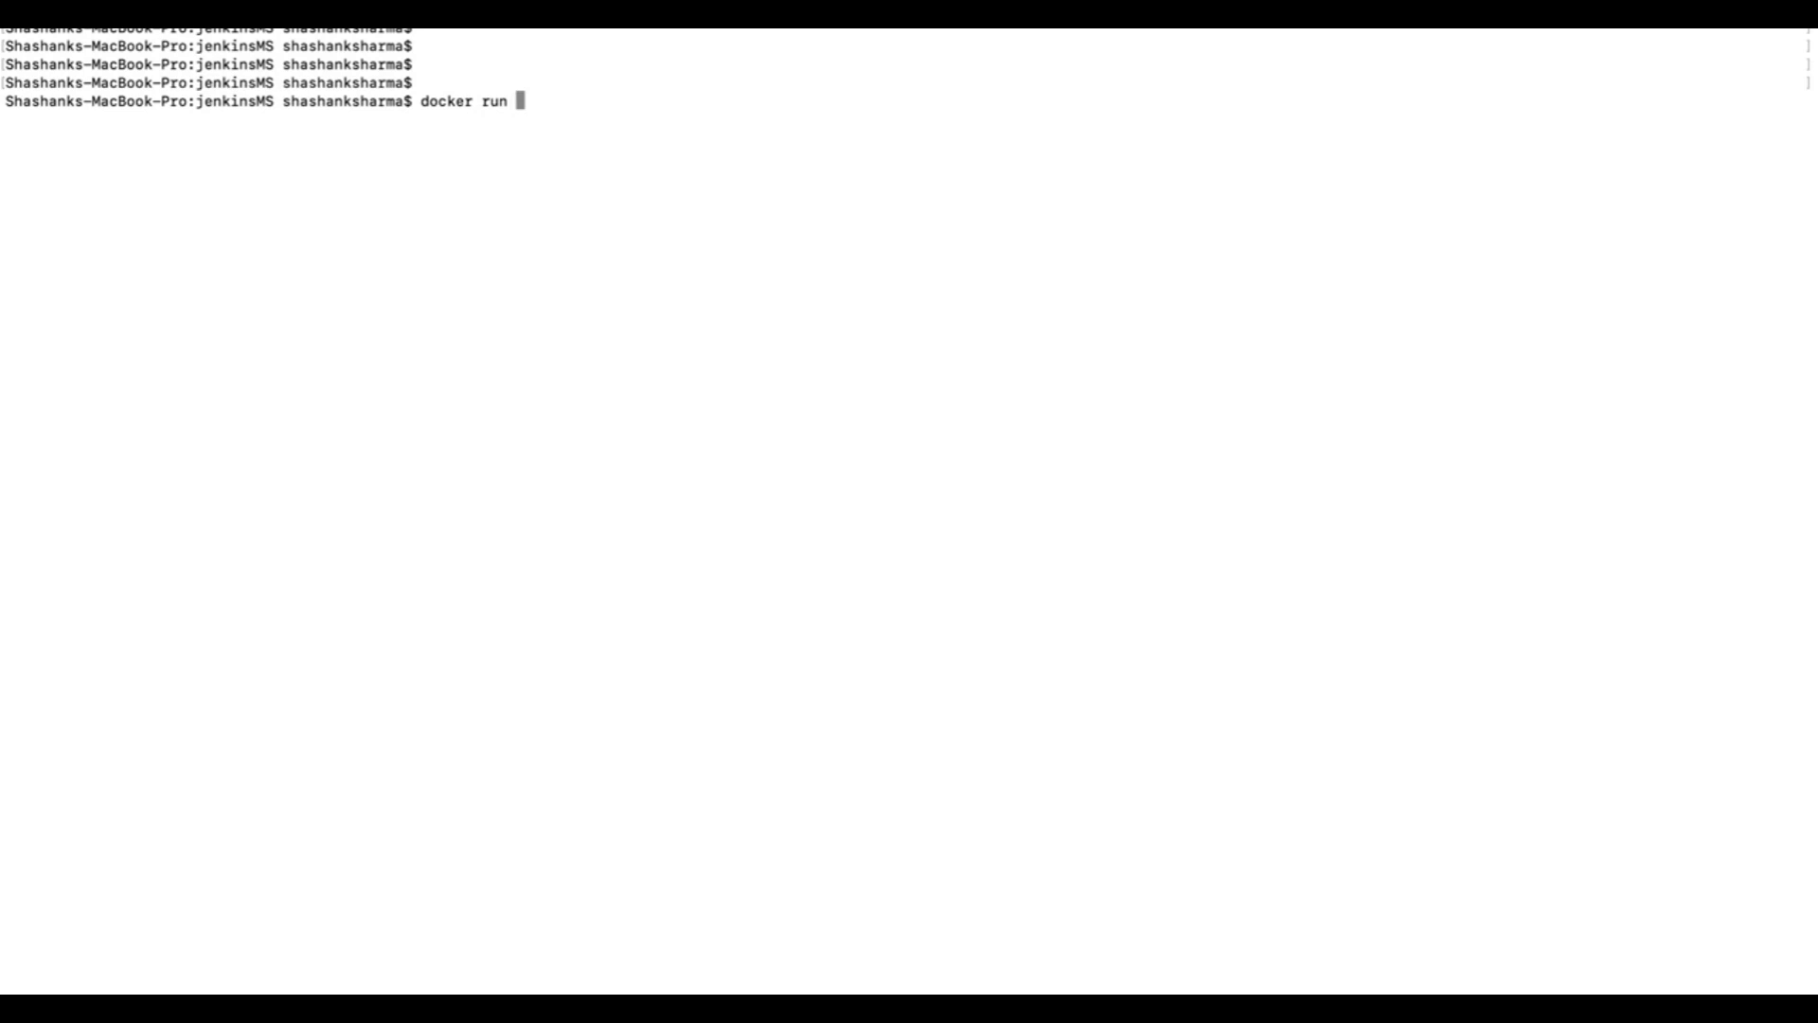
{"action": "type", "text": "-p 33"}
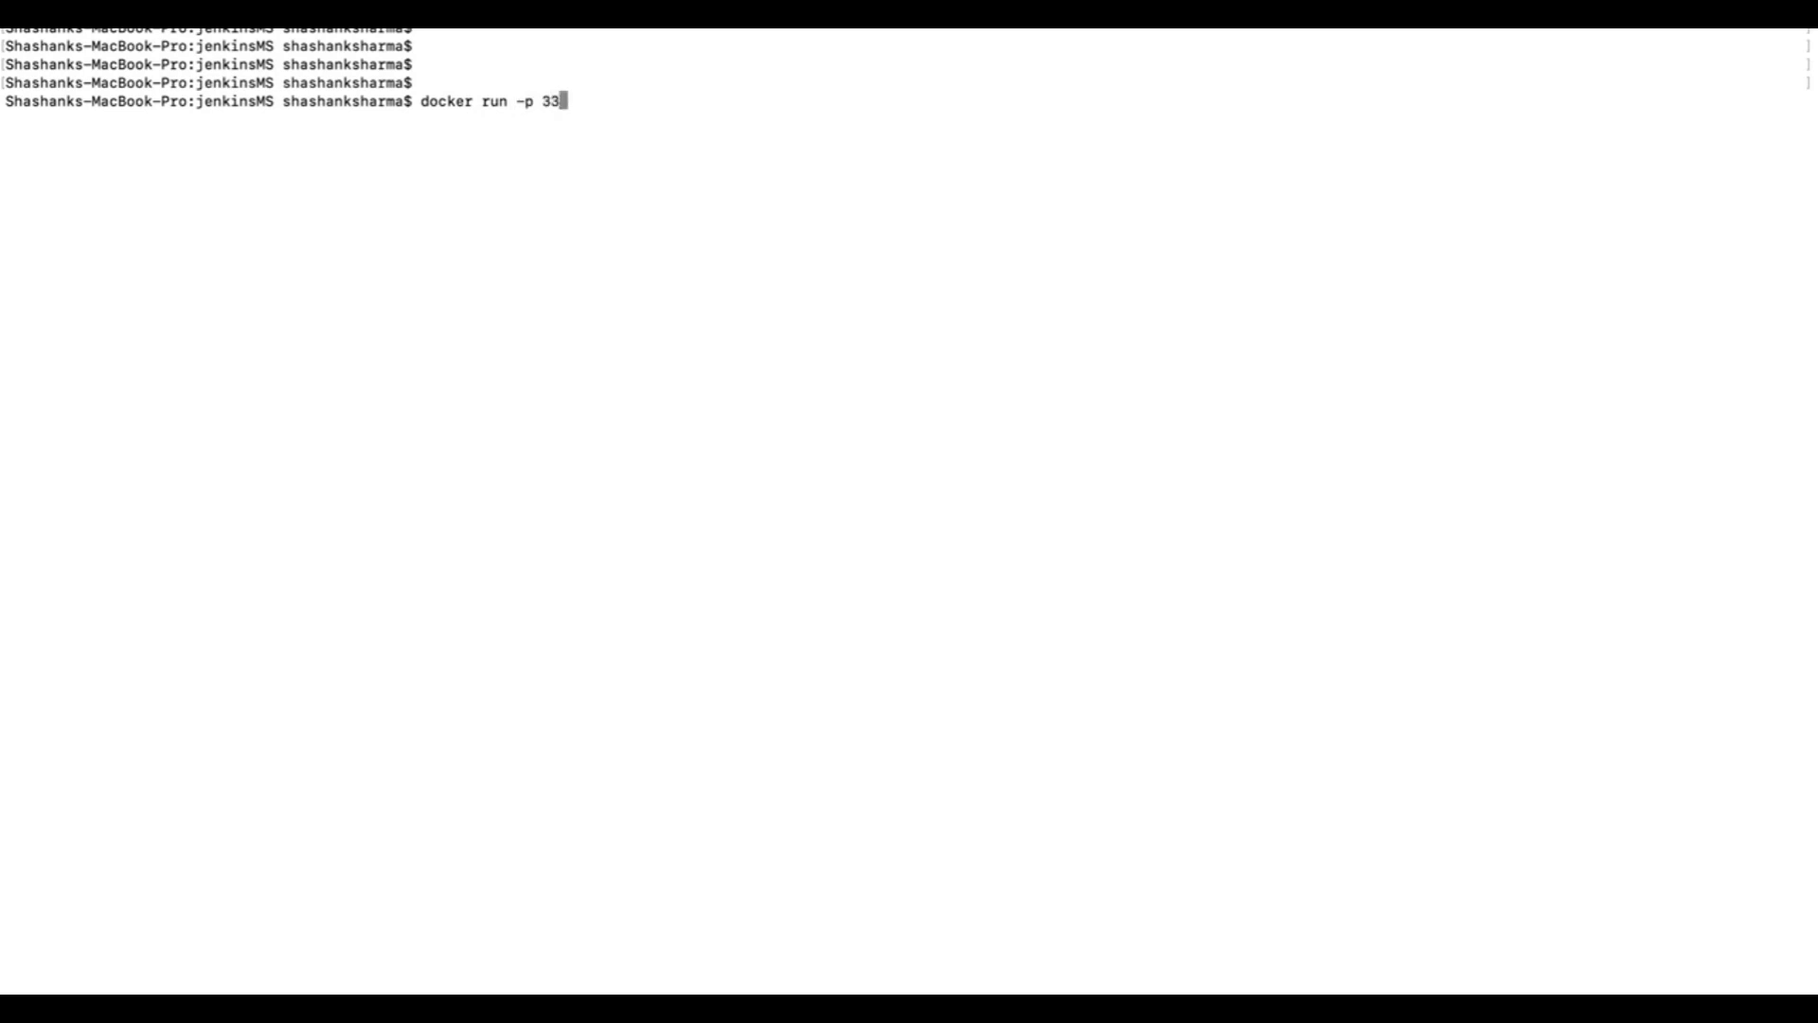
{"action": "type", "text": "75:"}
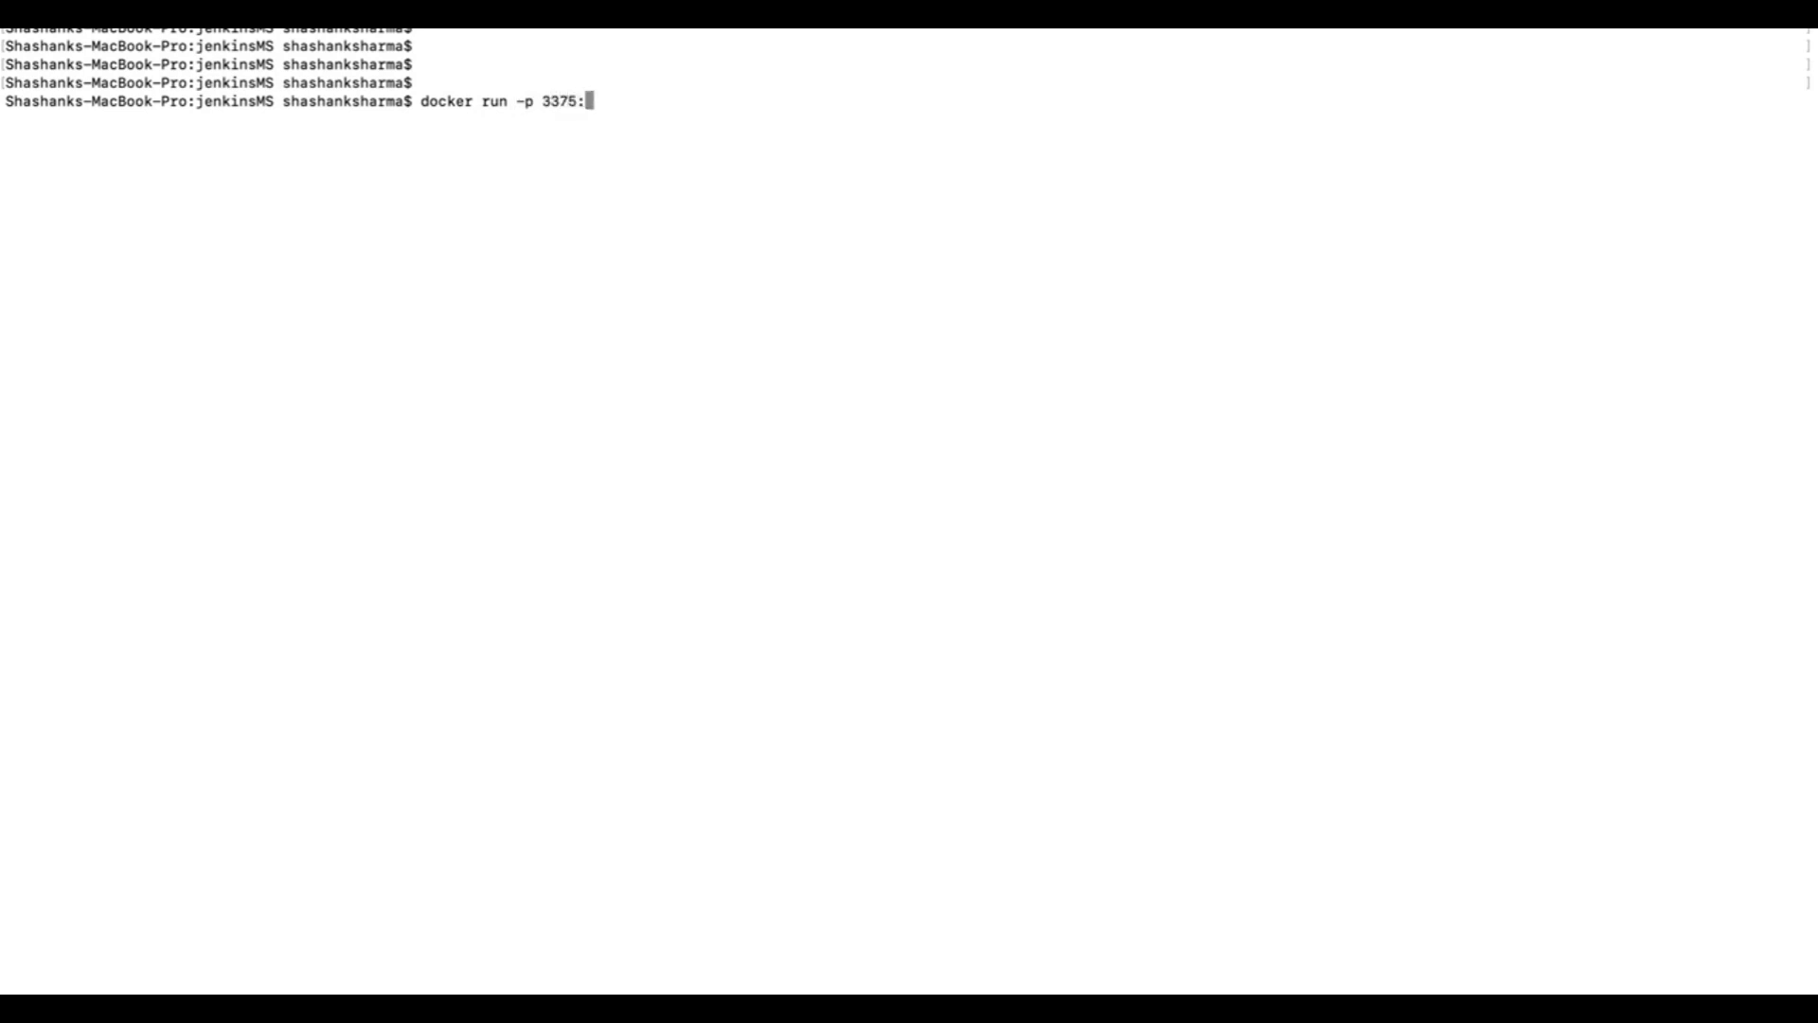
{"action": "type", "text": "2375 -"}
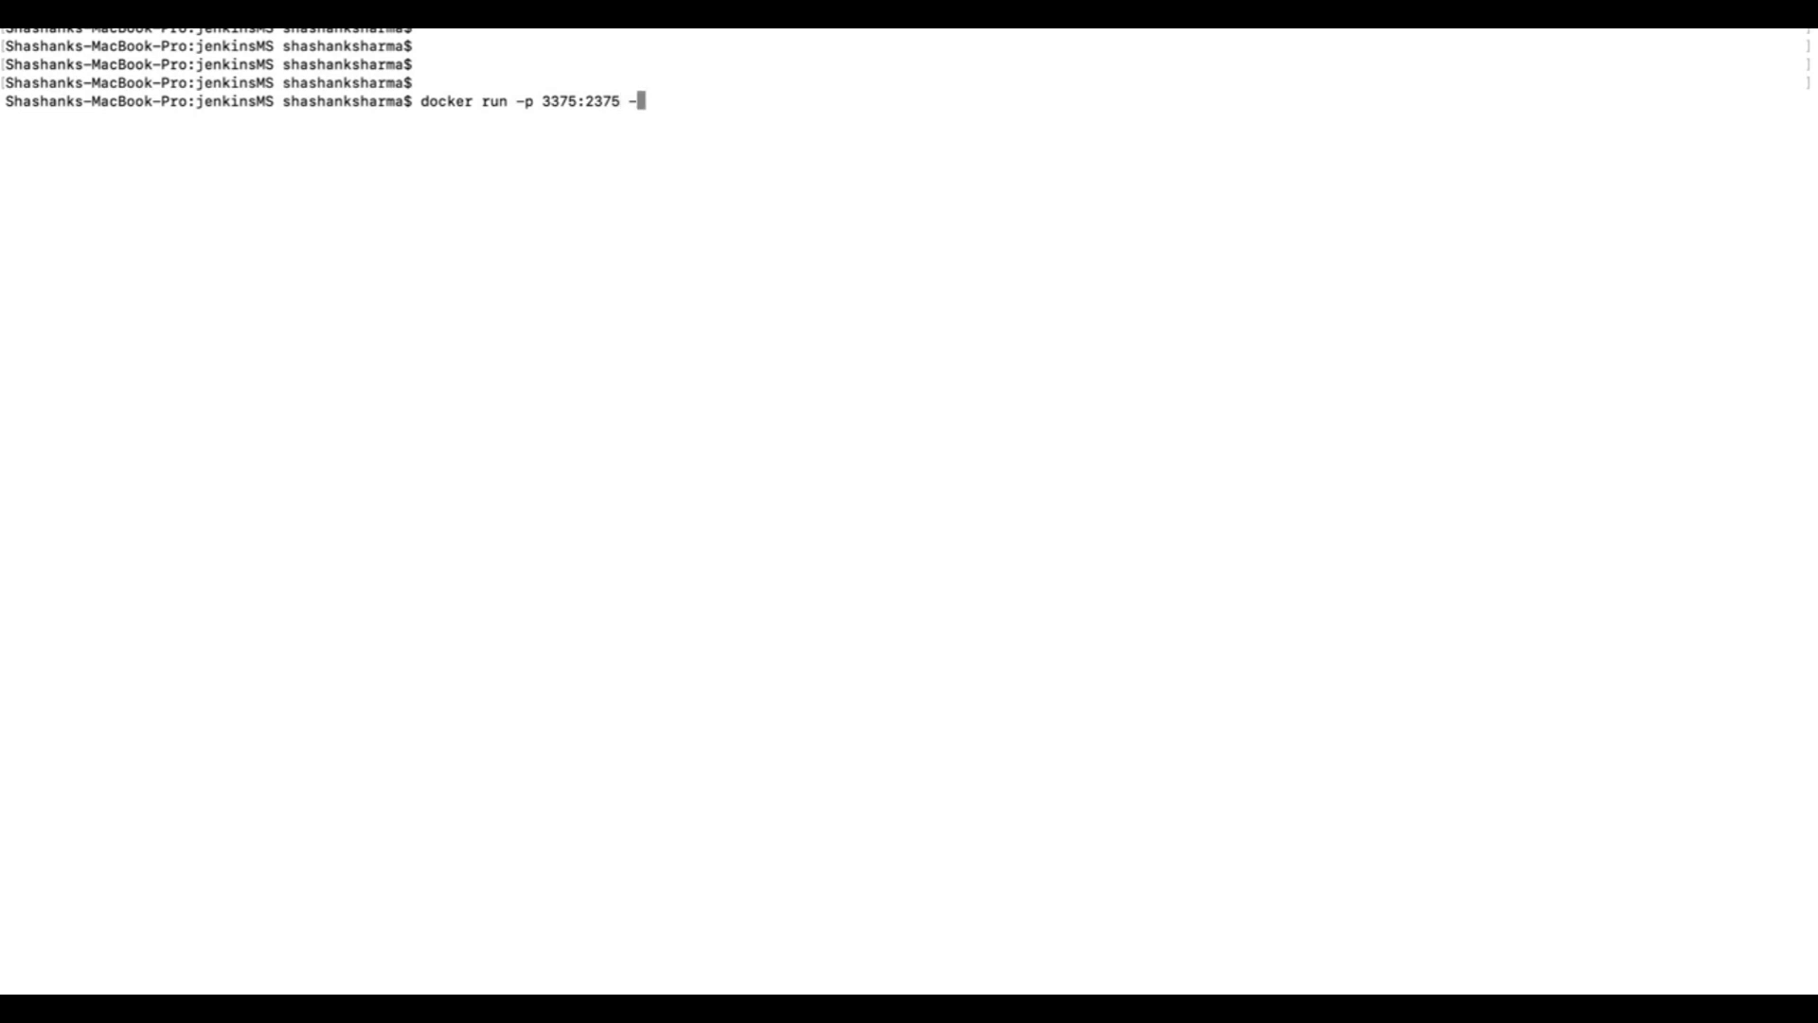
{"action": "type", "text": "v /var"}
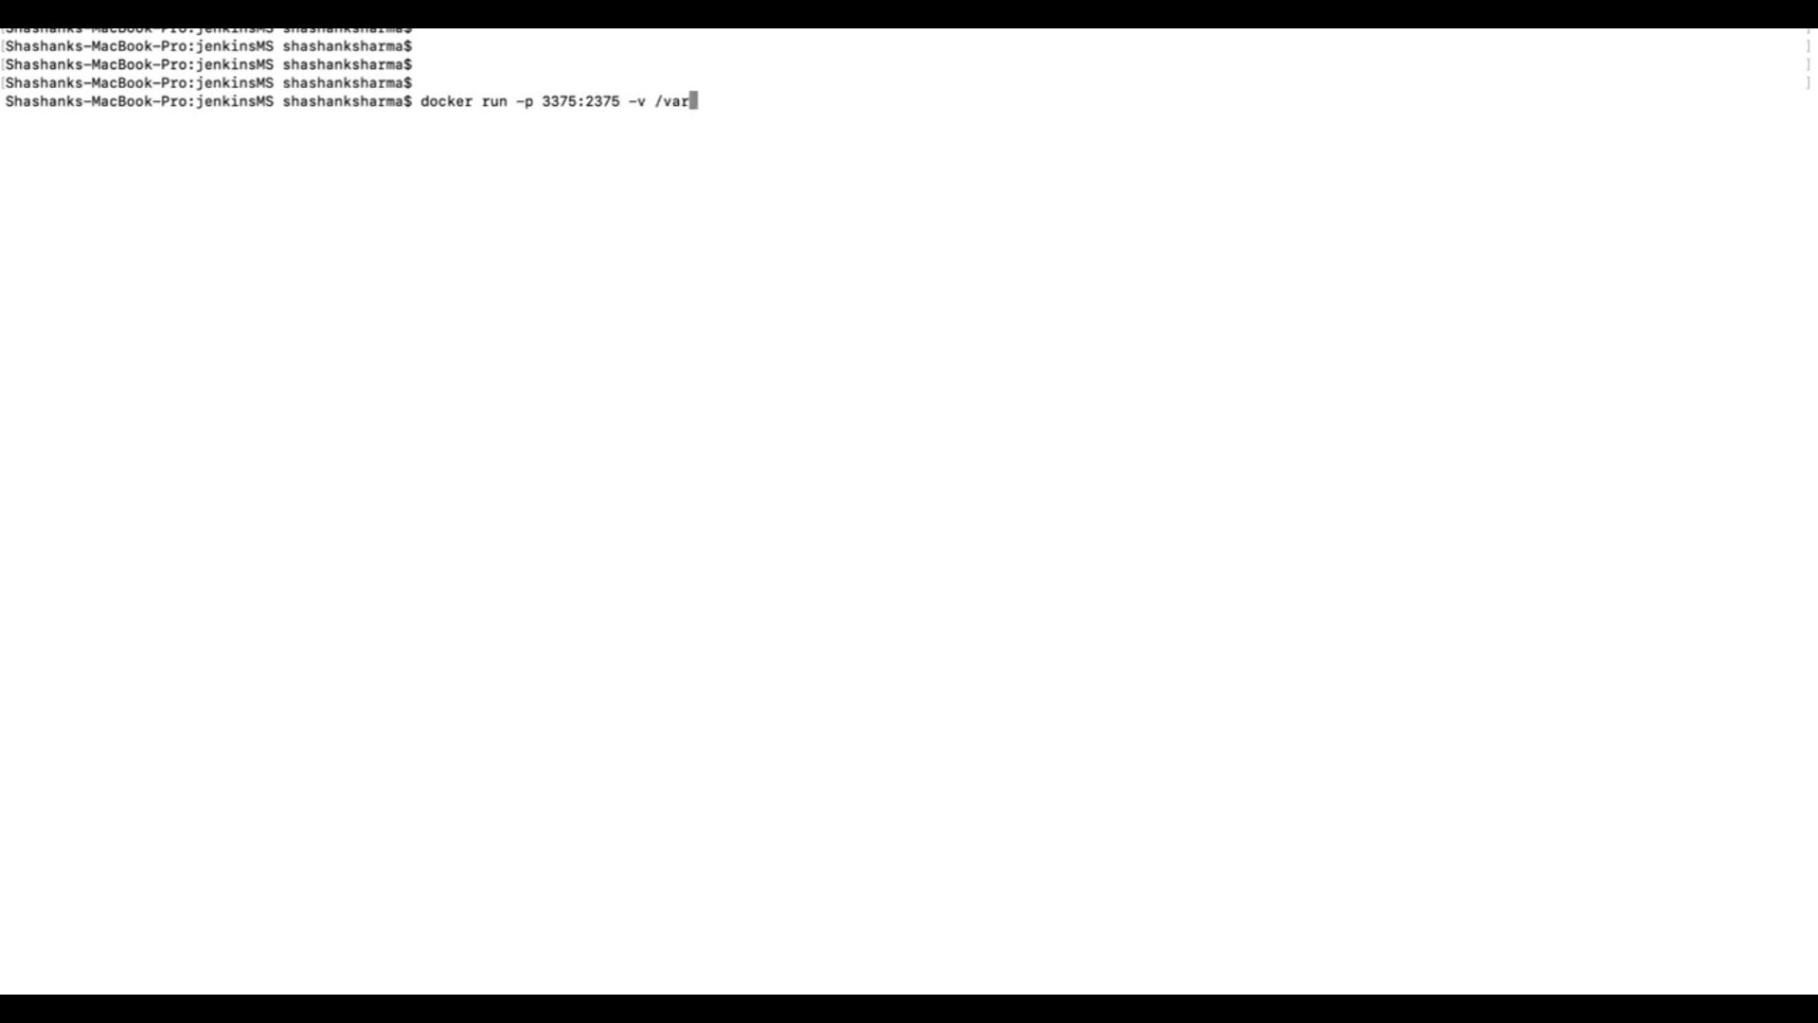
{"action": "type", "text": "run/"}
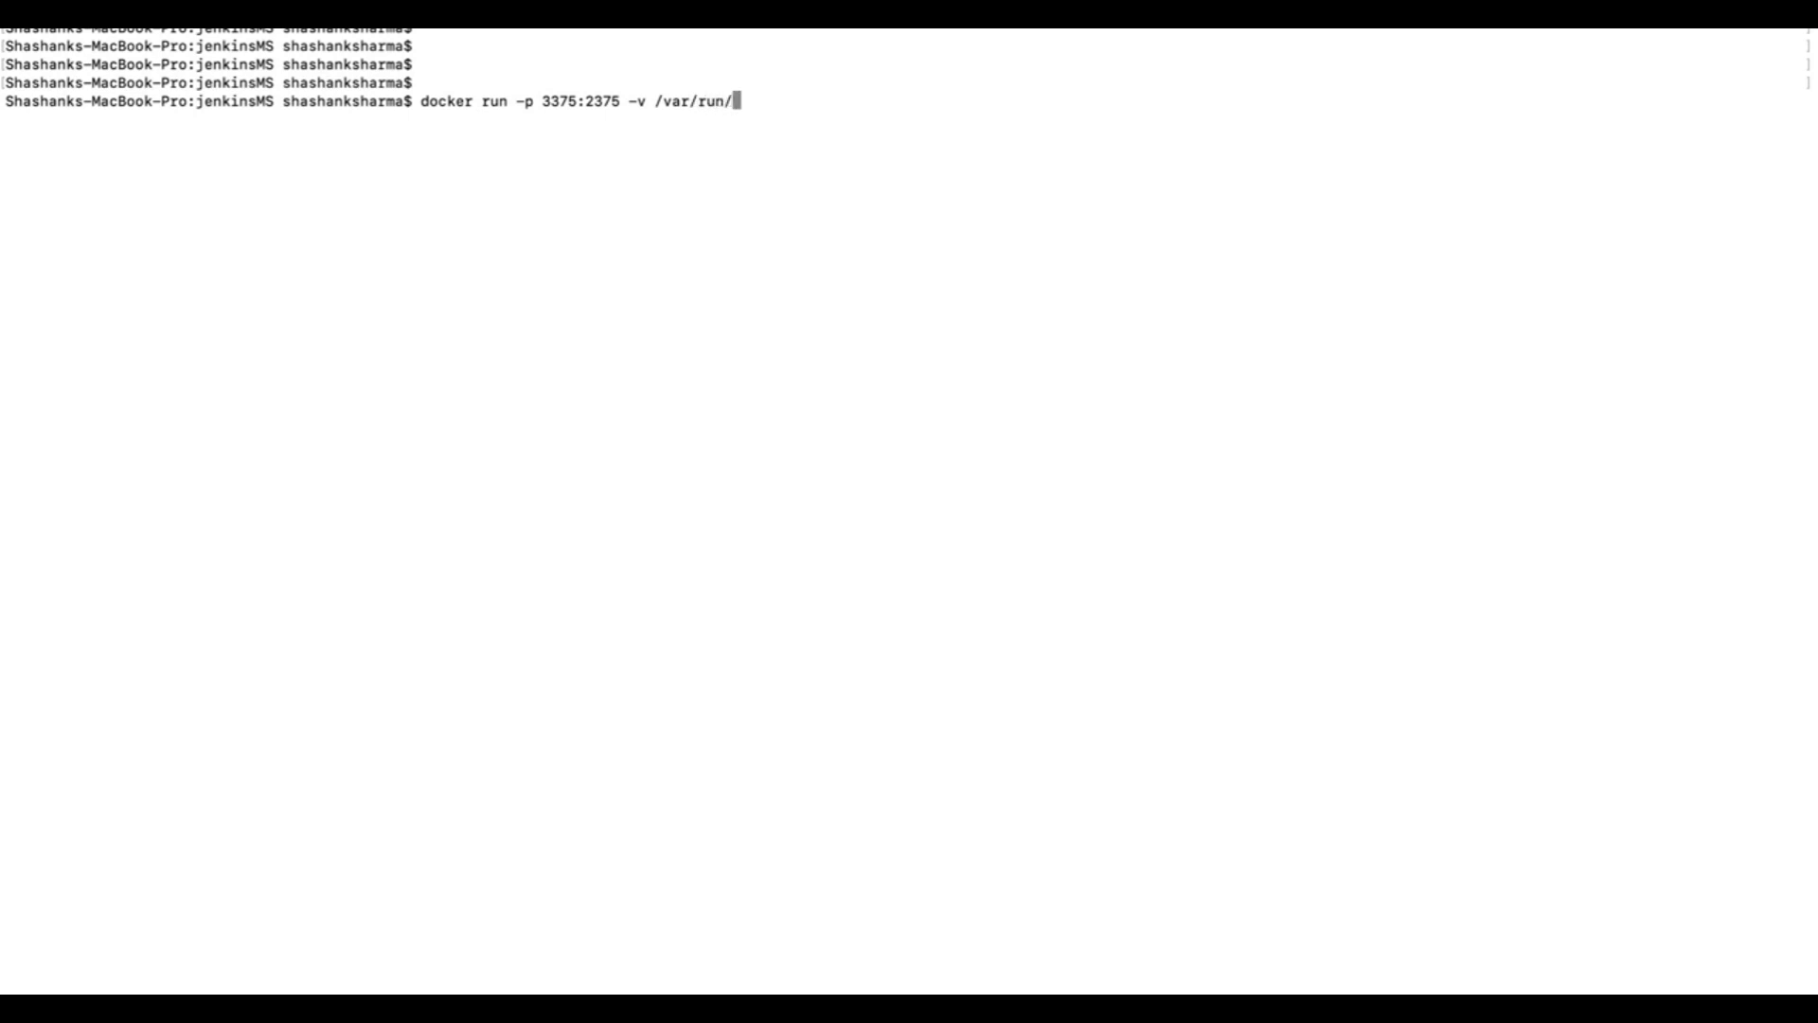
{"action": "type", "text": "docker.sock:"}
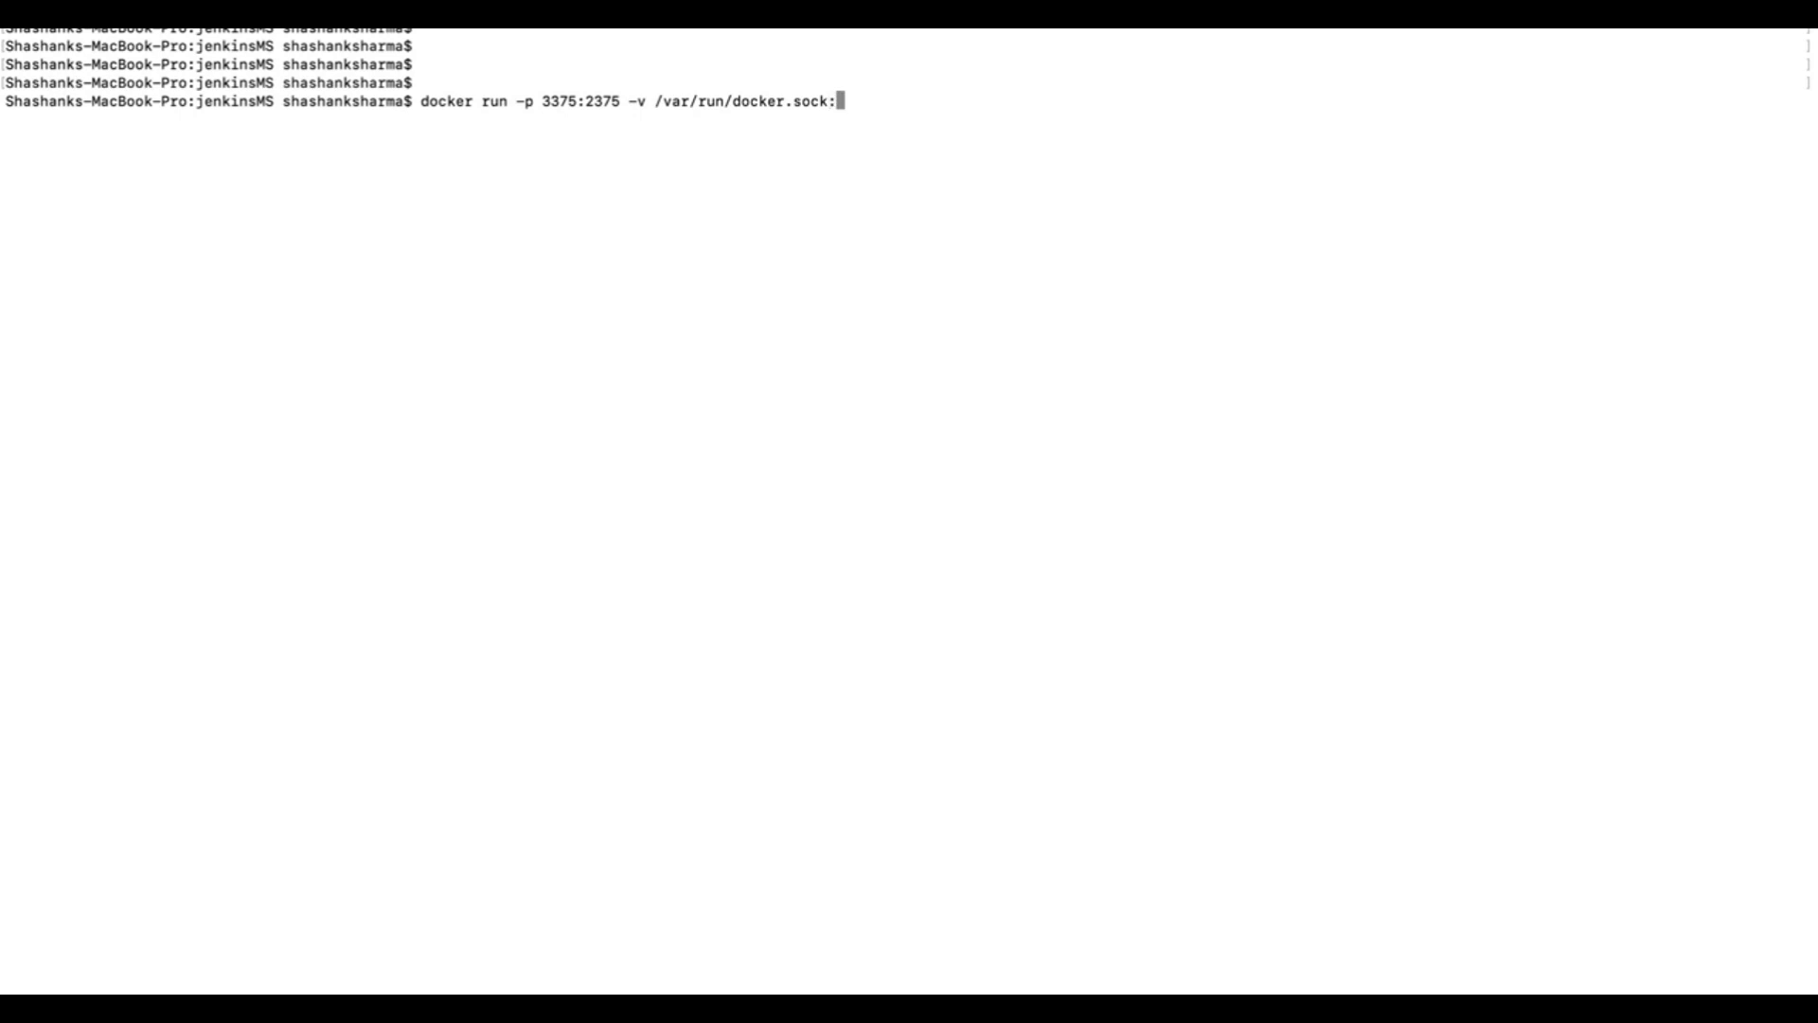
{"action": "type", "text": "/var/run/docker.sock -d shipyard/"}
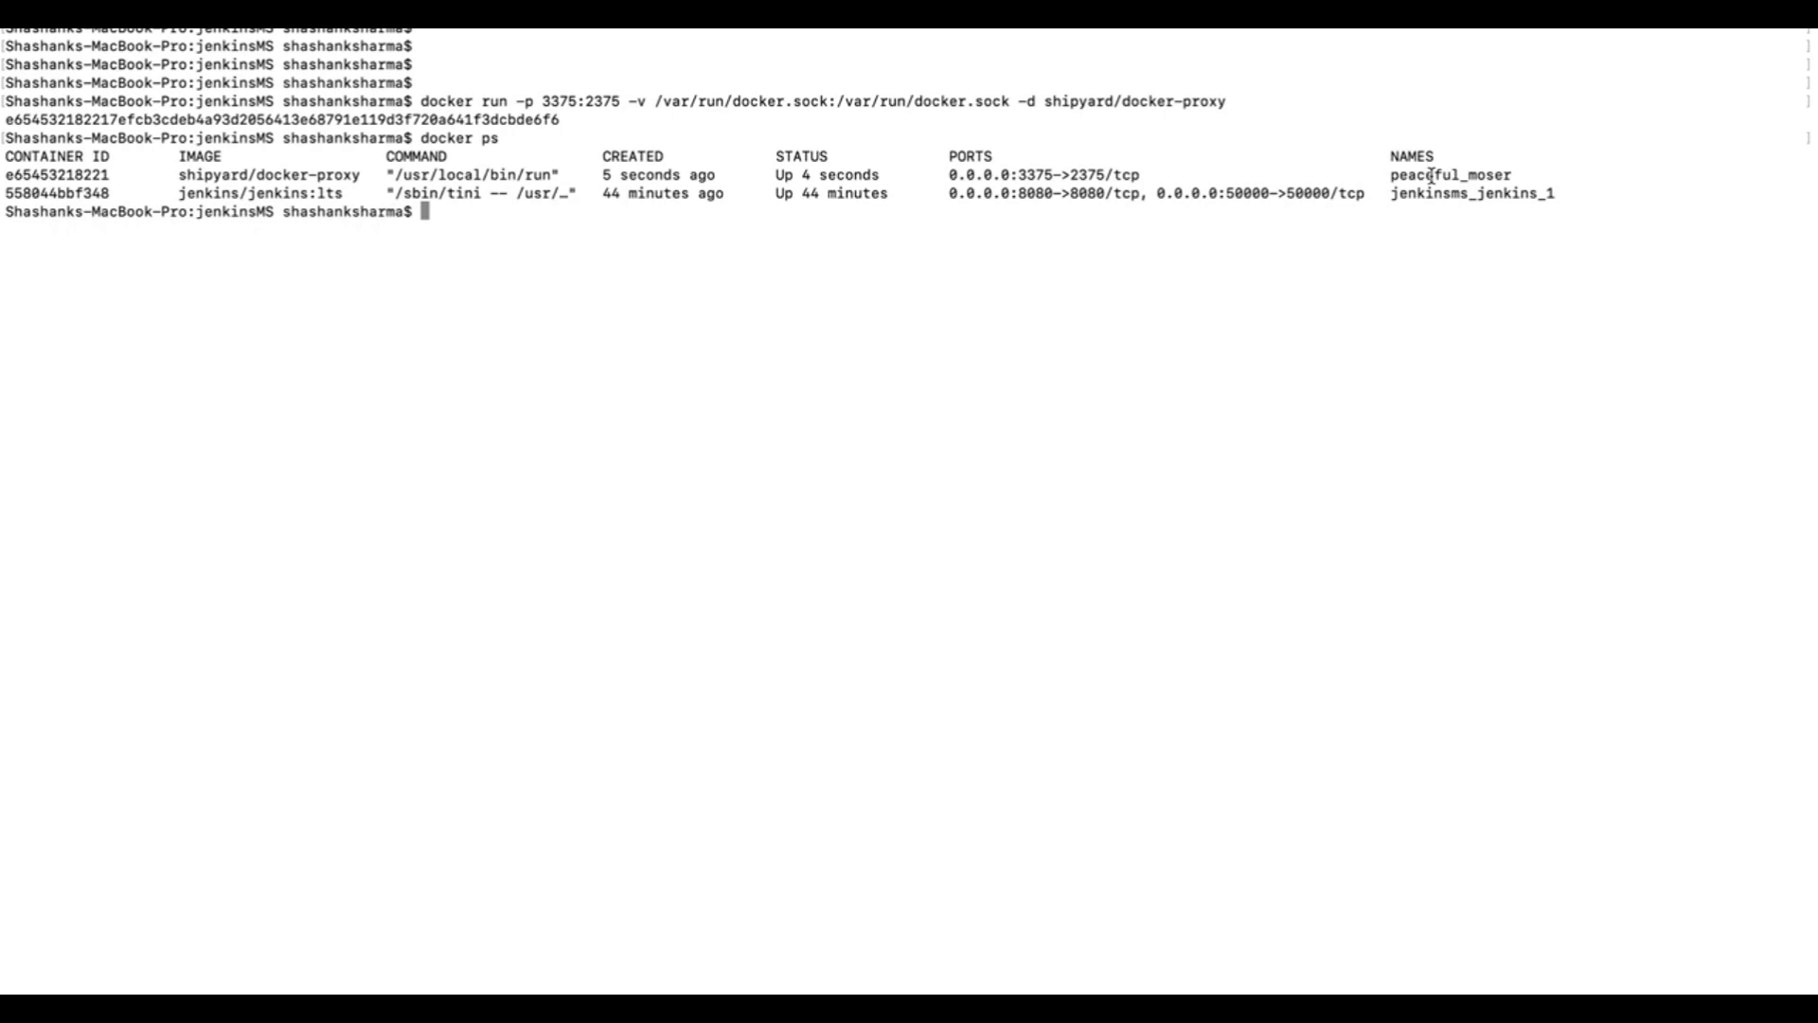
- Start a docker exec command targeting the jenkinsms_jenkins_1 container
{"action": "type", "text": "docker version"}
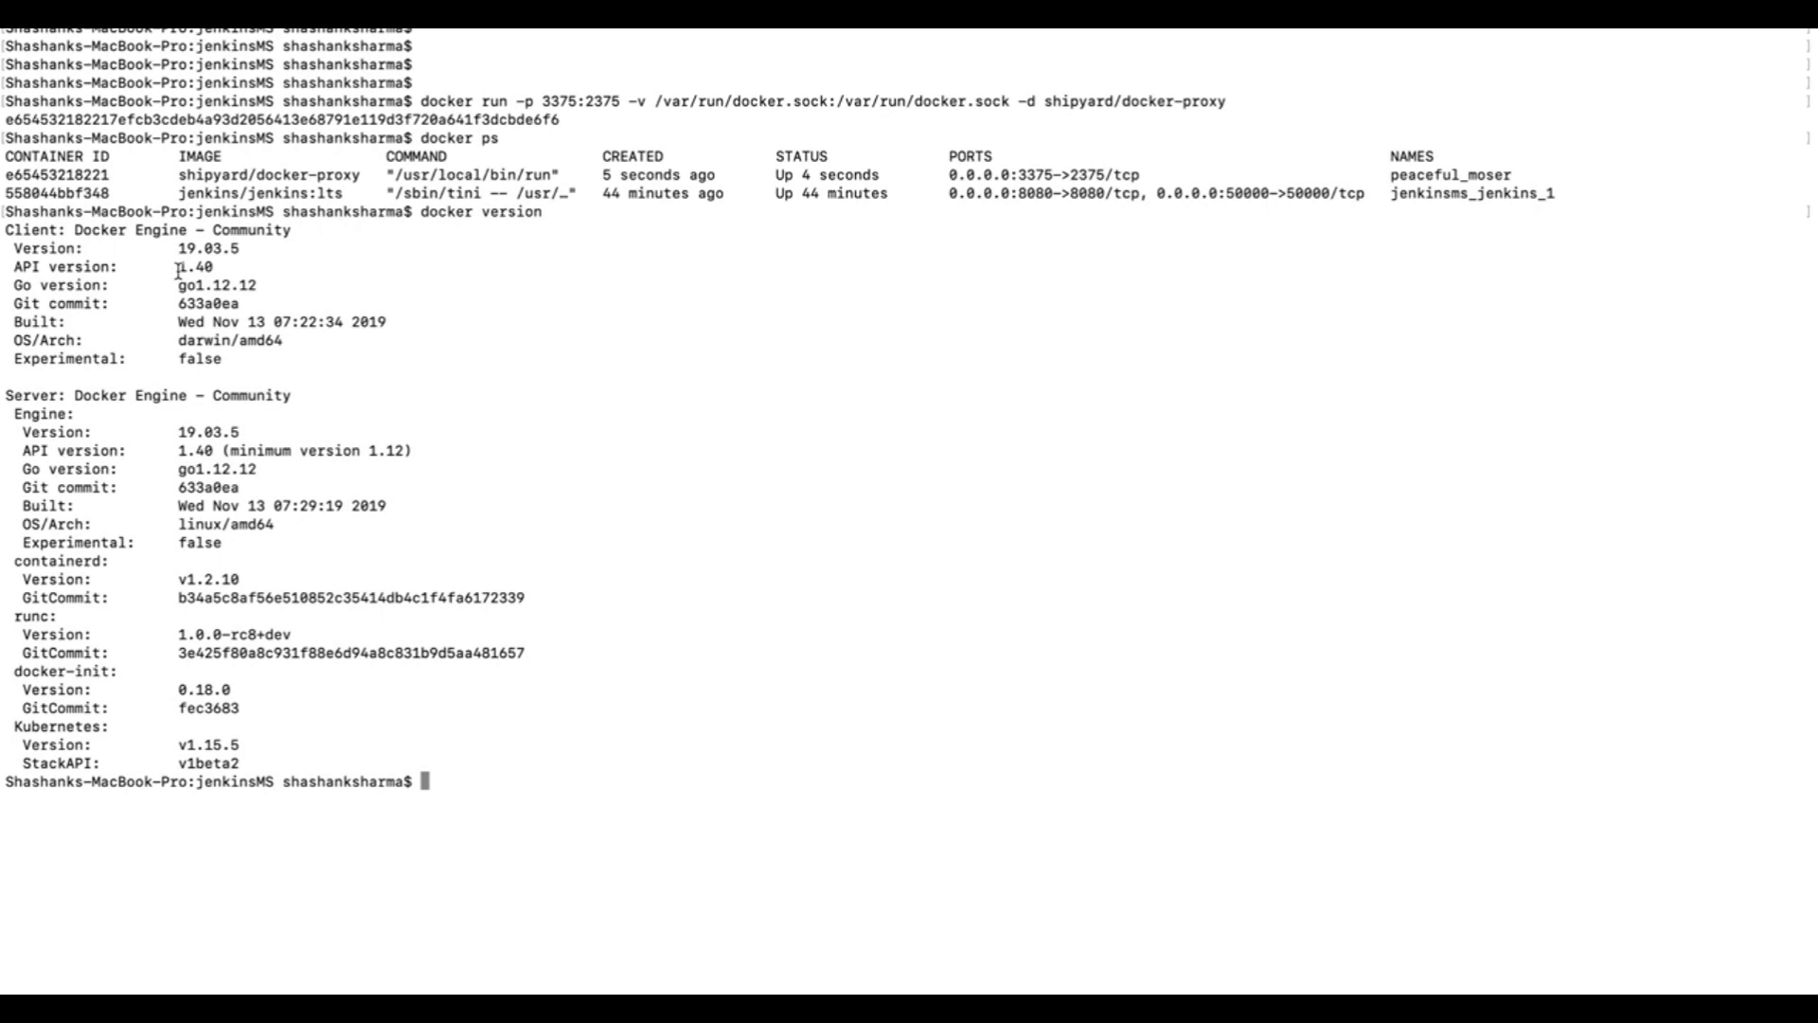
{"action": "scroll", "scroll_direction": "down", "scroll_amount": 3}
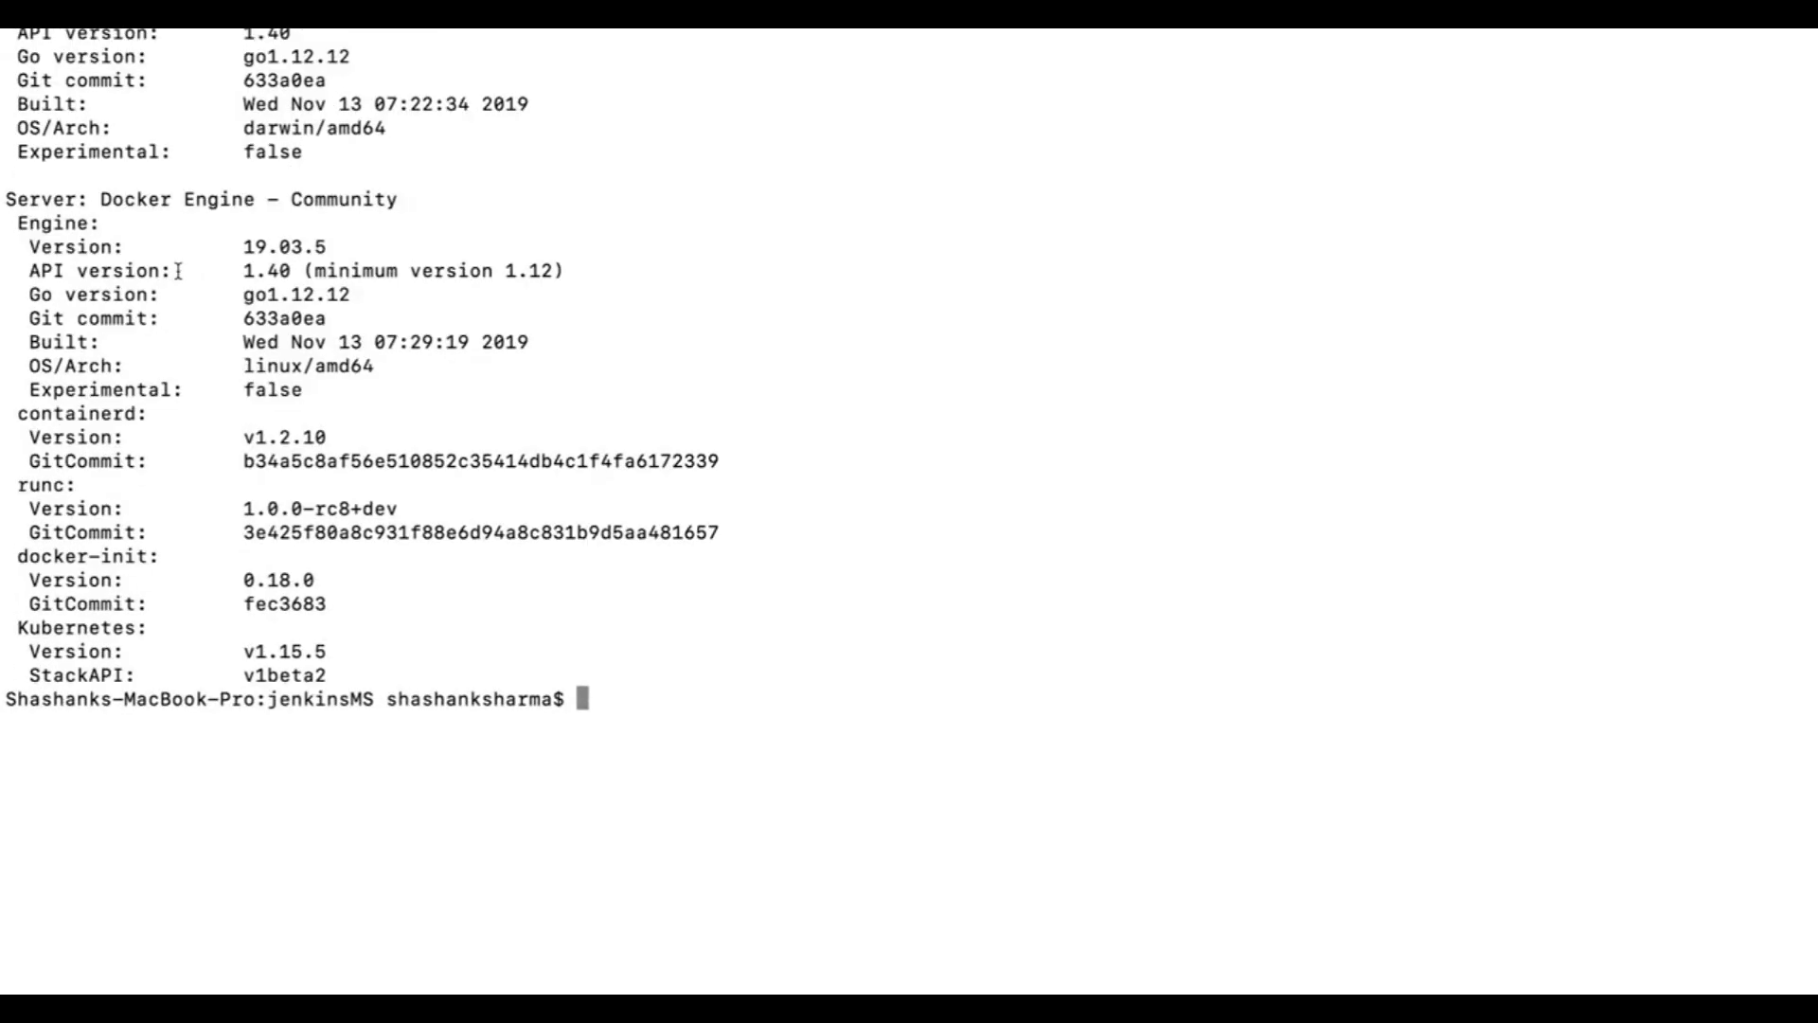
{"action": "scroll", "scroll_direction": "up", "scroll_amount": 3}
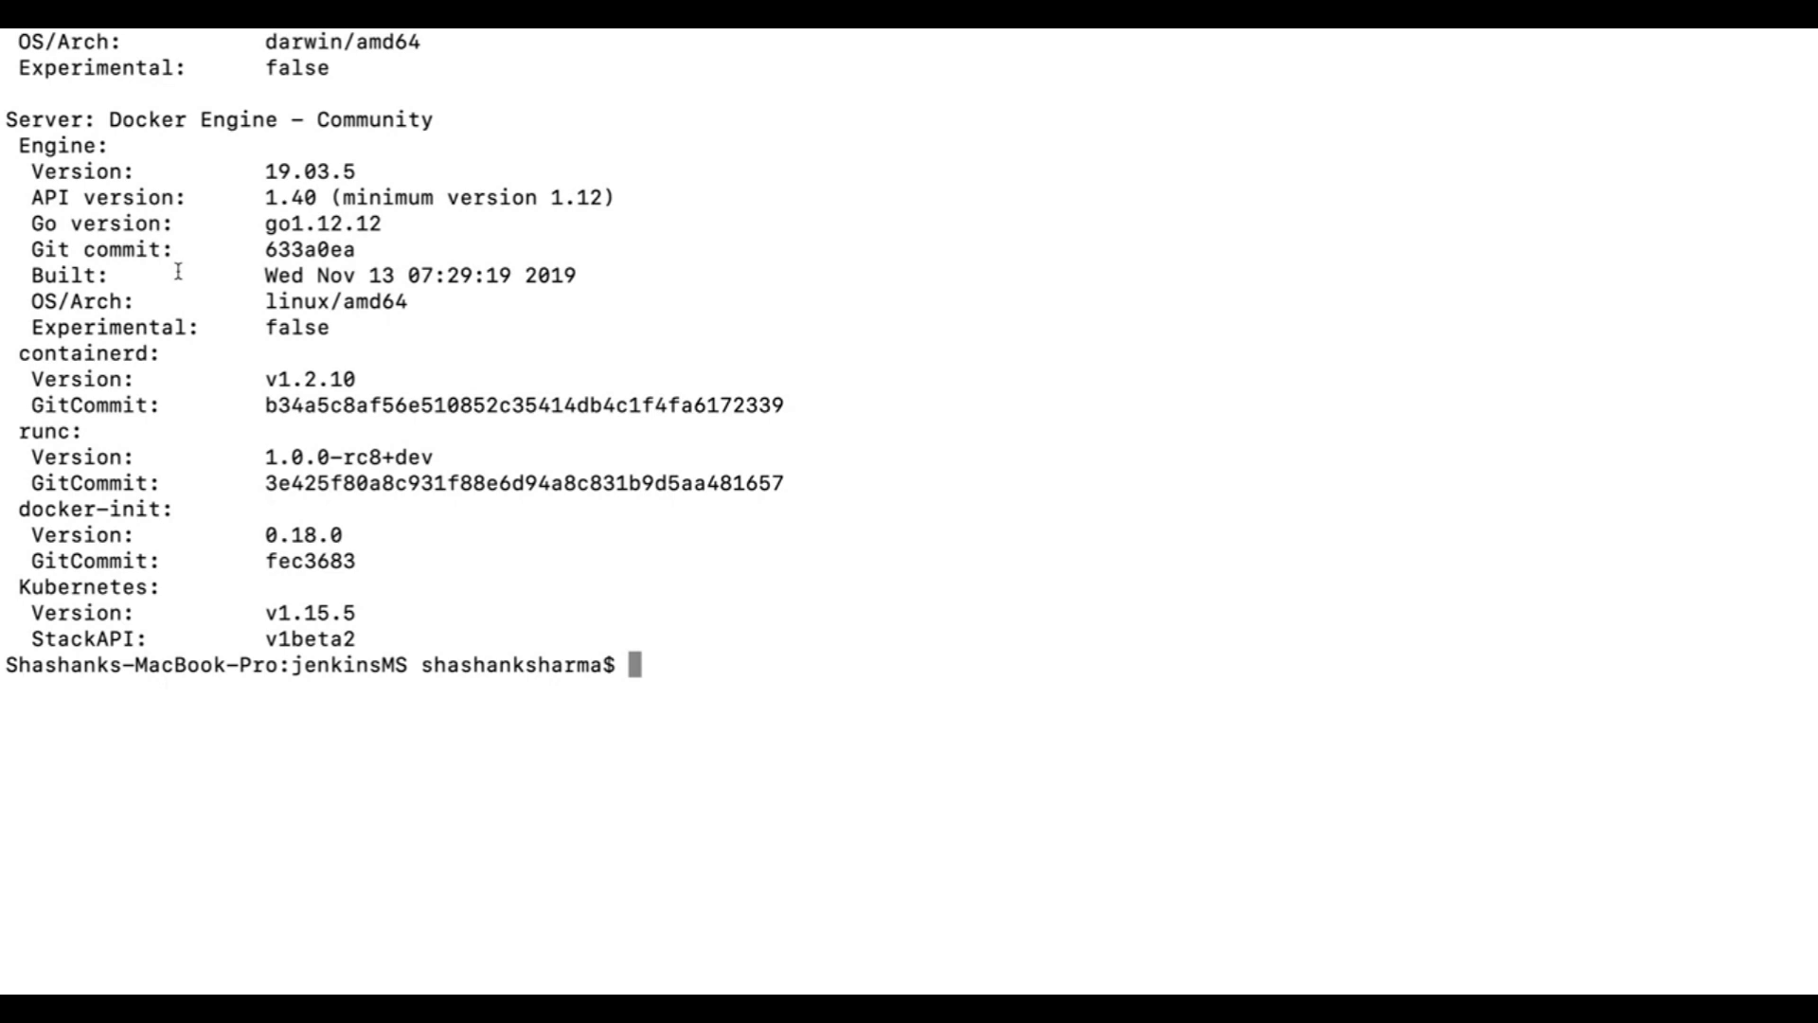
{"action": "type", "text": "docker e"}
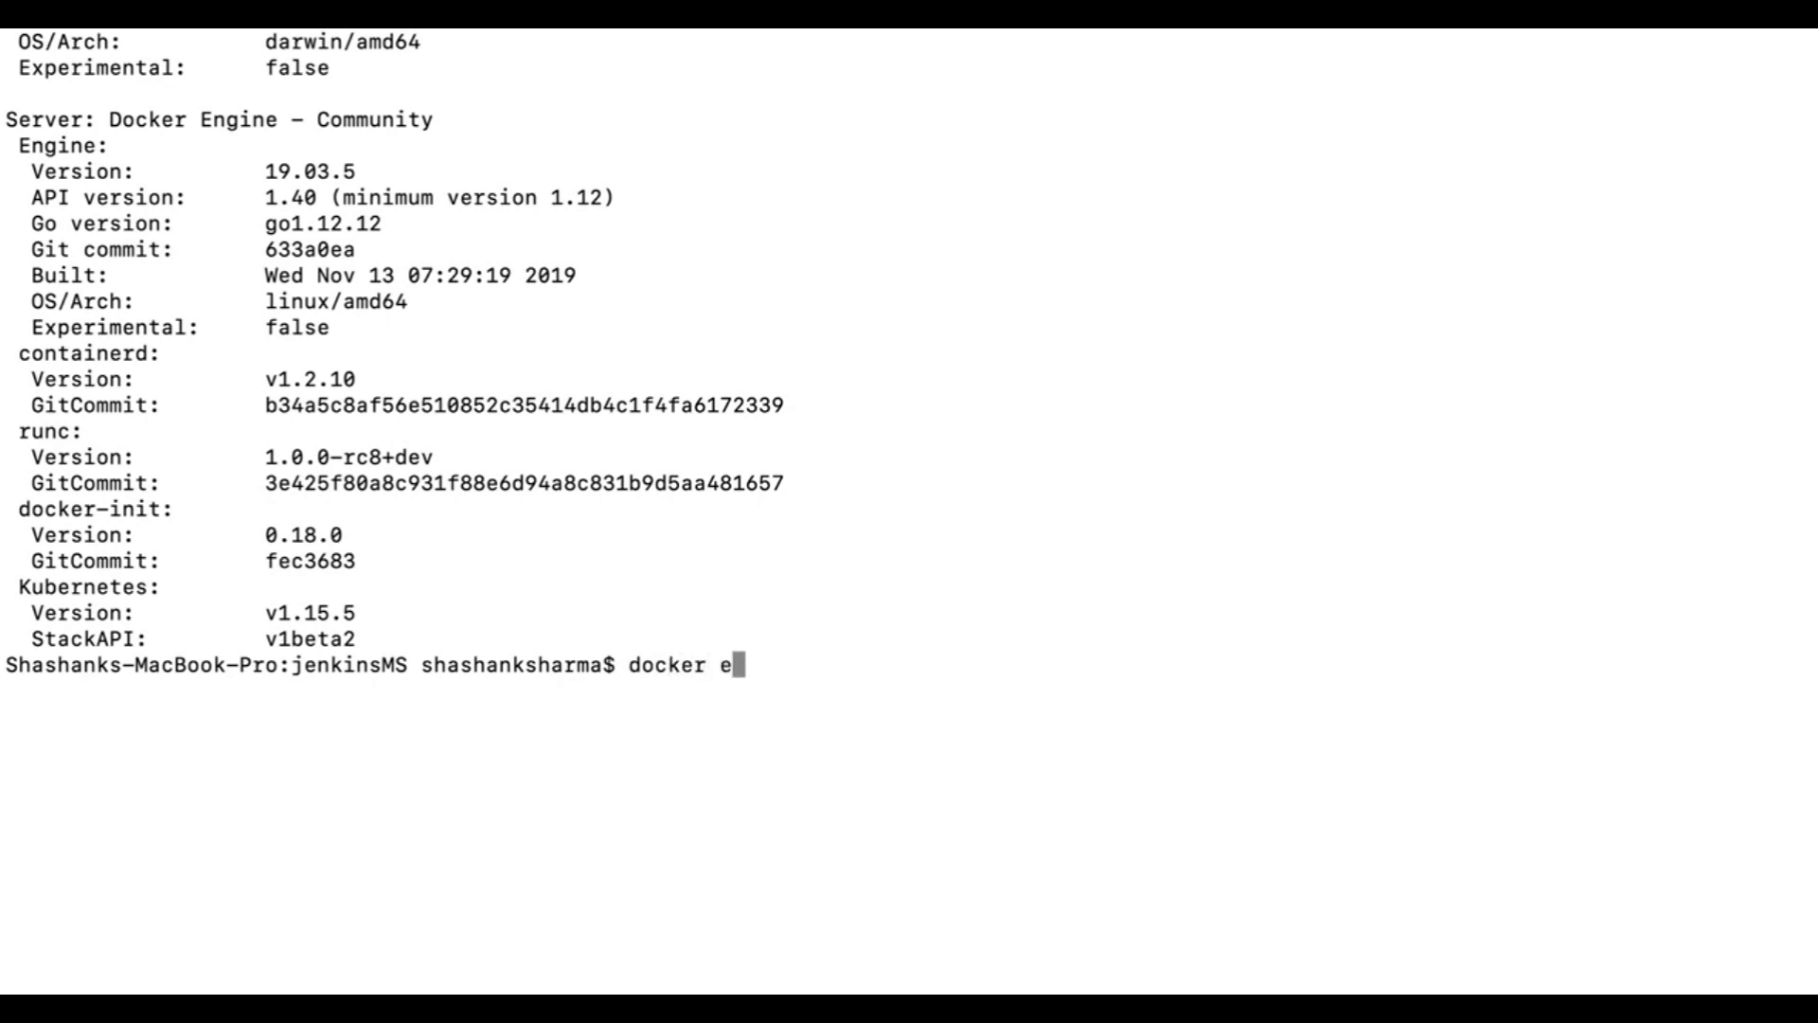
{"action": "type", "text": "xec"}
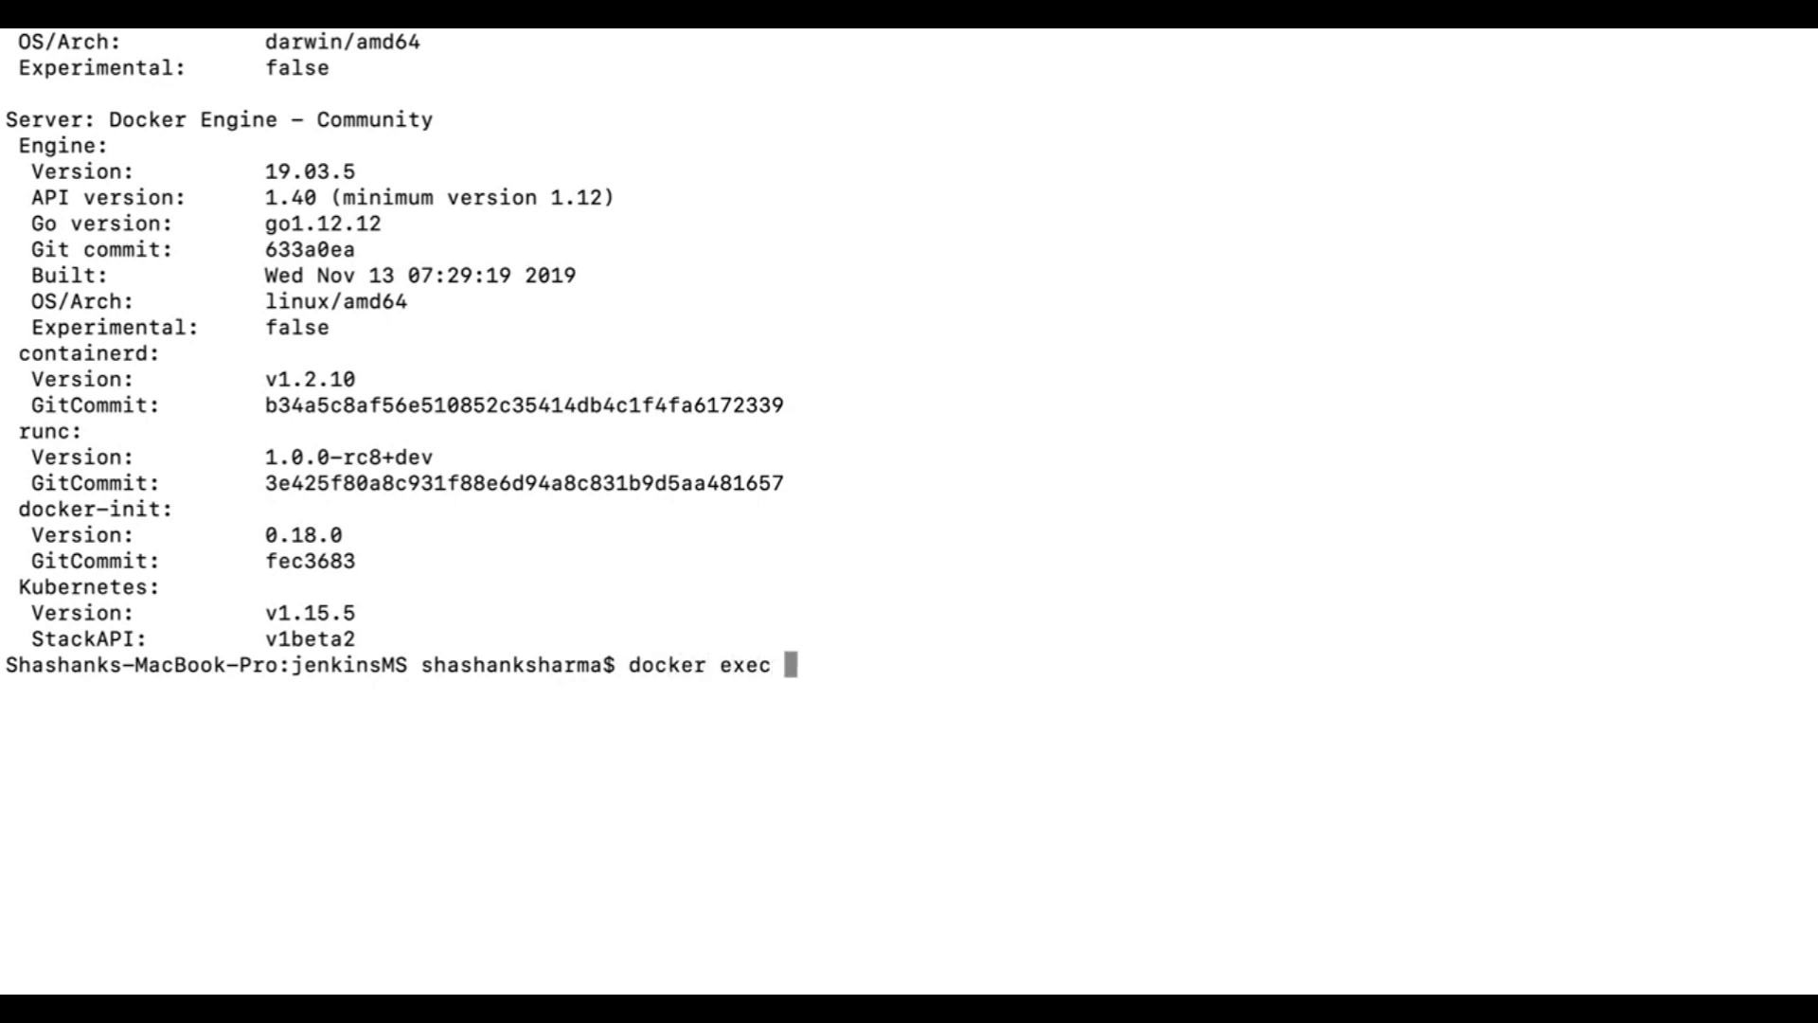
{"action": "type", "text": "jenk"}
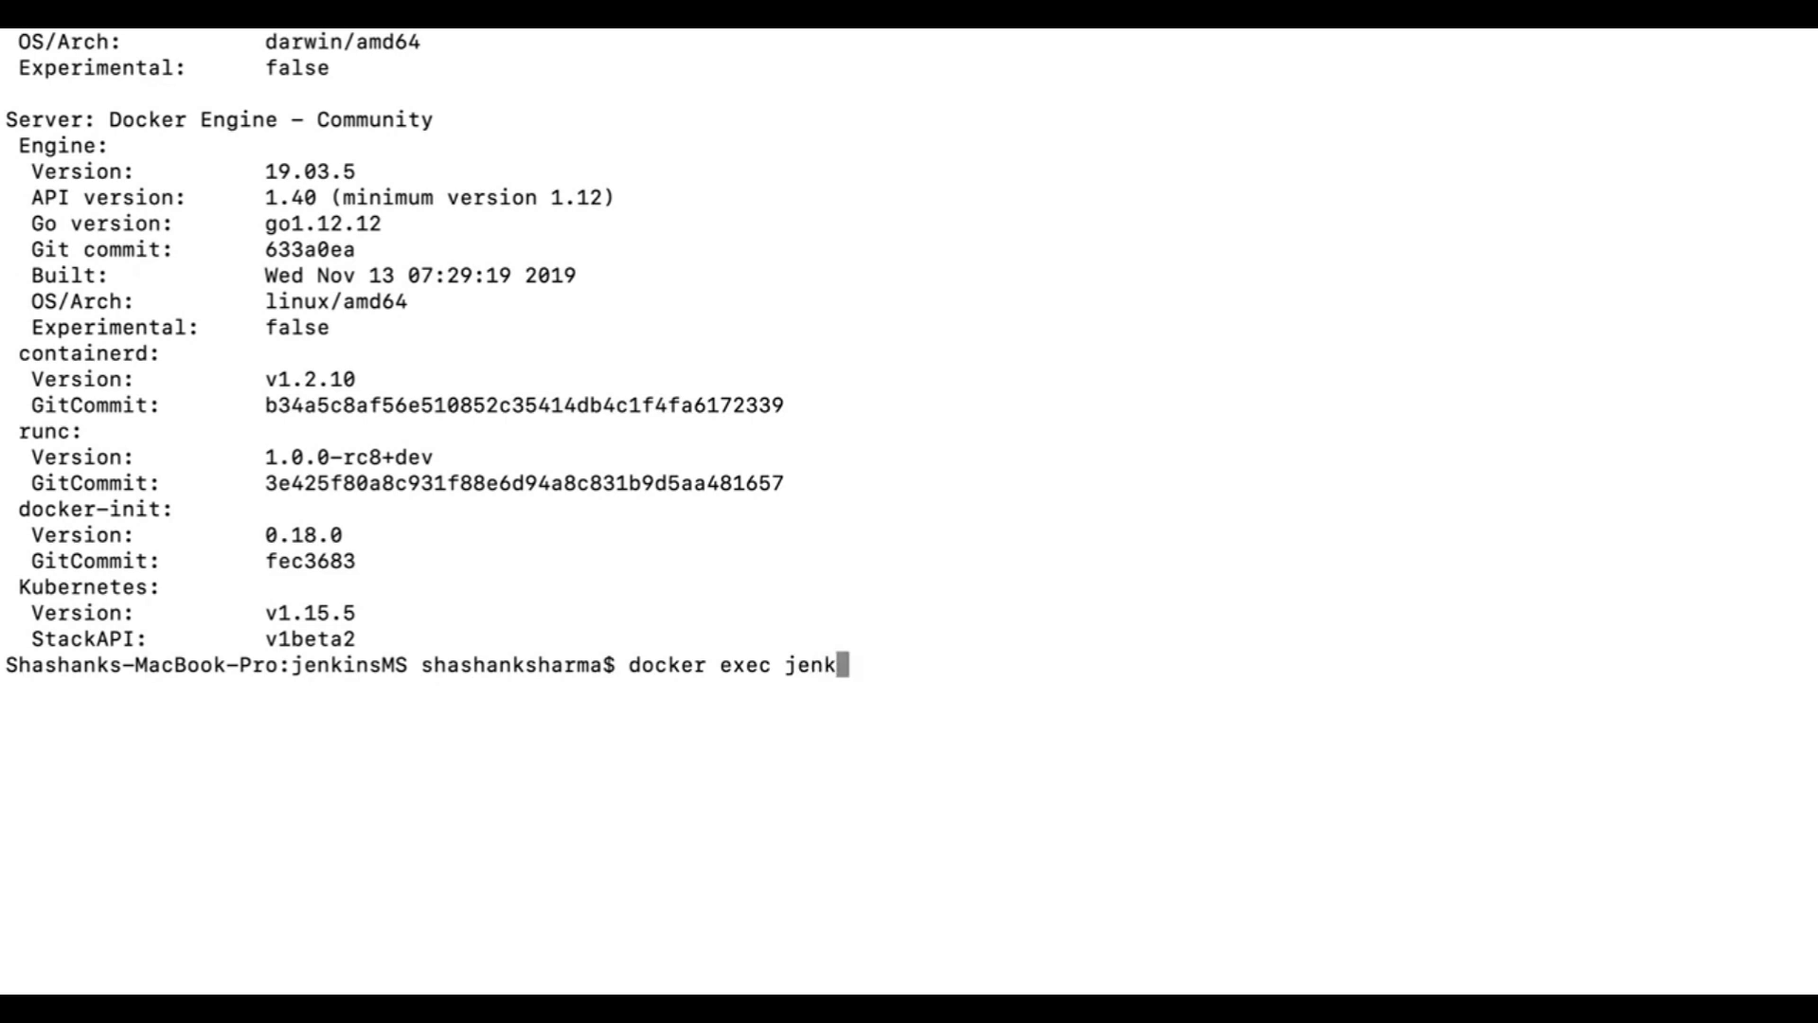
{"action": "type", "text": "insms_"}
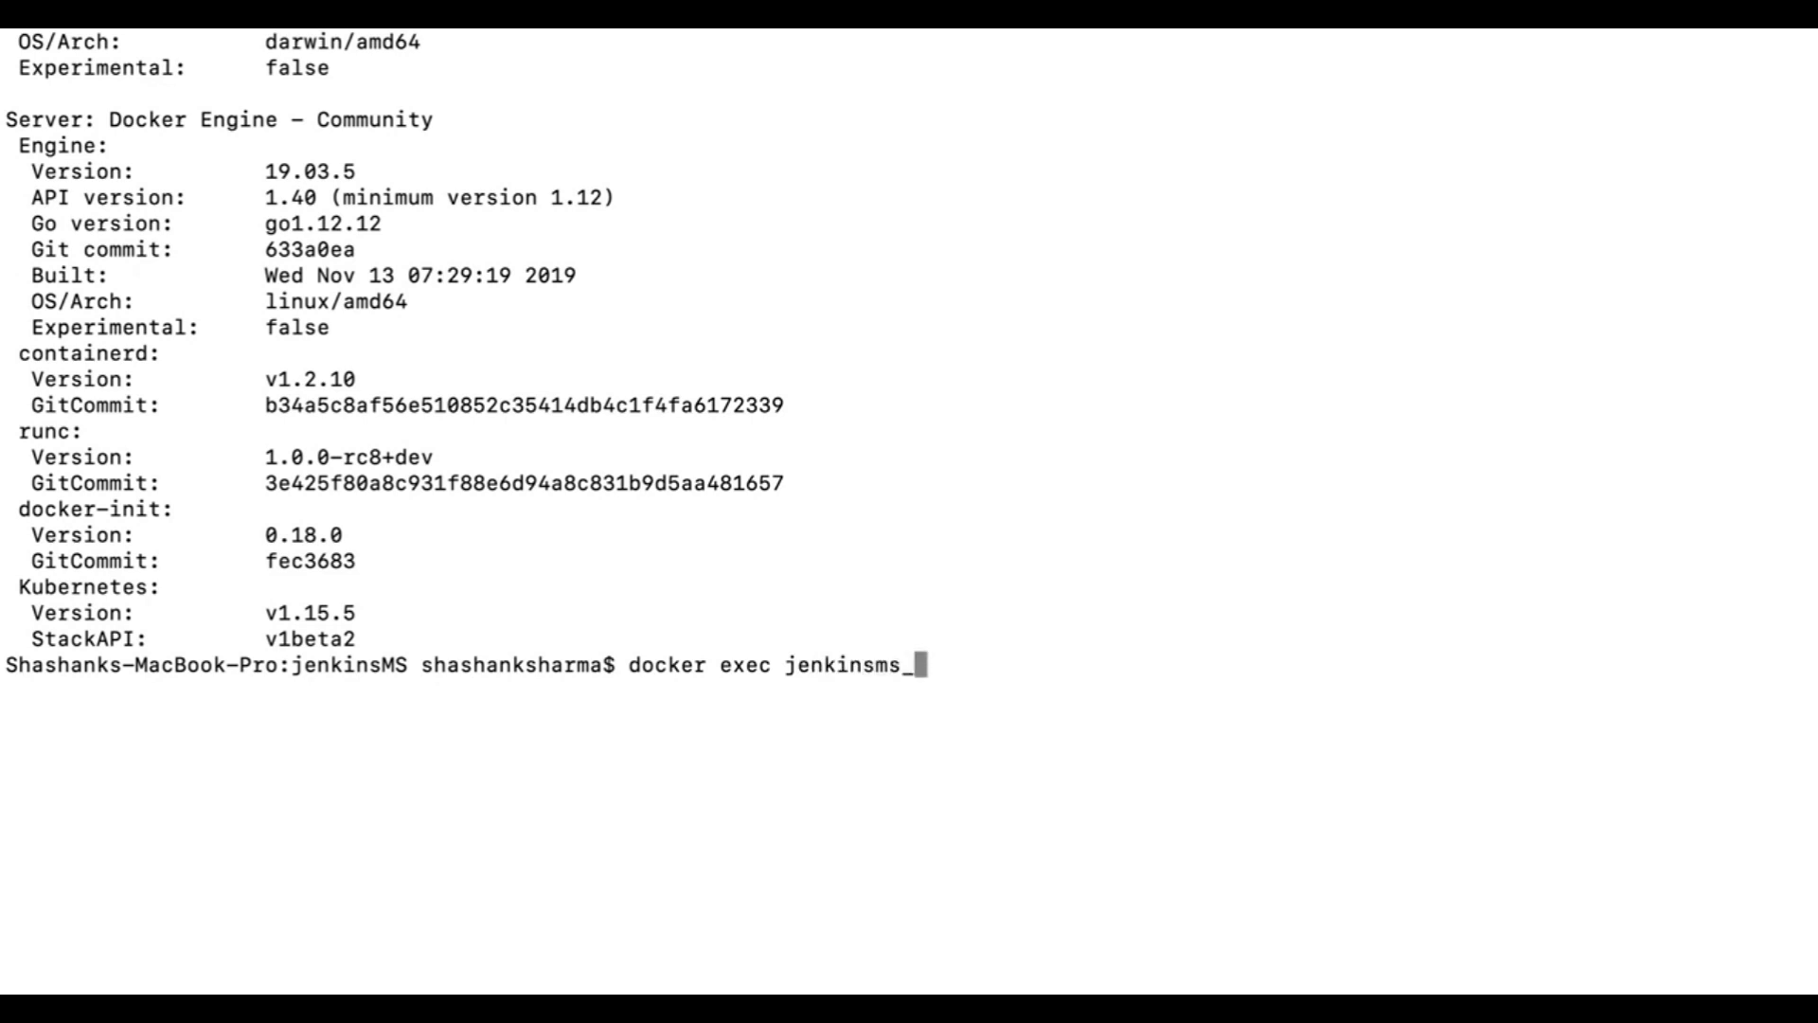
{"action": "type", "text": "_jenkins"}
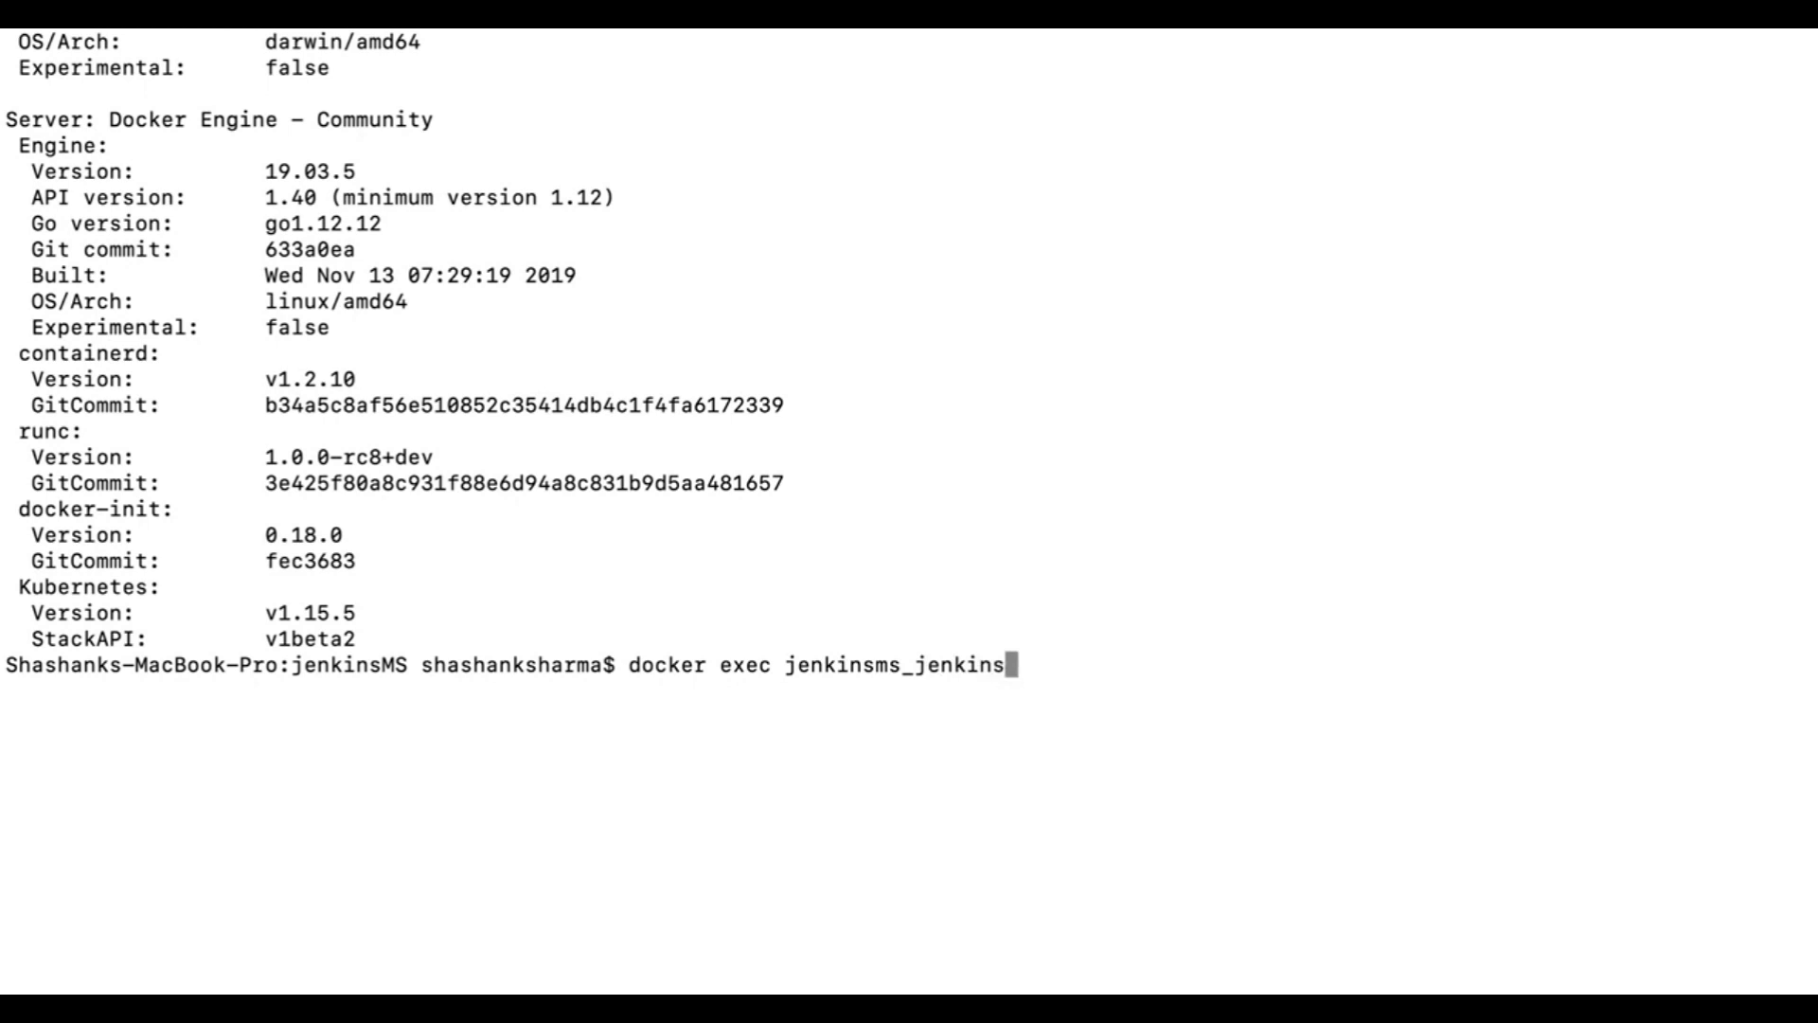
{"action": "type", "text": "_1"}
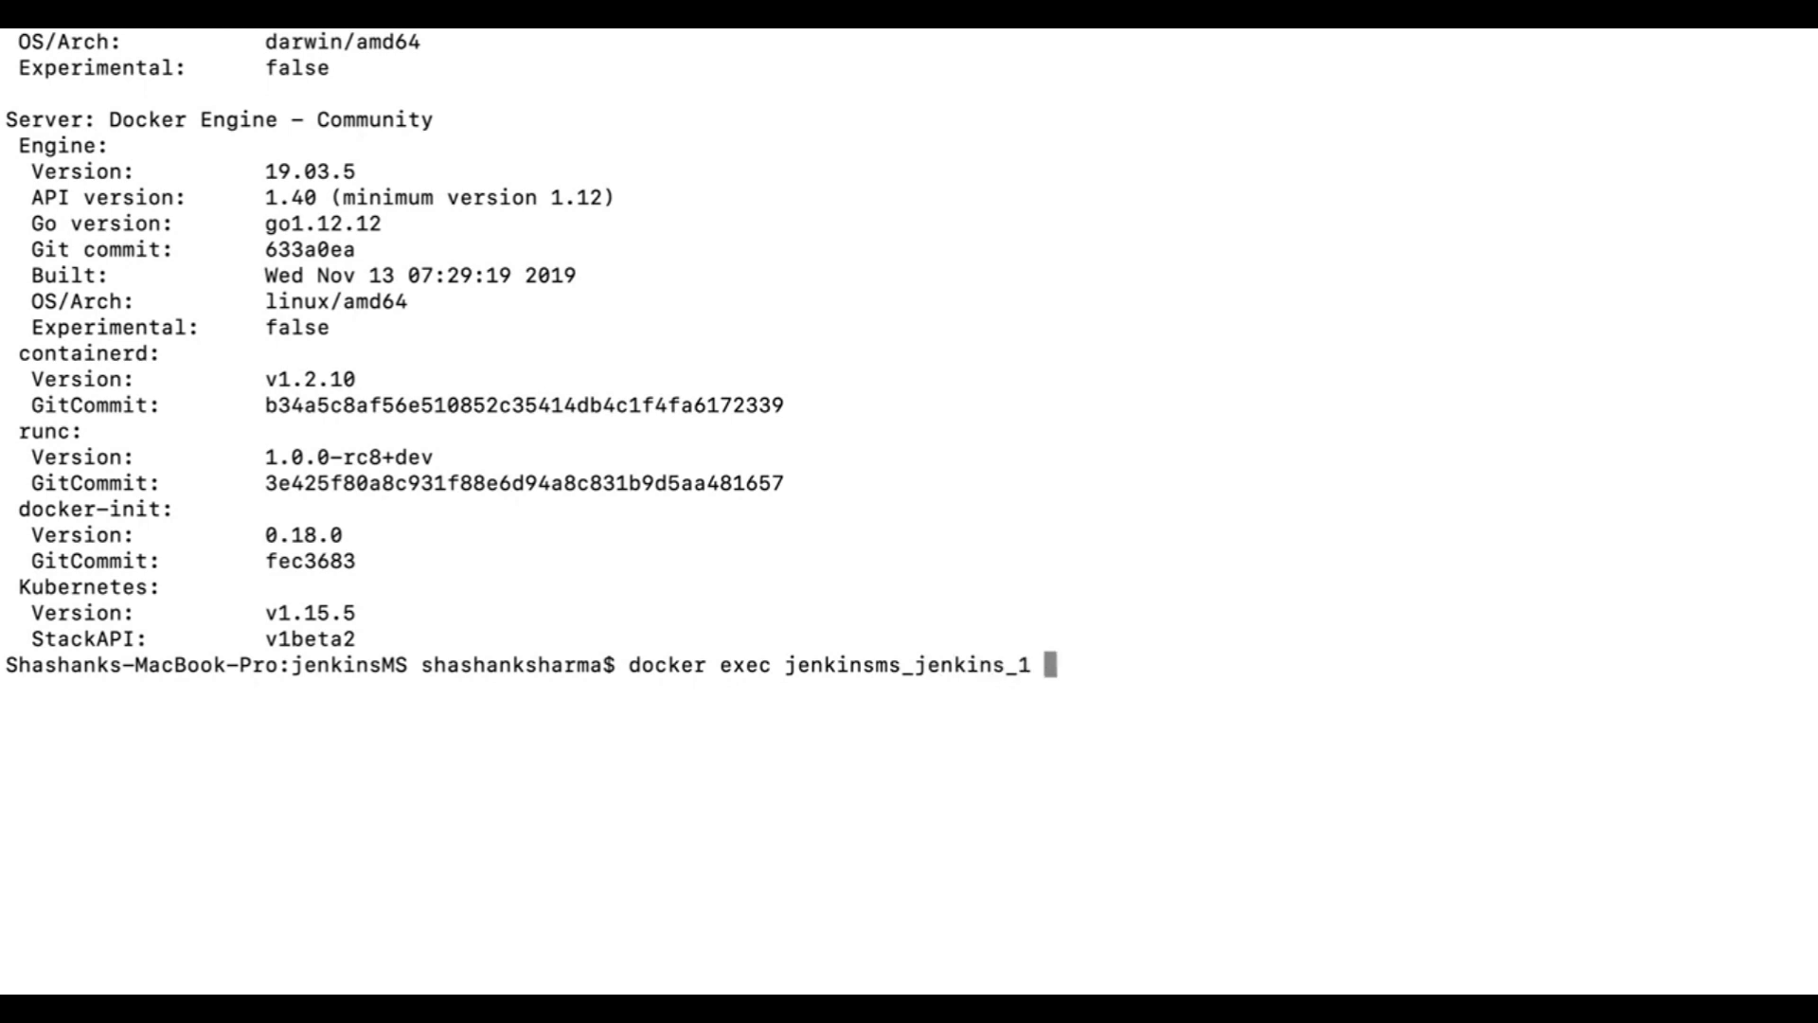
{"action": "type", "text": "curl"}
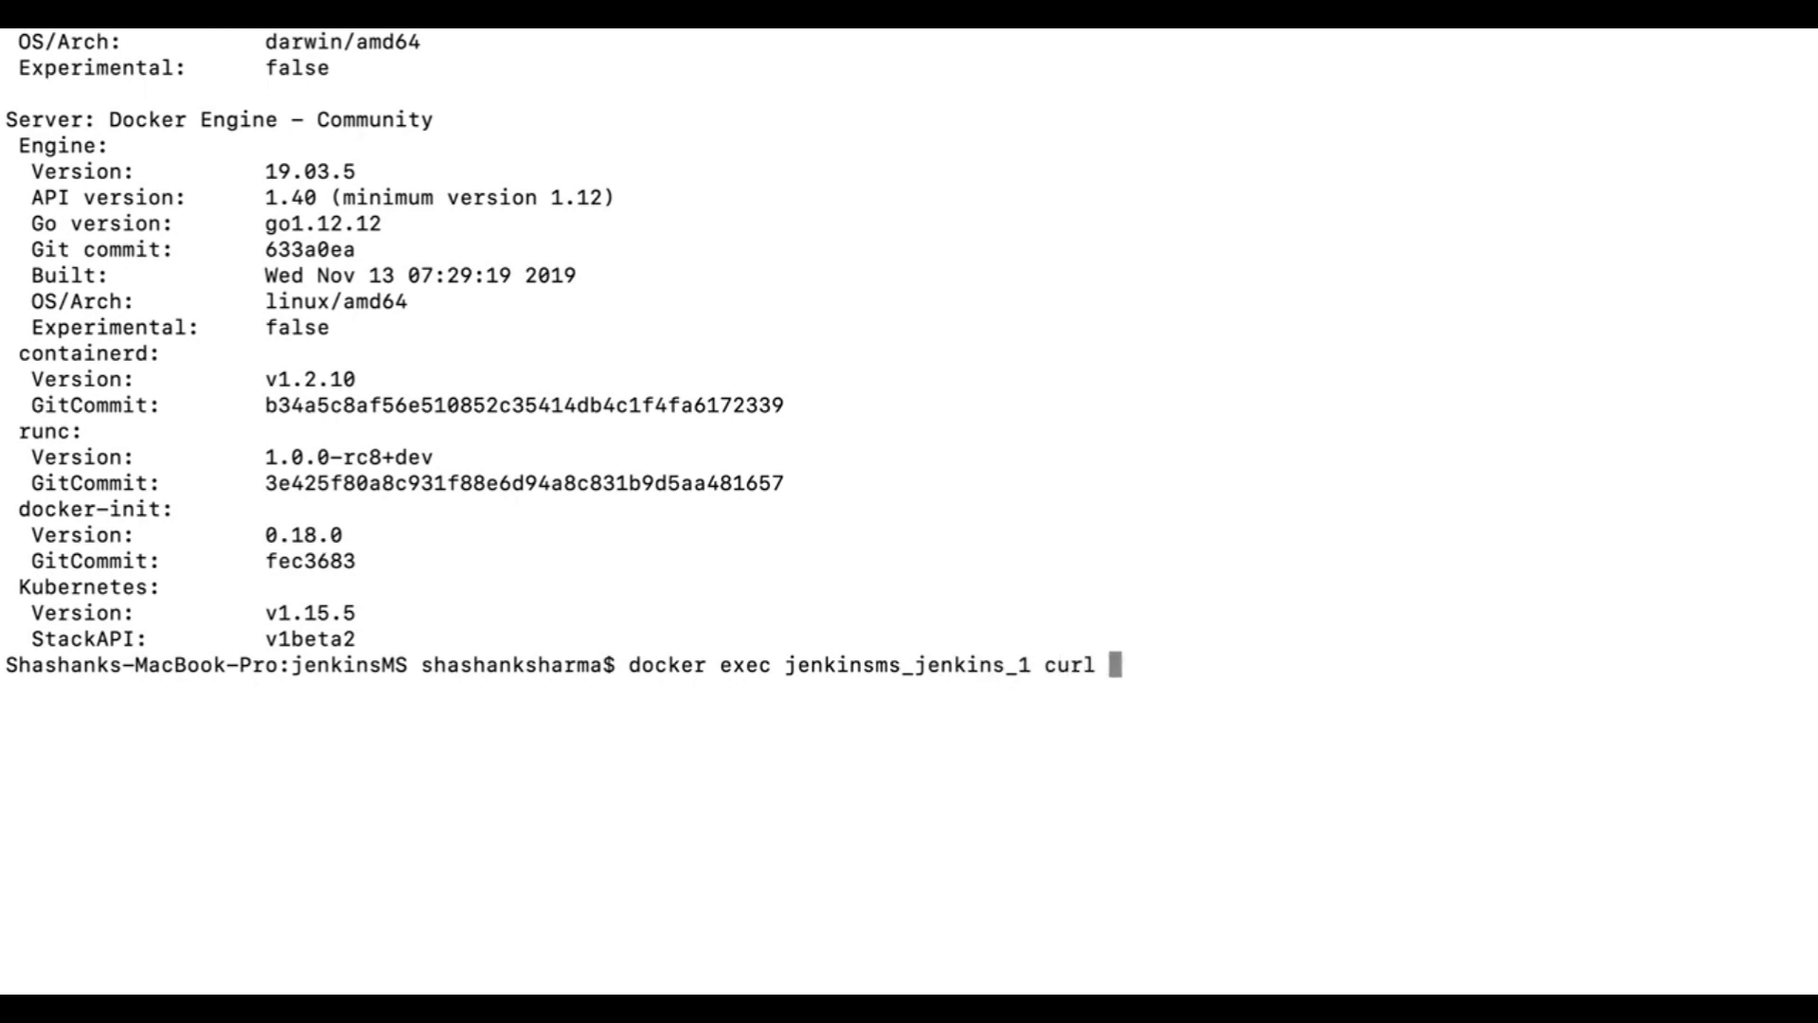
{"action": "type", "text": "http:"}
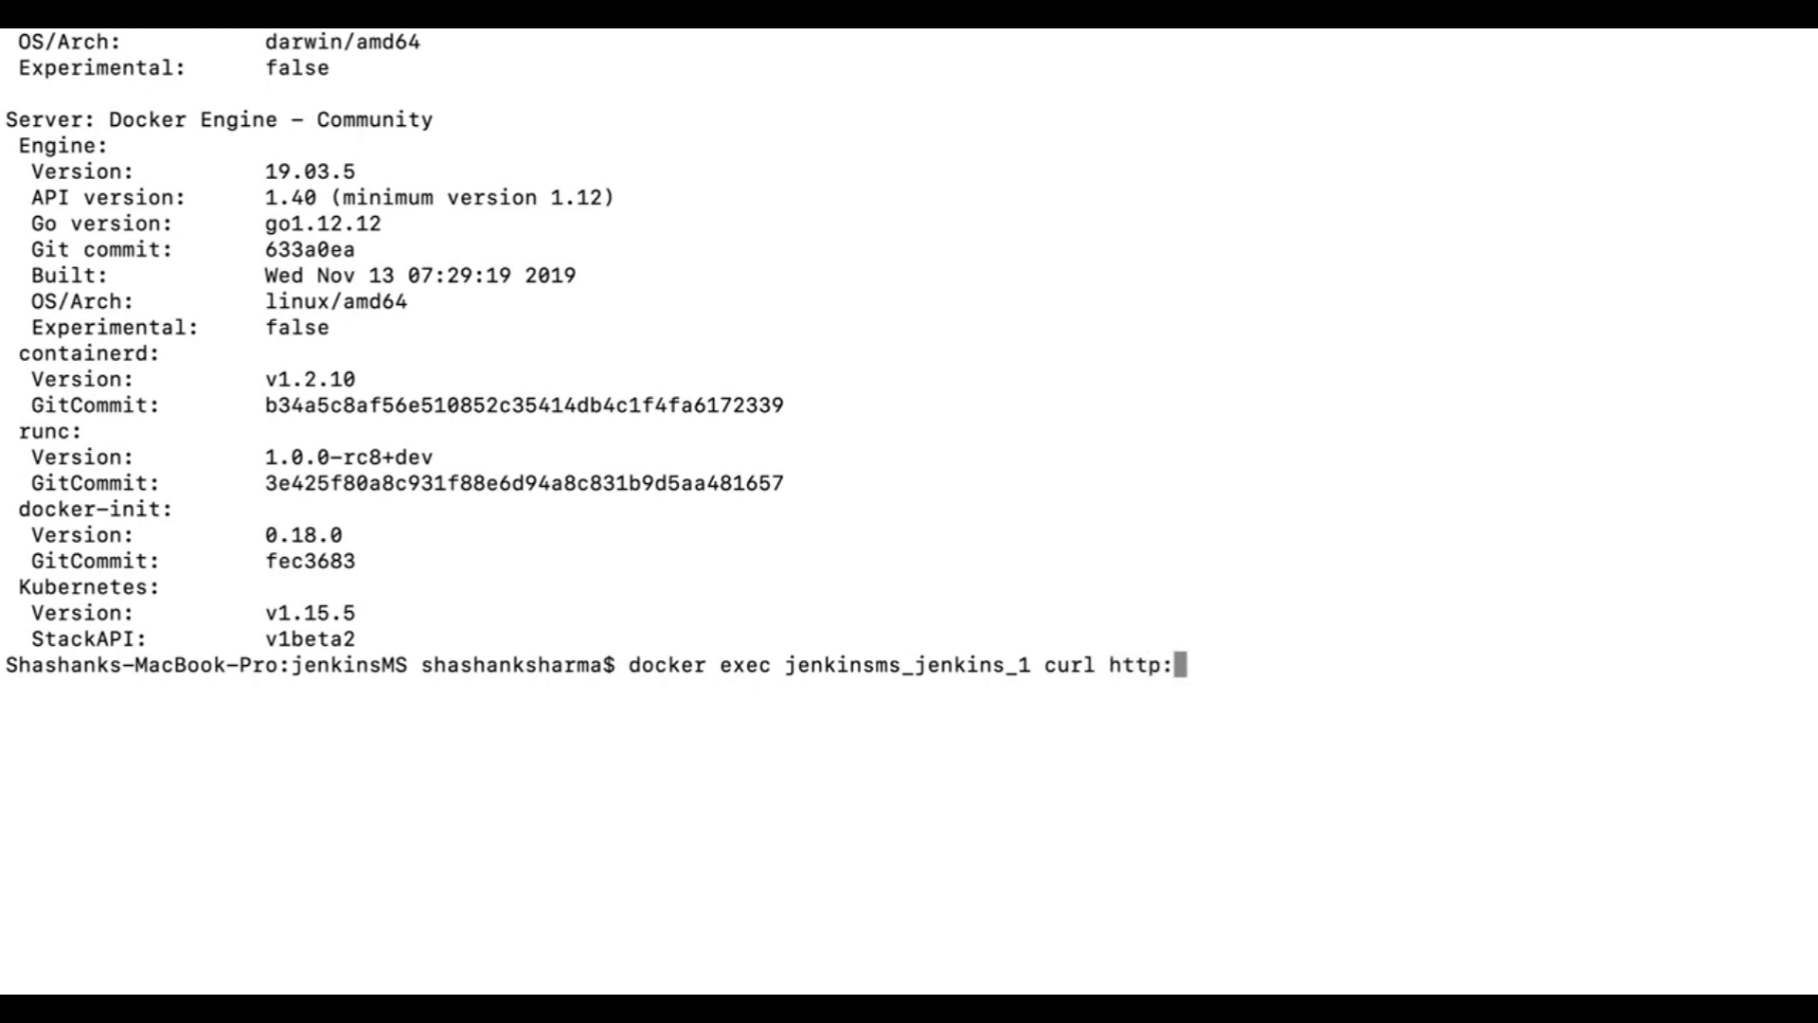
{"action": "type", "text": "//docker"}
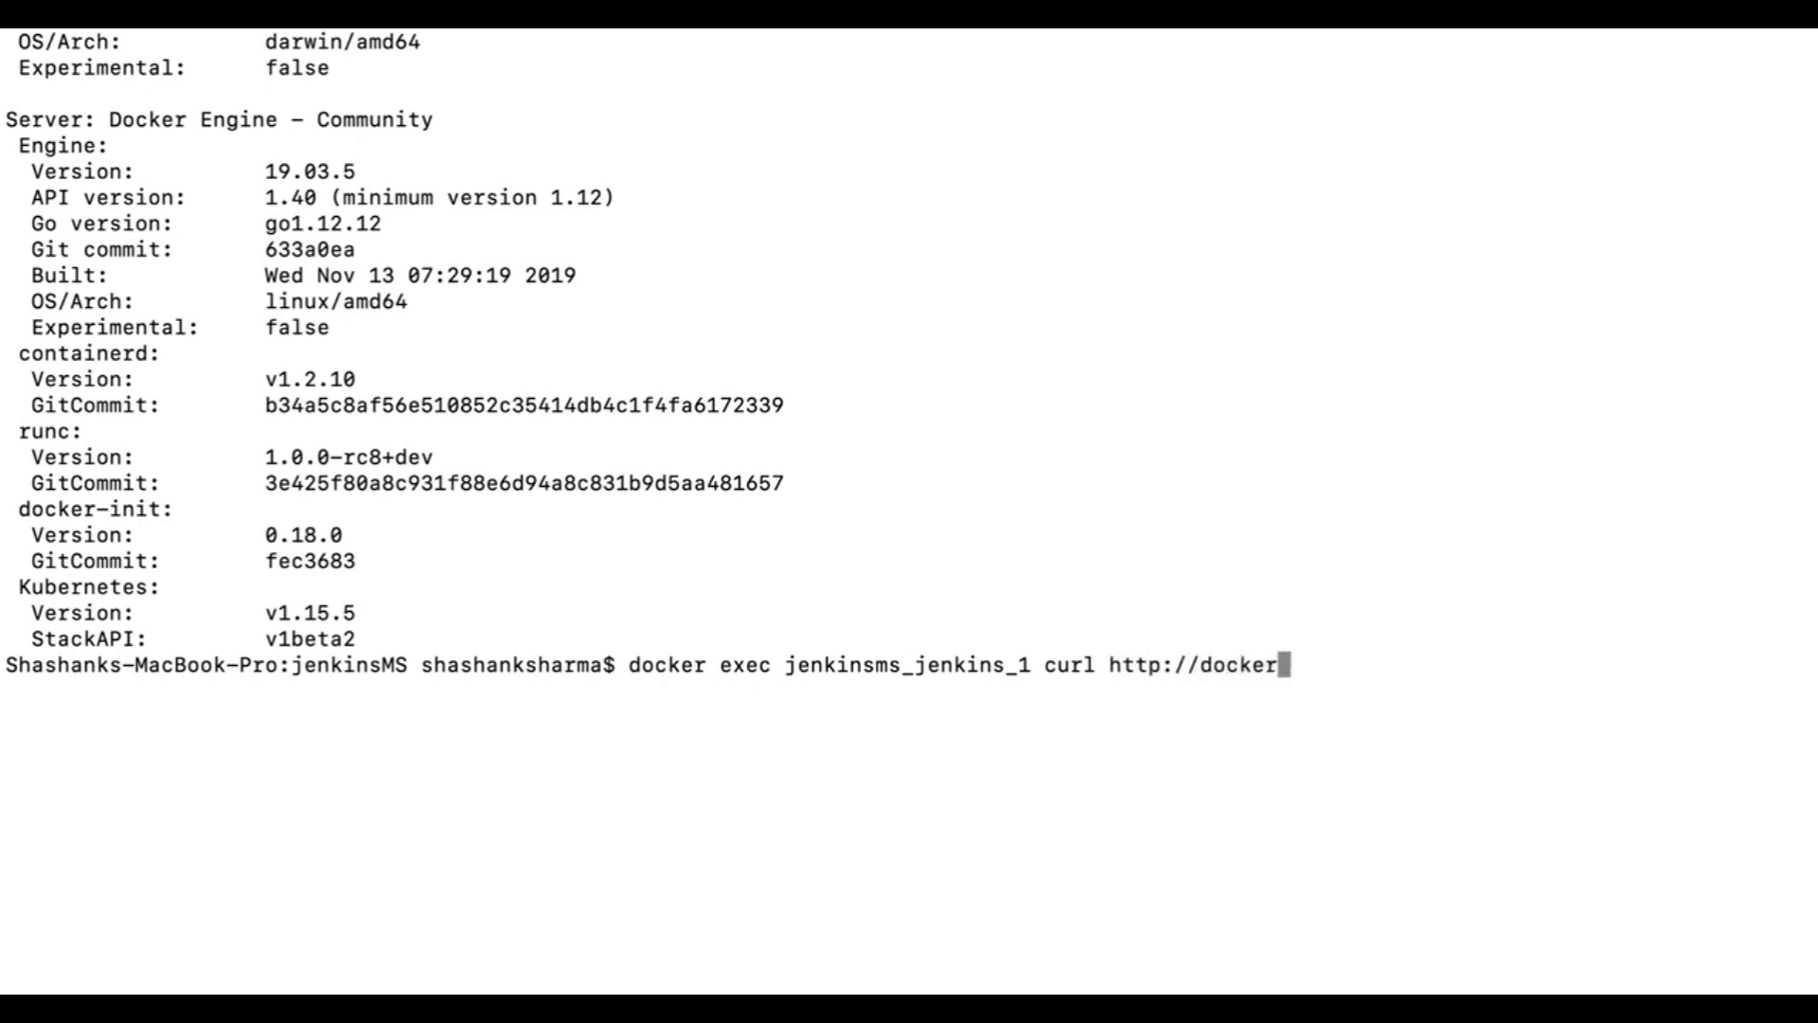
{"action": "type", "text": ".f"}
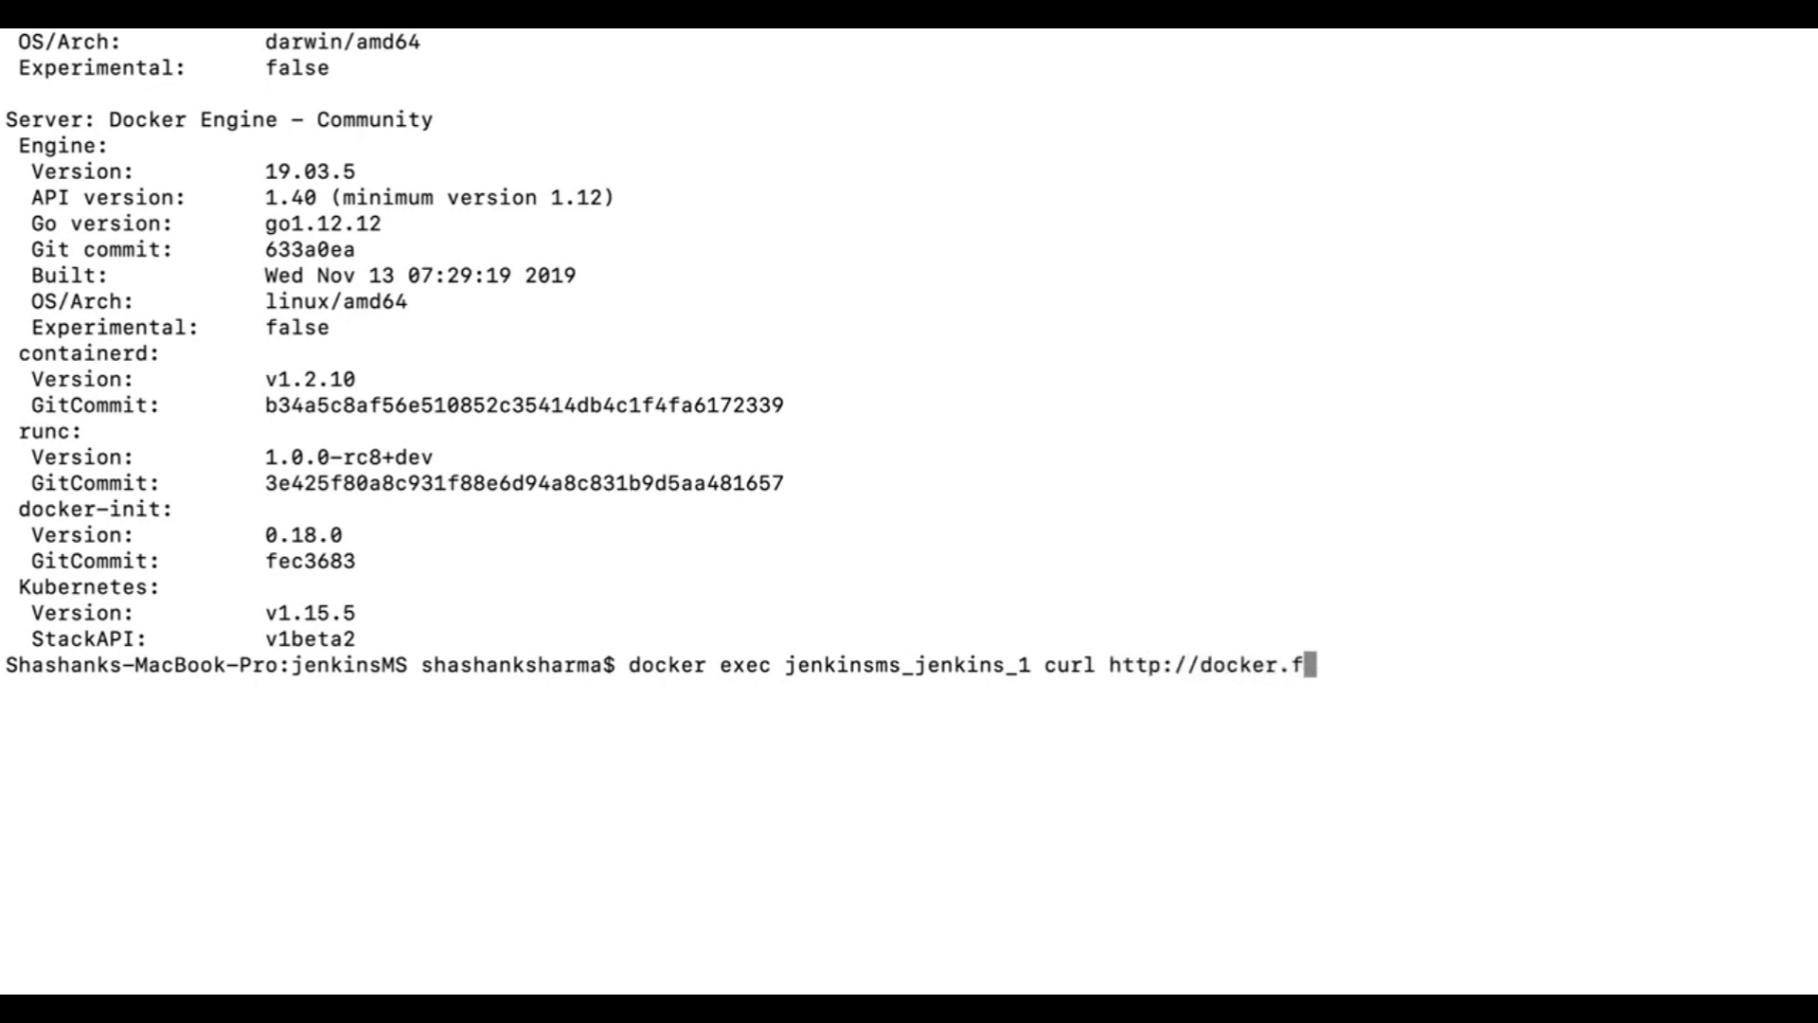
{"action": "type", "text": "or.mac"}
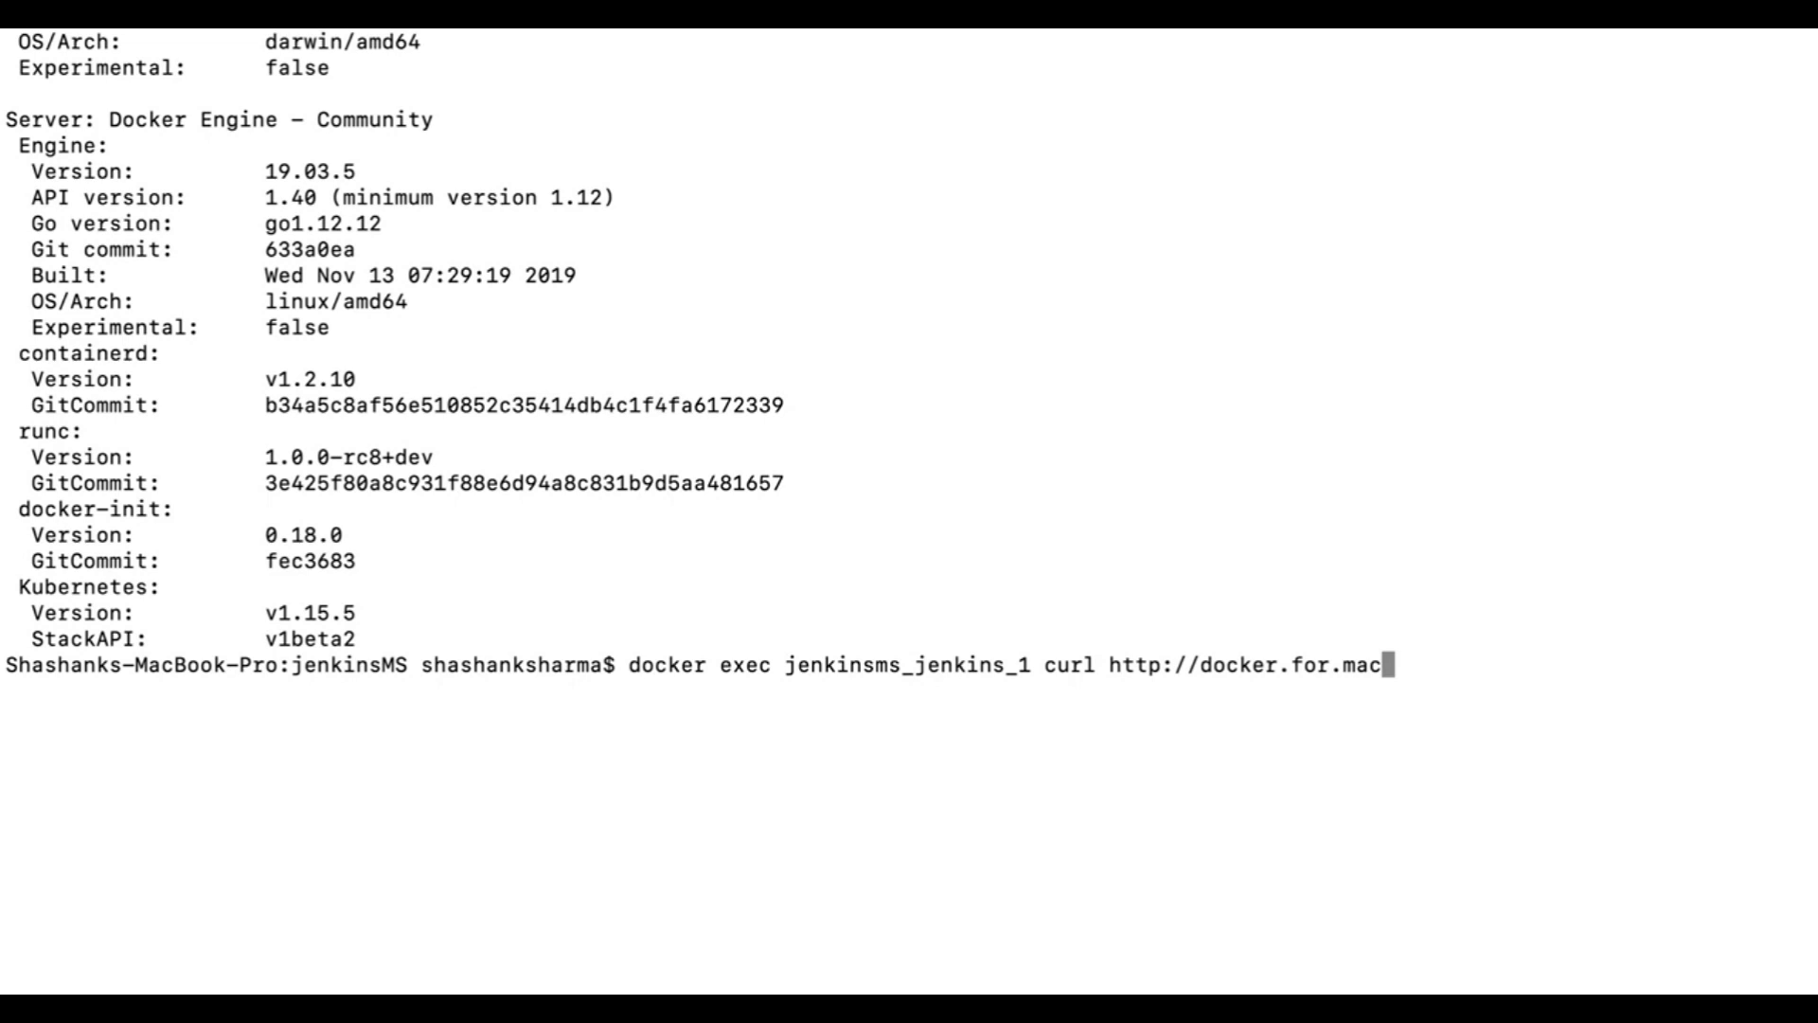
{"action": "type", "text": "."}
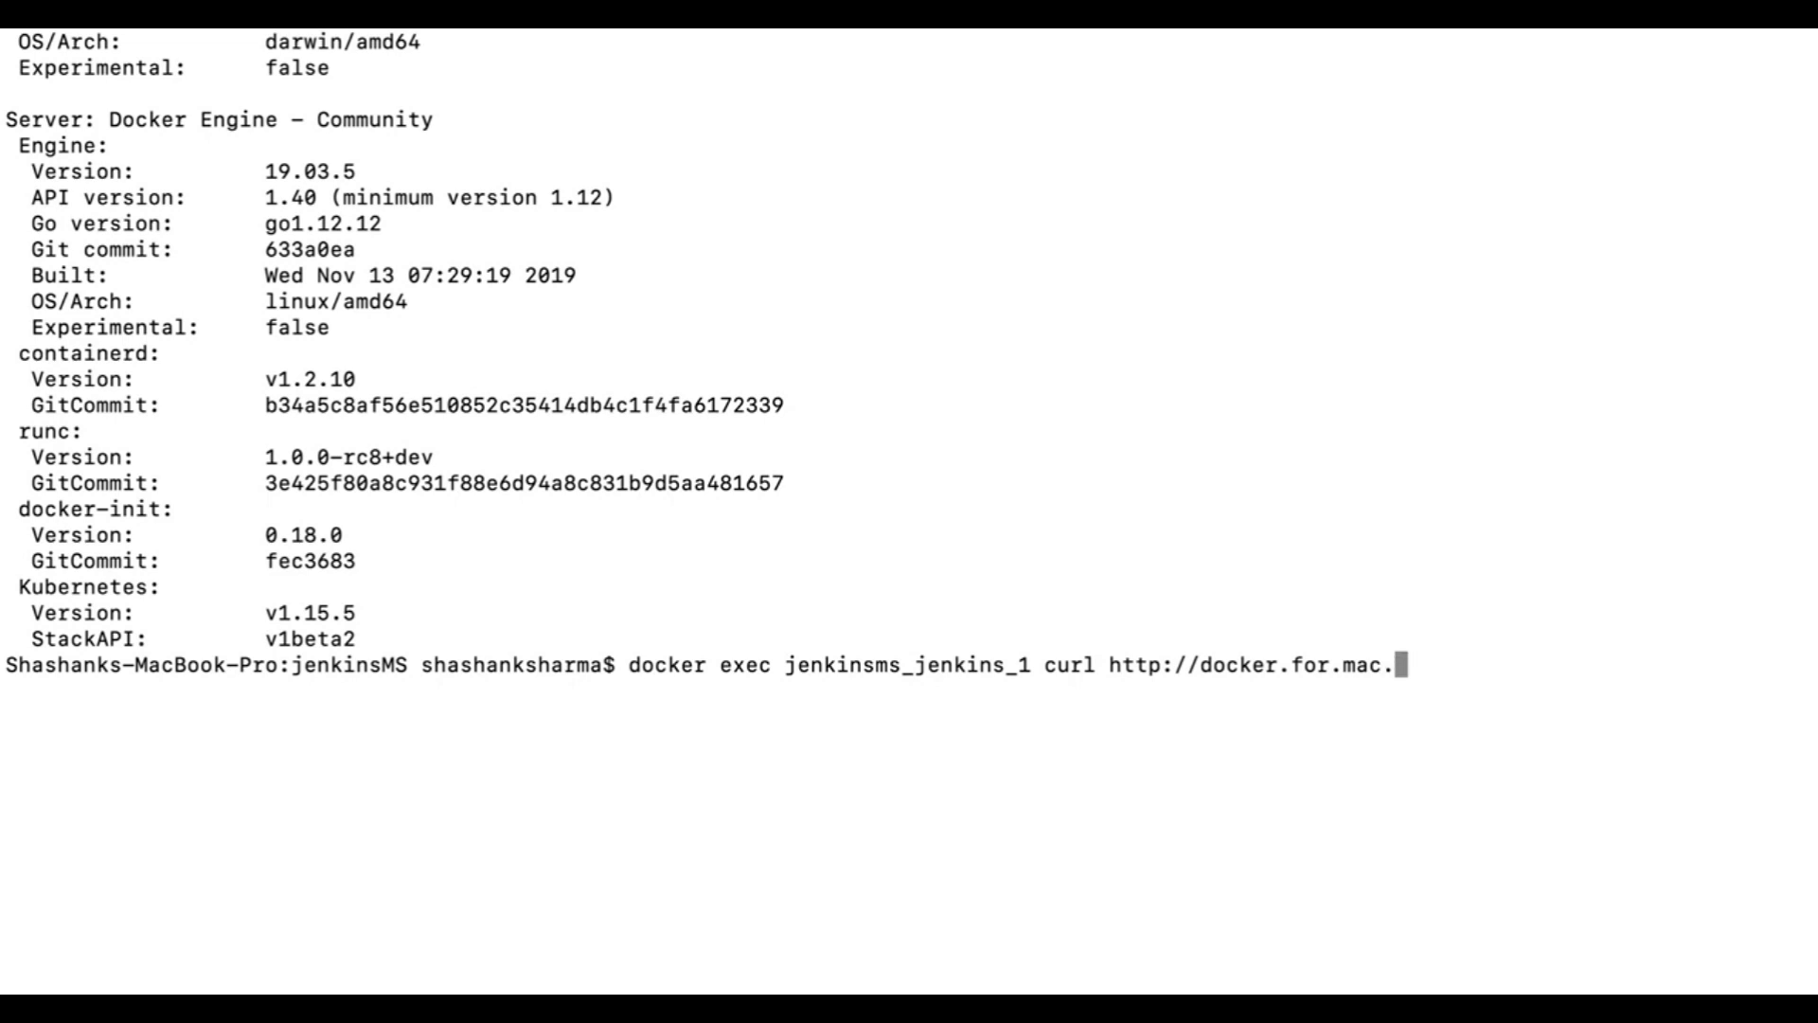
{"action": "mouse_move", "coordinate": [176, 271]}
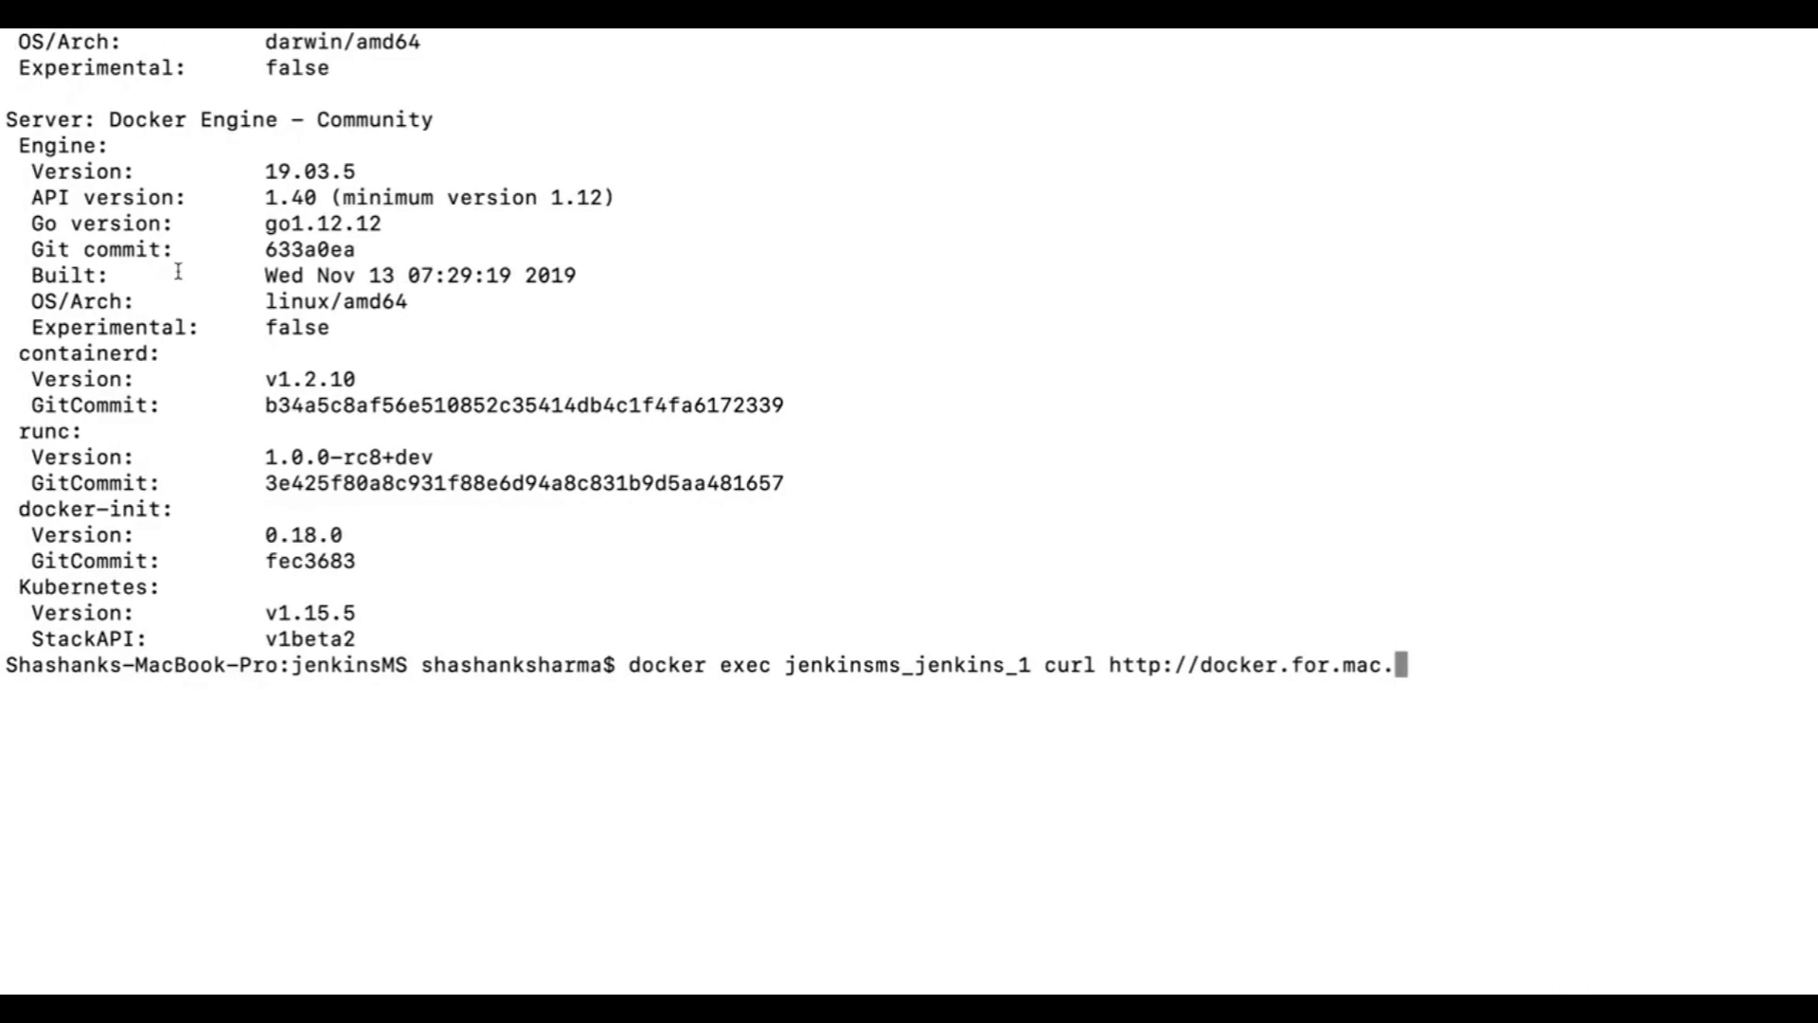
{"action": "type", "text": "localhost"}
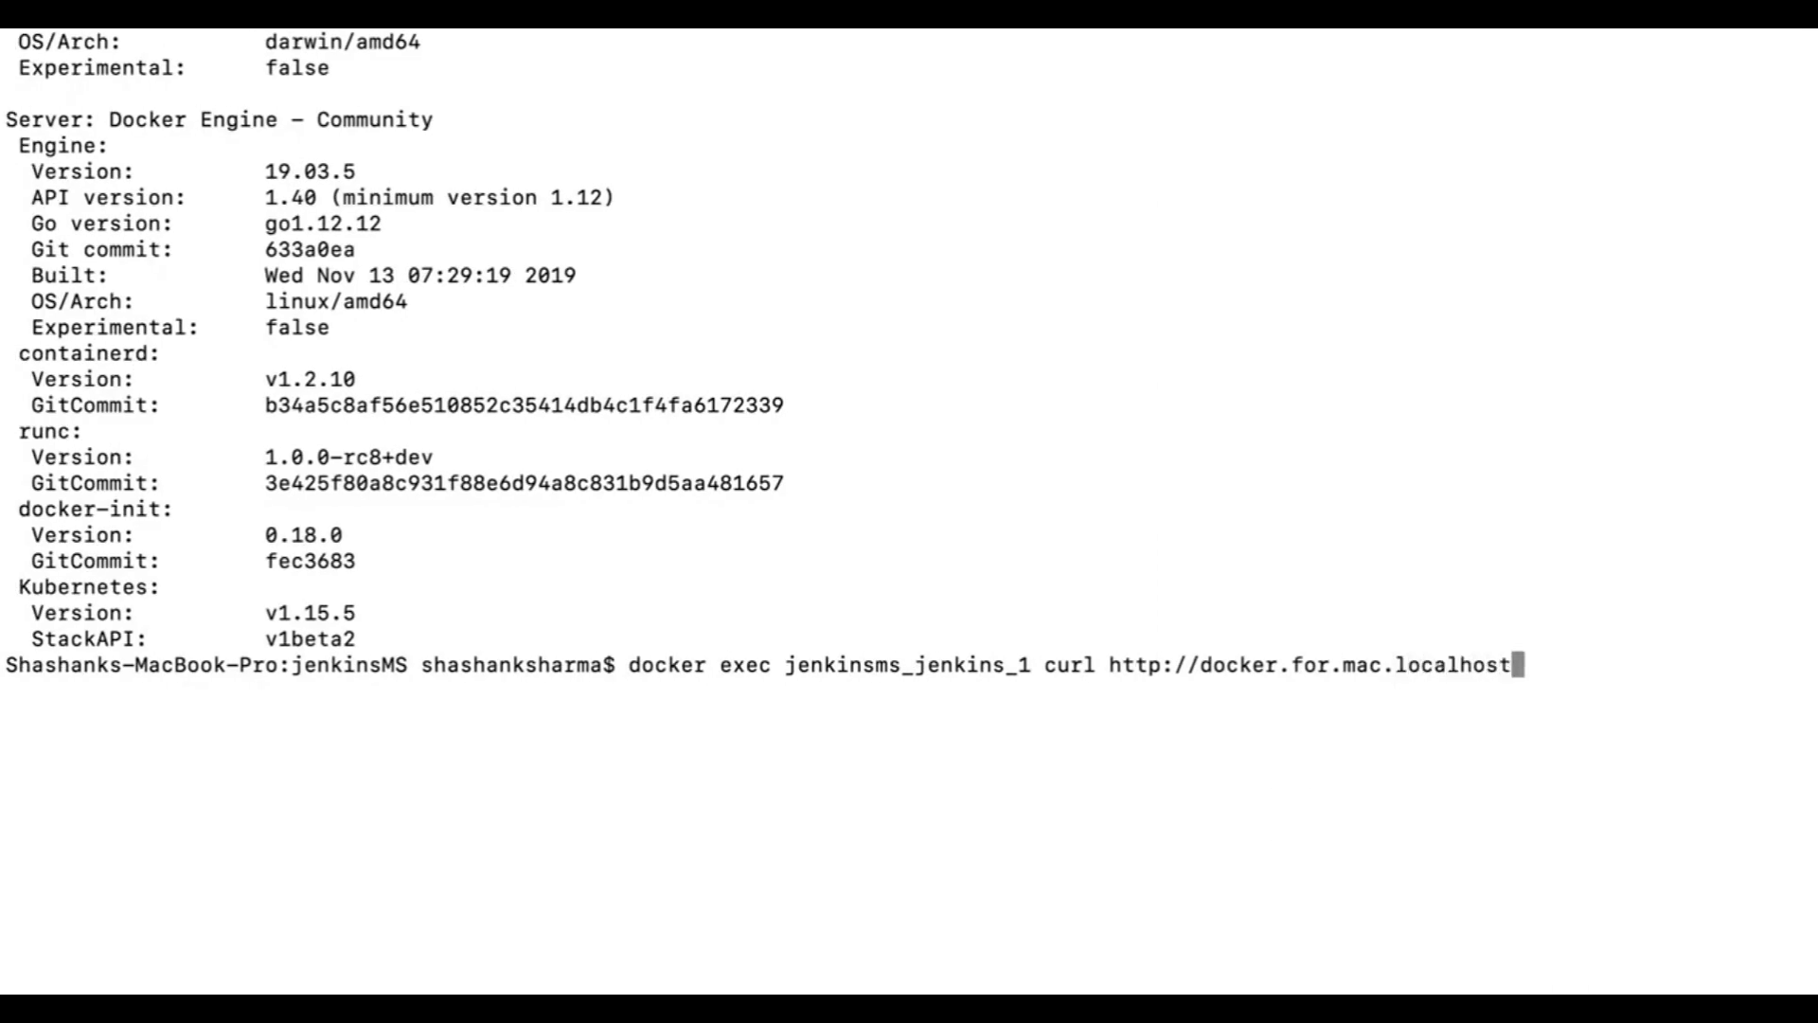
{"action": "type", "text": ":"}
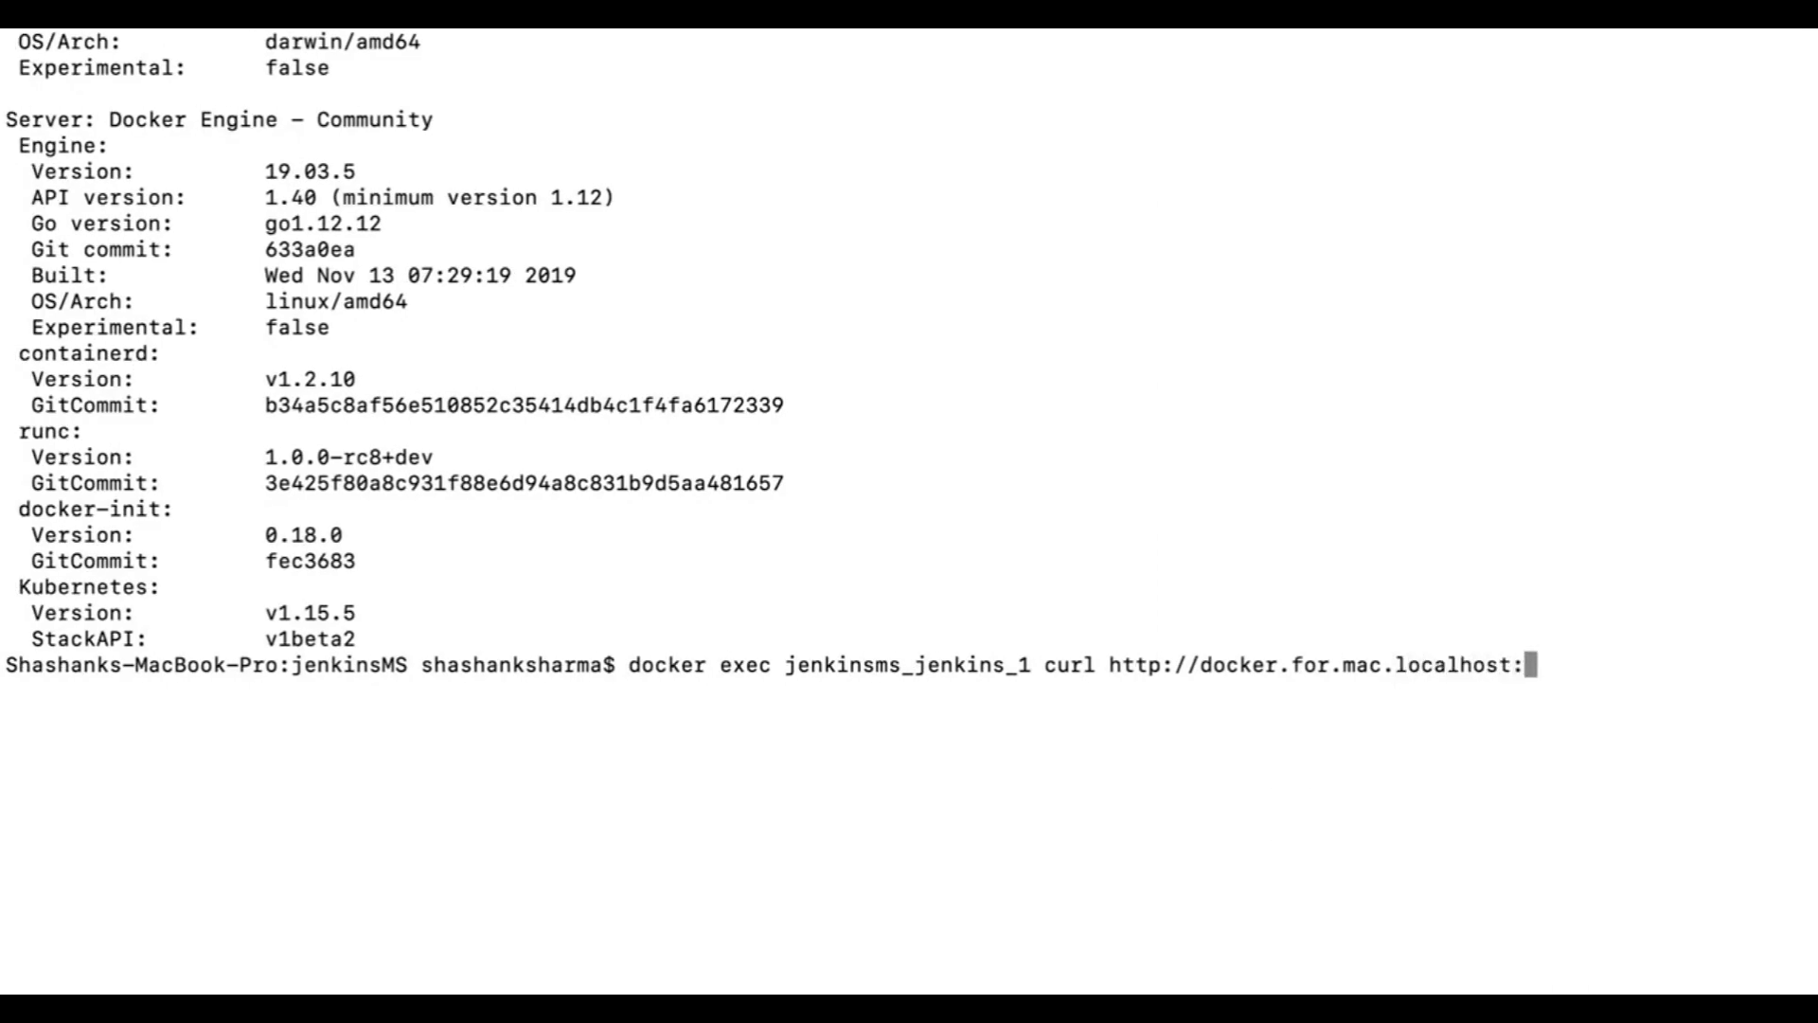
{"action": "type", "text": "33"}
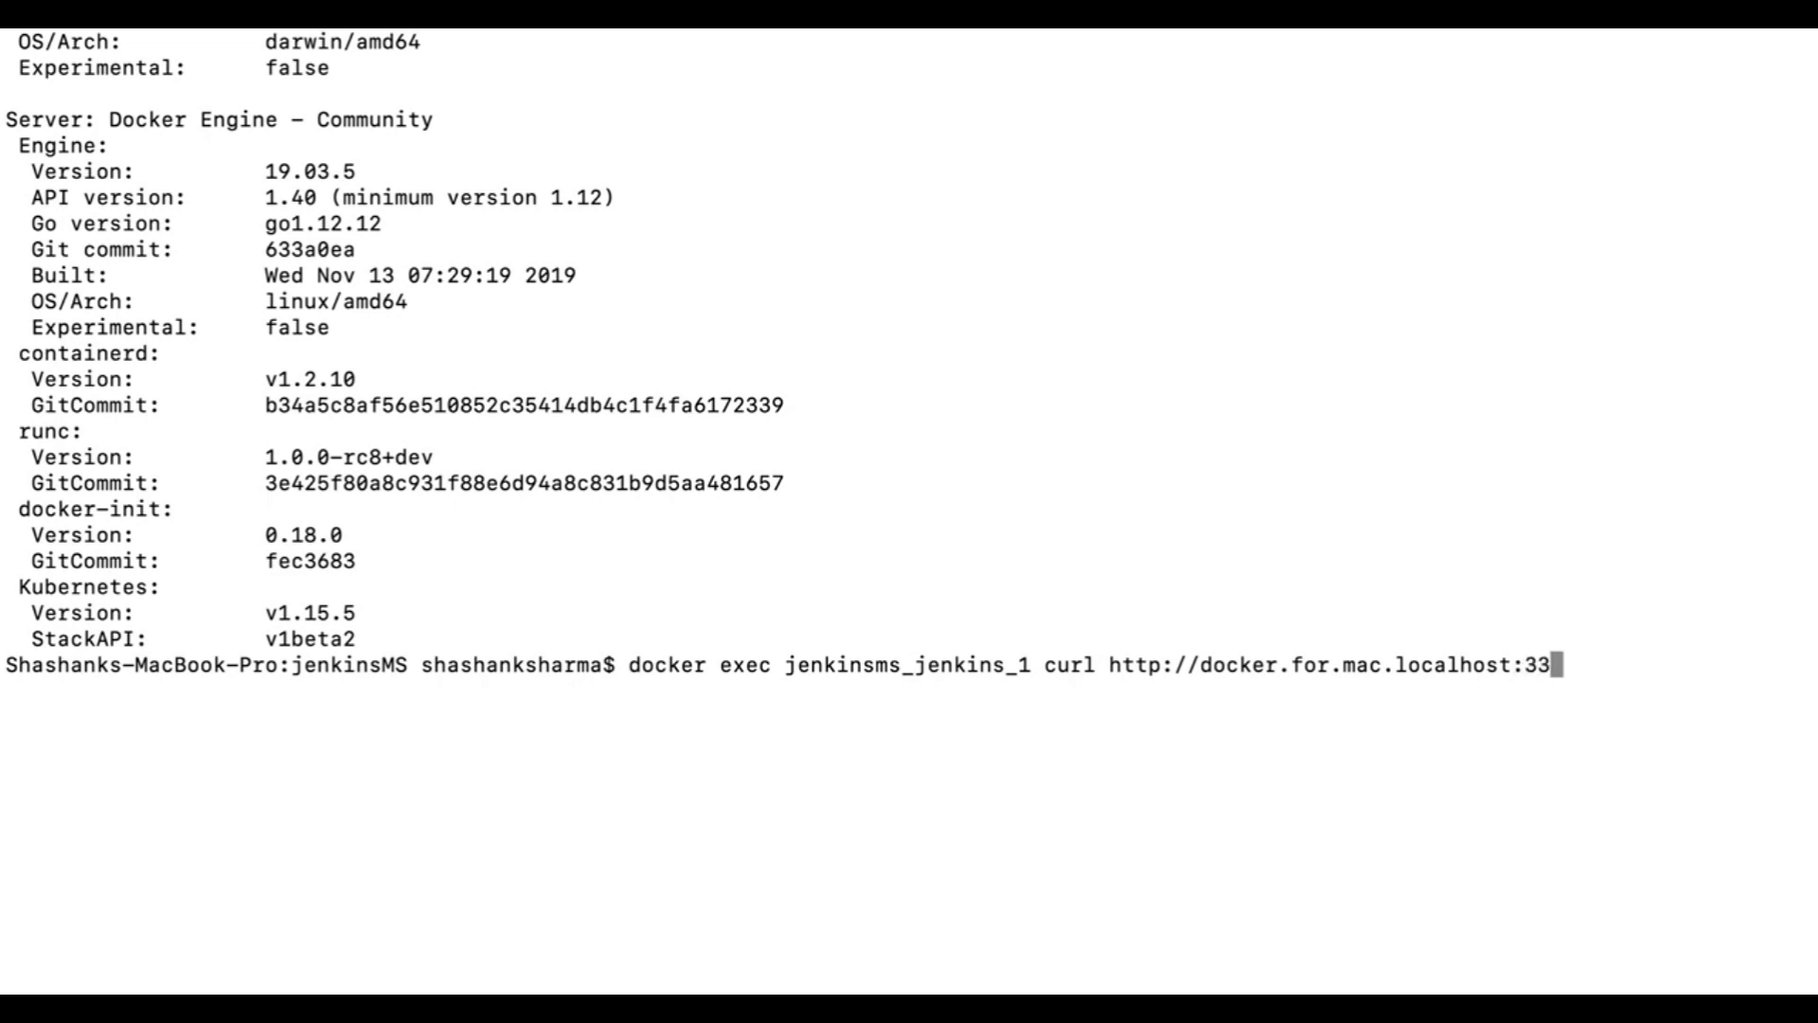
{"action": "type", "text": "75"}
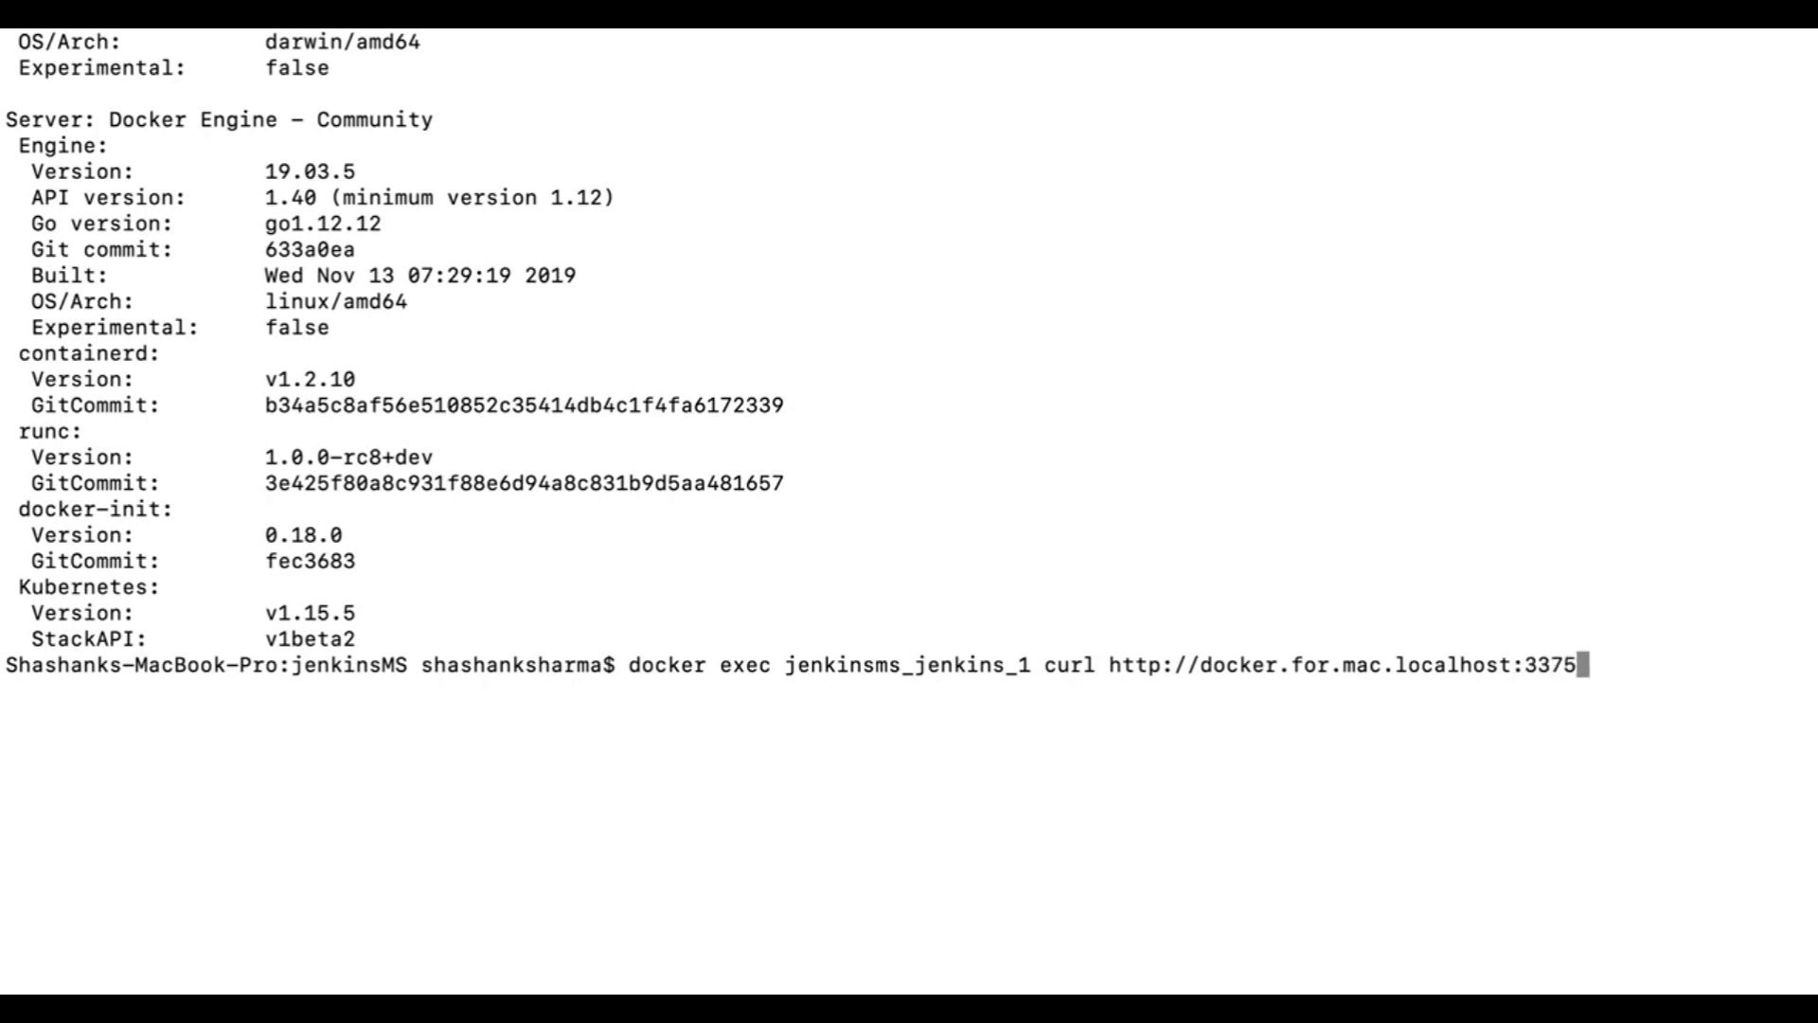
{"action": "type", "text": "/v1"}
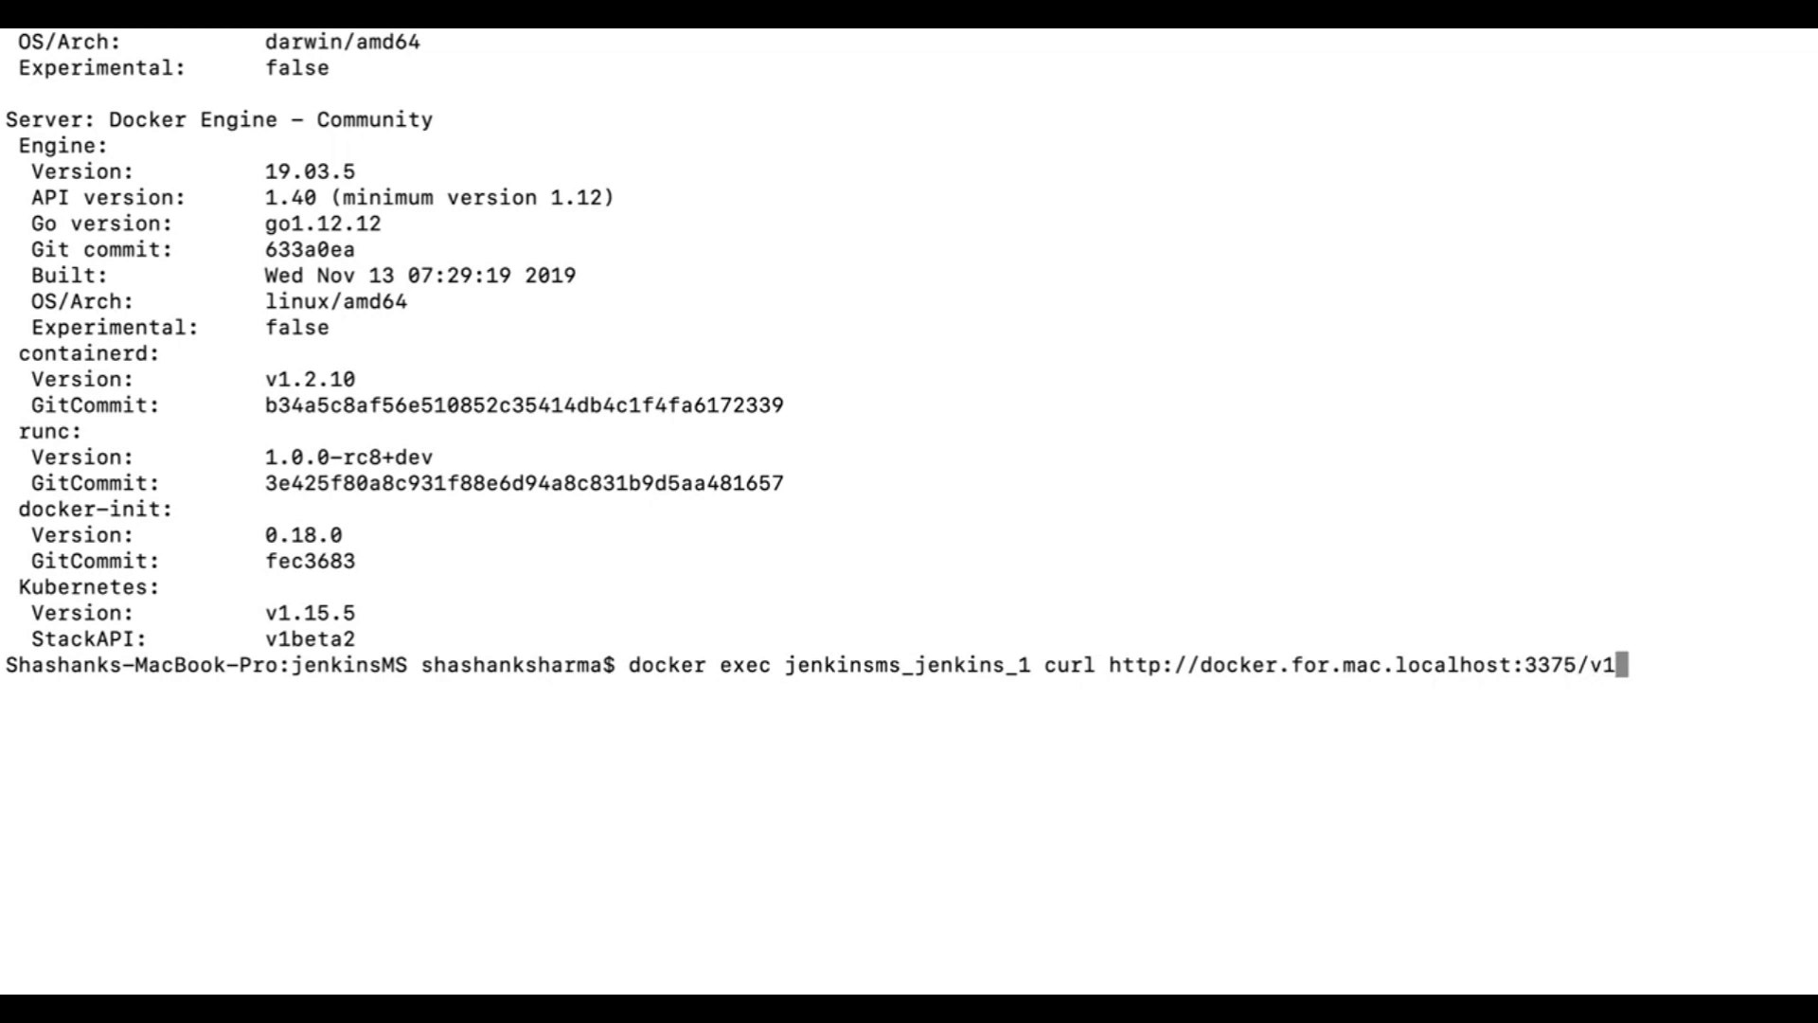
{"action": "type", "text": ".40"}
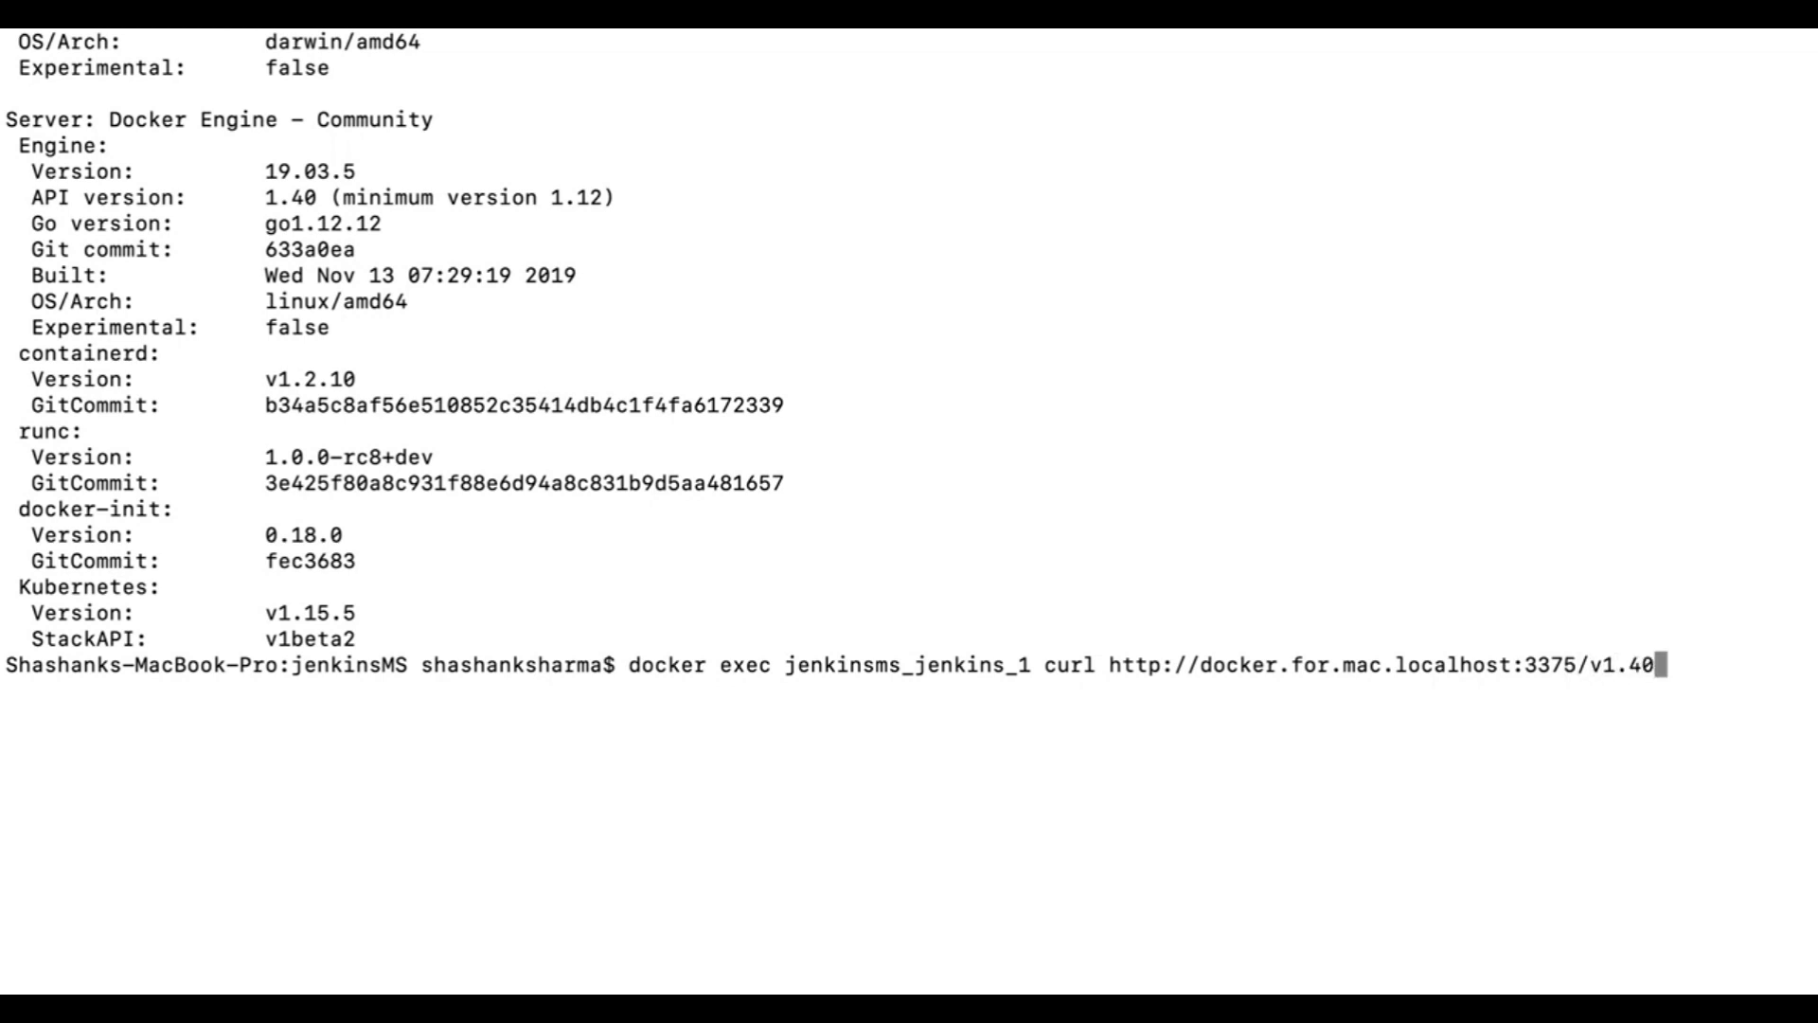
{"action": "type", "text": "/"}
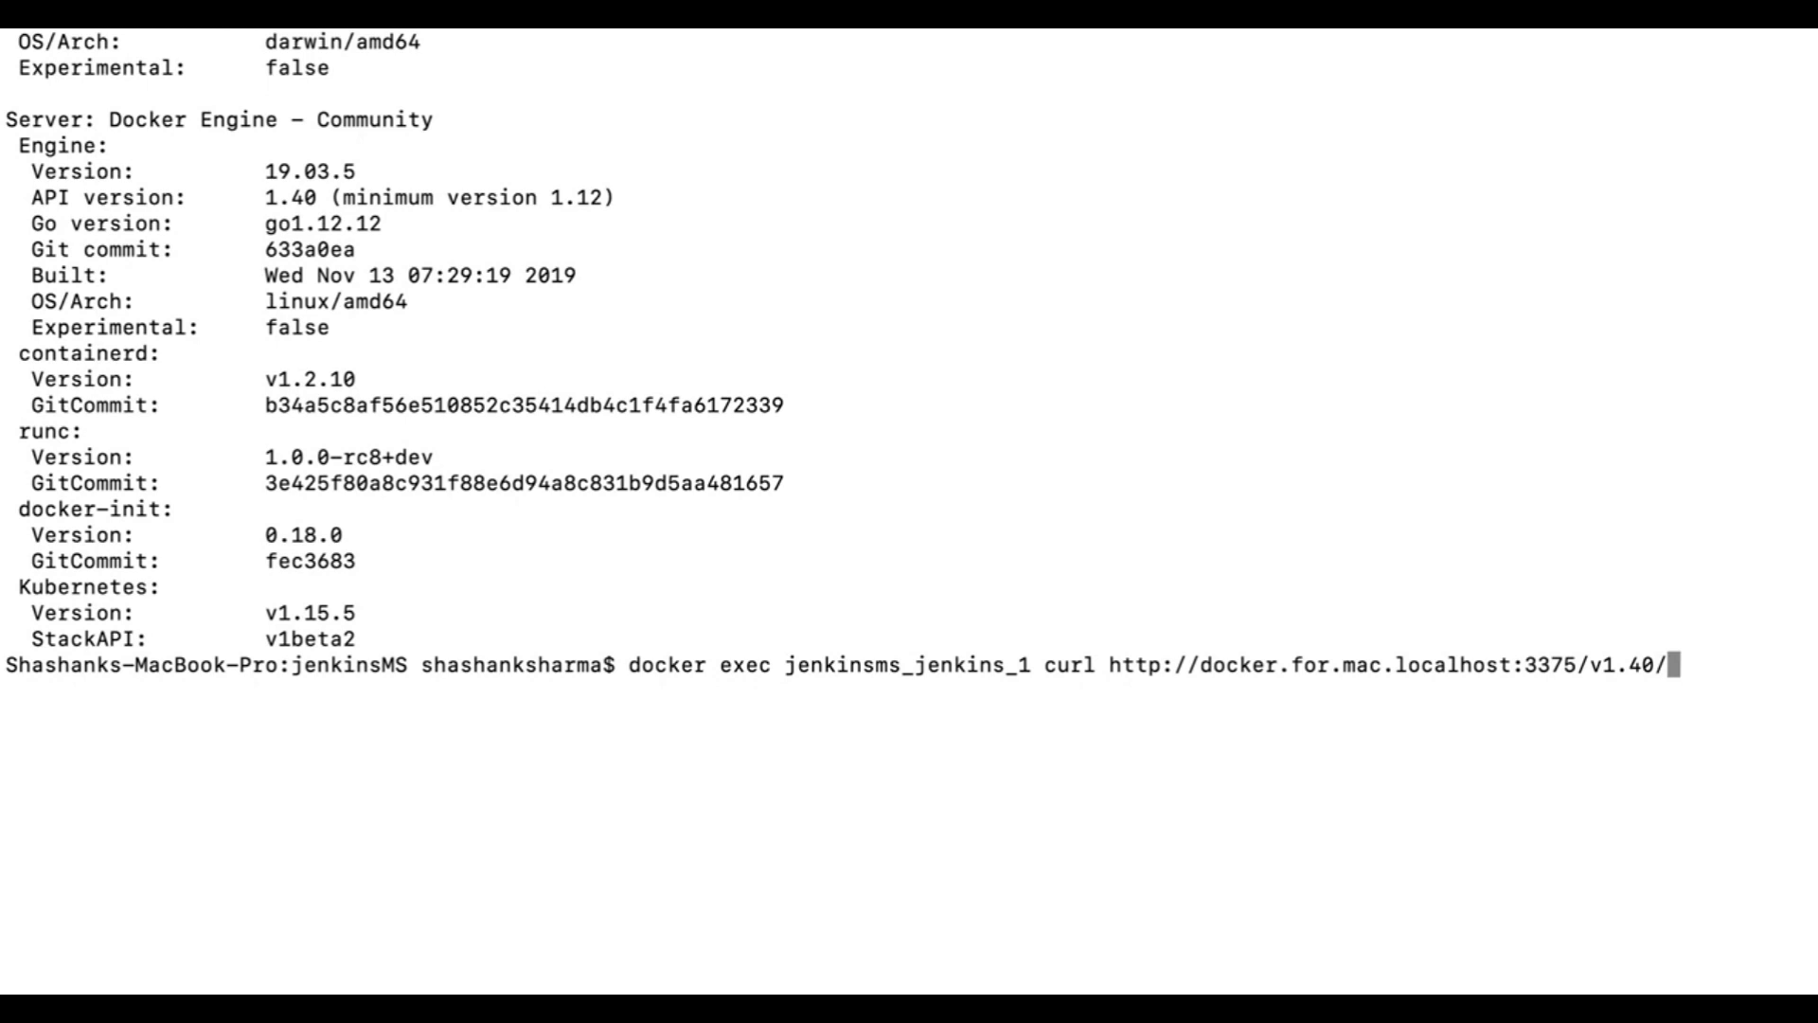
{"action": "type", "text": "info"}
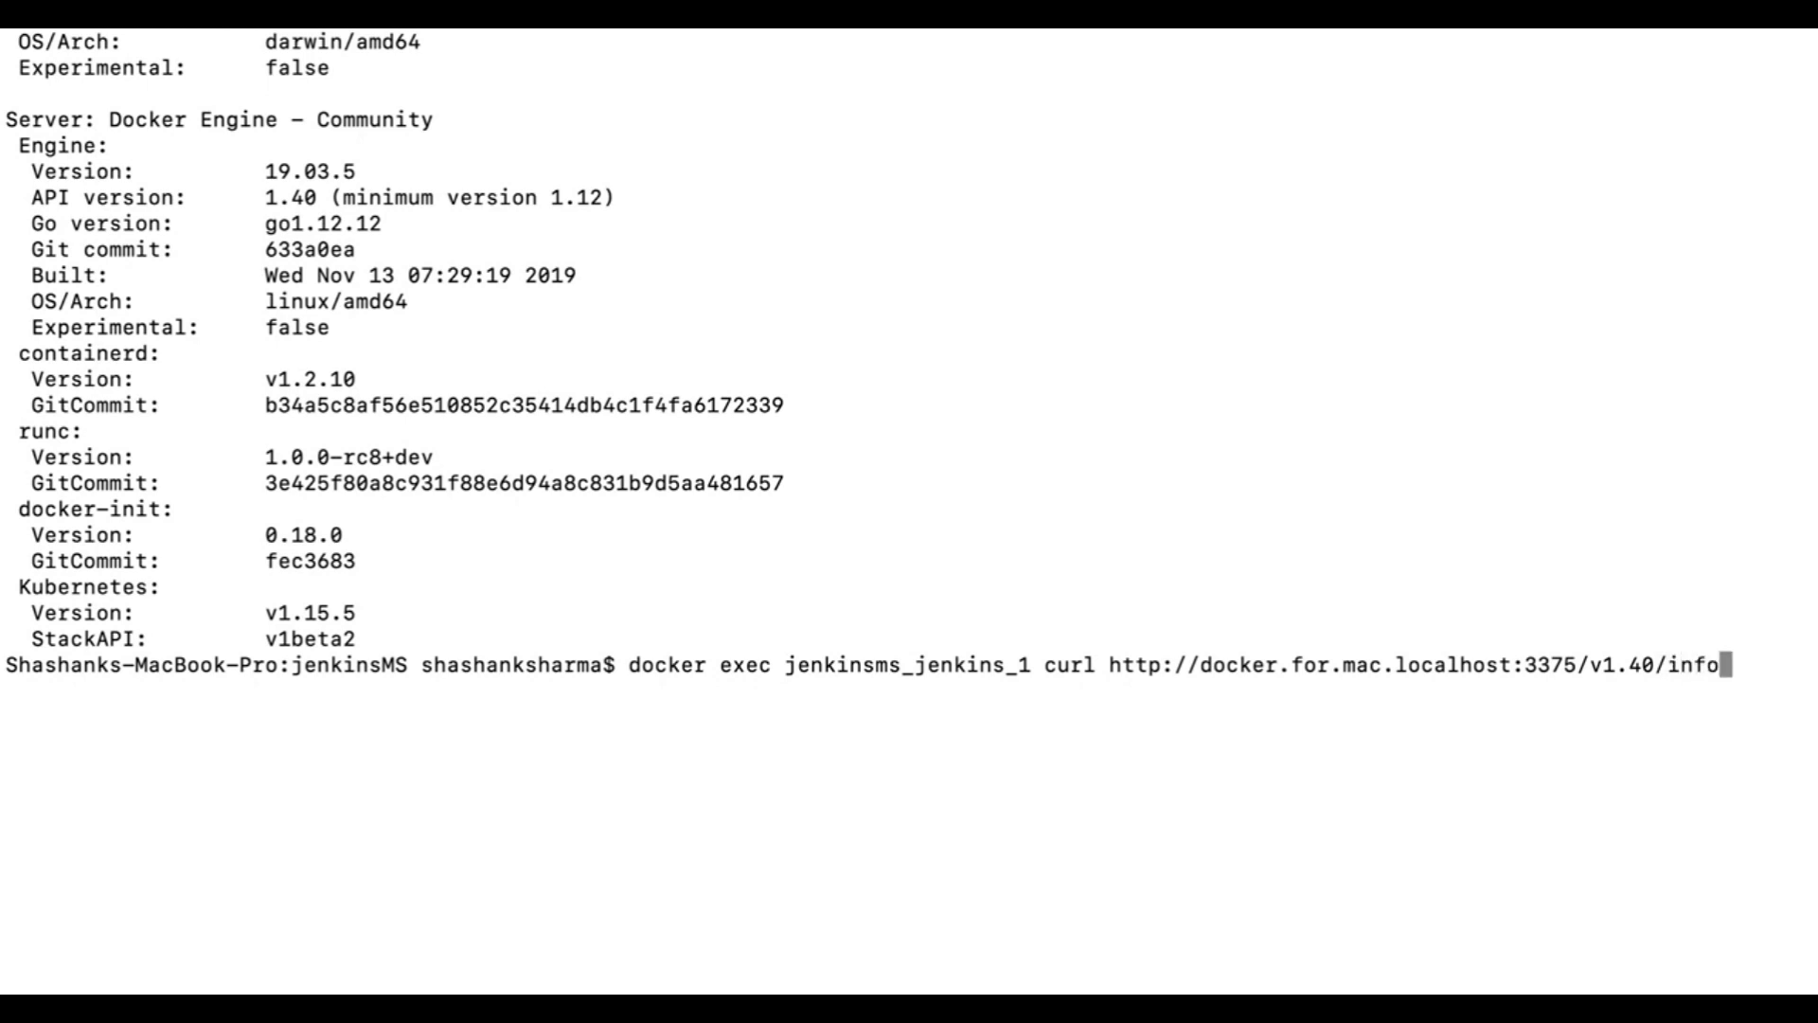
{"action": "key", "text": "Return"}
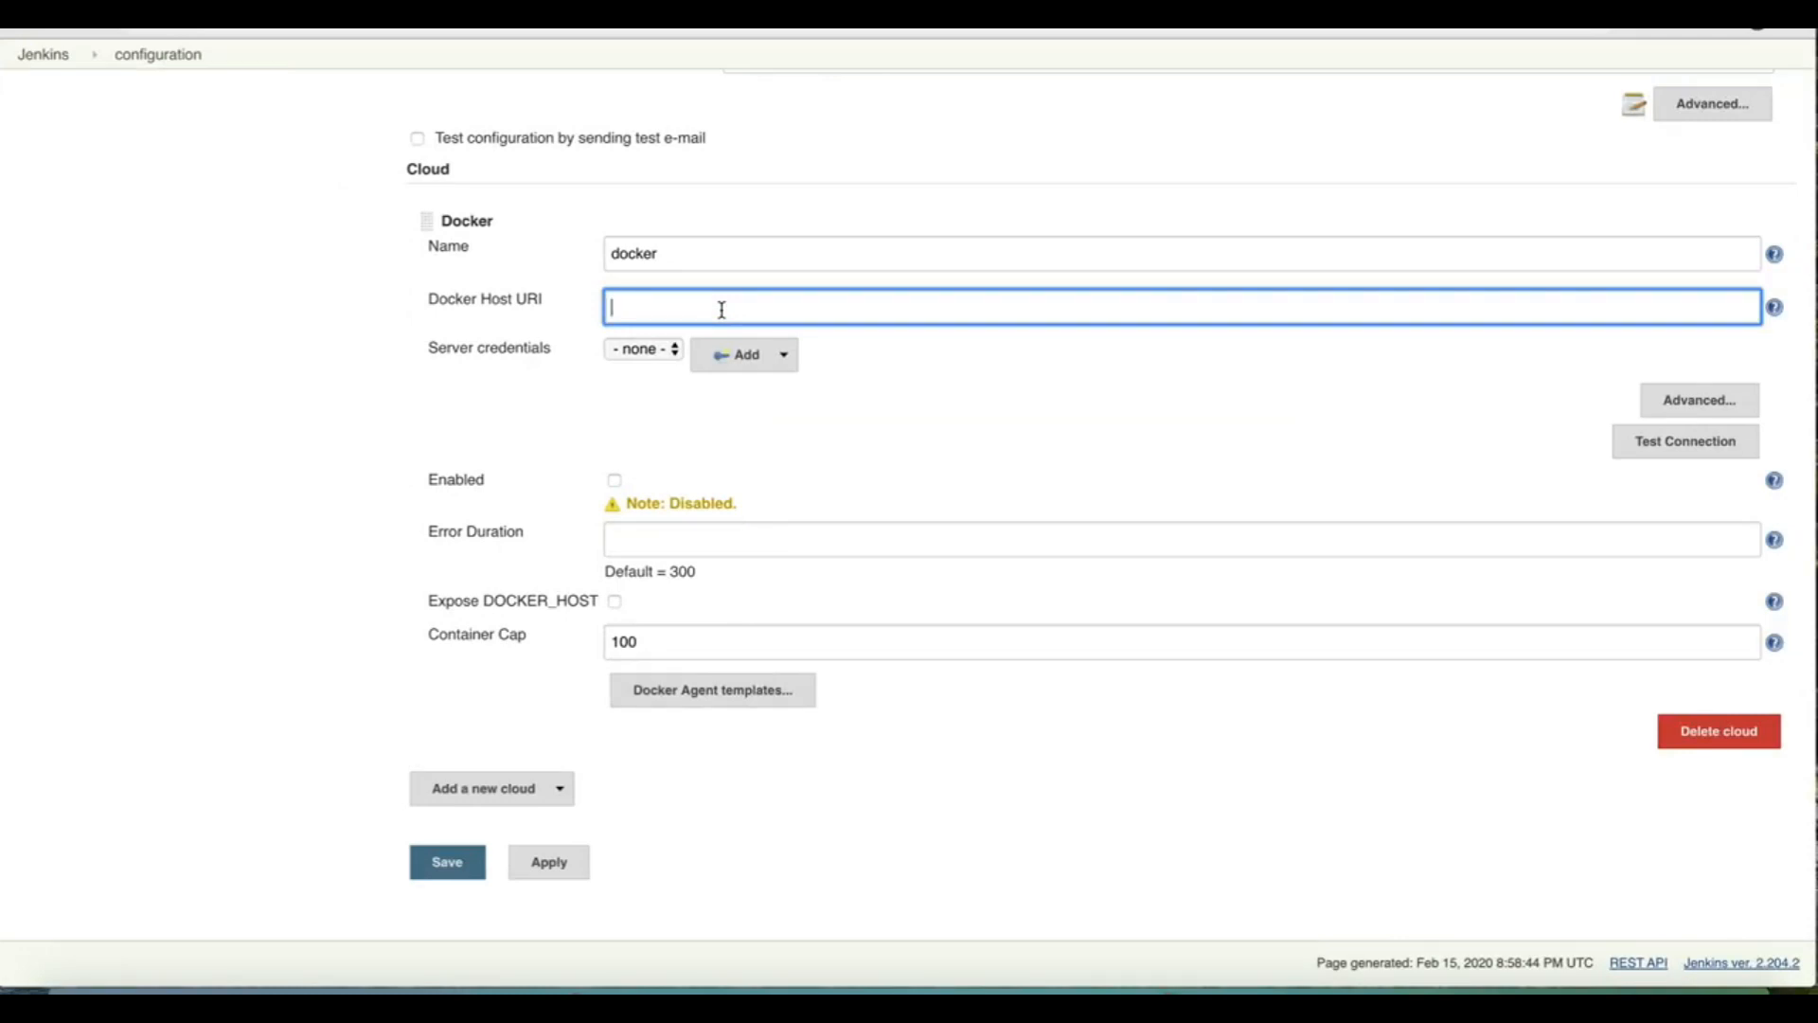
- Set Docker Host URI to tcp://docker.for.mac.localhost:3375 and test the connection successfully
{"action": "type", "text": "http"}
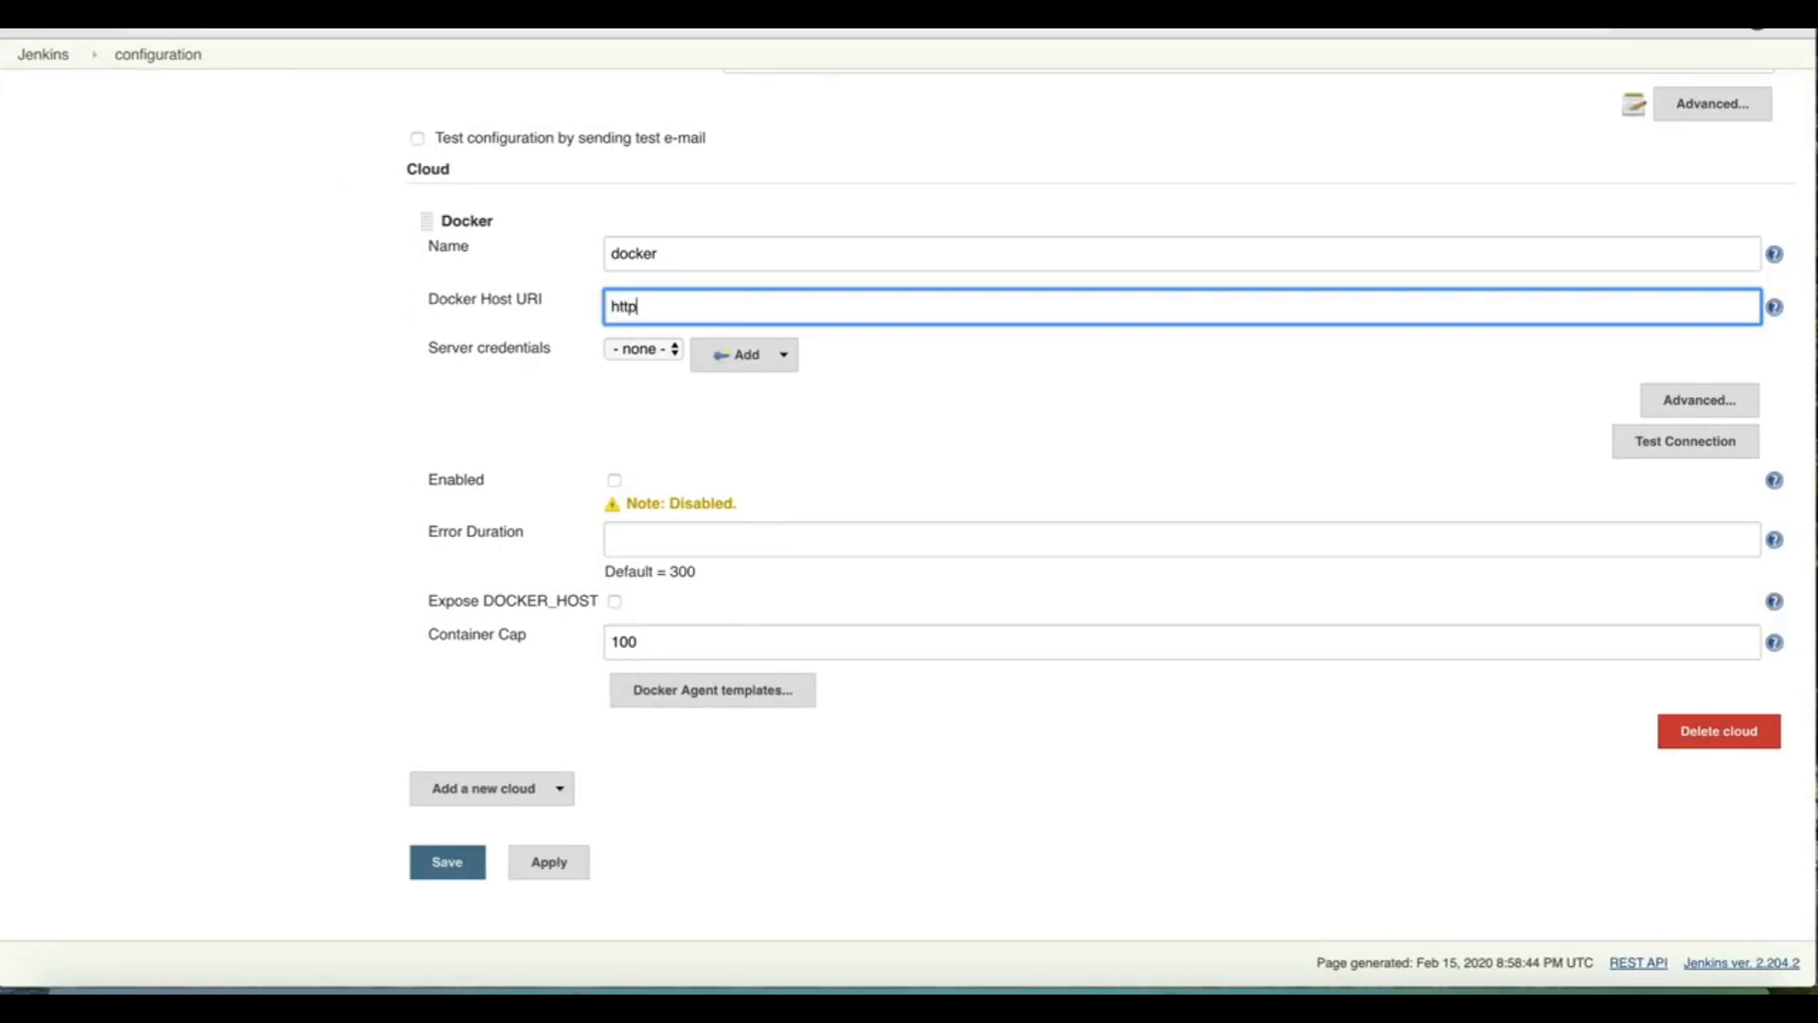
{"action": "key", "text": "BackSpace"}
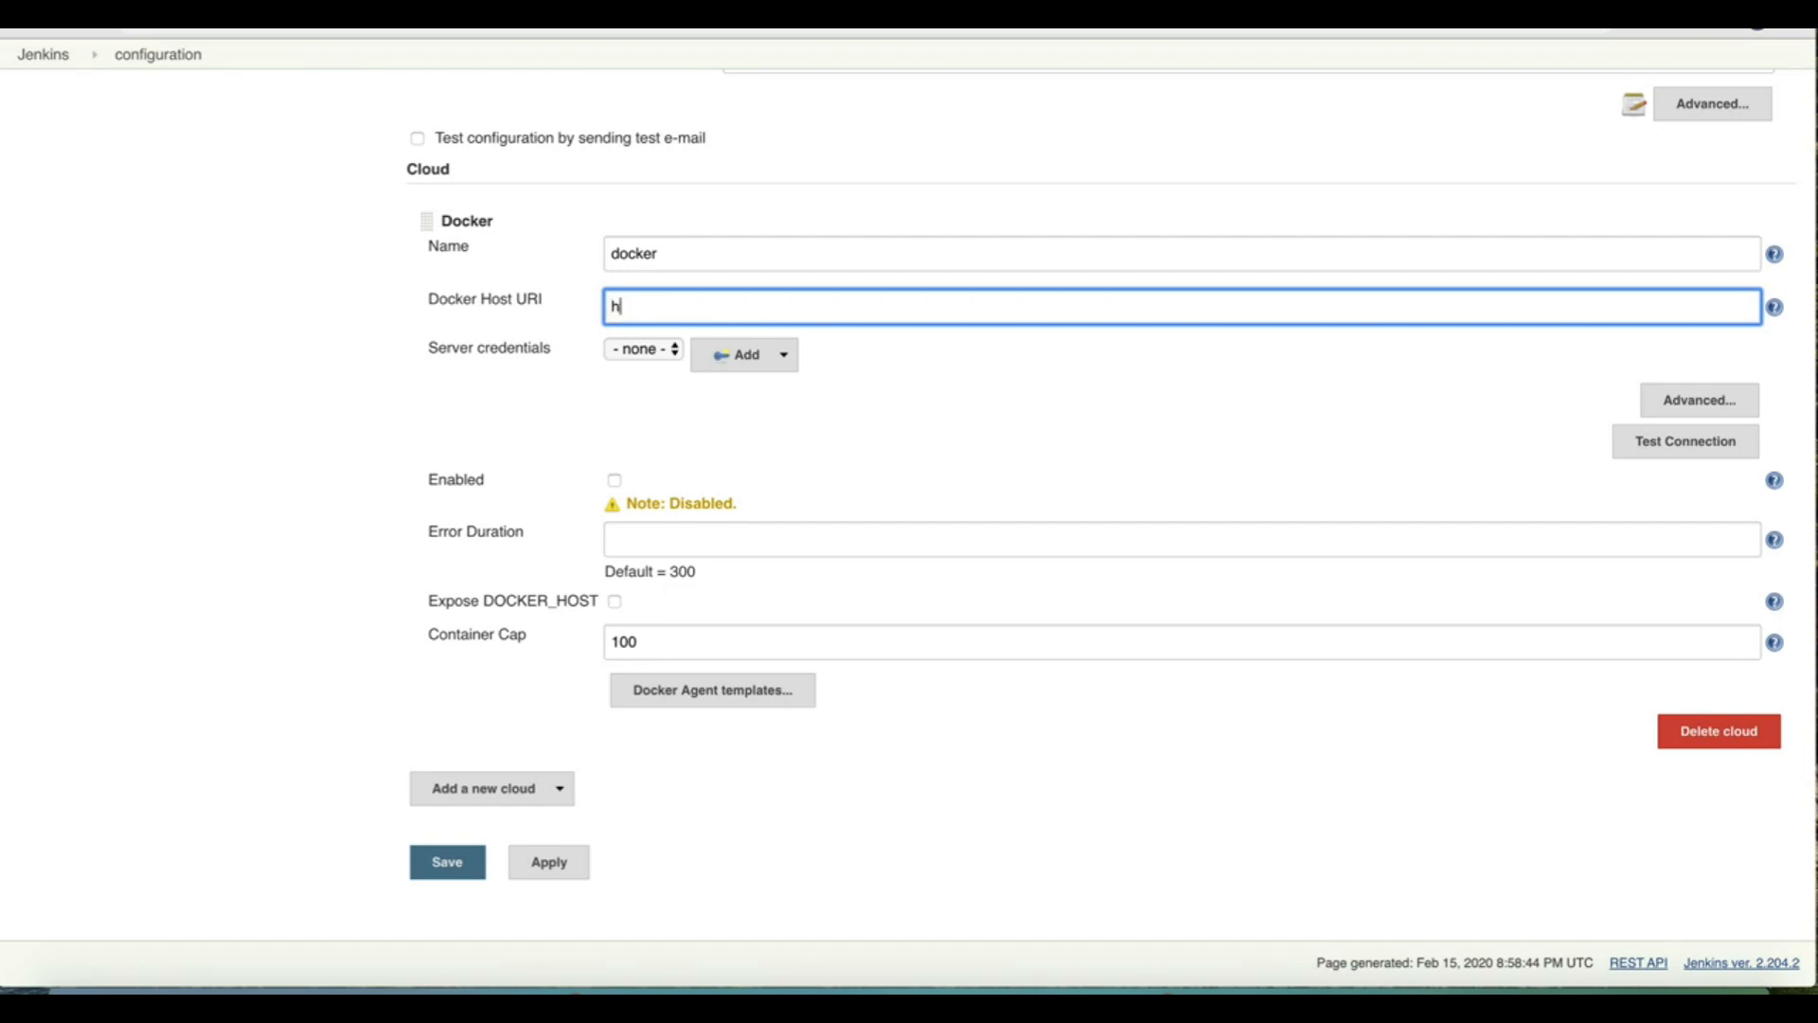
{"action": "type", "text": "tc"}
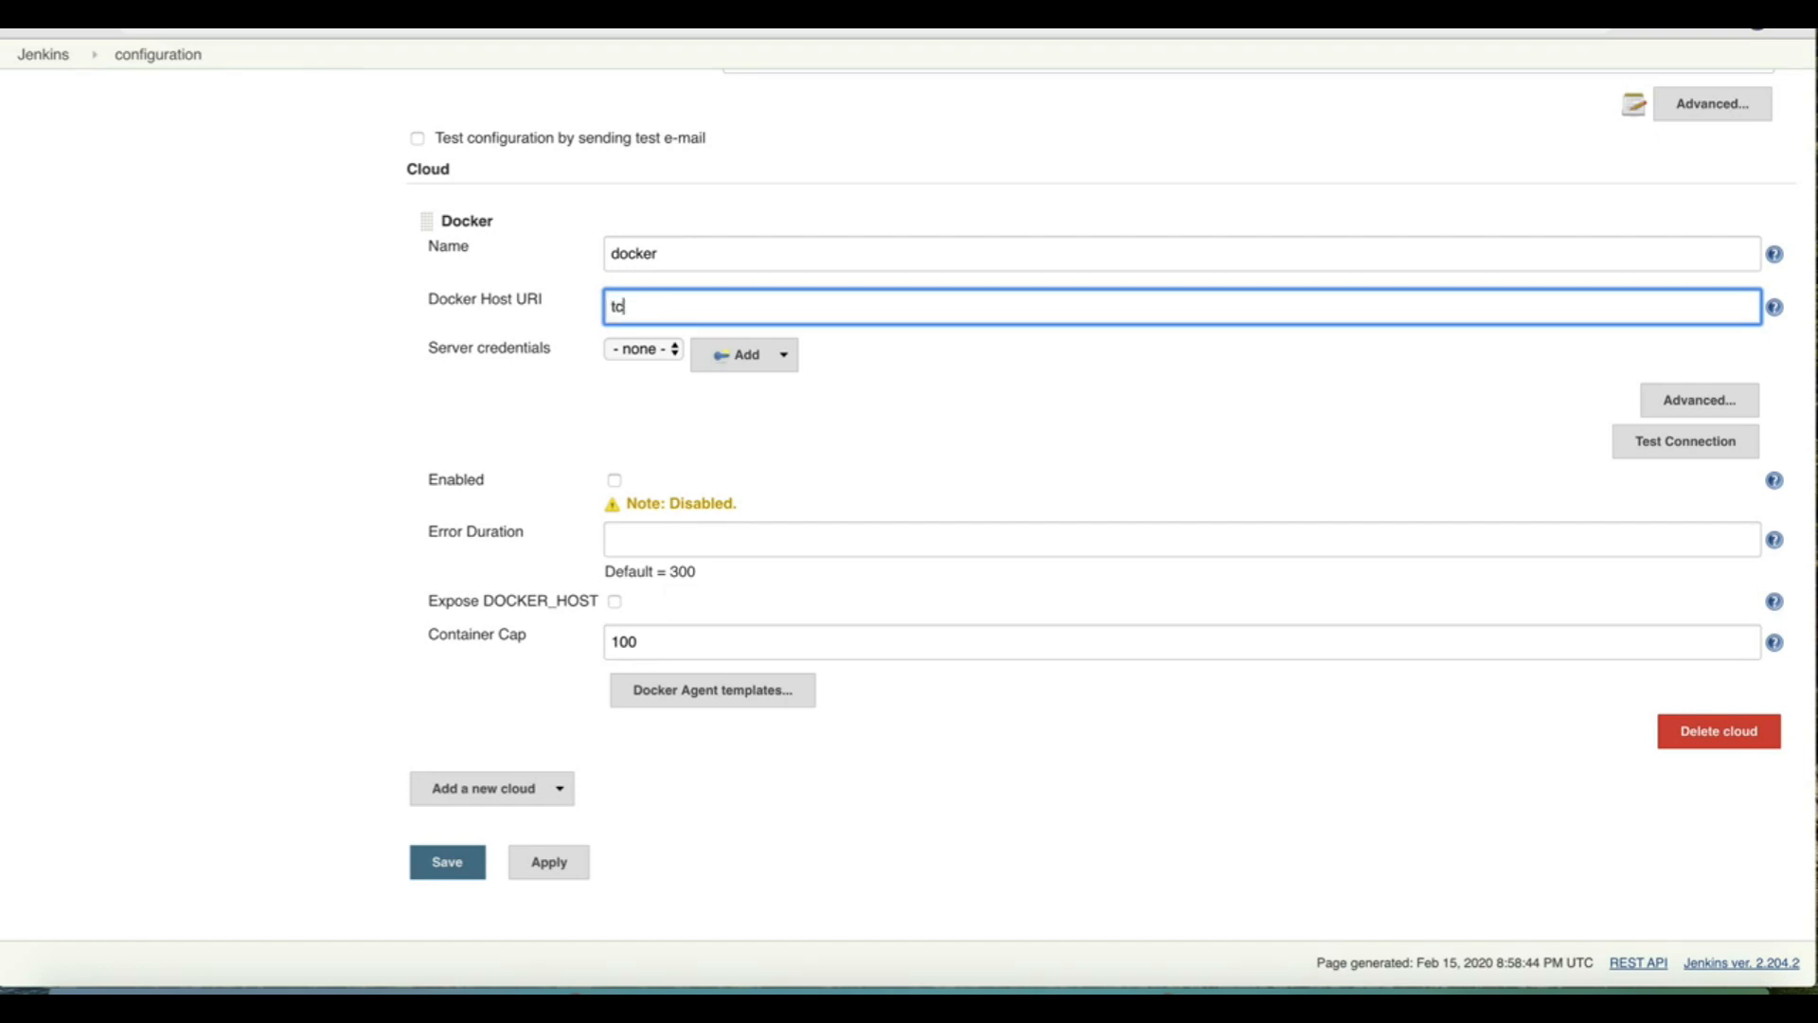
{"action": "type", "text": "cp://"}
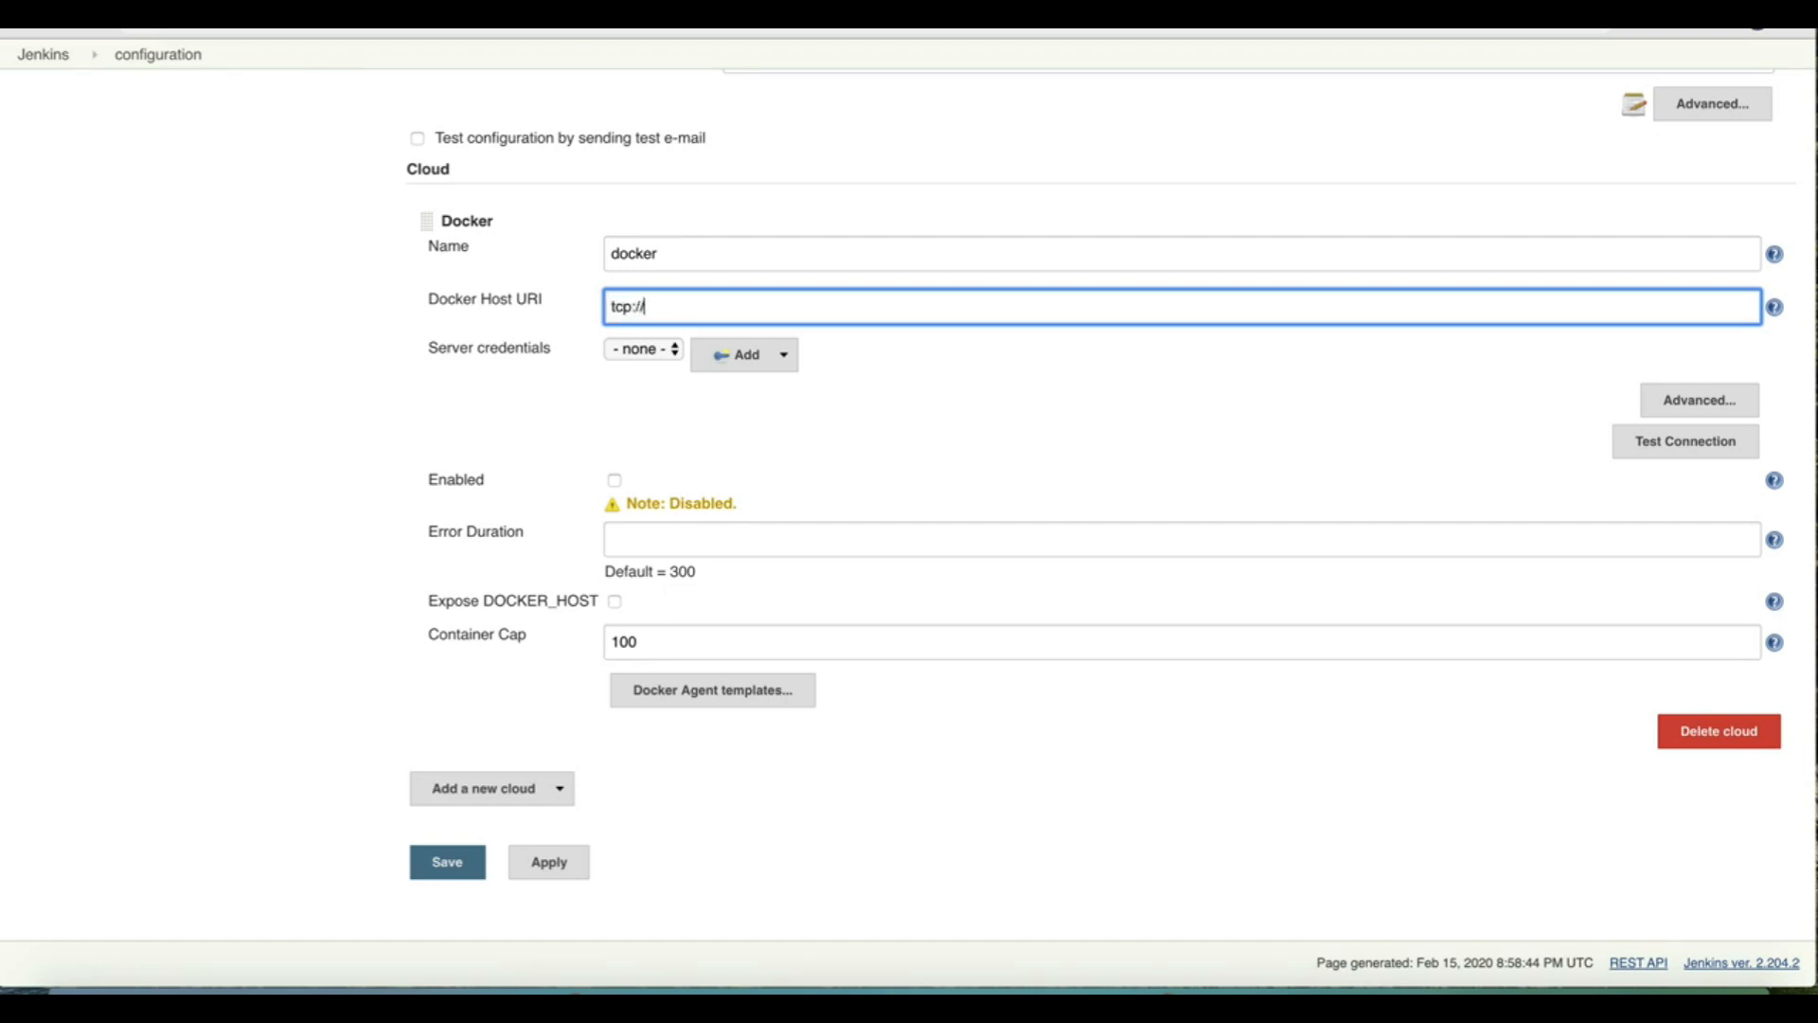
{"action": "type", "text": "d"}
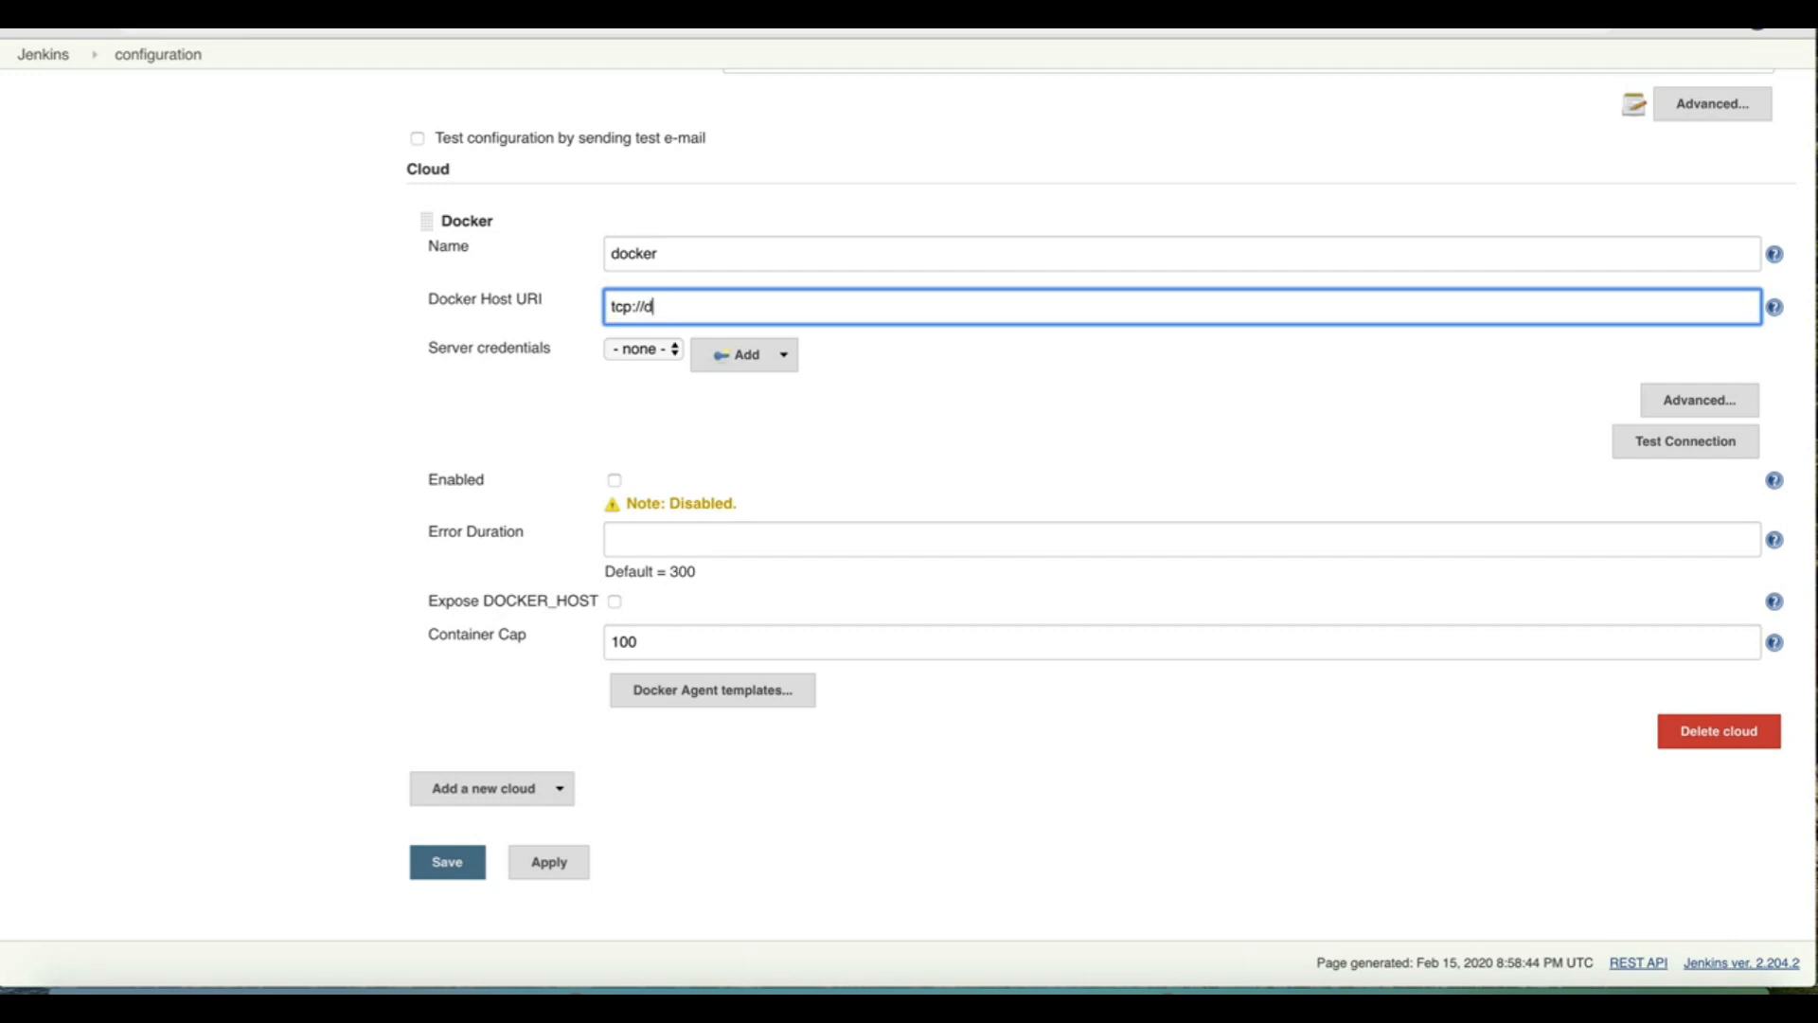
{"action": "type", "text": "ocker.f"}
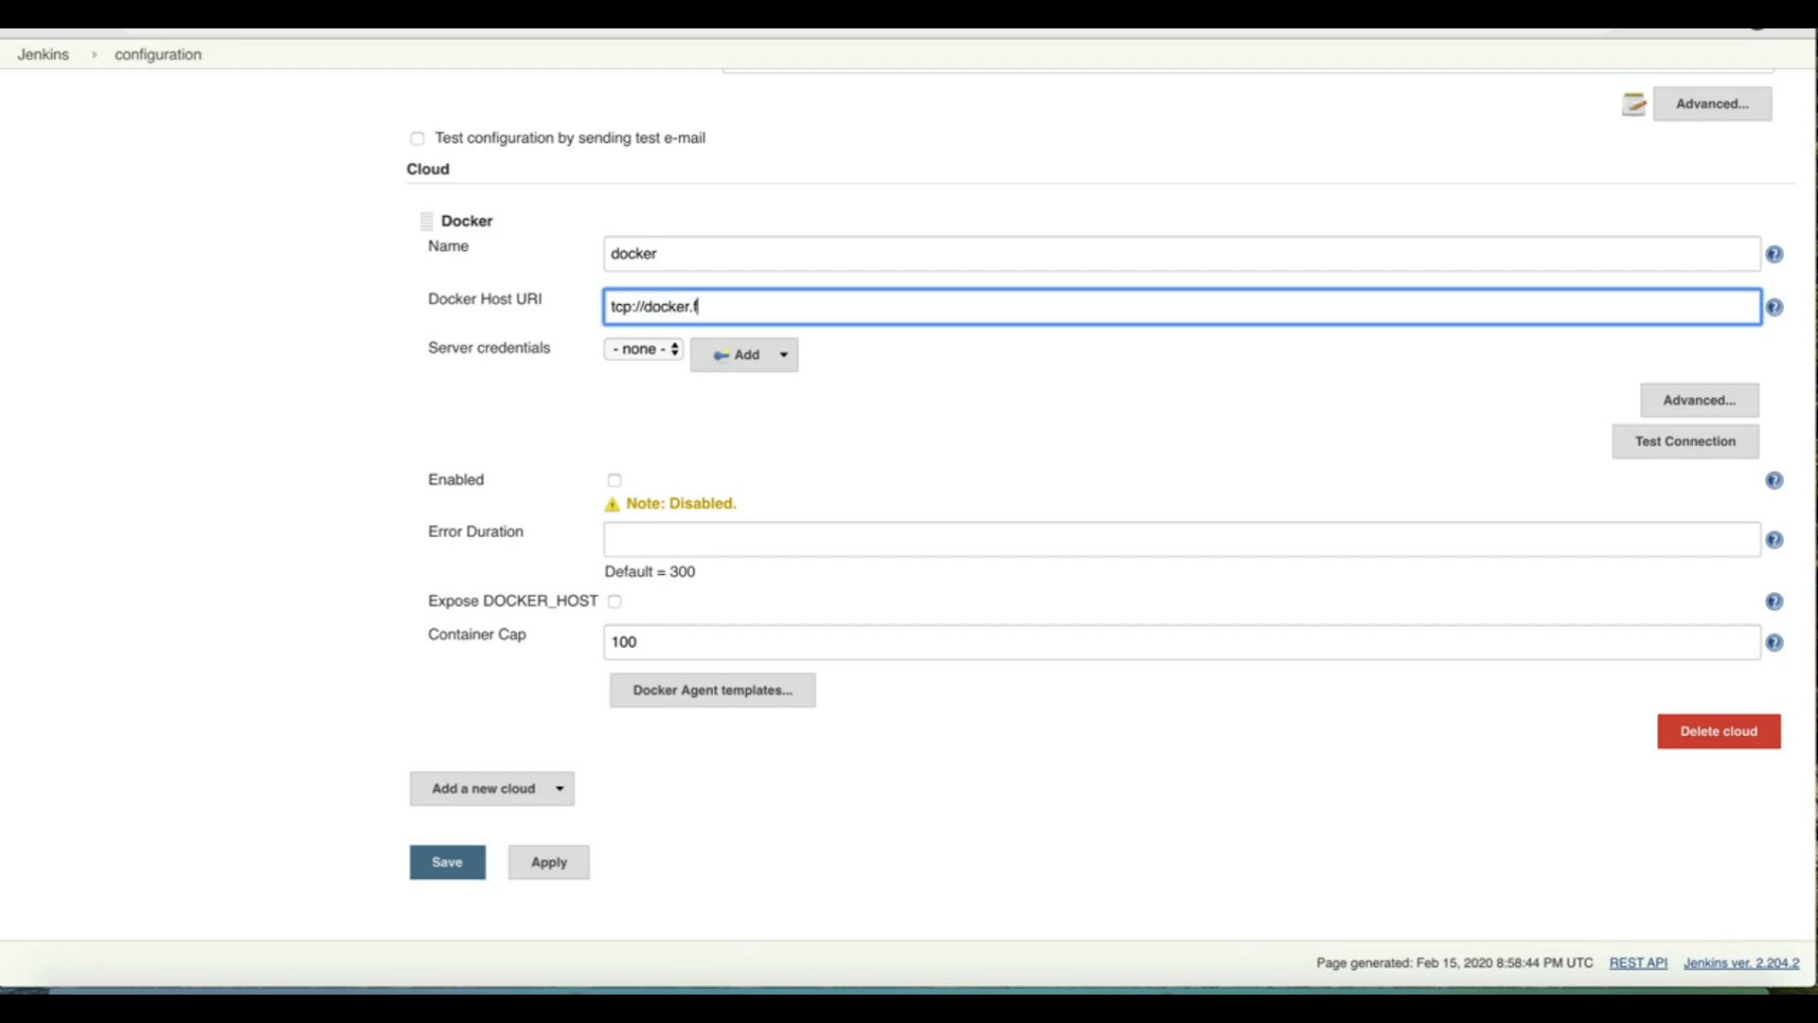
{"action": "type", "text": "or.mac"}
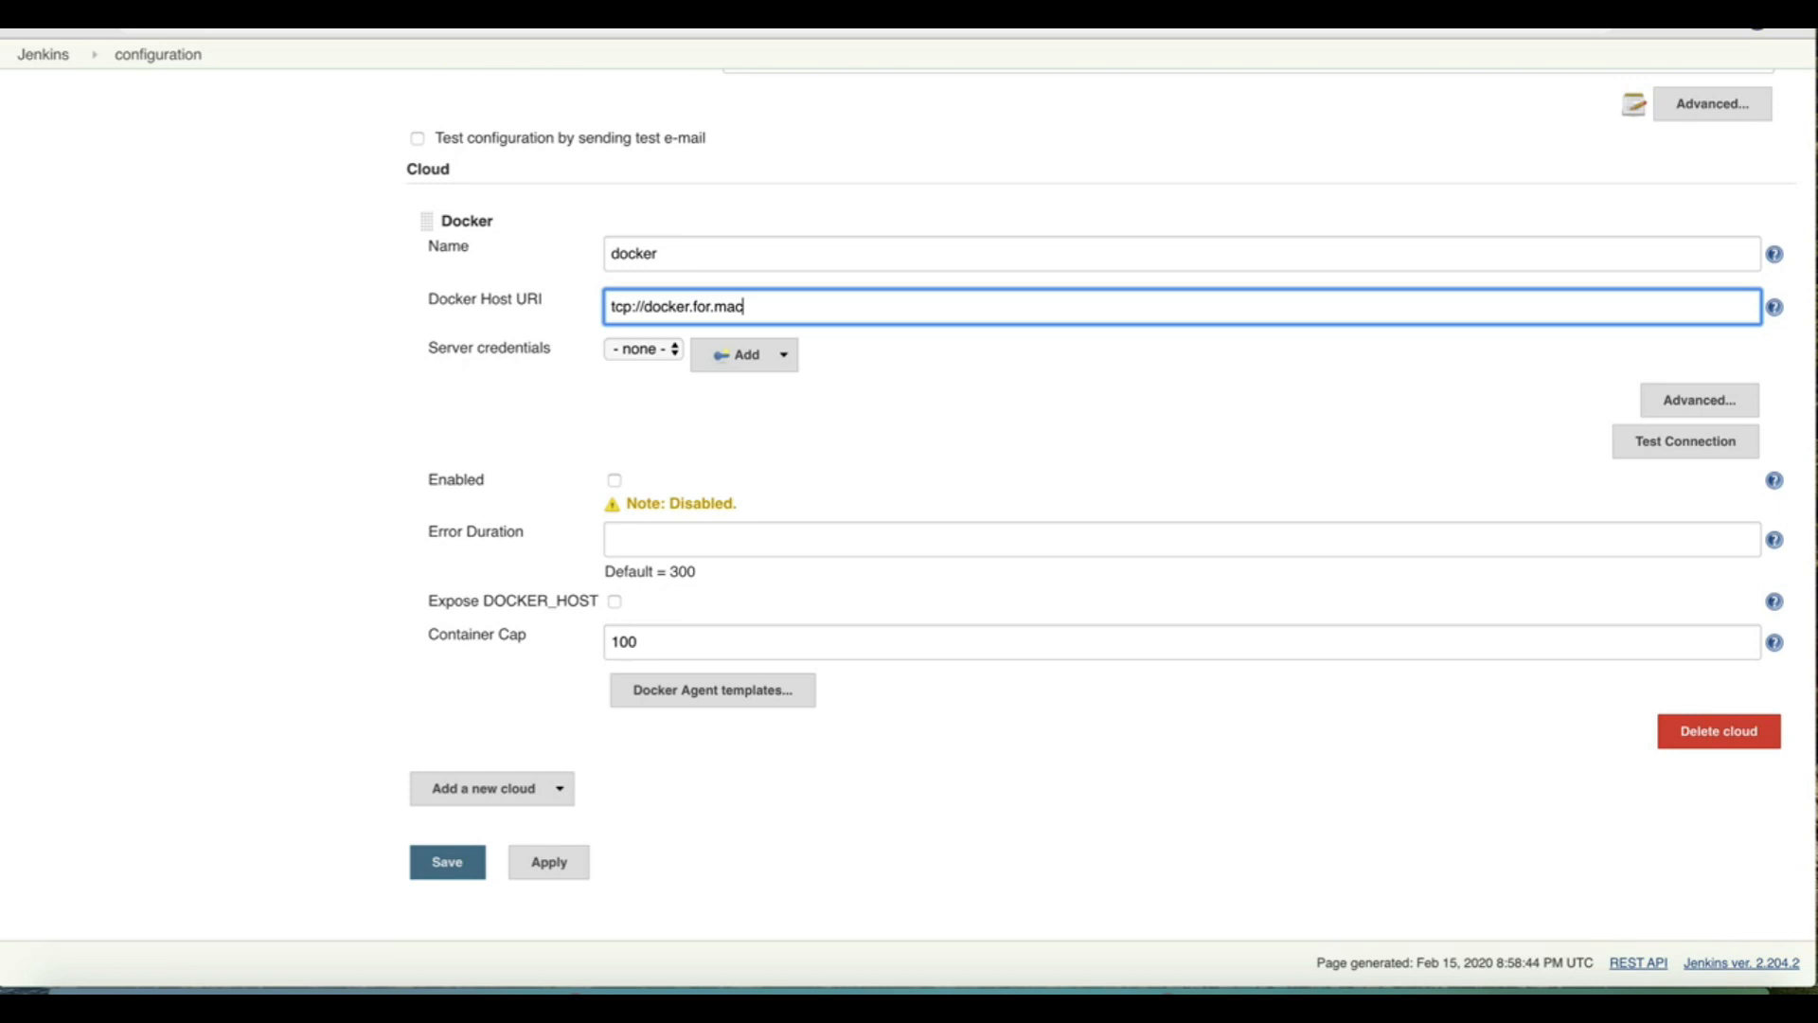
{"action": "type", "text": "localhos"}
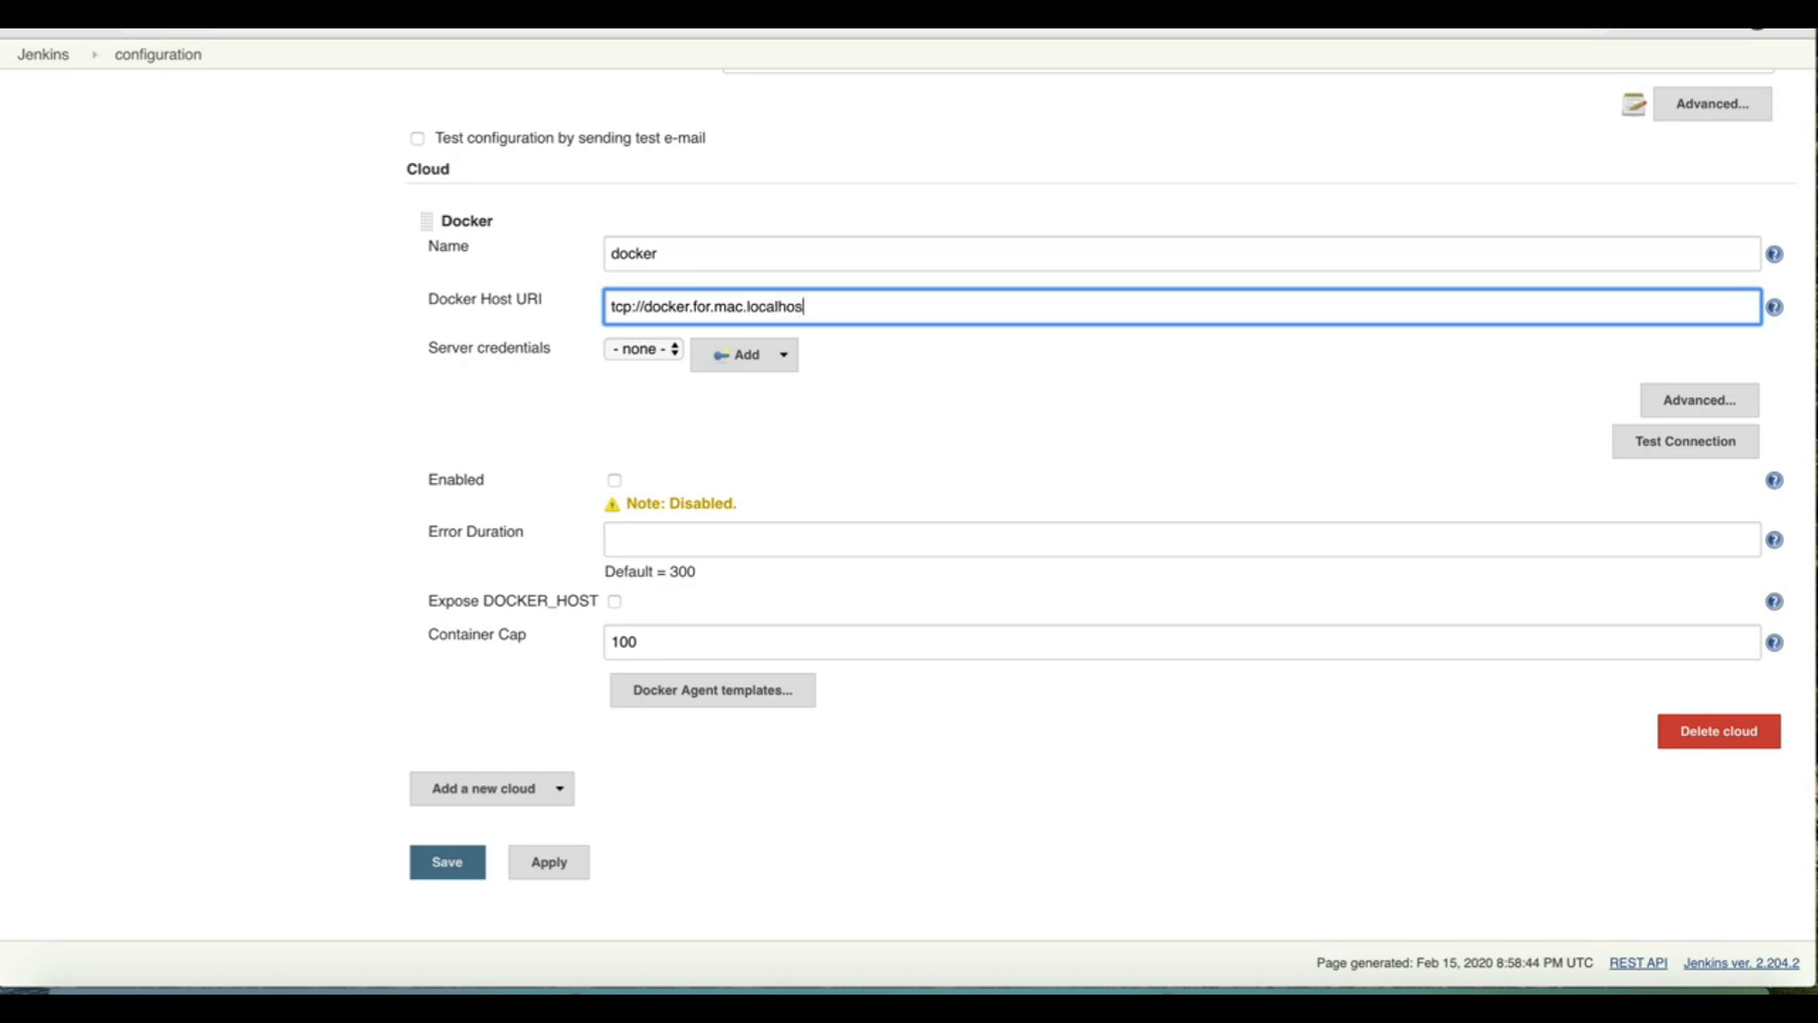
{"action": "type", "text": "t:"}
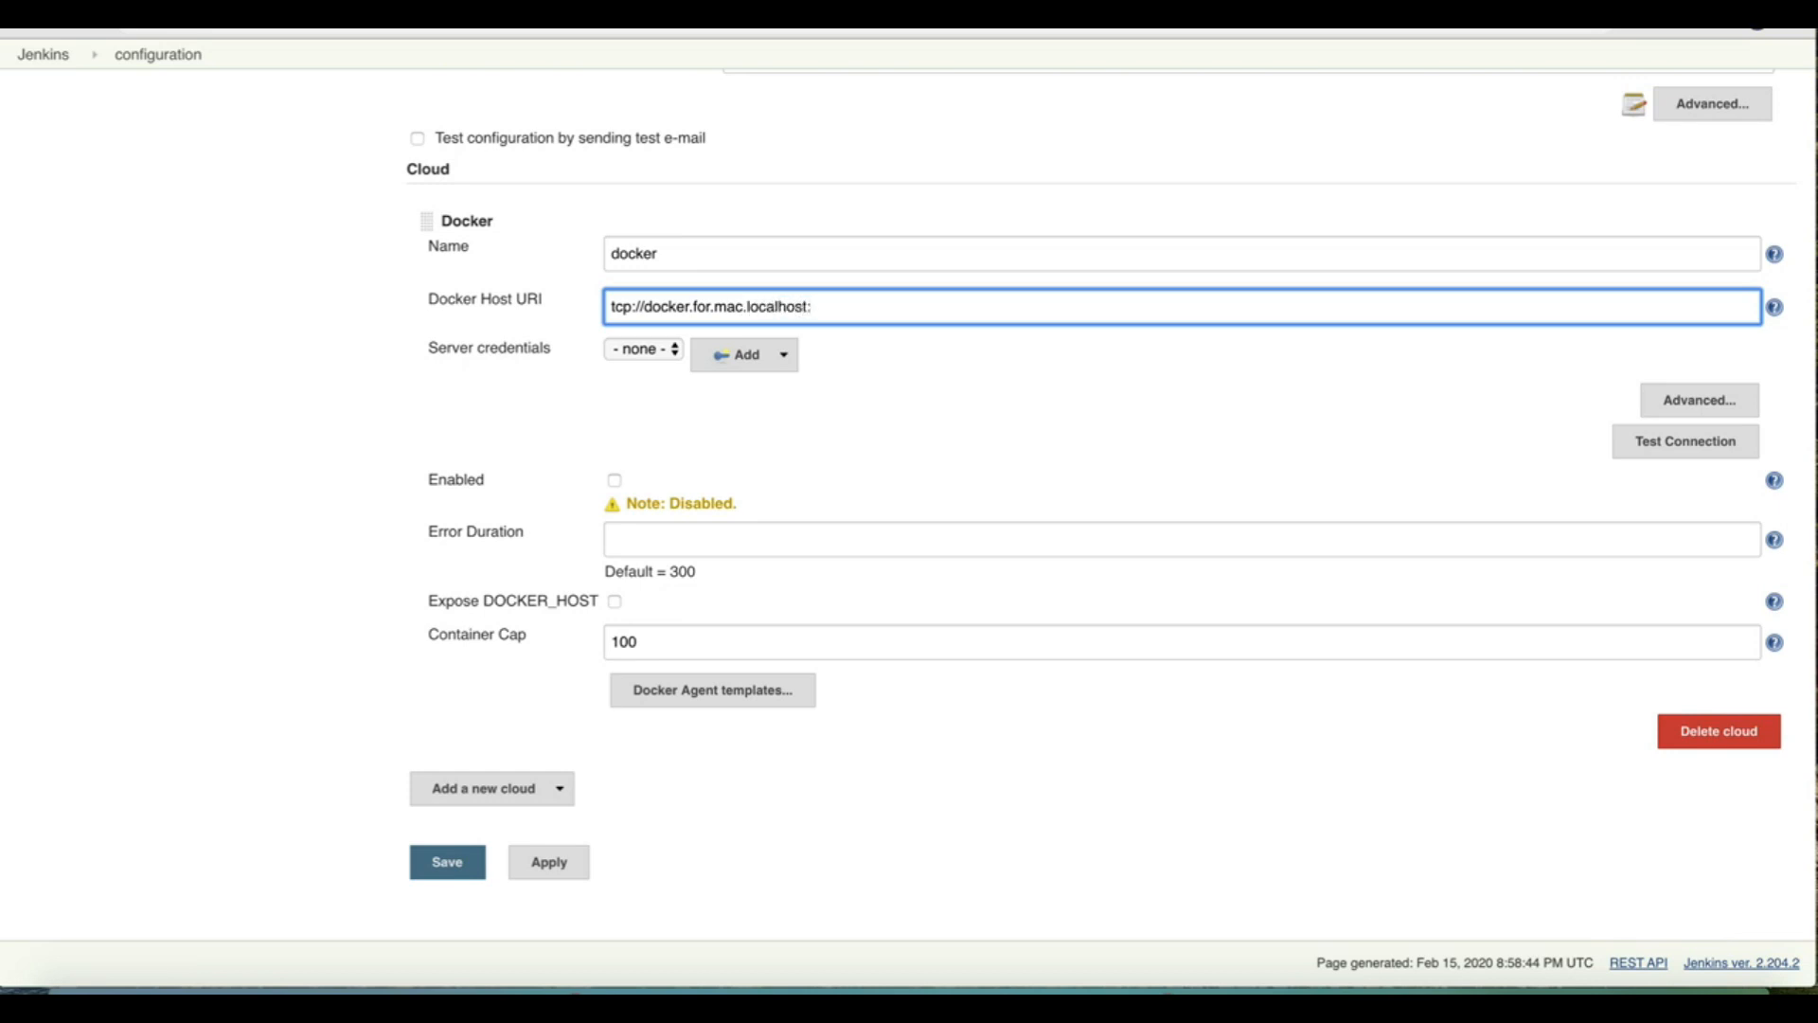
{"action": "type", "text": "3375"}
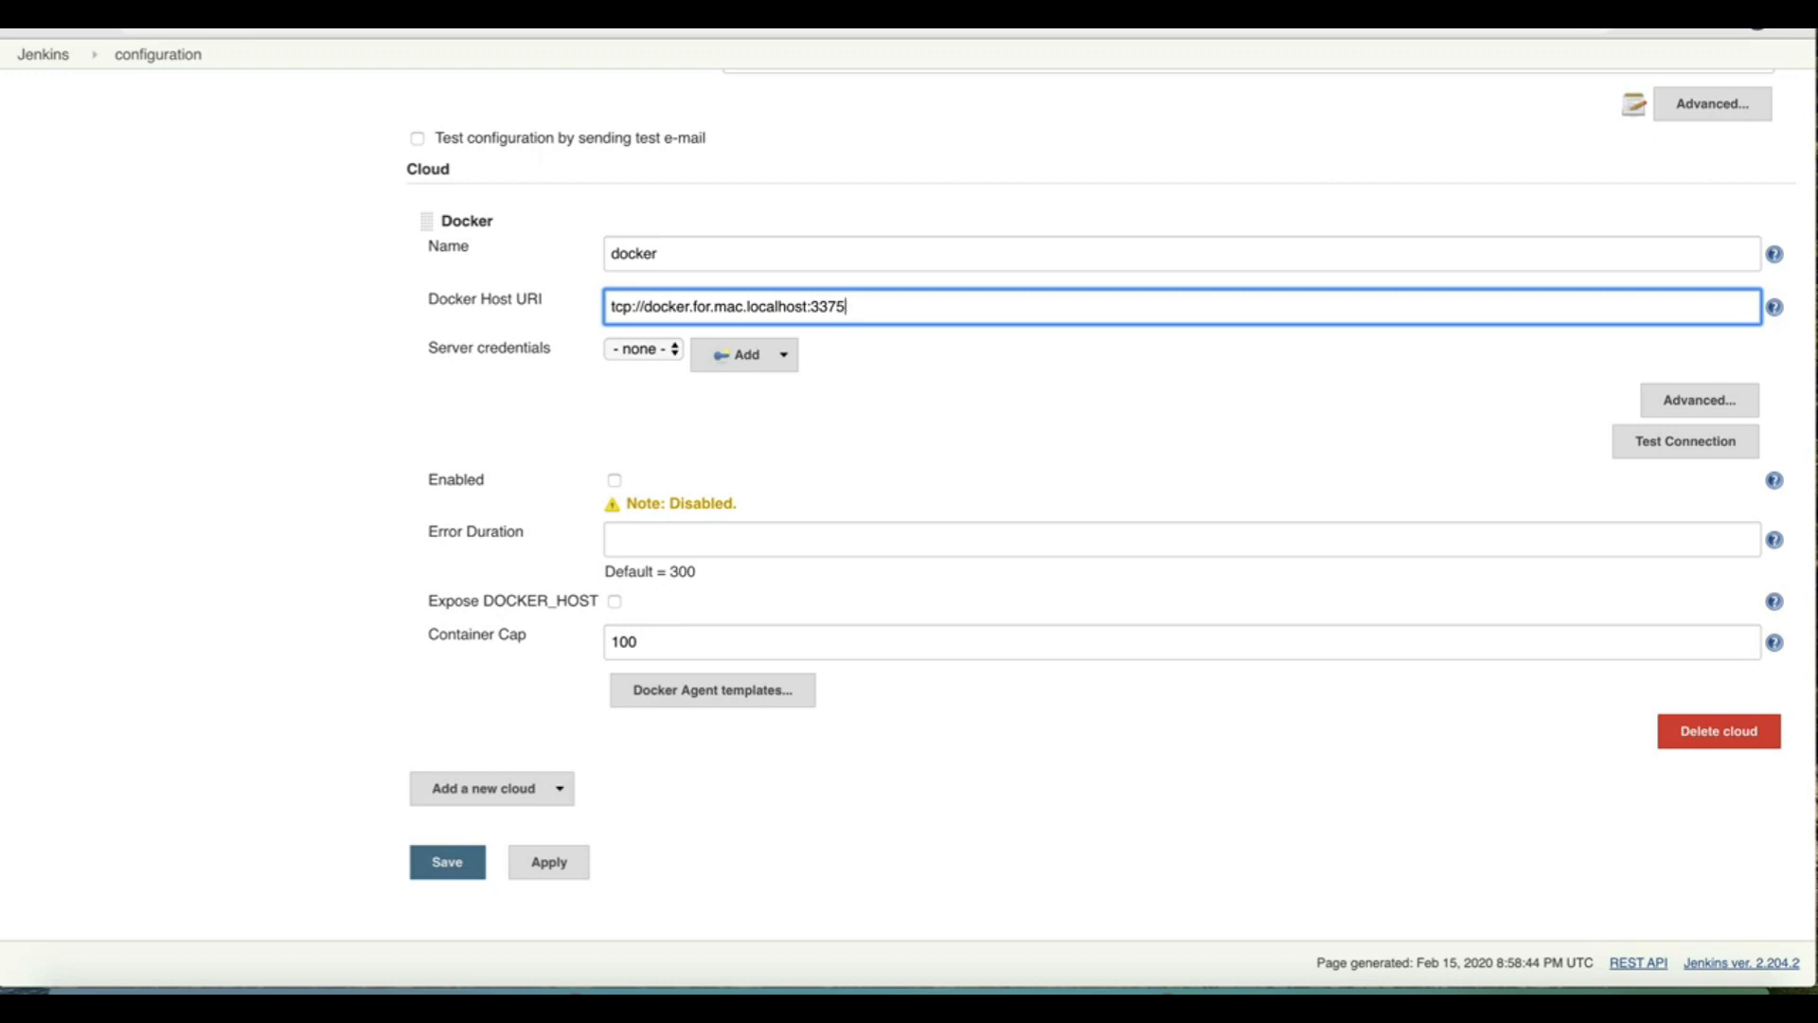
{"action": "left_click", "coordinate": [1683, 440]}
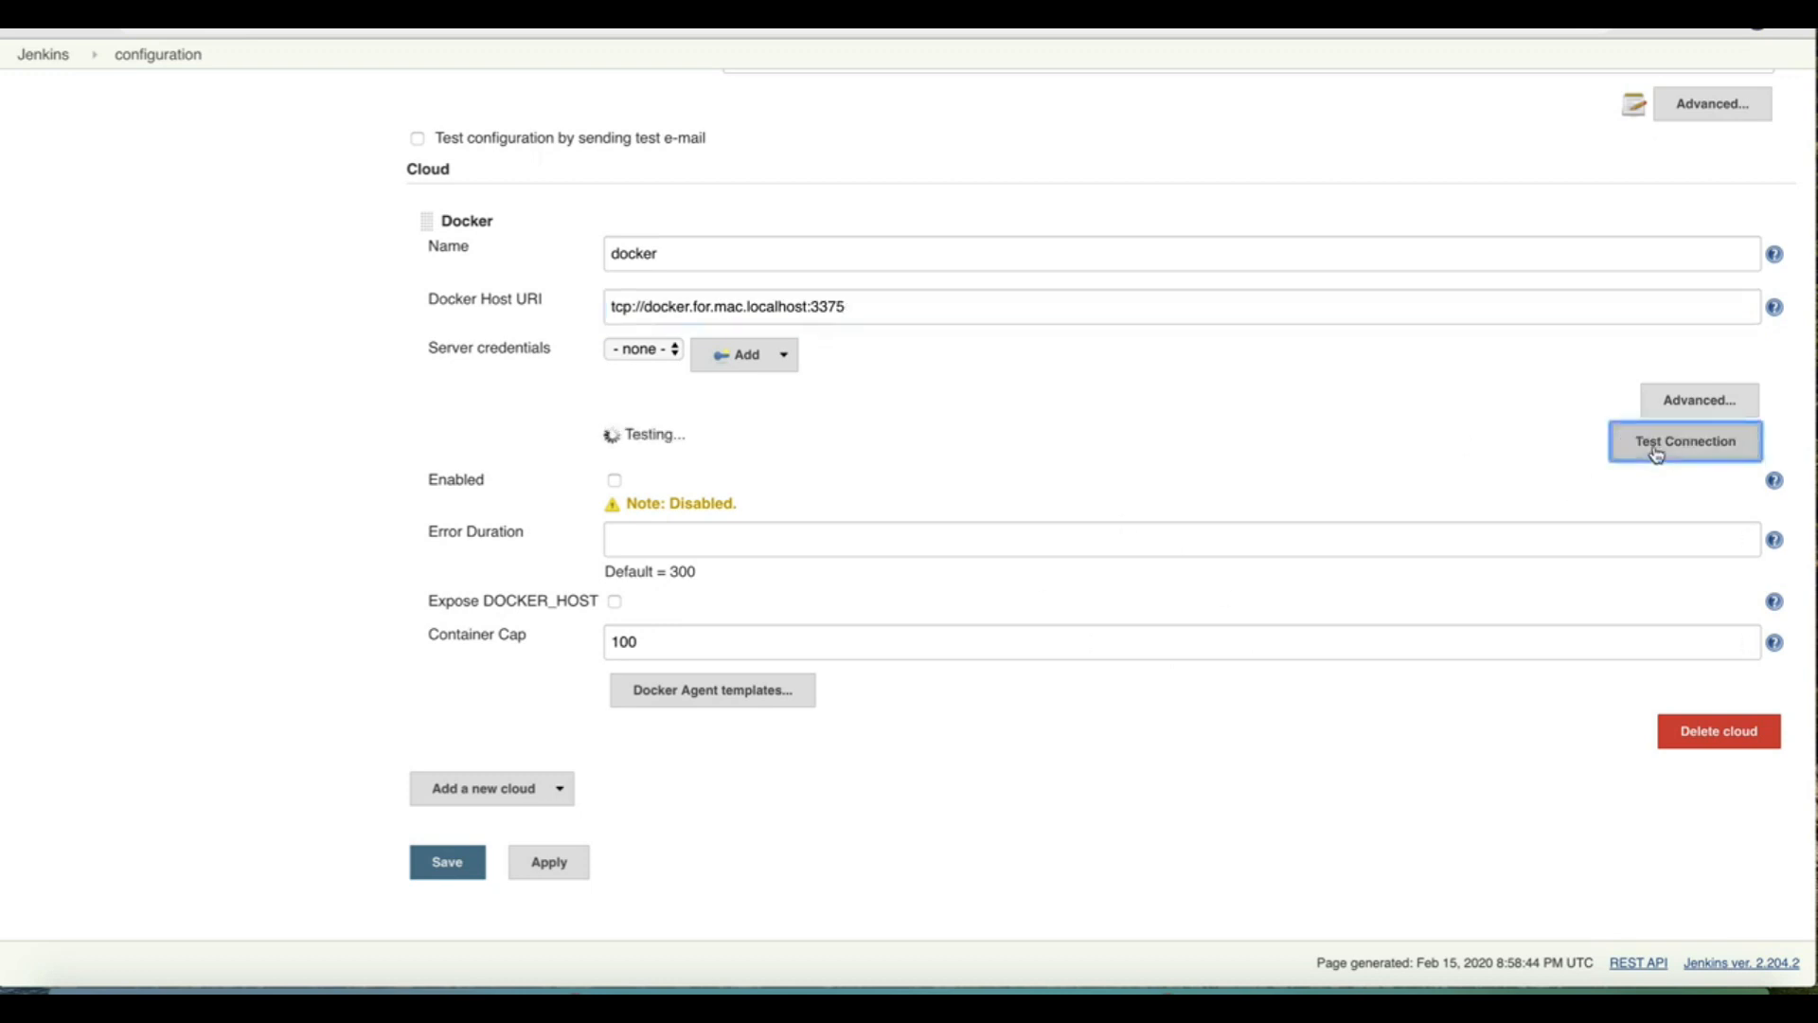
{"action": "left_click", "coordinate": [1683, 440]}
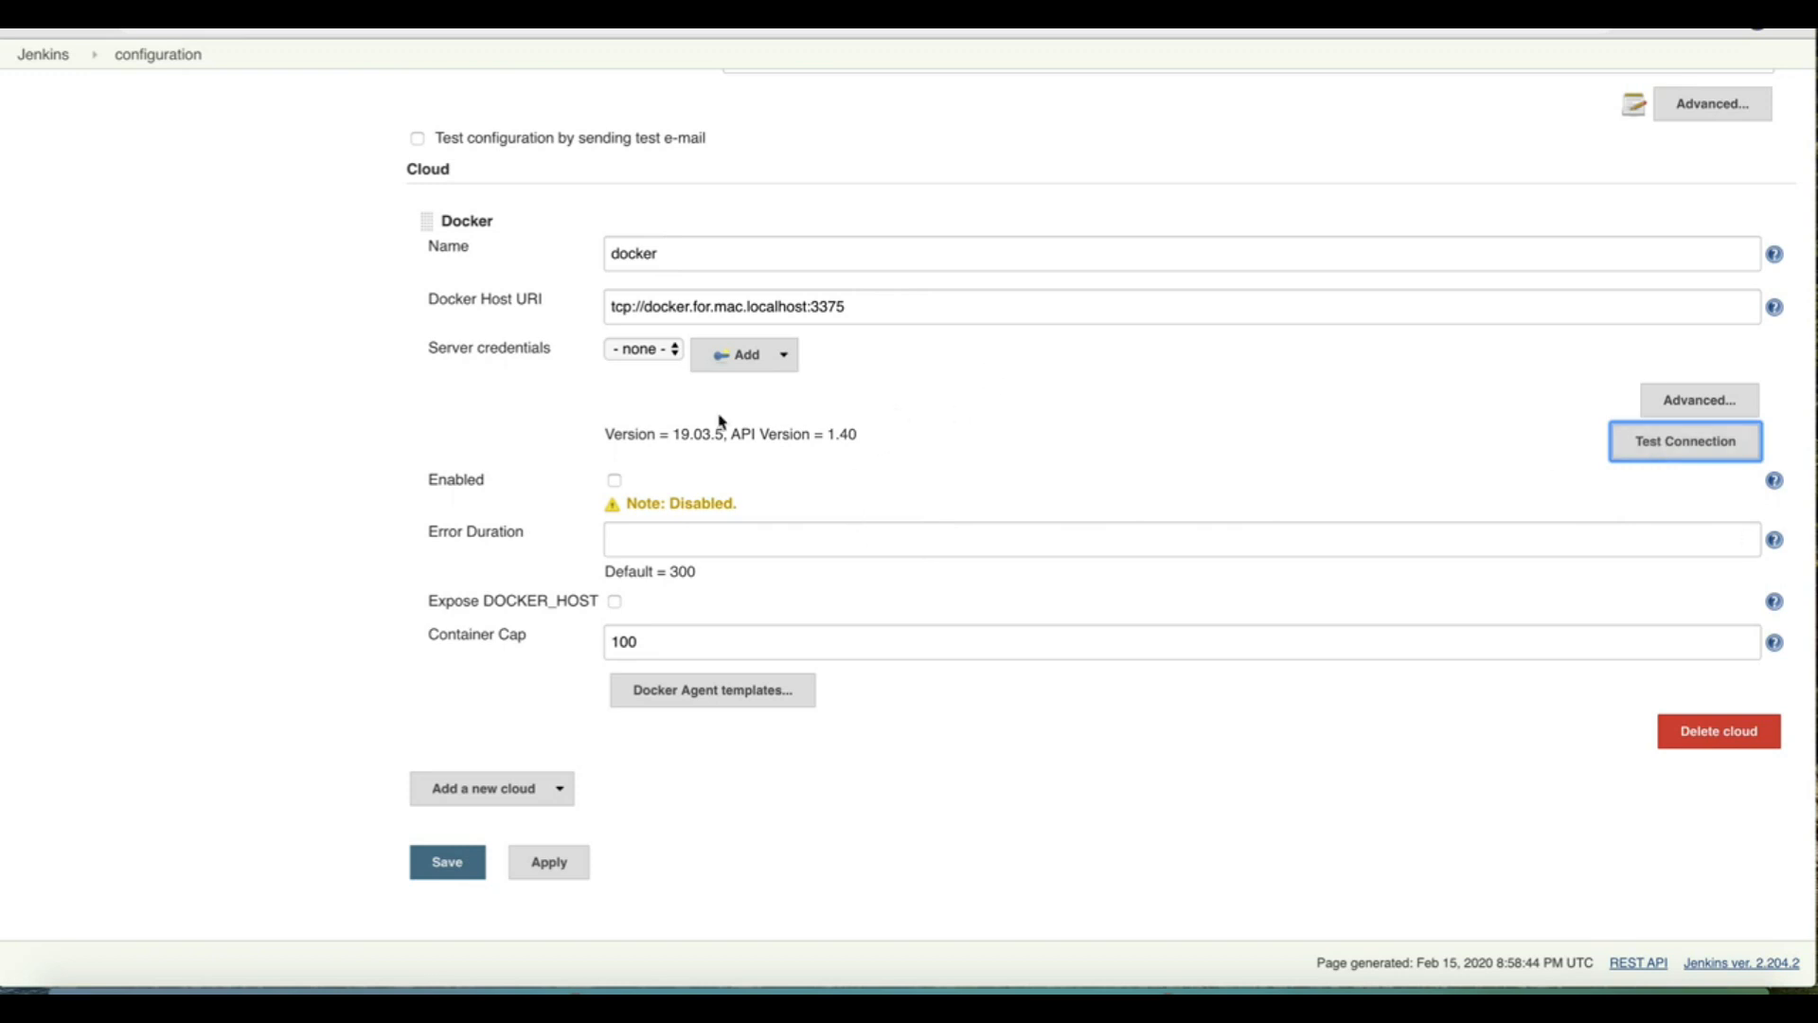
{"action": "mouse_move", "coordinate": [609, 433]}
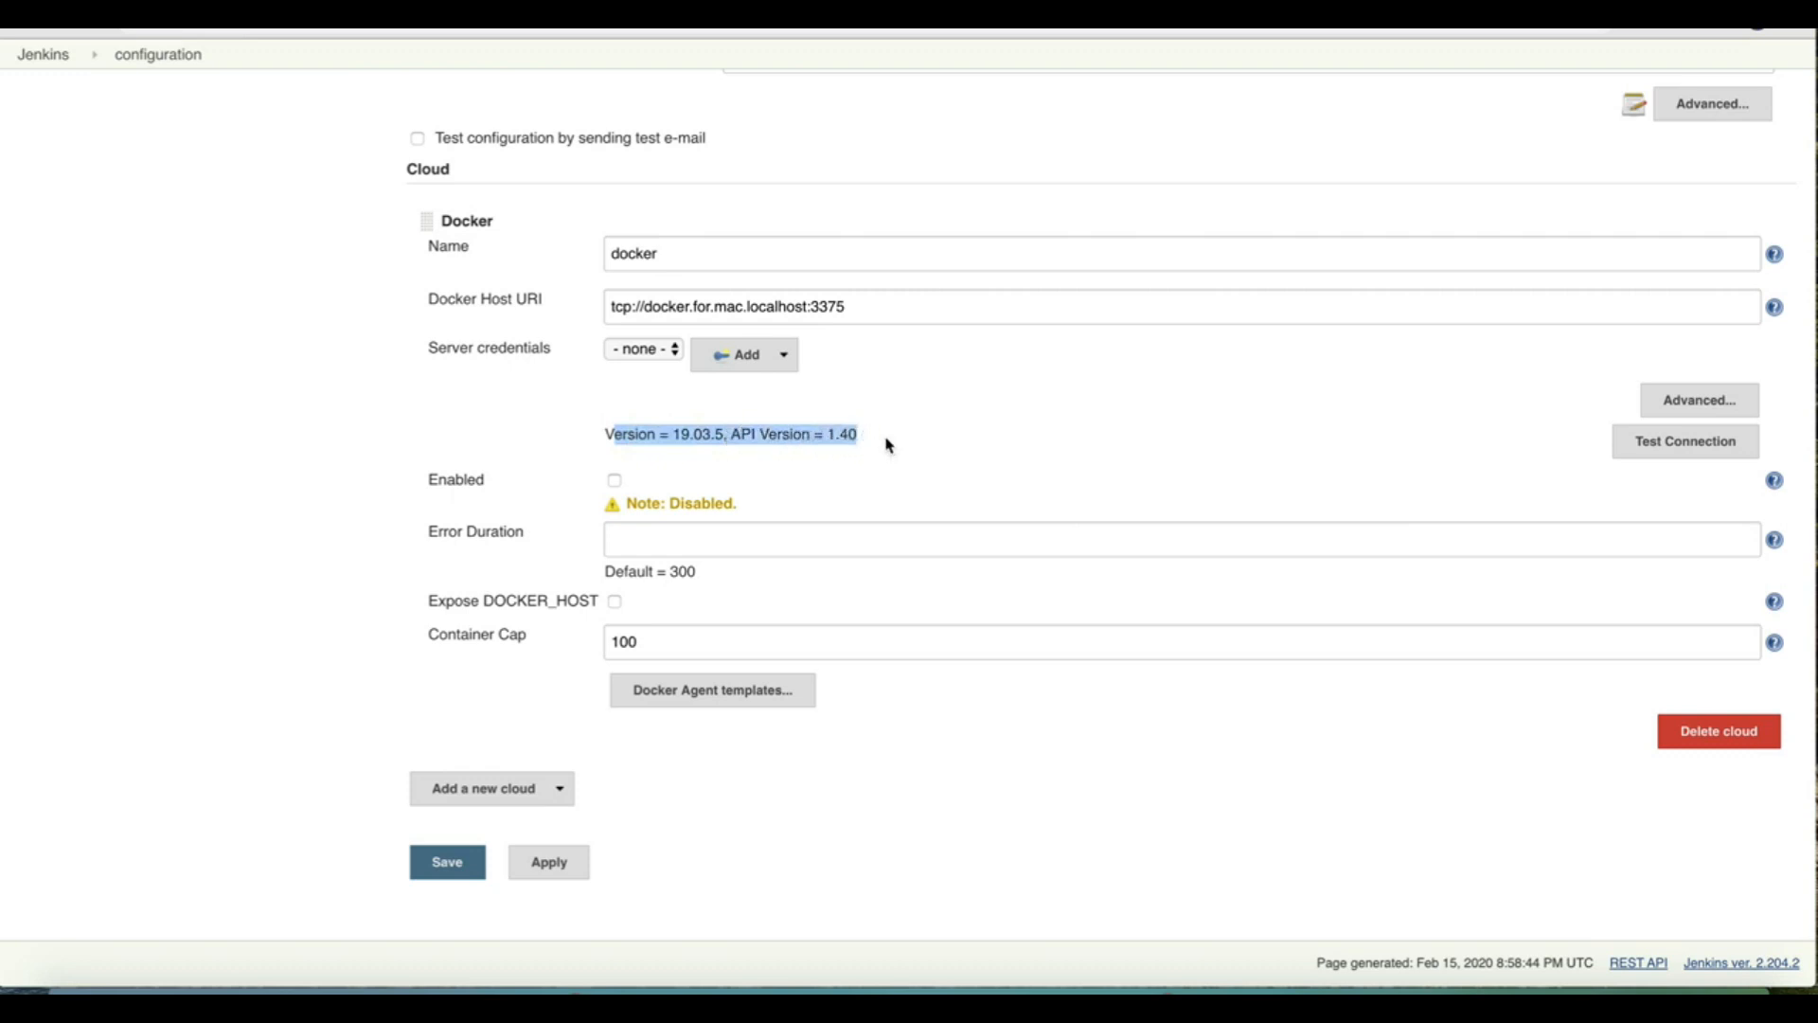
{"action": "mouse_move", "coordinate": [636, 484]}
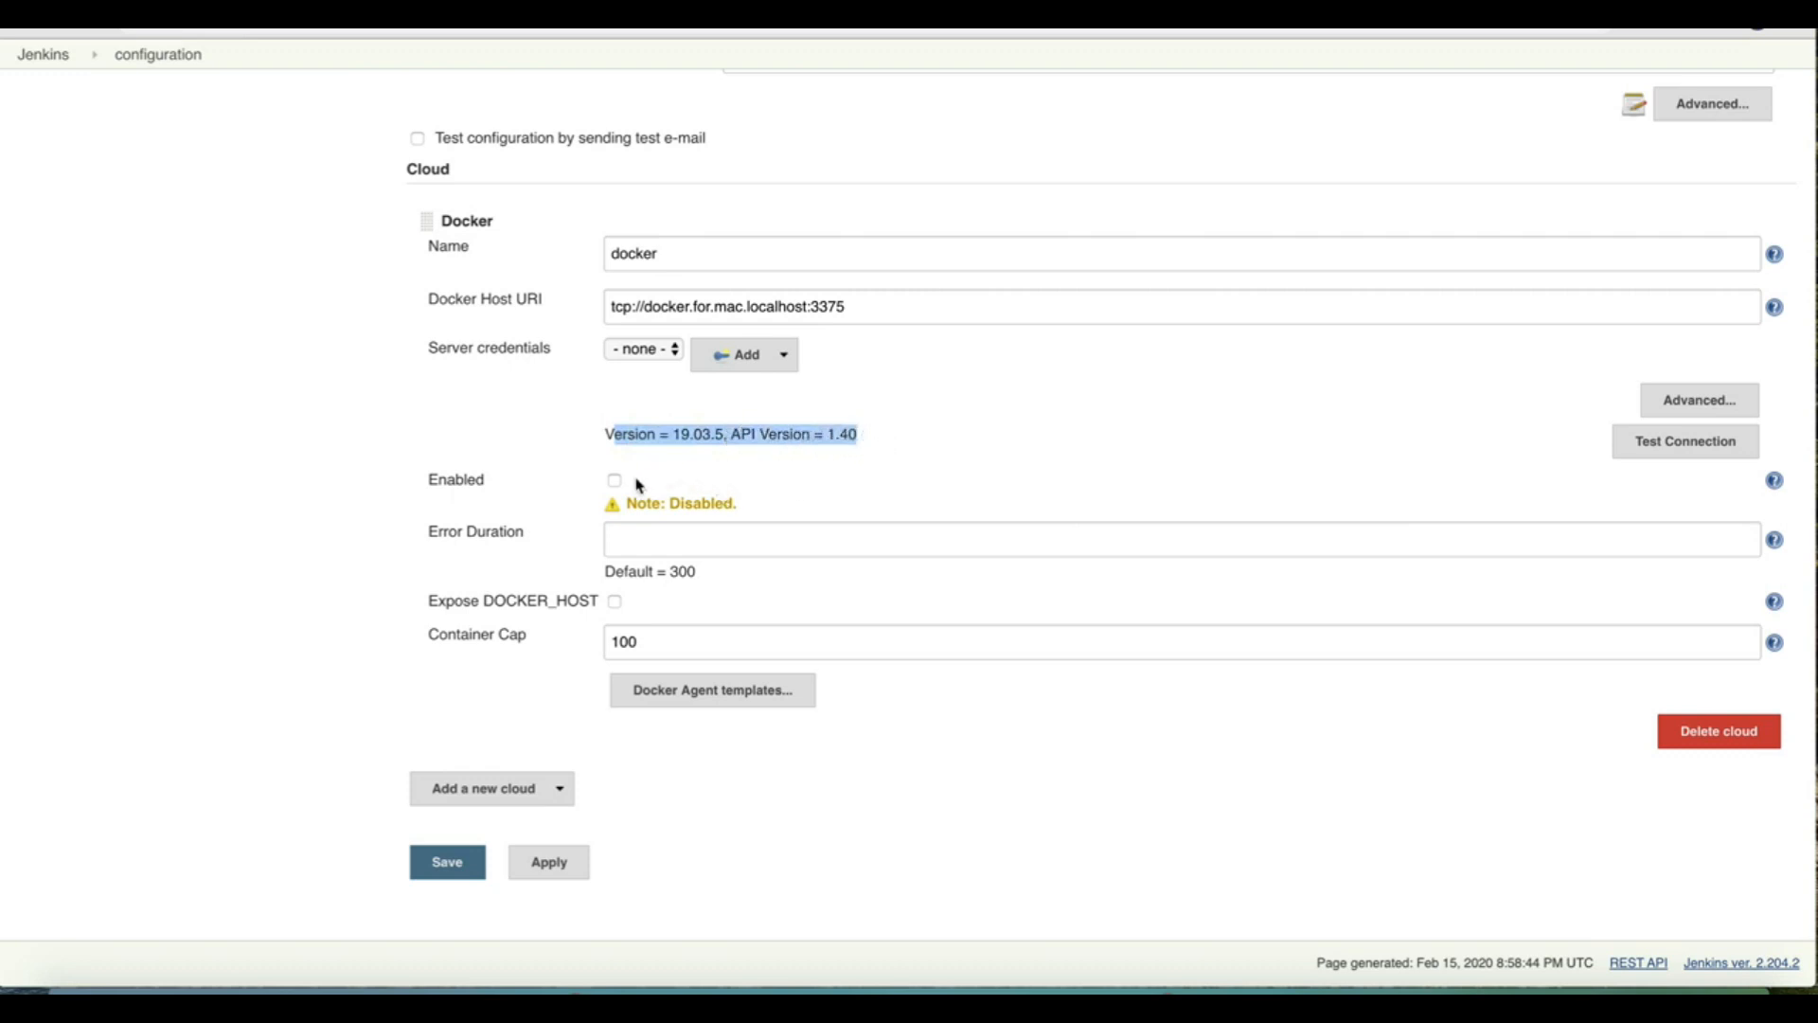
{"action": "left_click", "coordinate": [614, 480]}
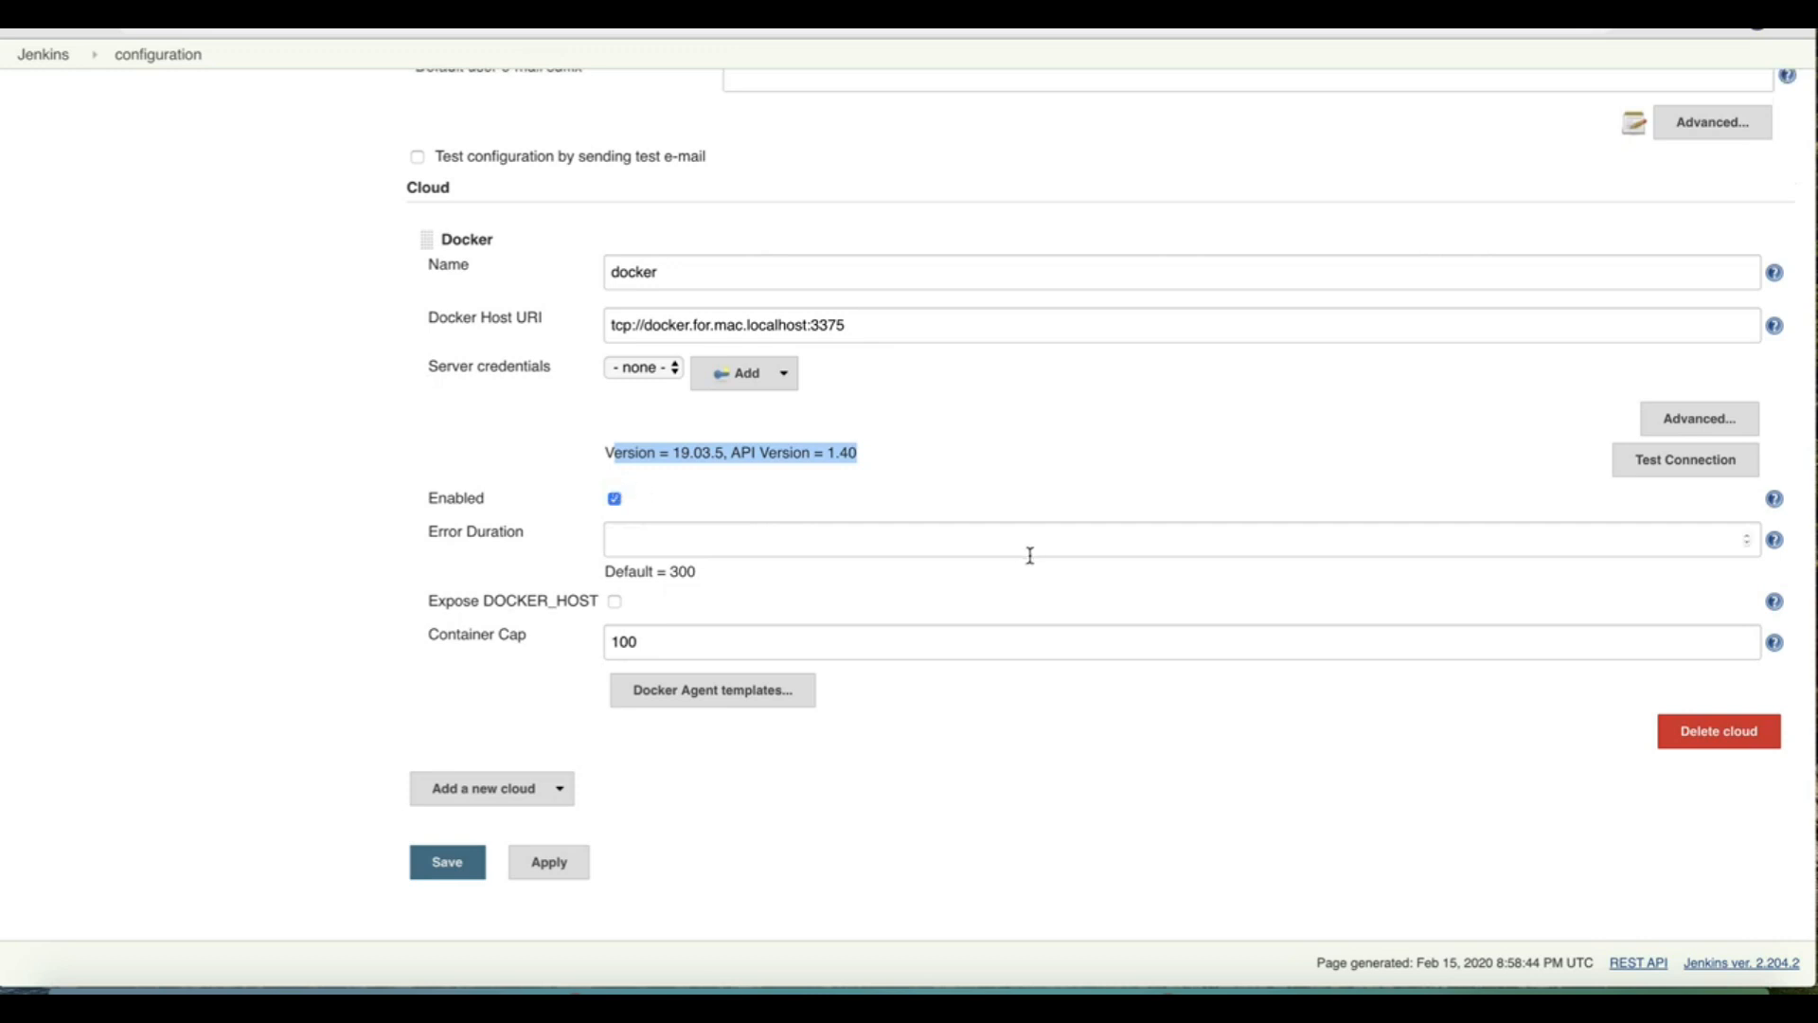
{"action": "scroll", "scroll_direction": "up", "scroll_amount": 3}
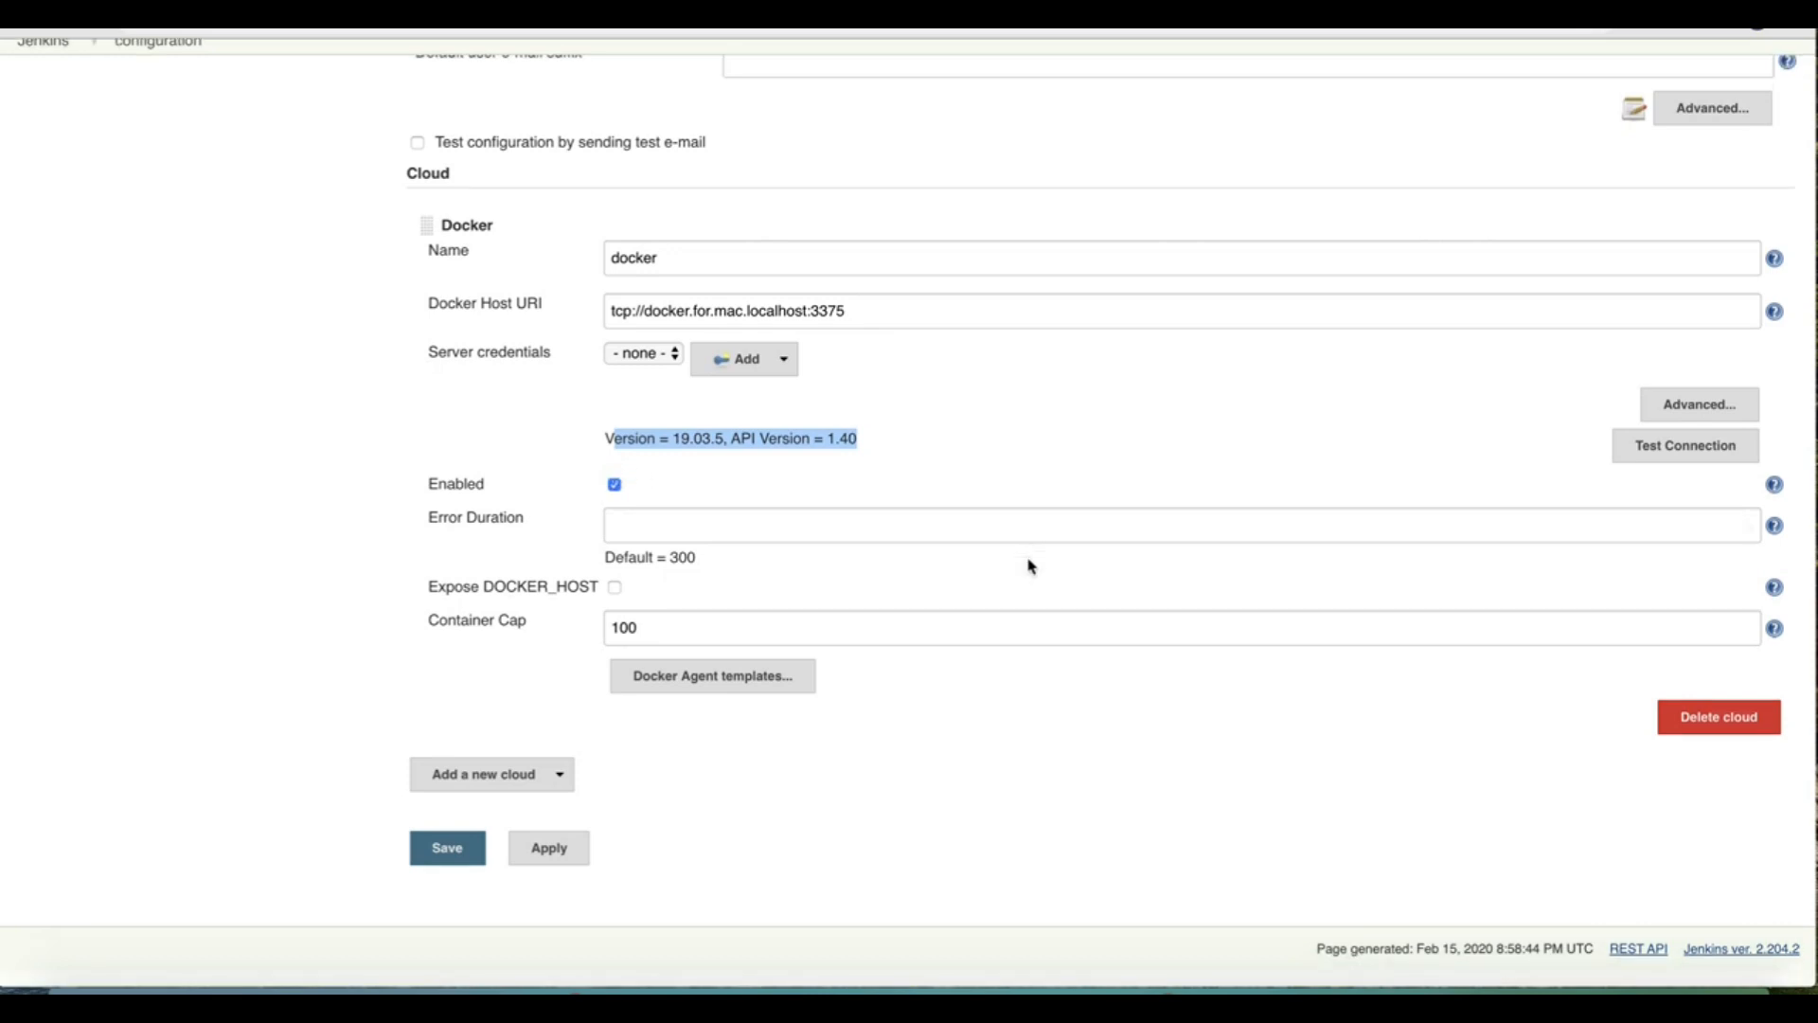
{"action": "scroll", "scroll_direction": "up", "scroll_amount": 3}
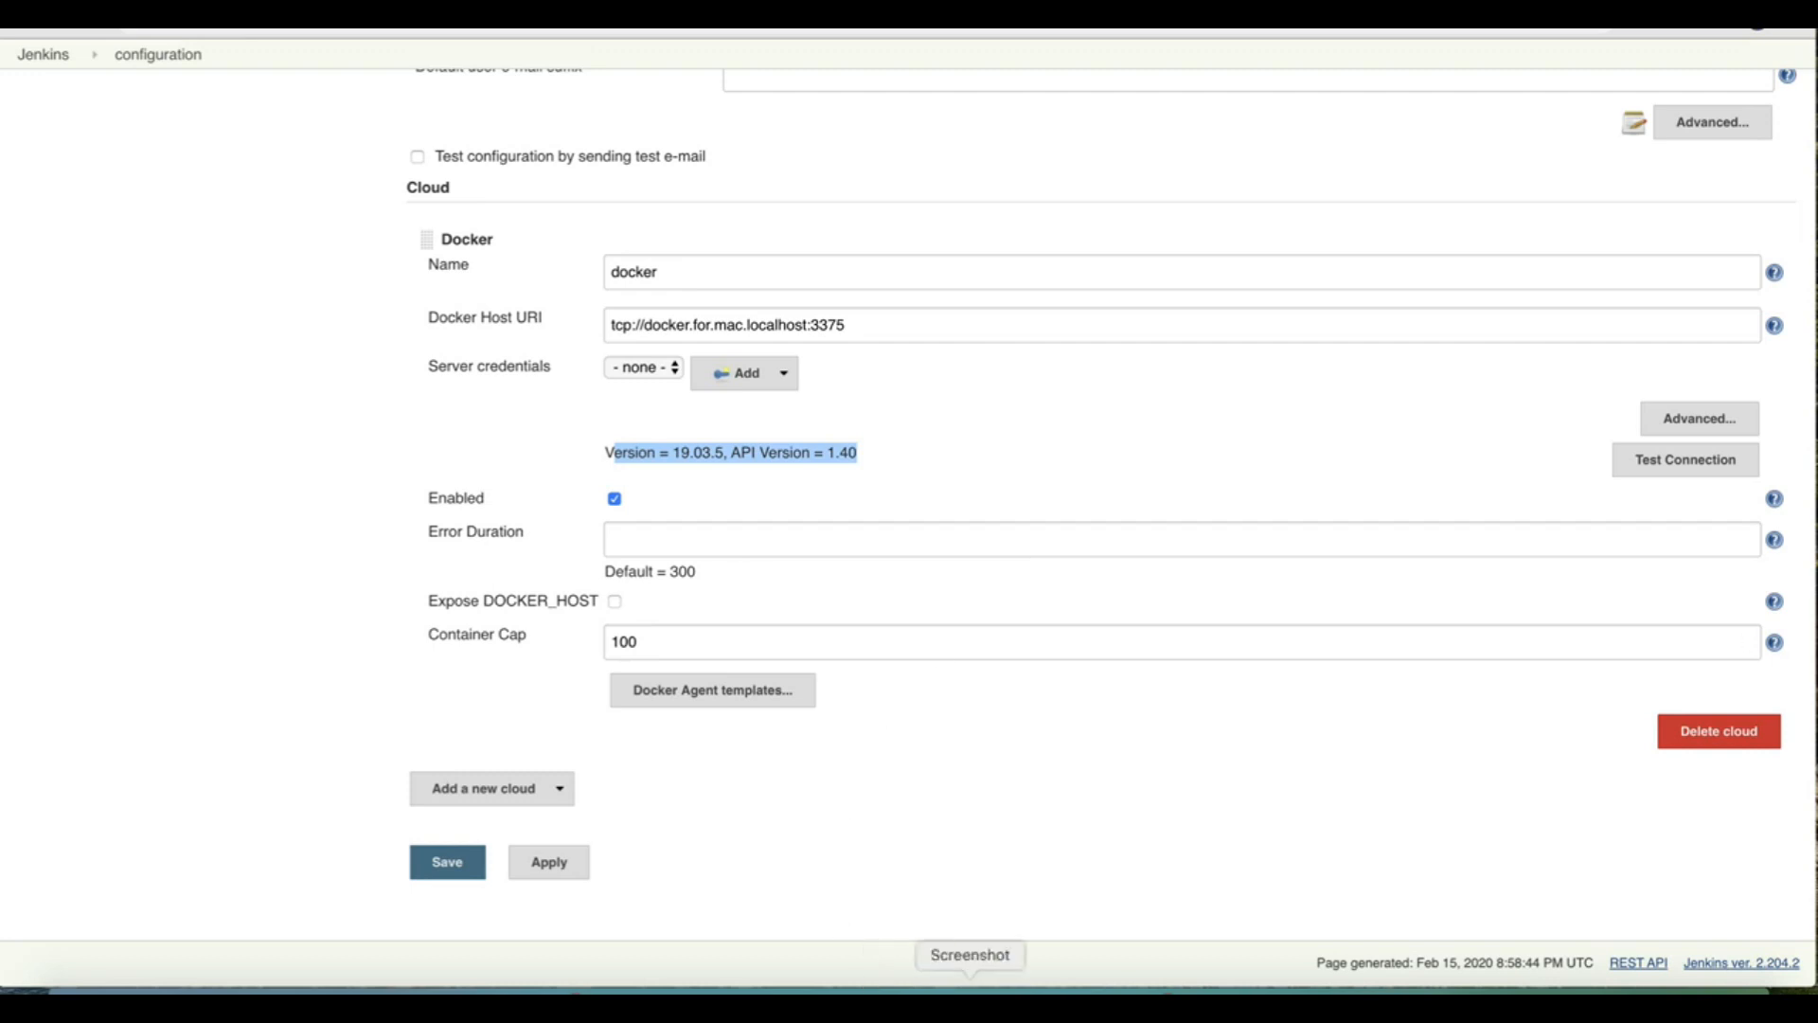
{"action": "mouse_move", "coordinate": [711, 688]}
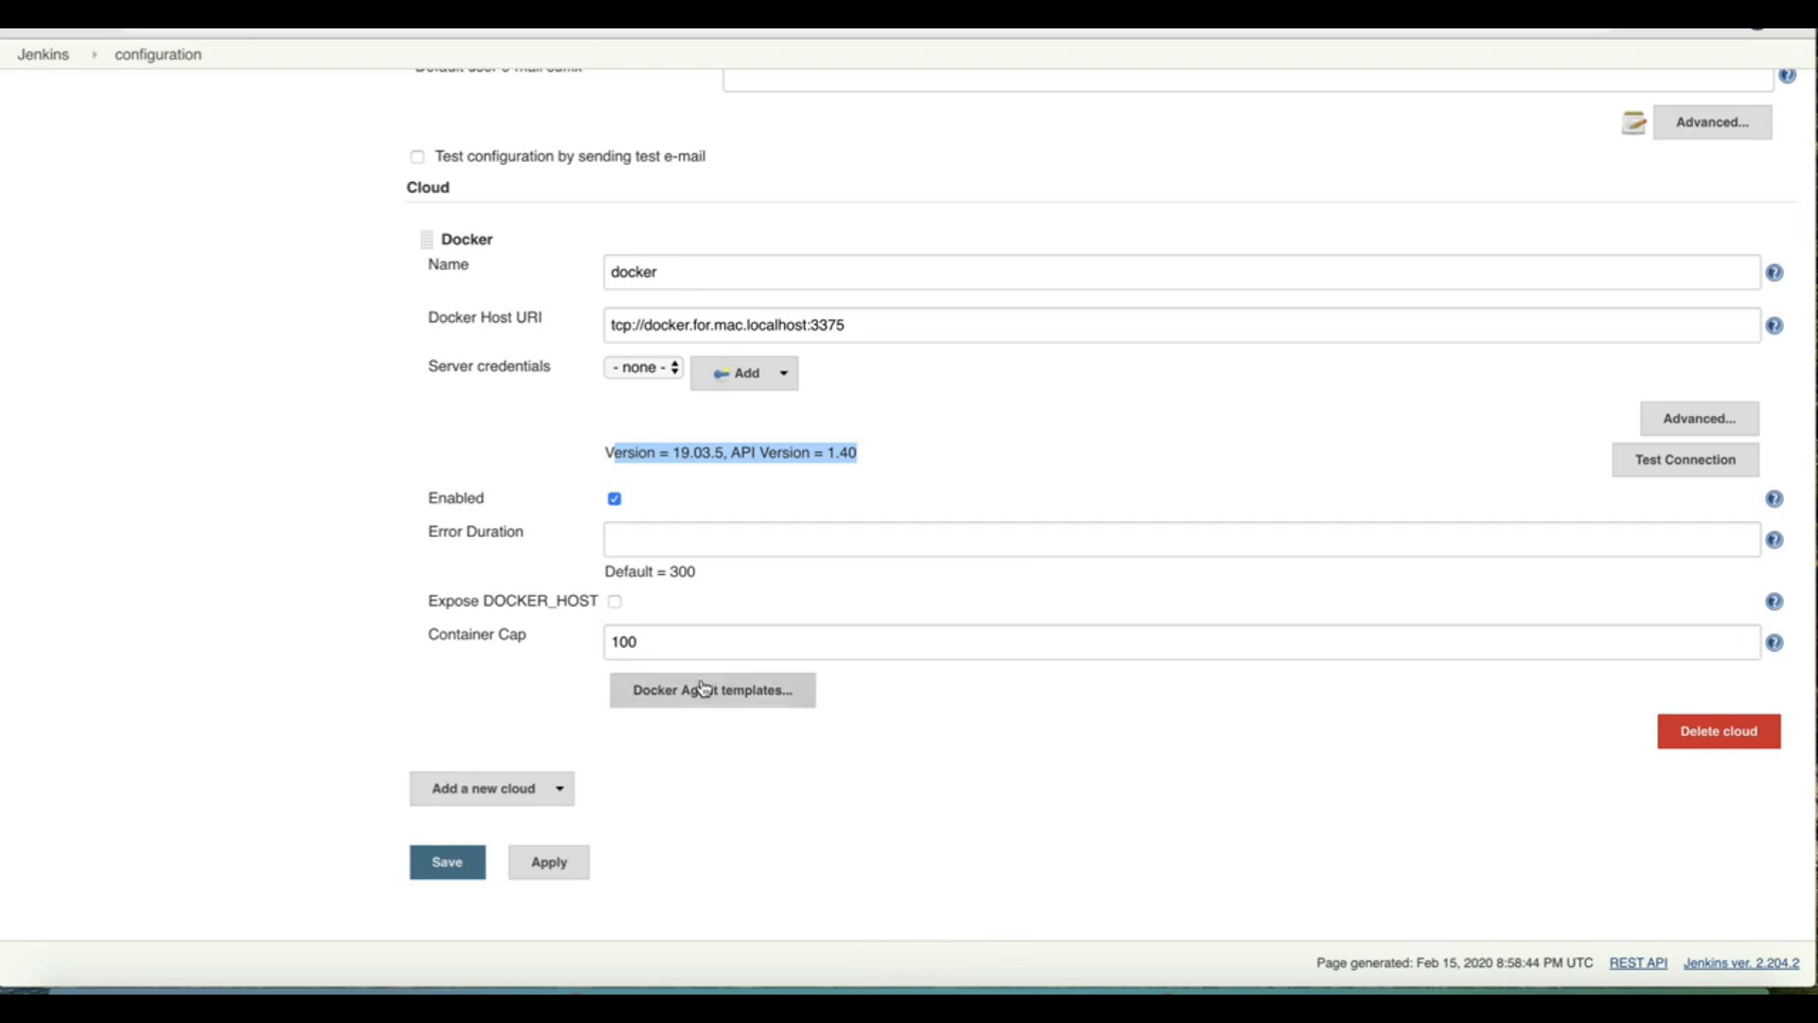
{"action": "left_click", "coordinate": [712, 689]}
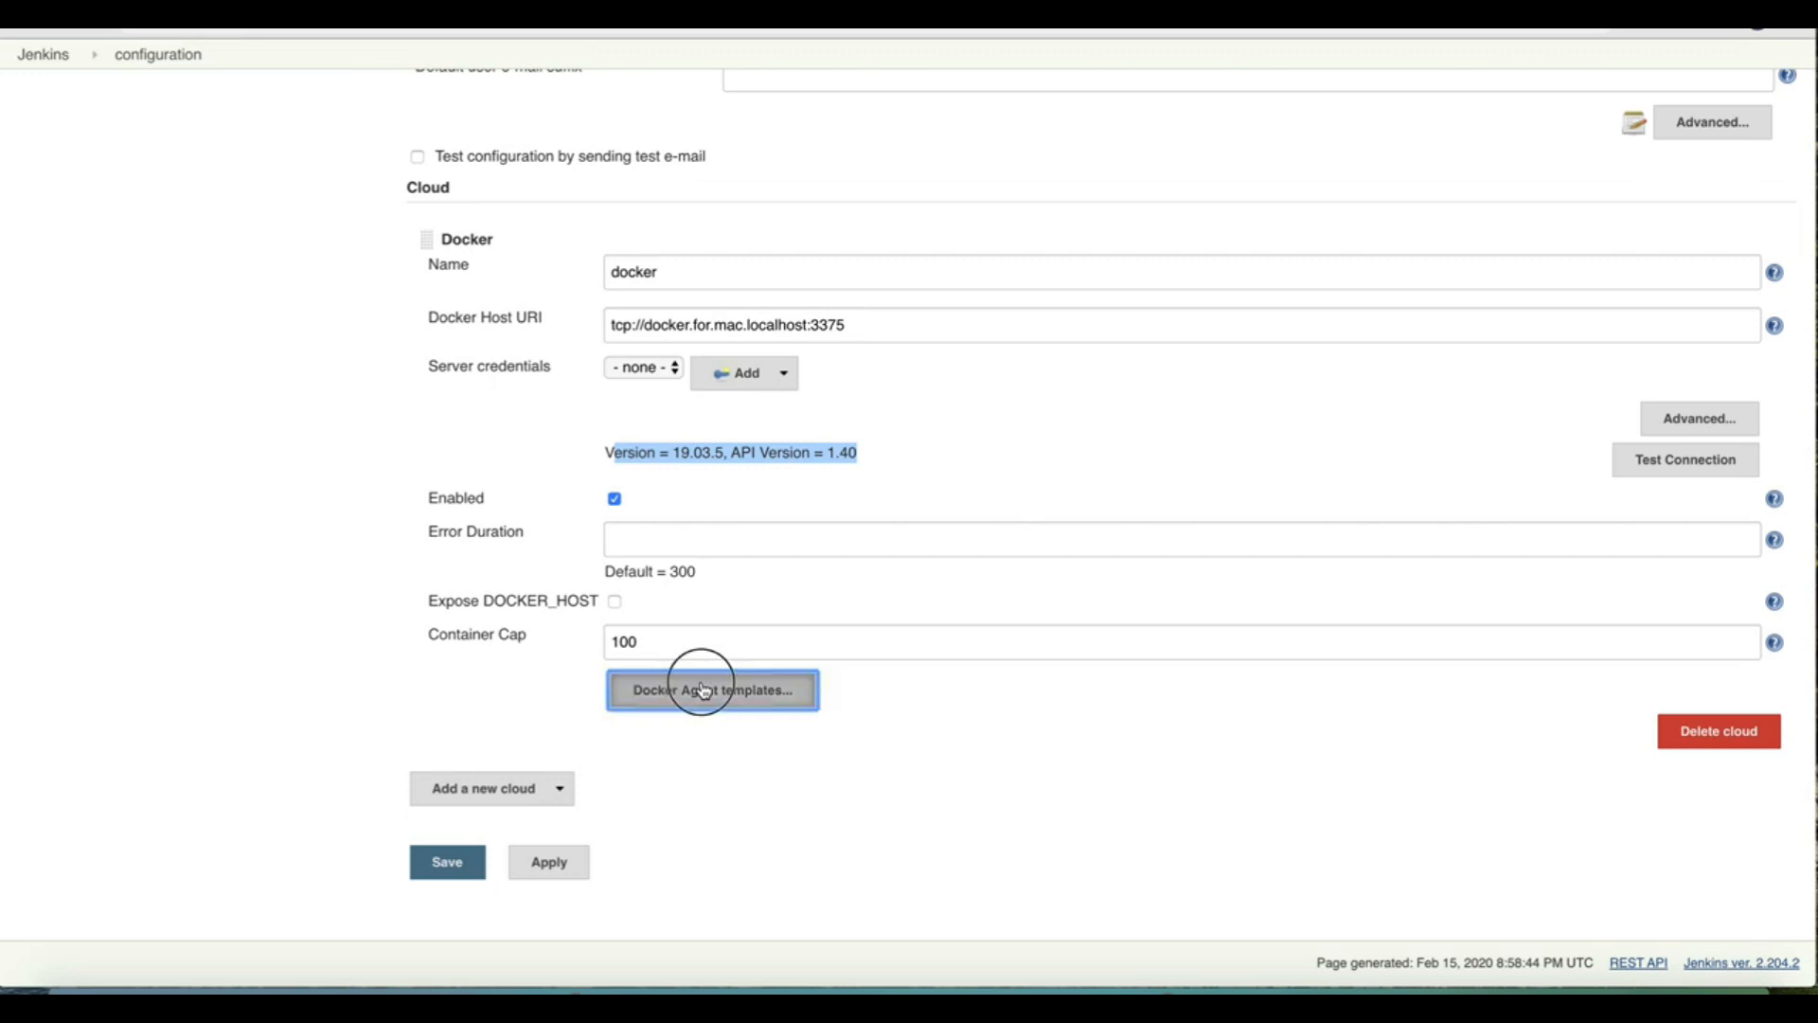
- Add template docker-agent-1 with image jenkins/slave and open its registry credential options
{"action": "left_click", "coordinate": [713, 688]}
{"action": "type", "text": "d"}
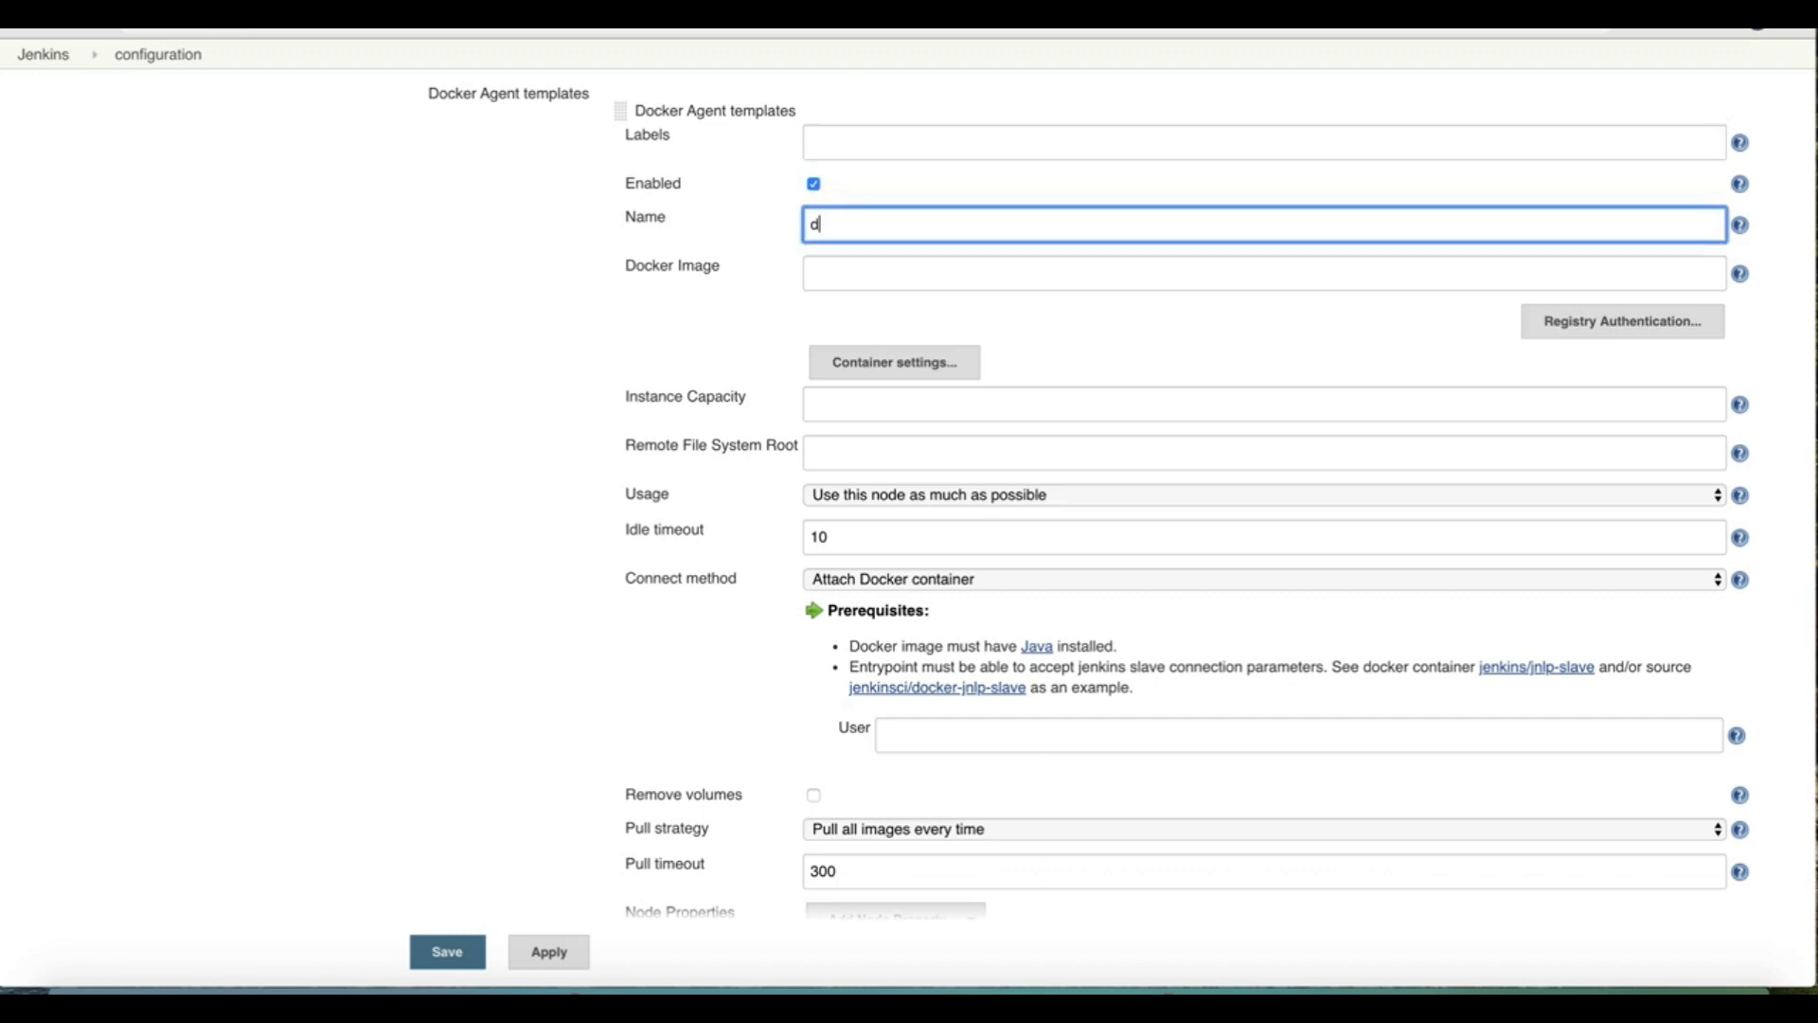
{"action": "type", "text": "ocker-agent"}
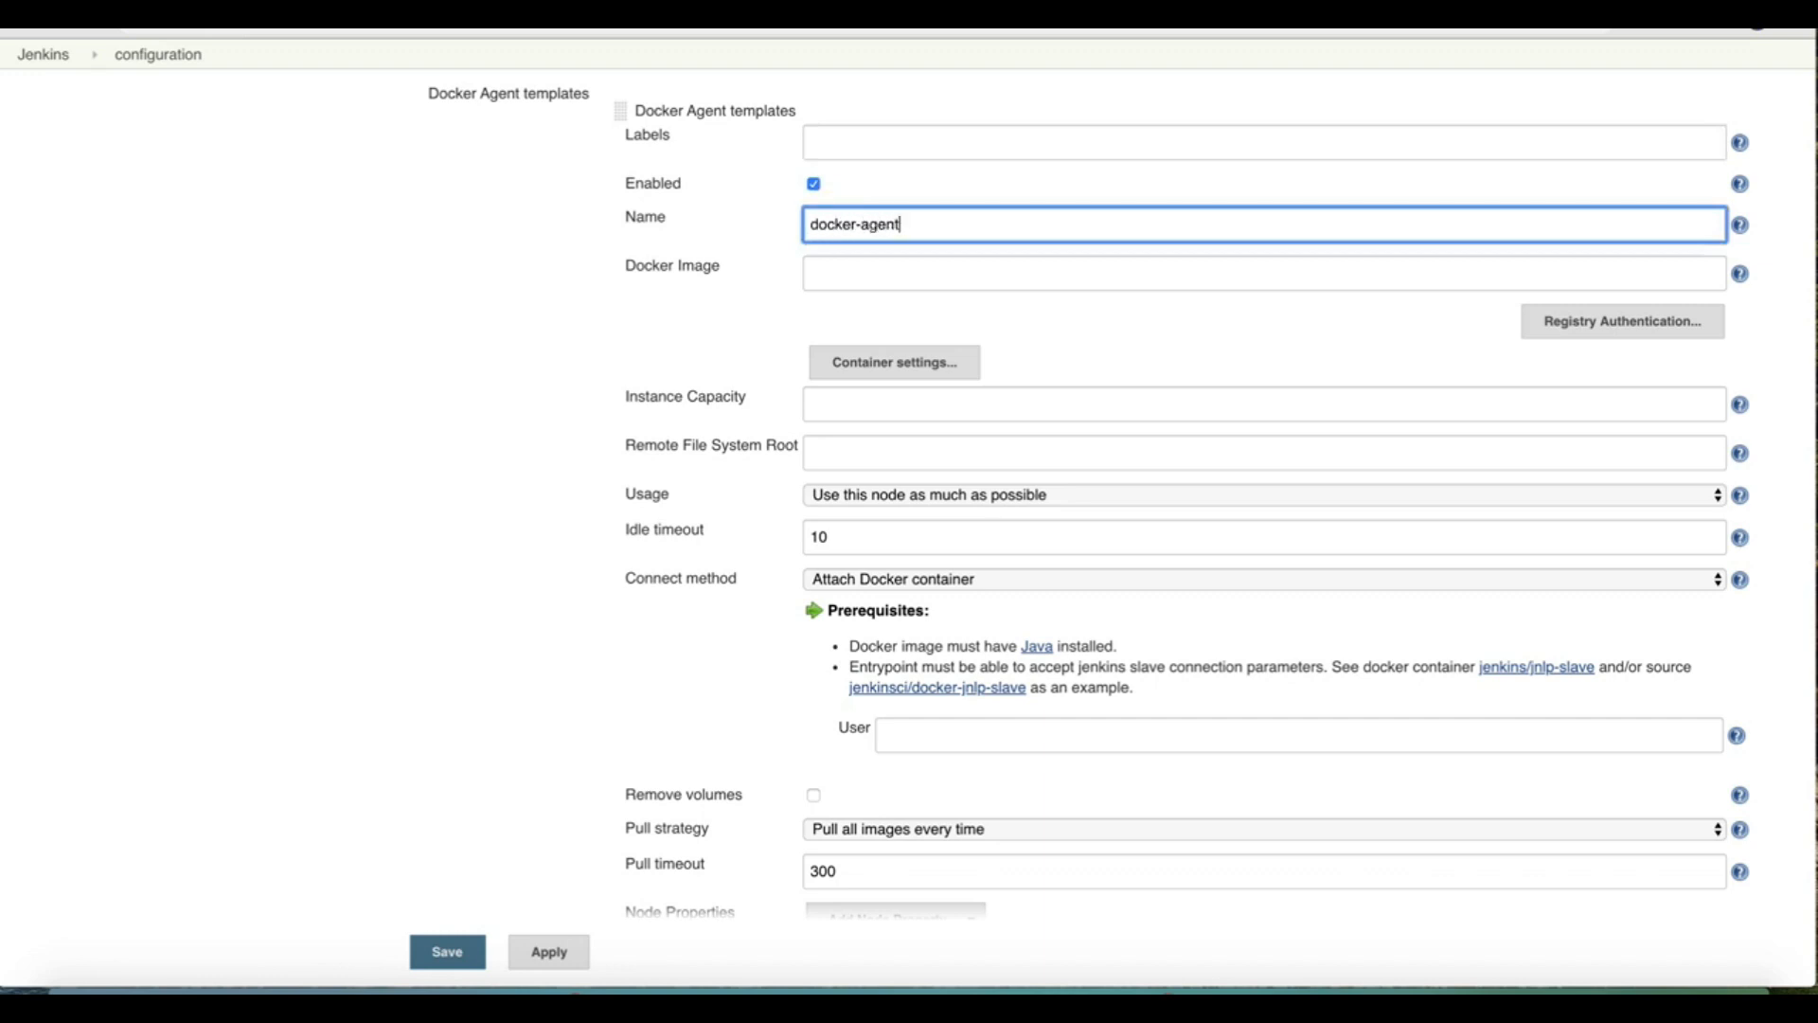
{"action": "type", "text": "-1"}
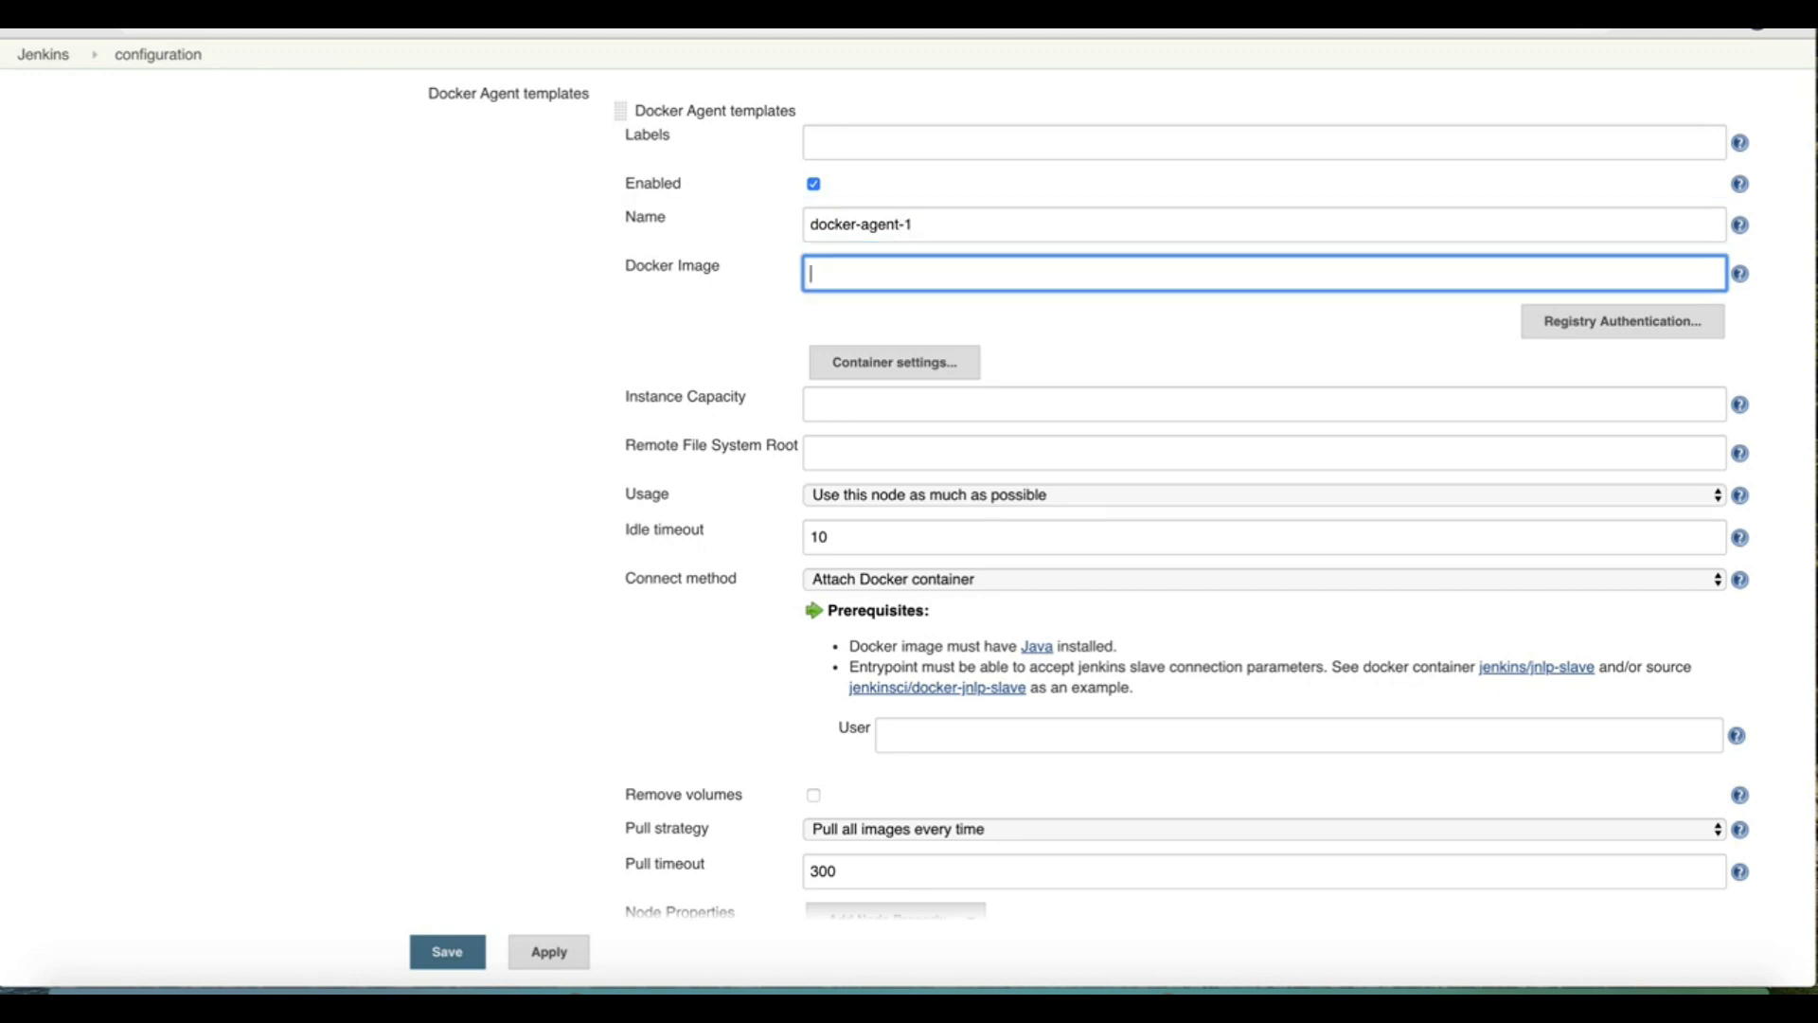
{"action": "type", "text": "jenkins"}
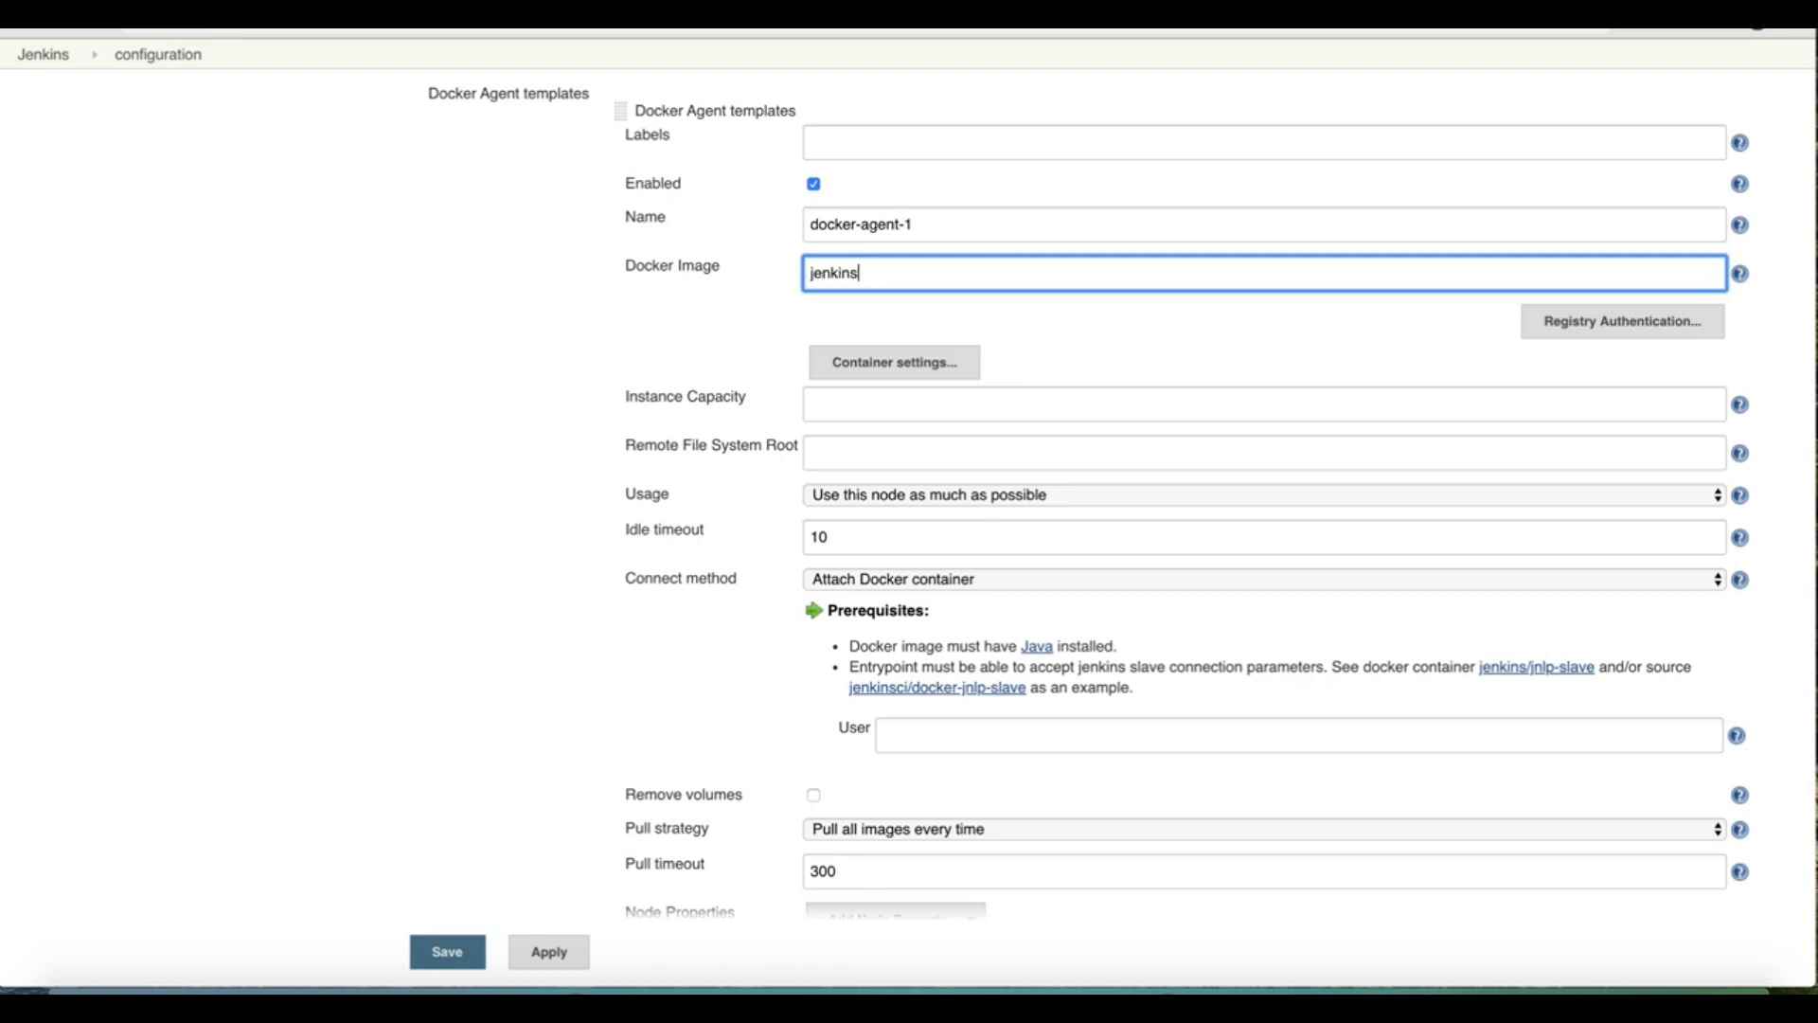
{"action": "type", "text": "/slave"}
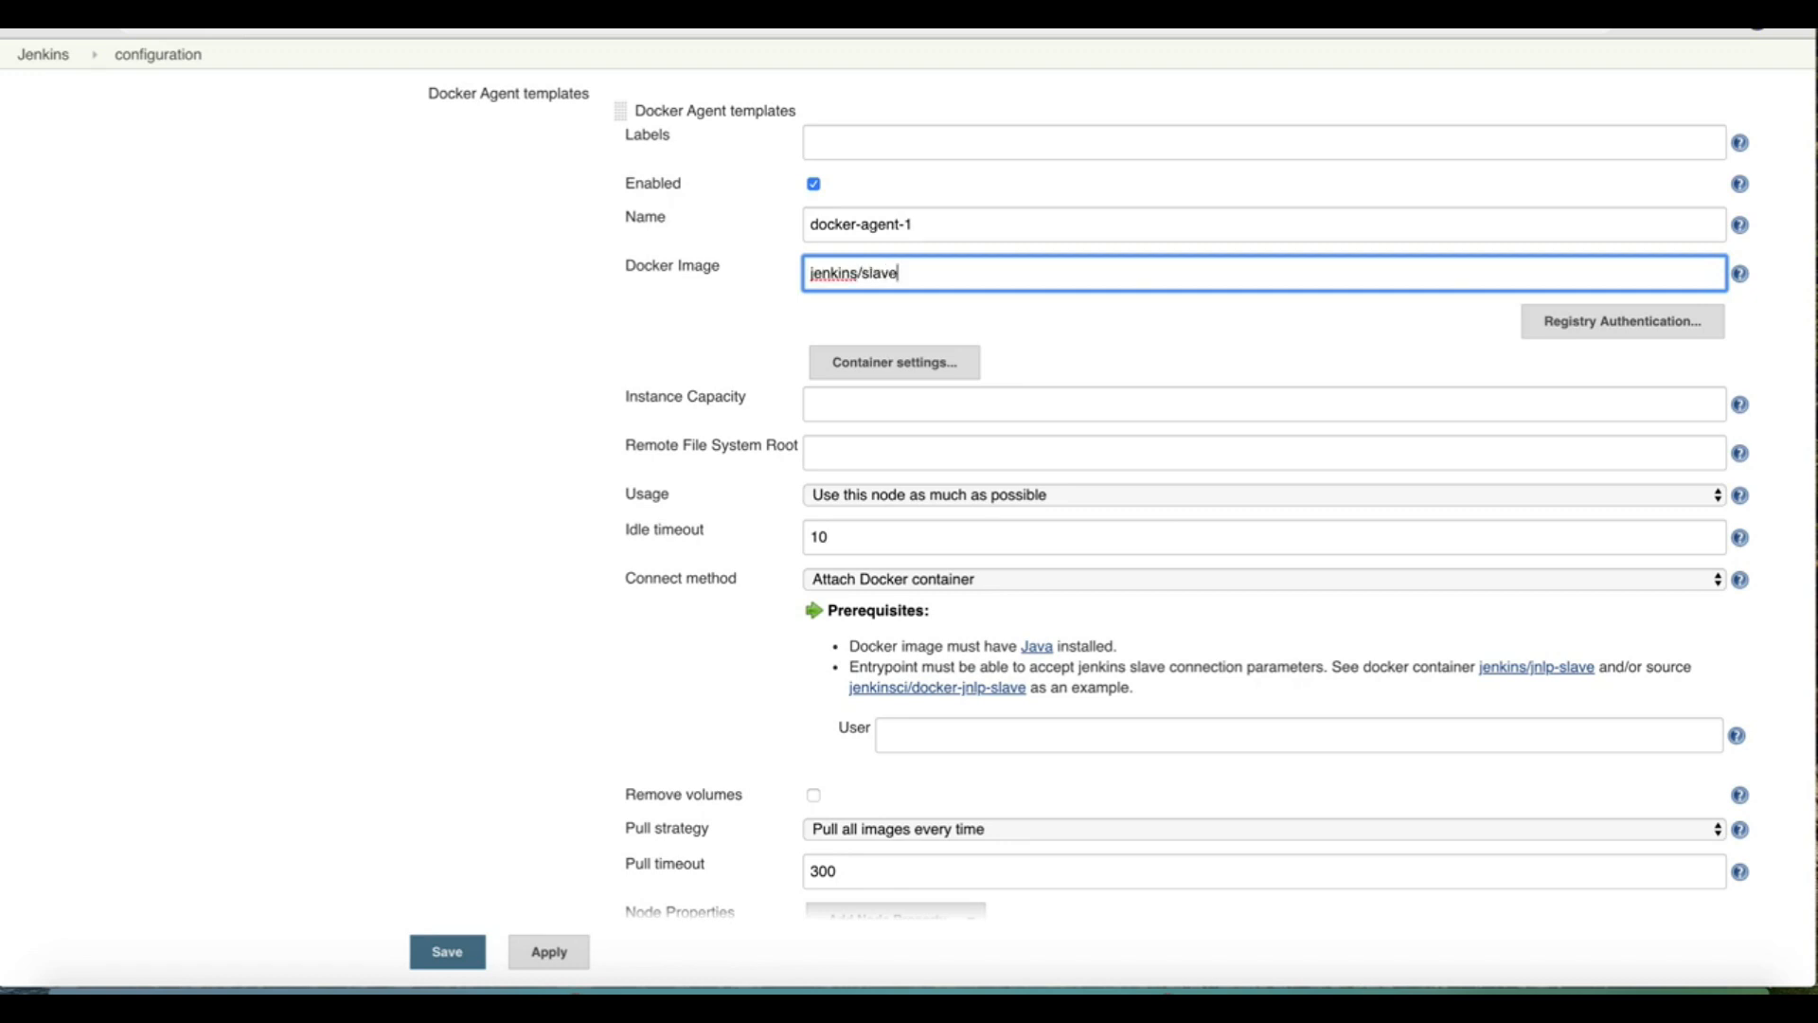
{"action": "mouse_move", "coordinate": [1587, 340]}
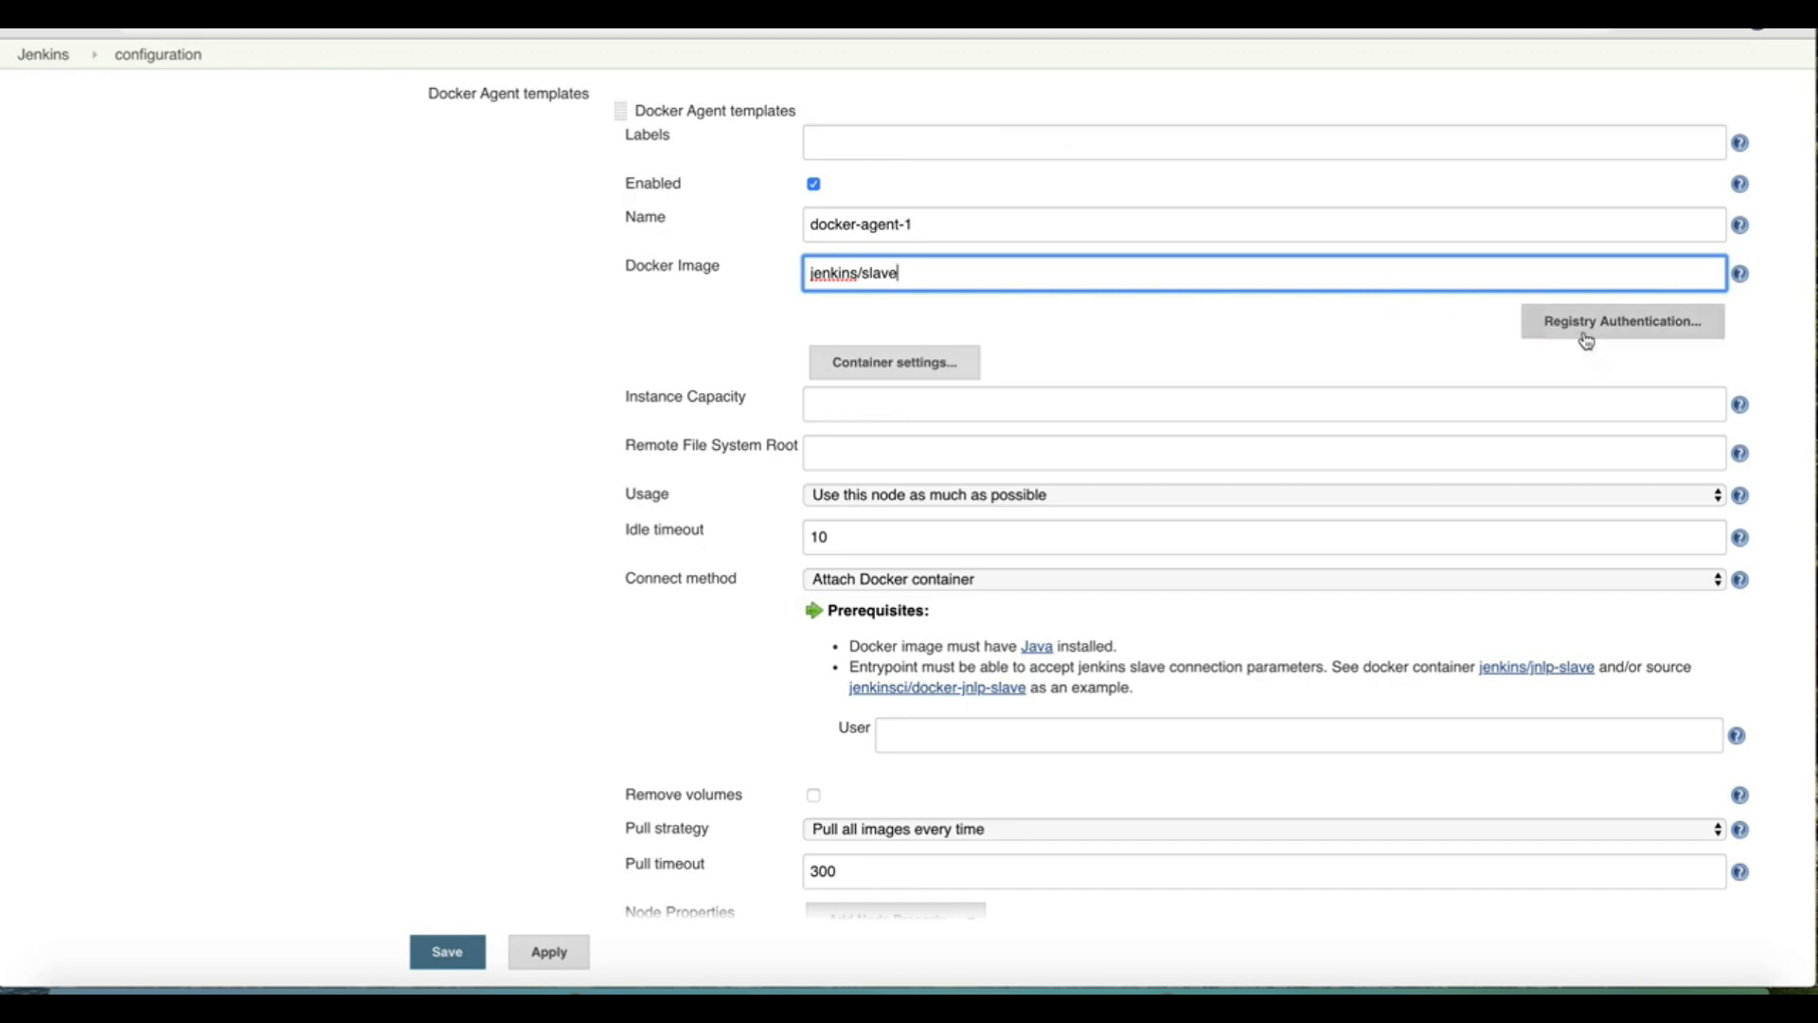
{"action": "left_click", "coordinate": [1620, 321]}
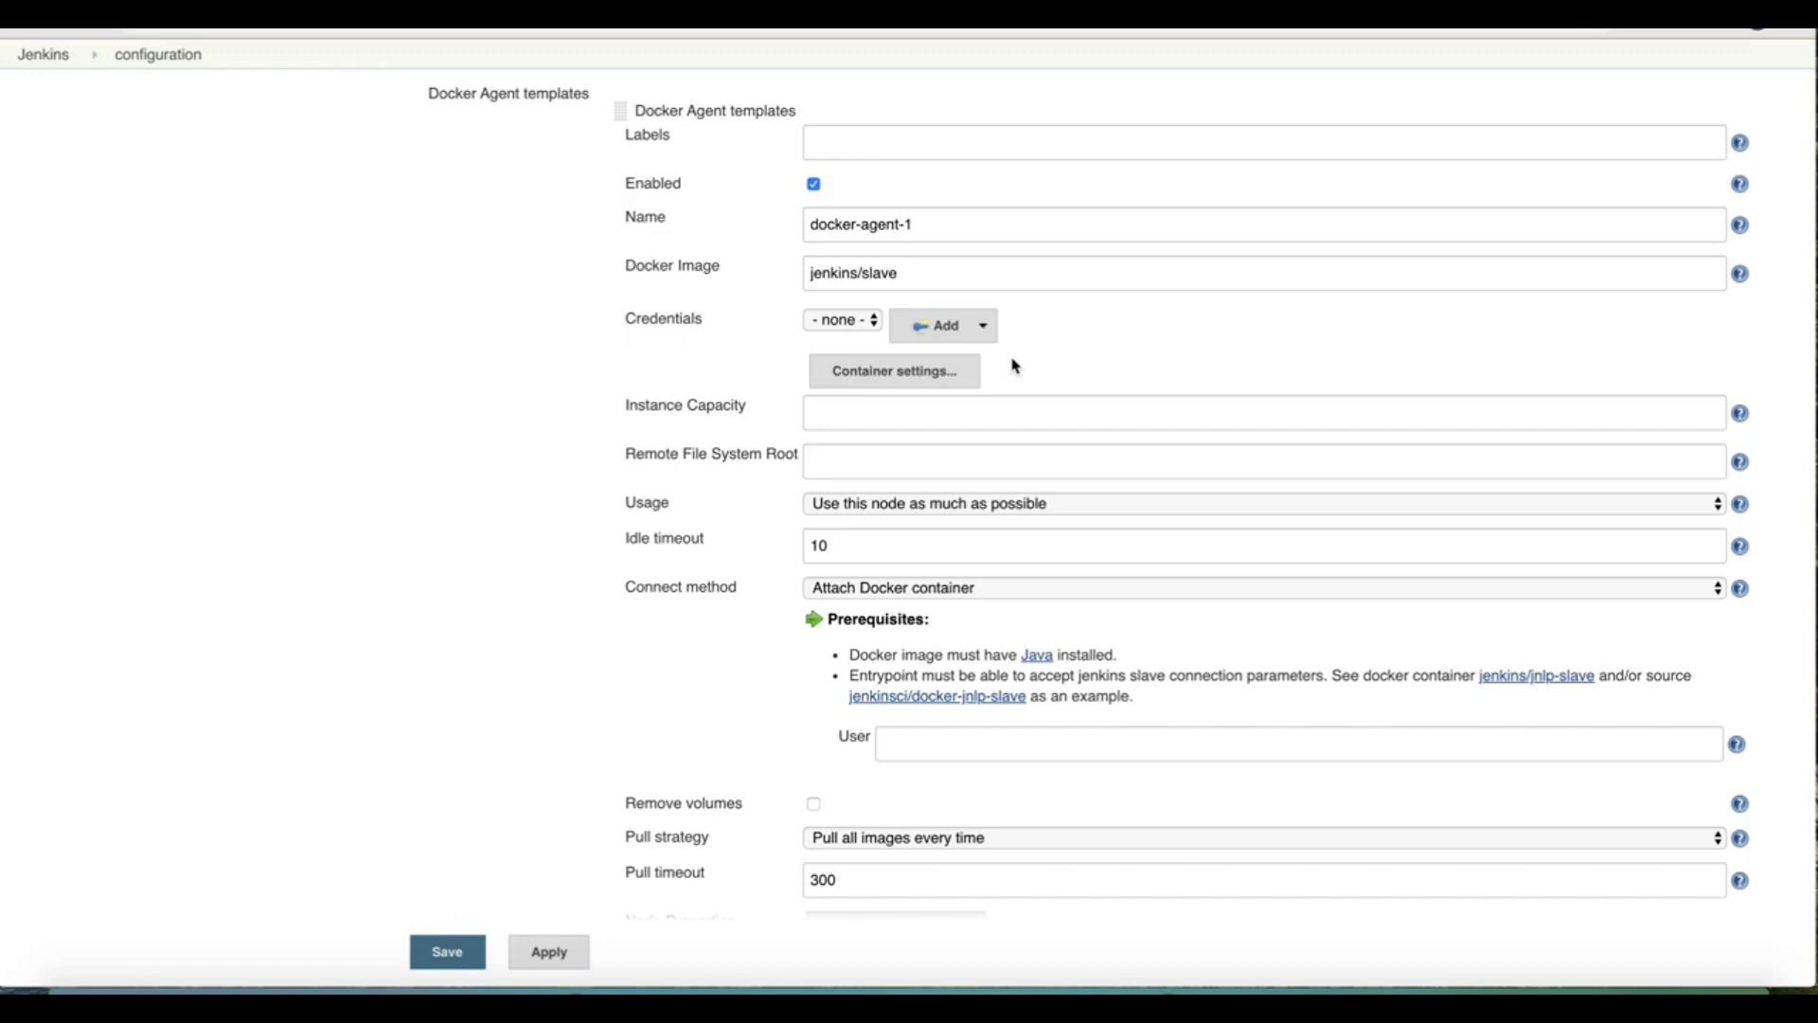
{"action": "mouse_move", "coordinate": [842, 326]}
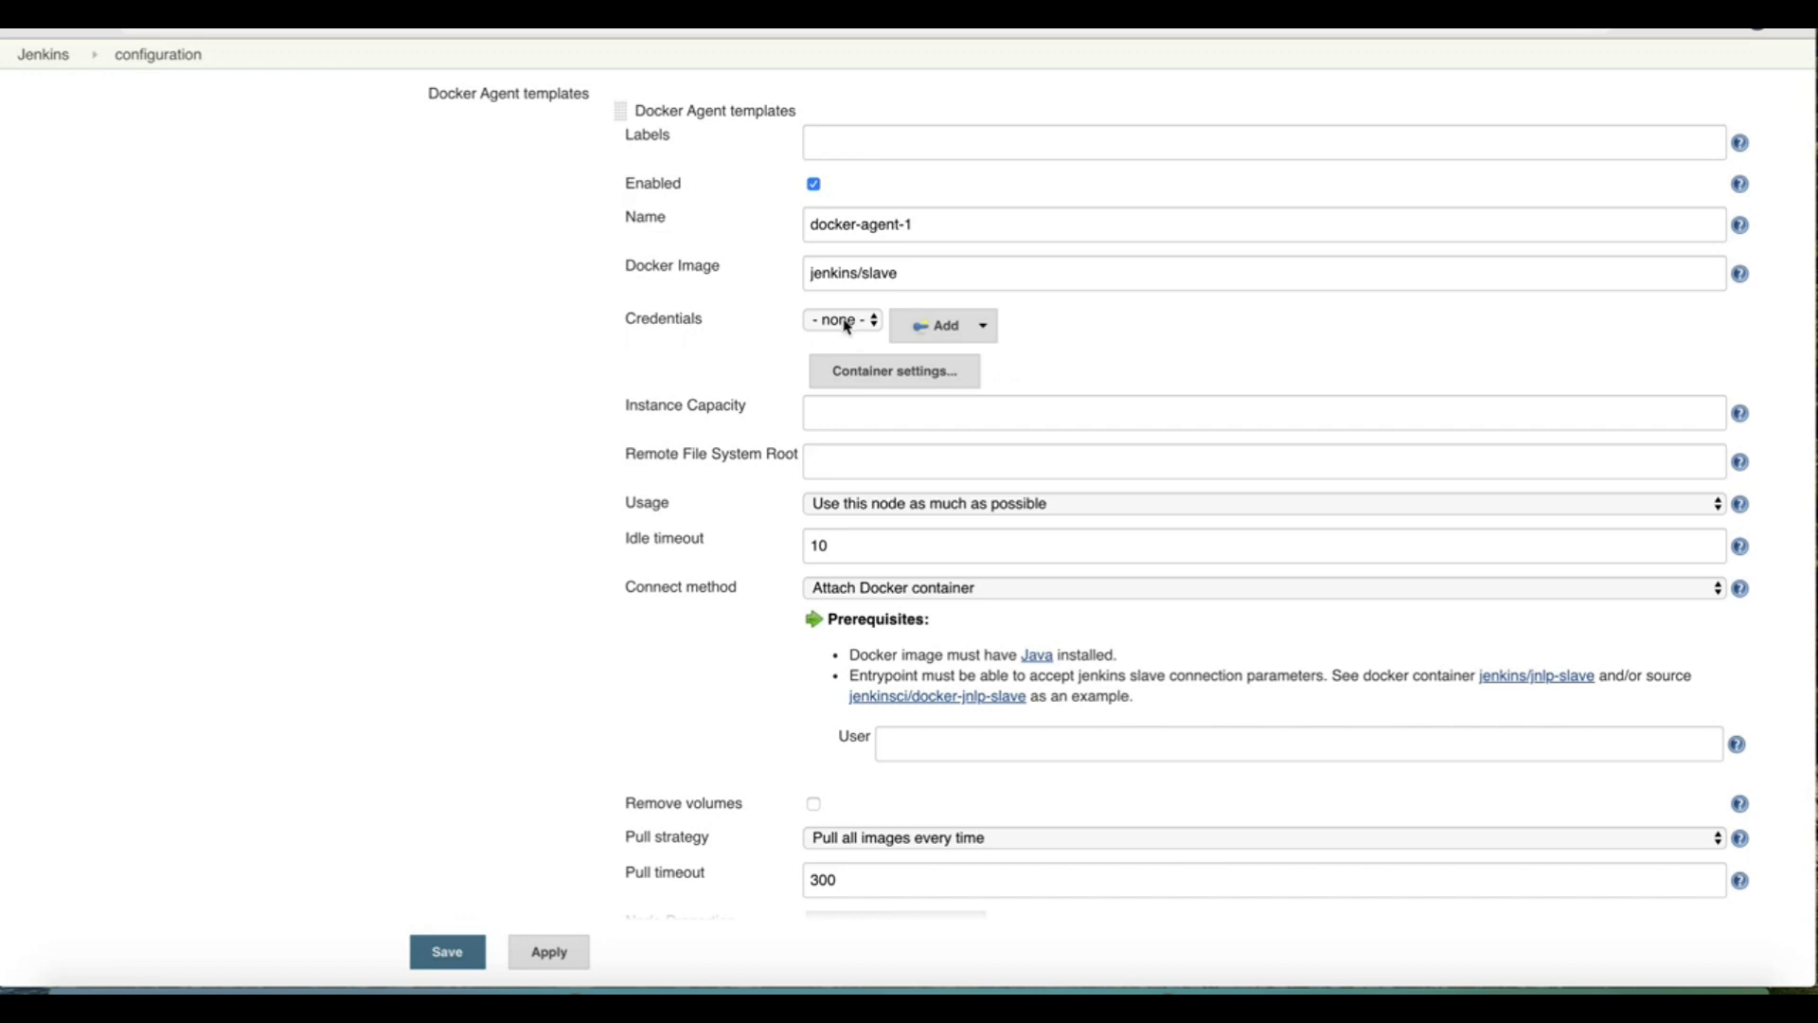
{"action": "left_click", "coordinate": [981, 325]}
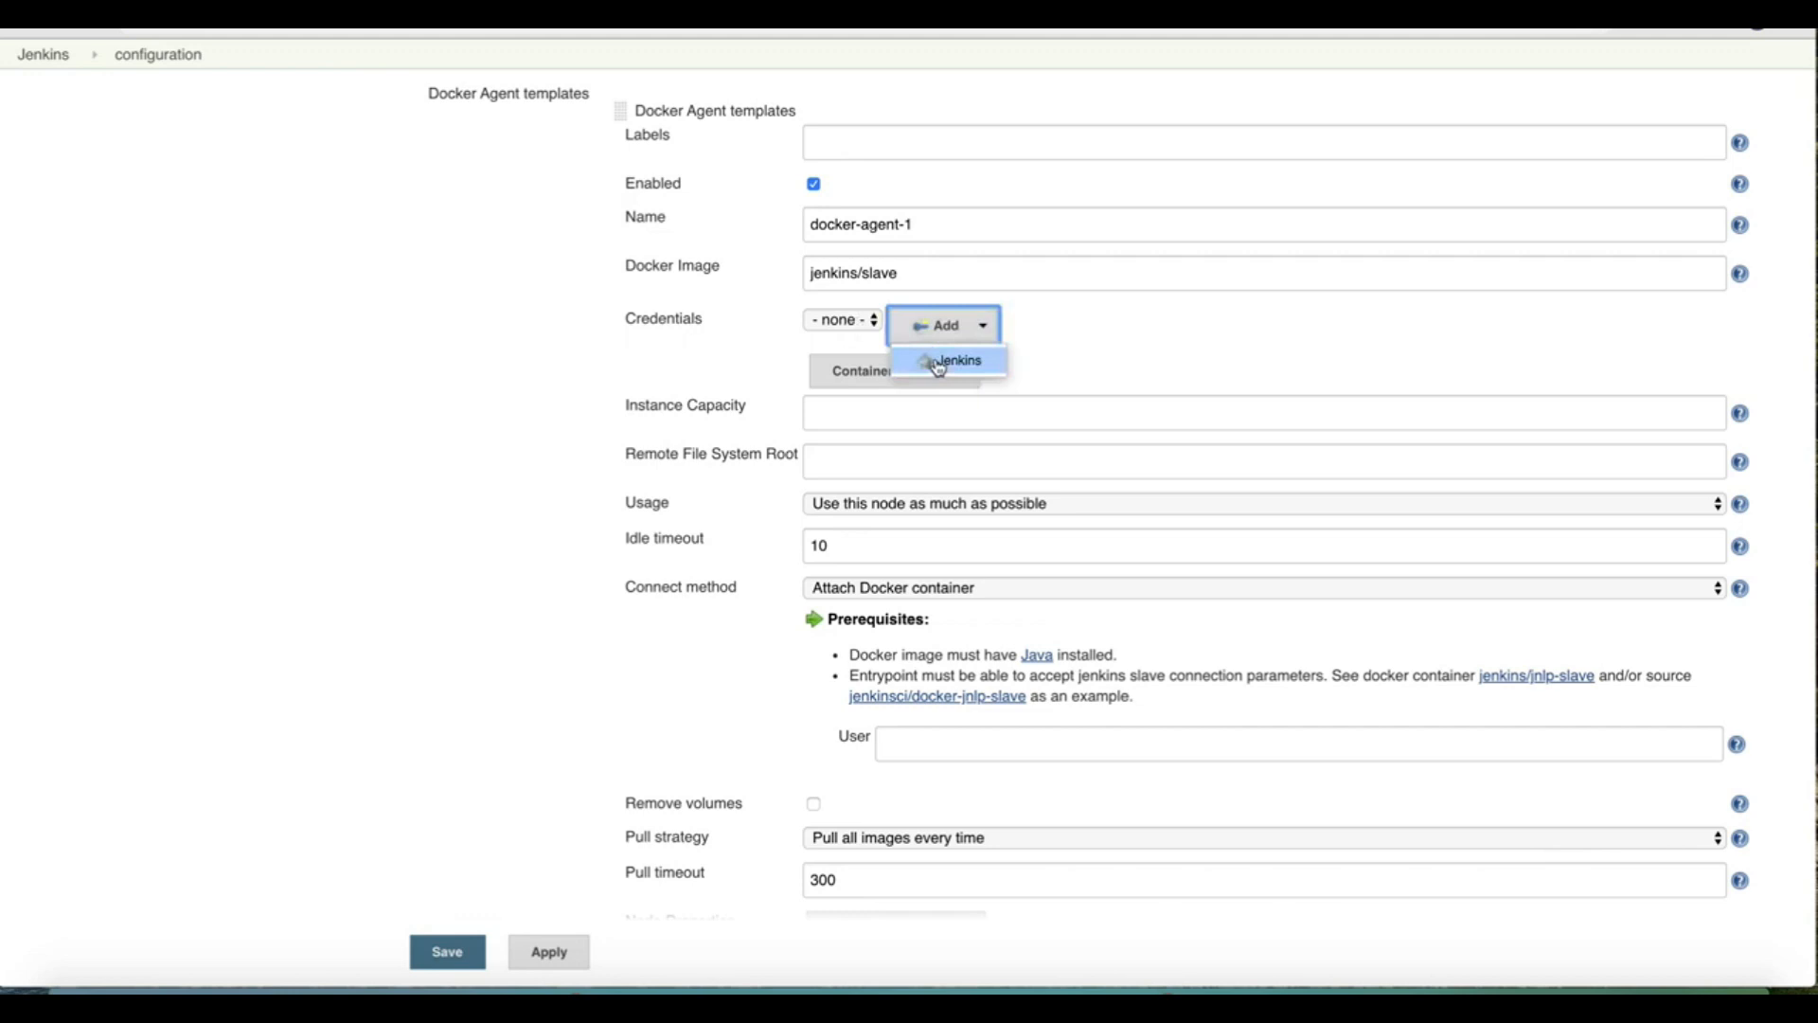
- Add the shankysharma86 Docker Hub credential and select it for docker-agent-1
{"action": "left_click", "coordinate": [957, 359]}
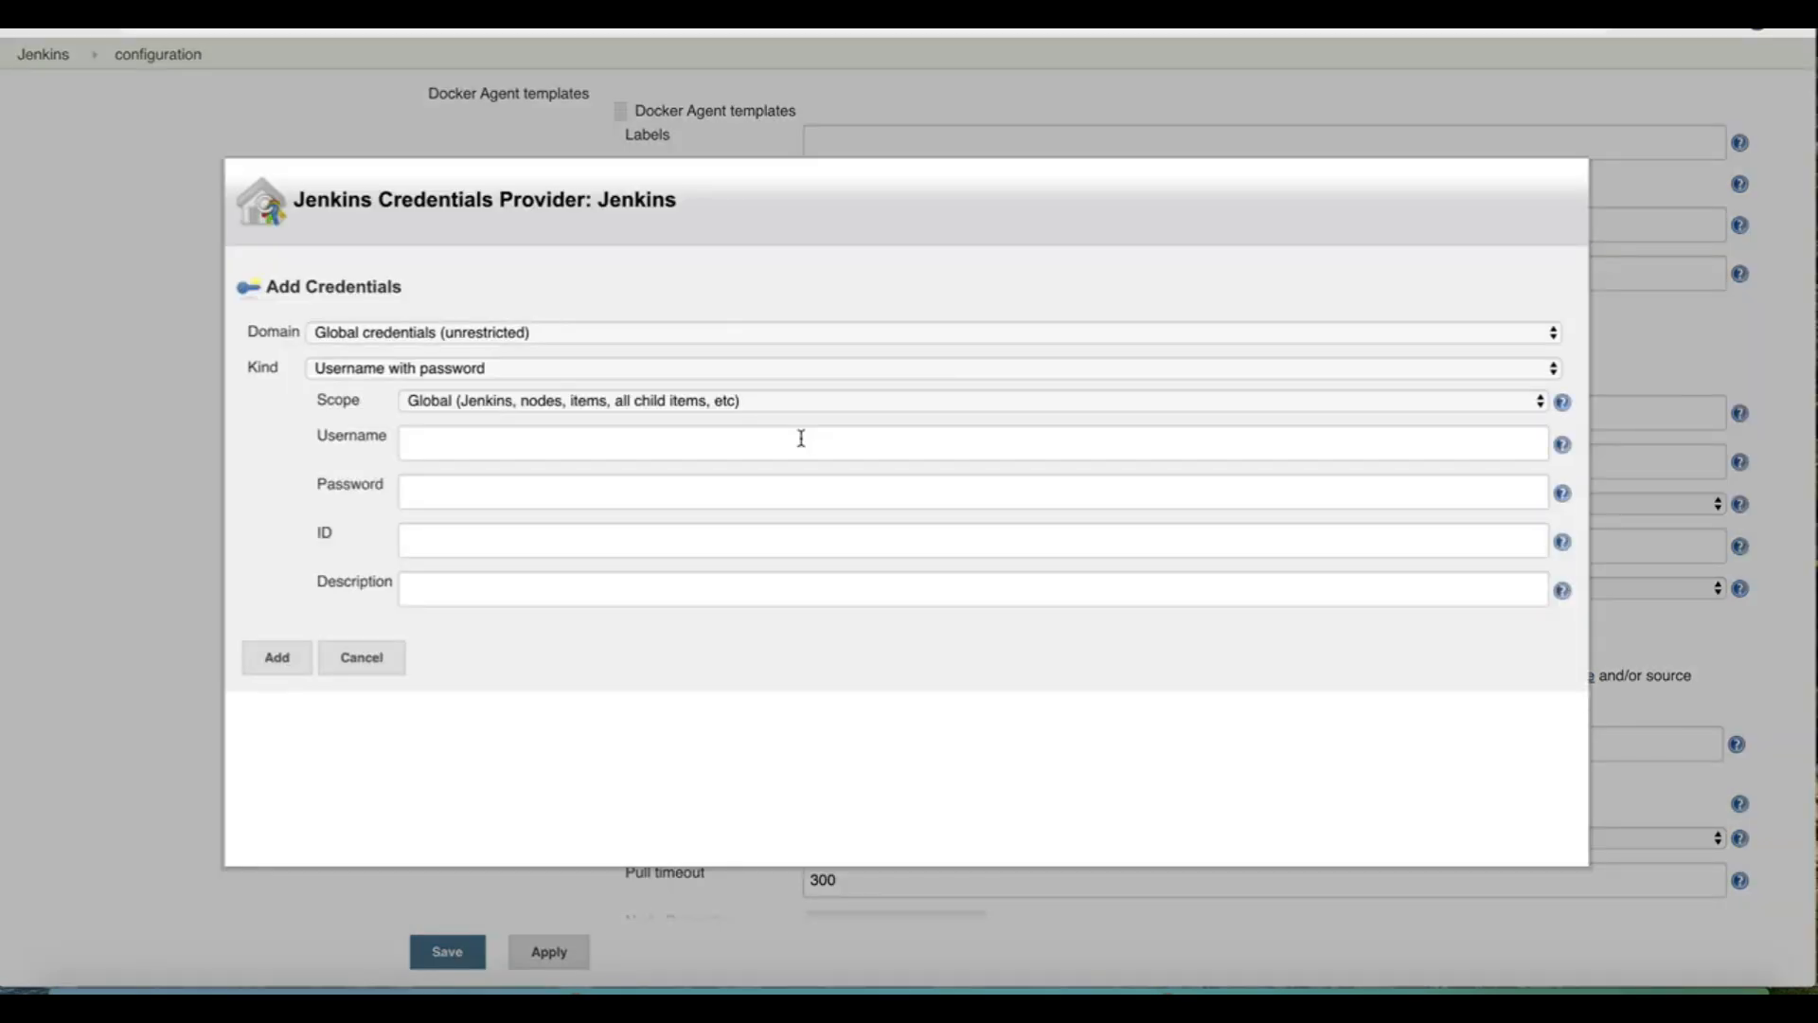
{"action": "type", "text": "shankysharma86"}
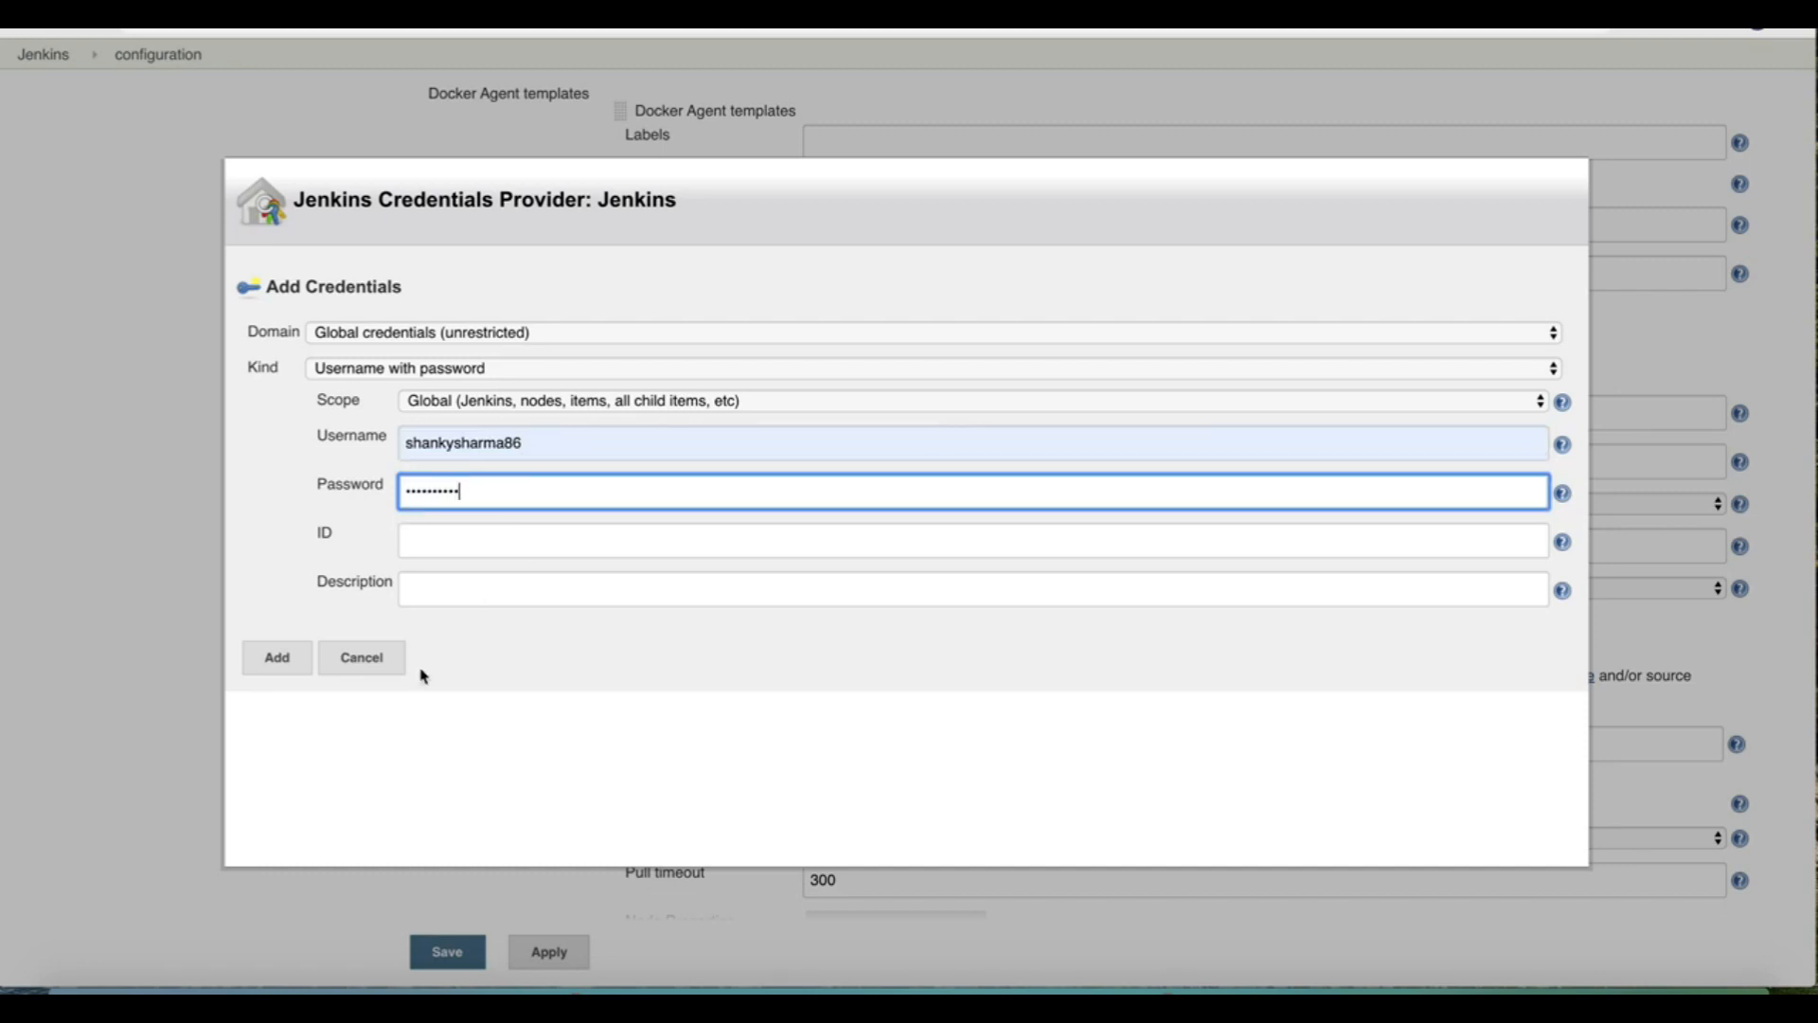
{"action": "left_click", "coordinate": [361, 656]}
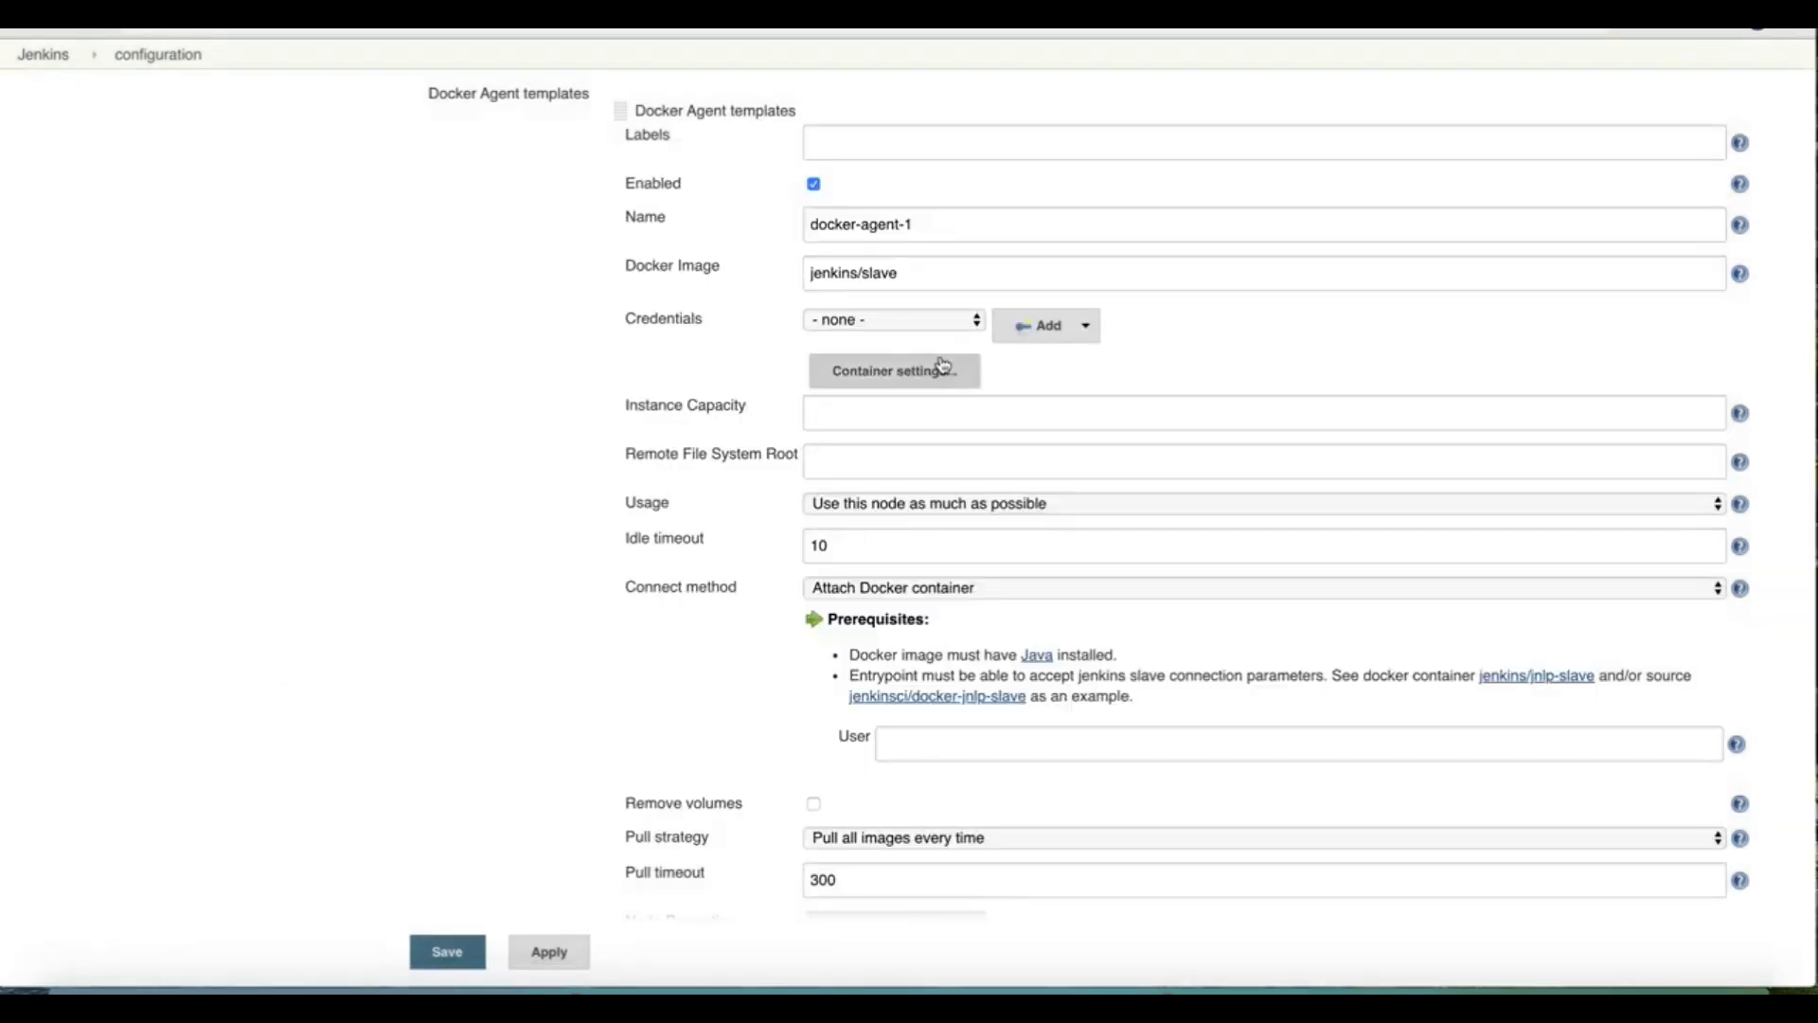
{"action": "left_click", "coordinate": [893, 320]}
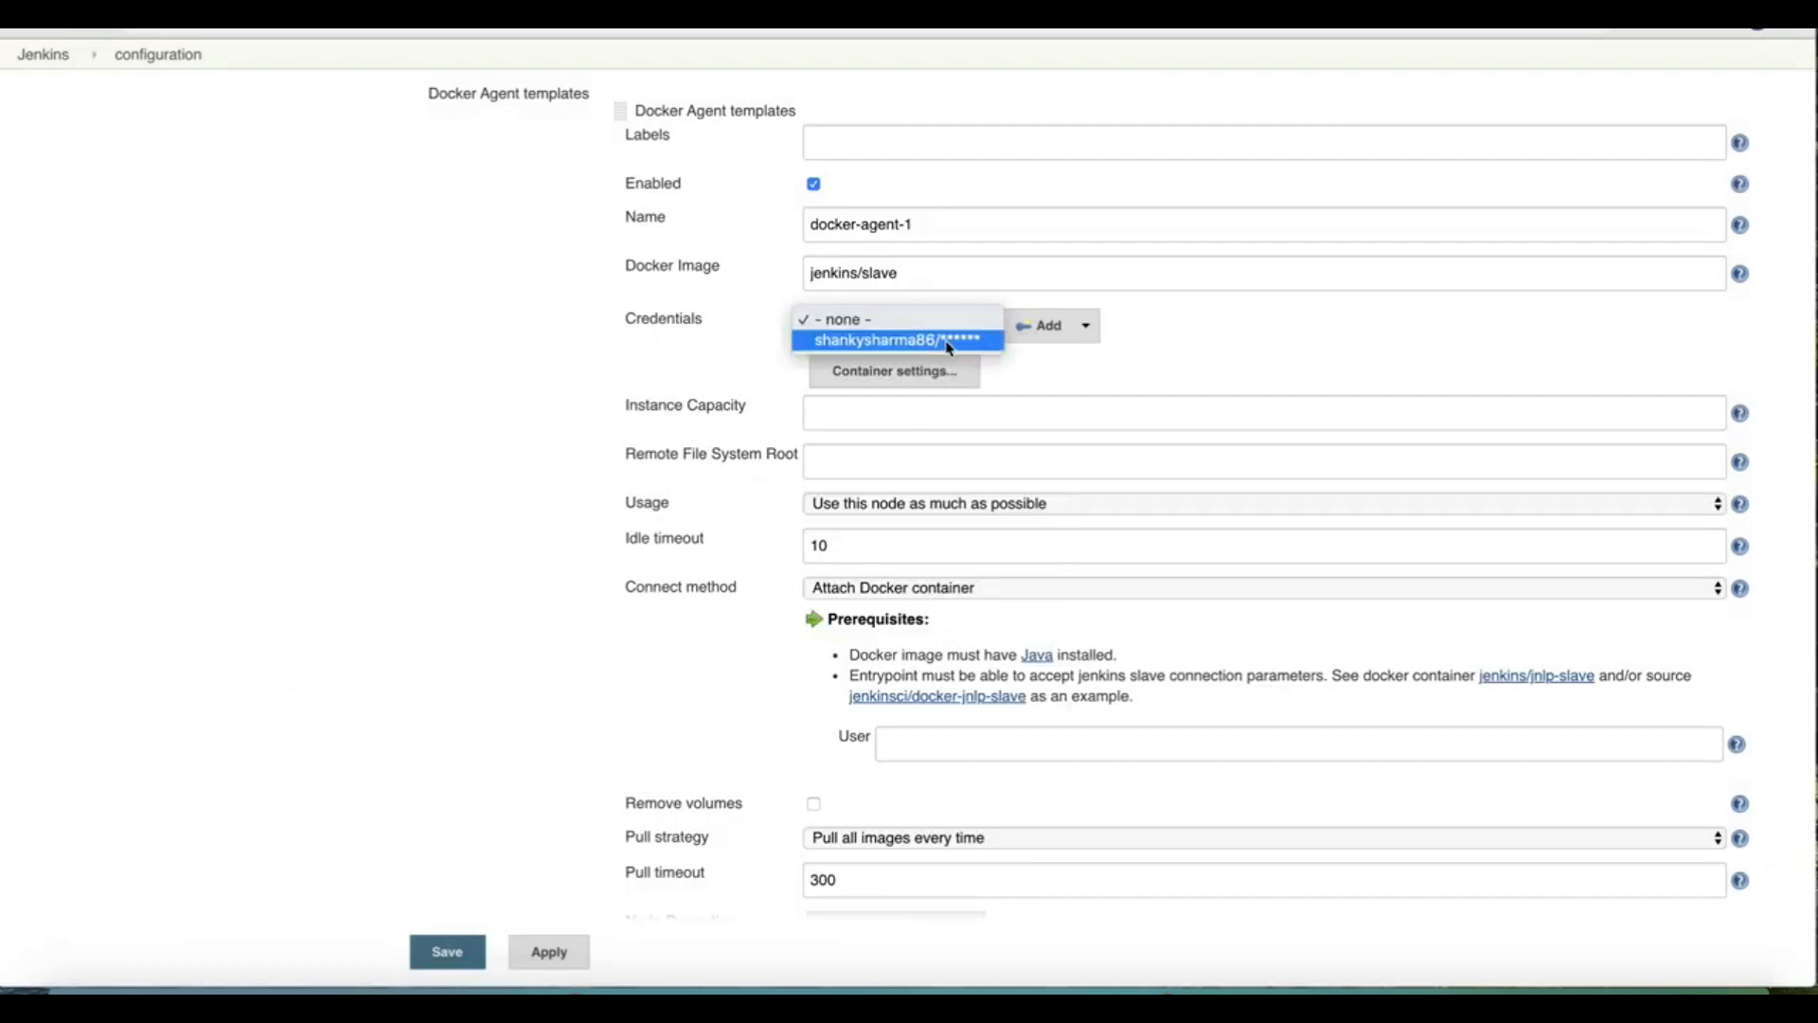
{"action": "left_click", "coordinate": [900, 340]}
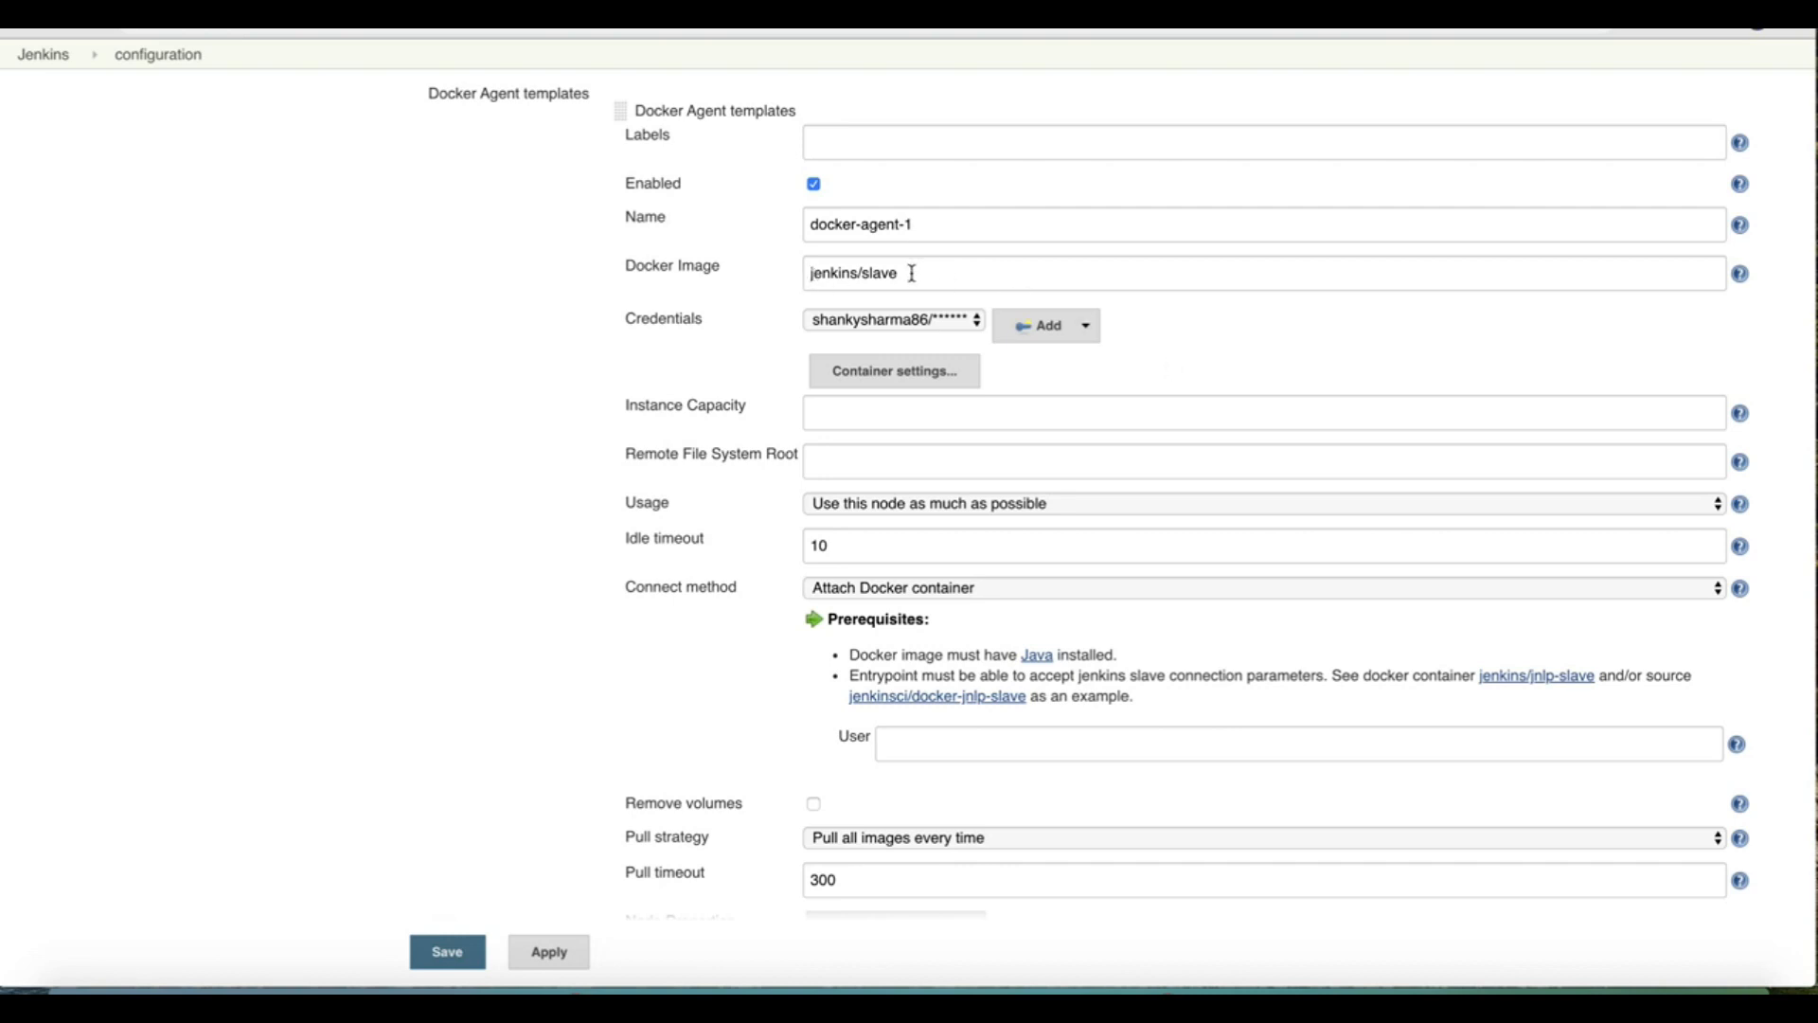
- Set the template's instance capacity to 2, then apply and save the configuration
{"action": "left_click", "coordinate": [1159, 272]}
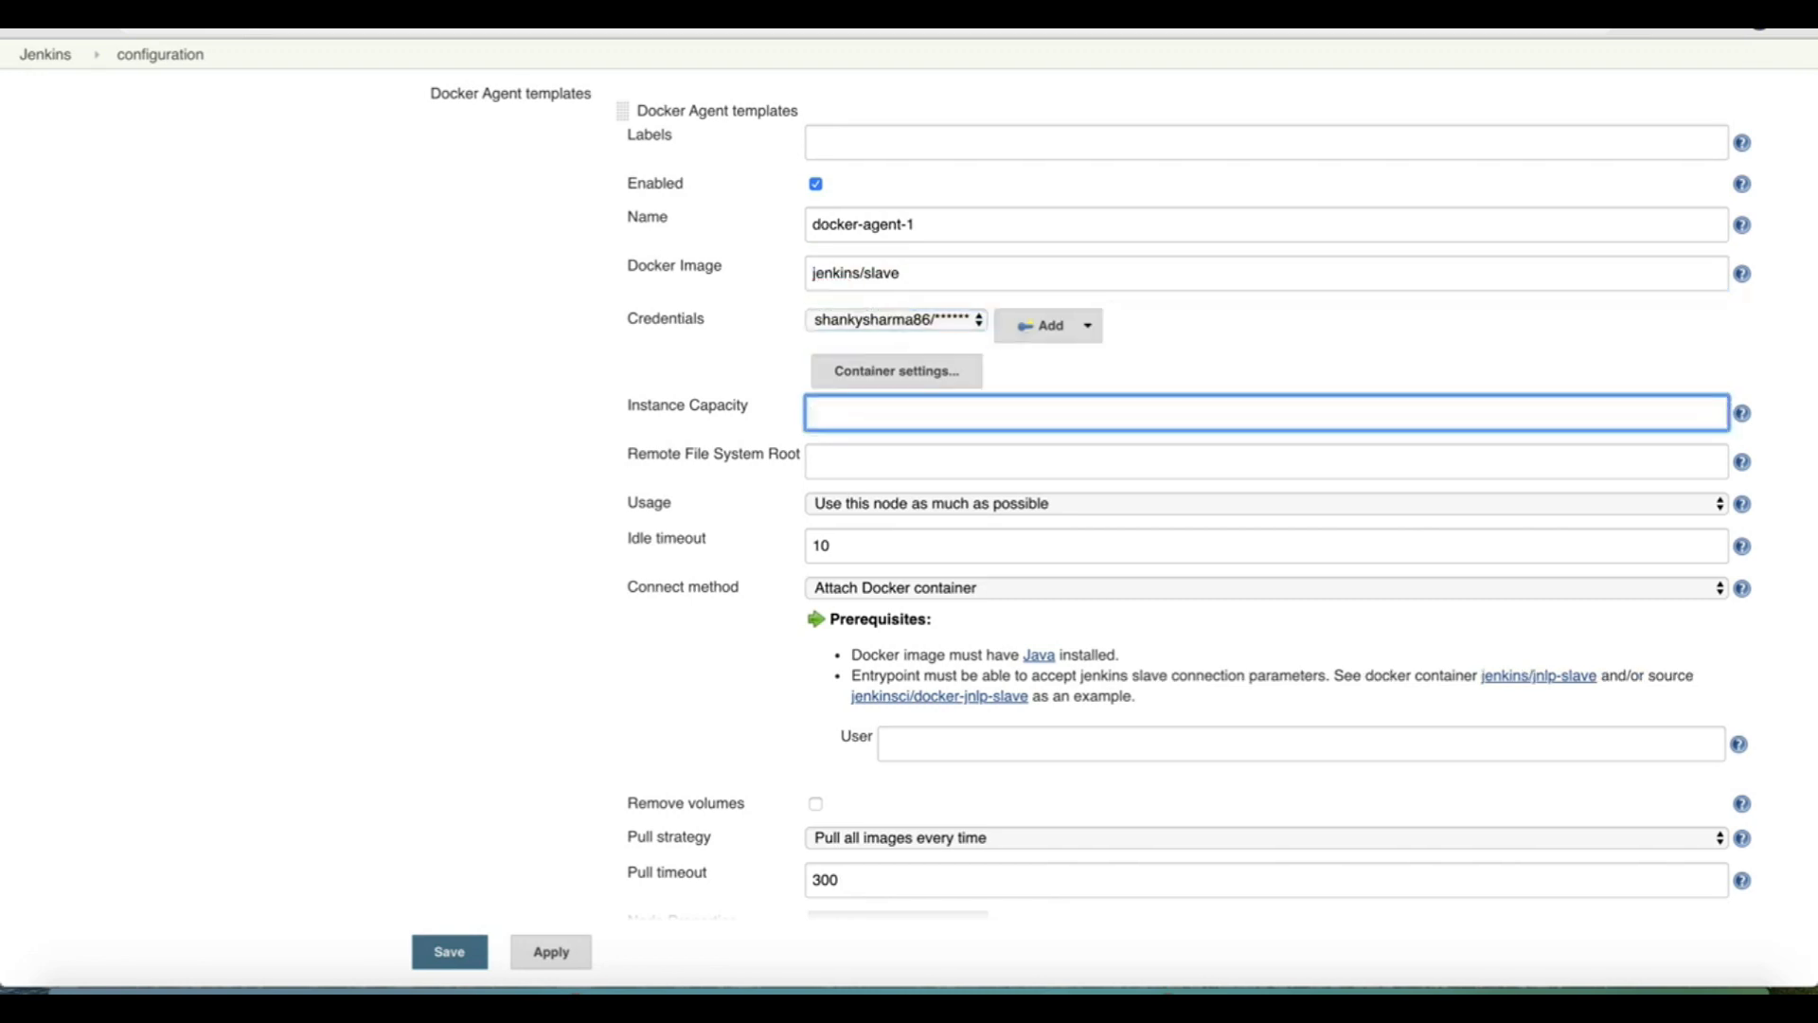
{"action": "type", "text": "2"}
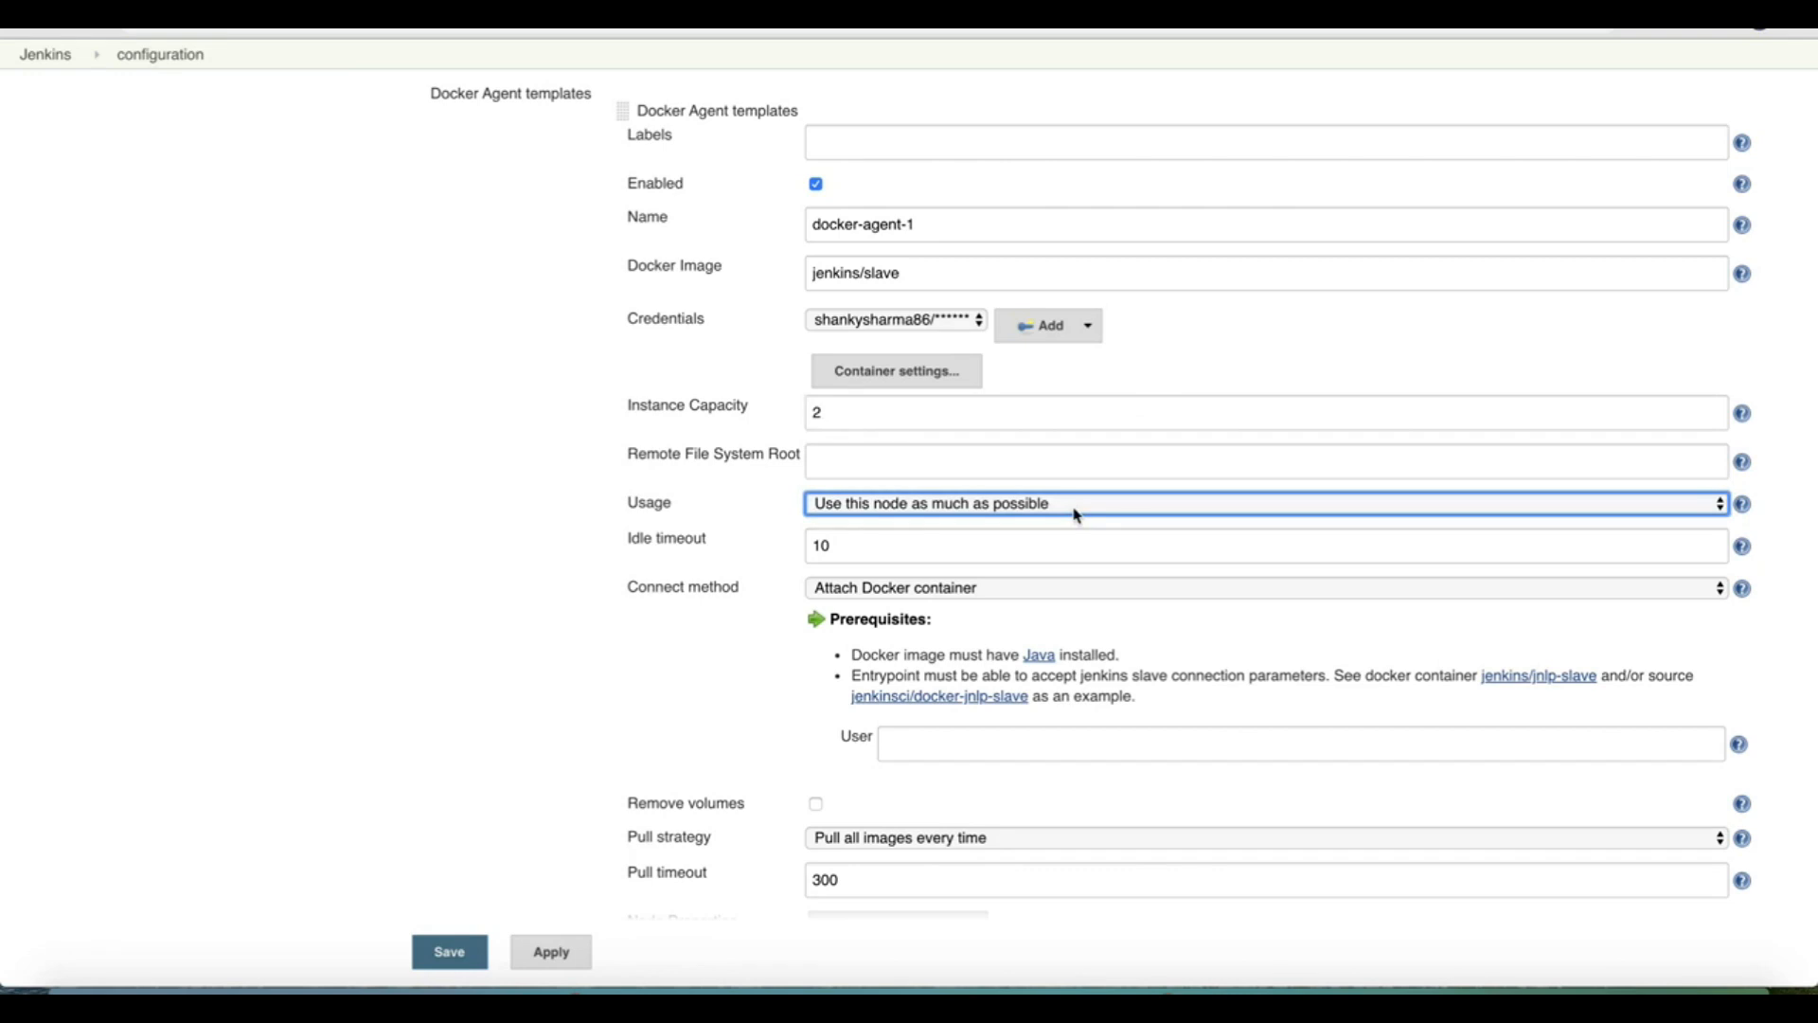
{"action": "mouse_move", "coordinate": [988, 705]}
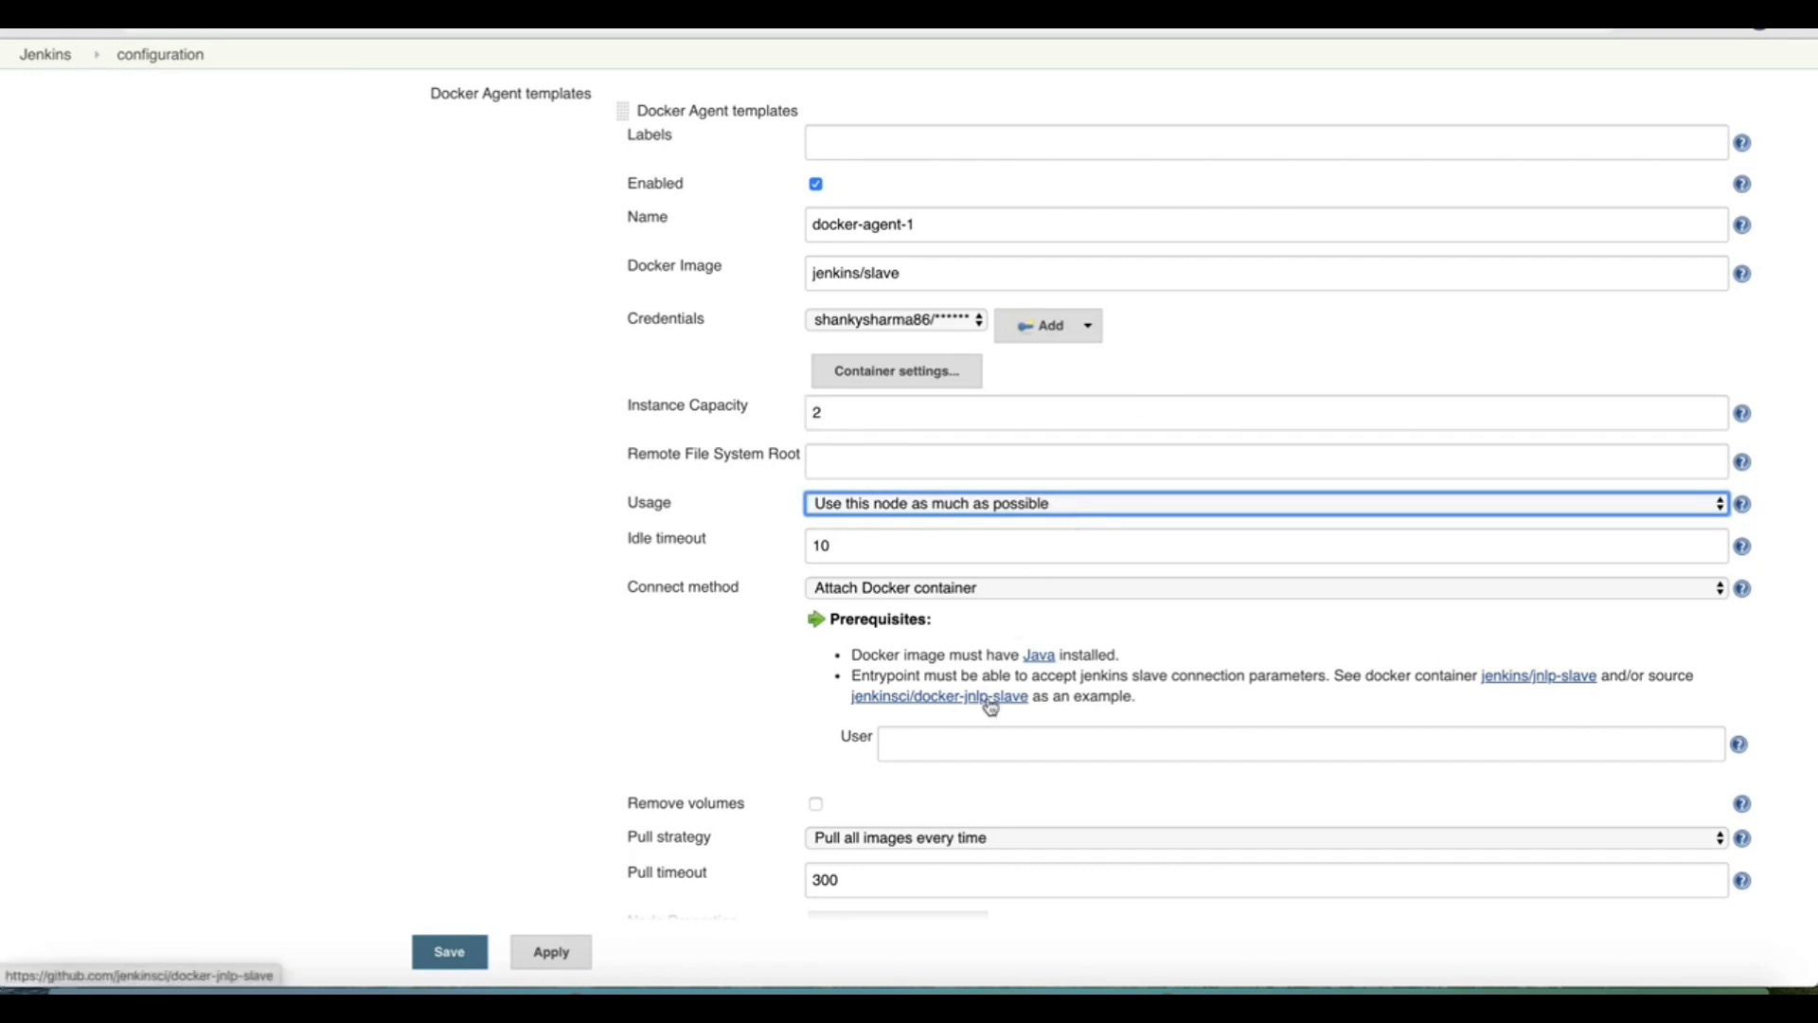
{"action": "scroll", "scroll_direction": "down", "scroll_amount": 3}
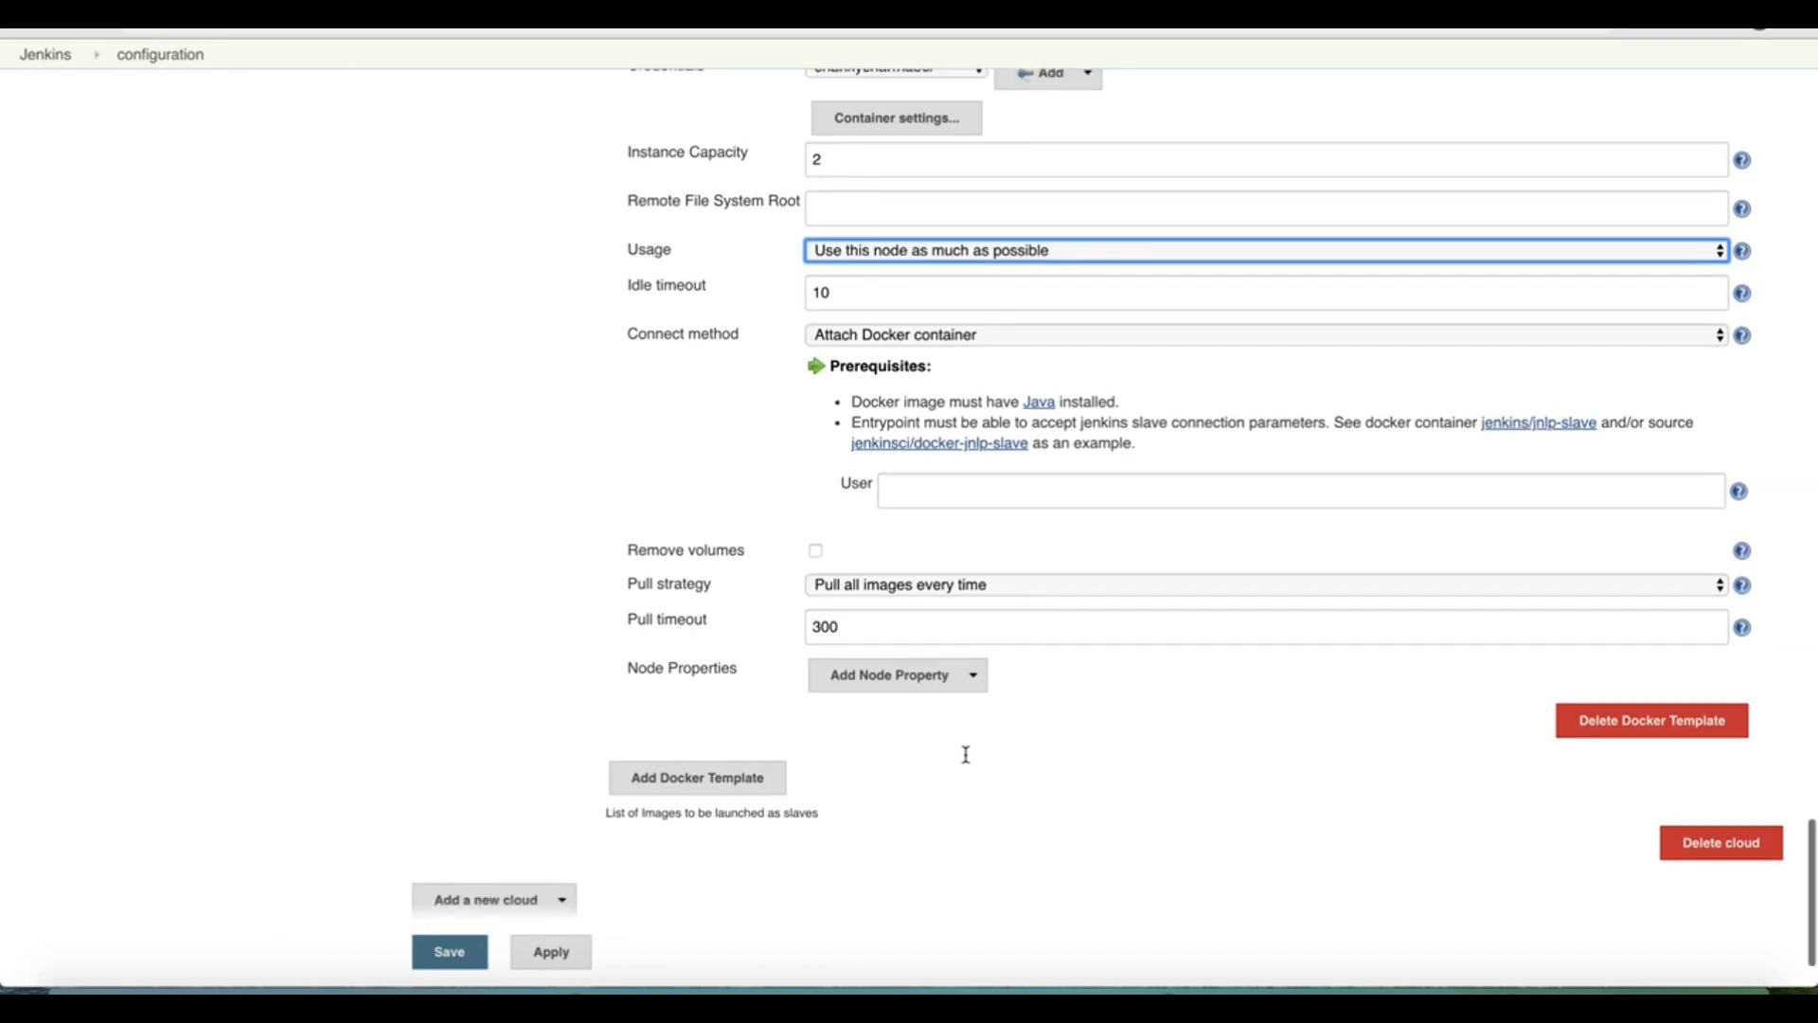
{"action": "scroll", "scroll_direction": "down", "scroll_amount": 3}
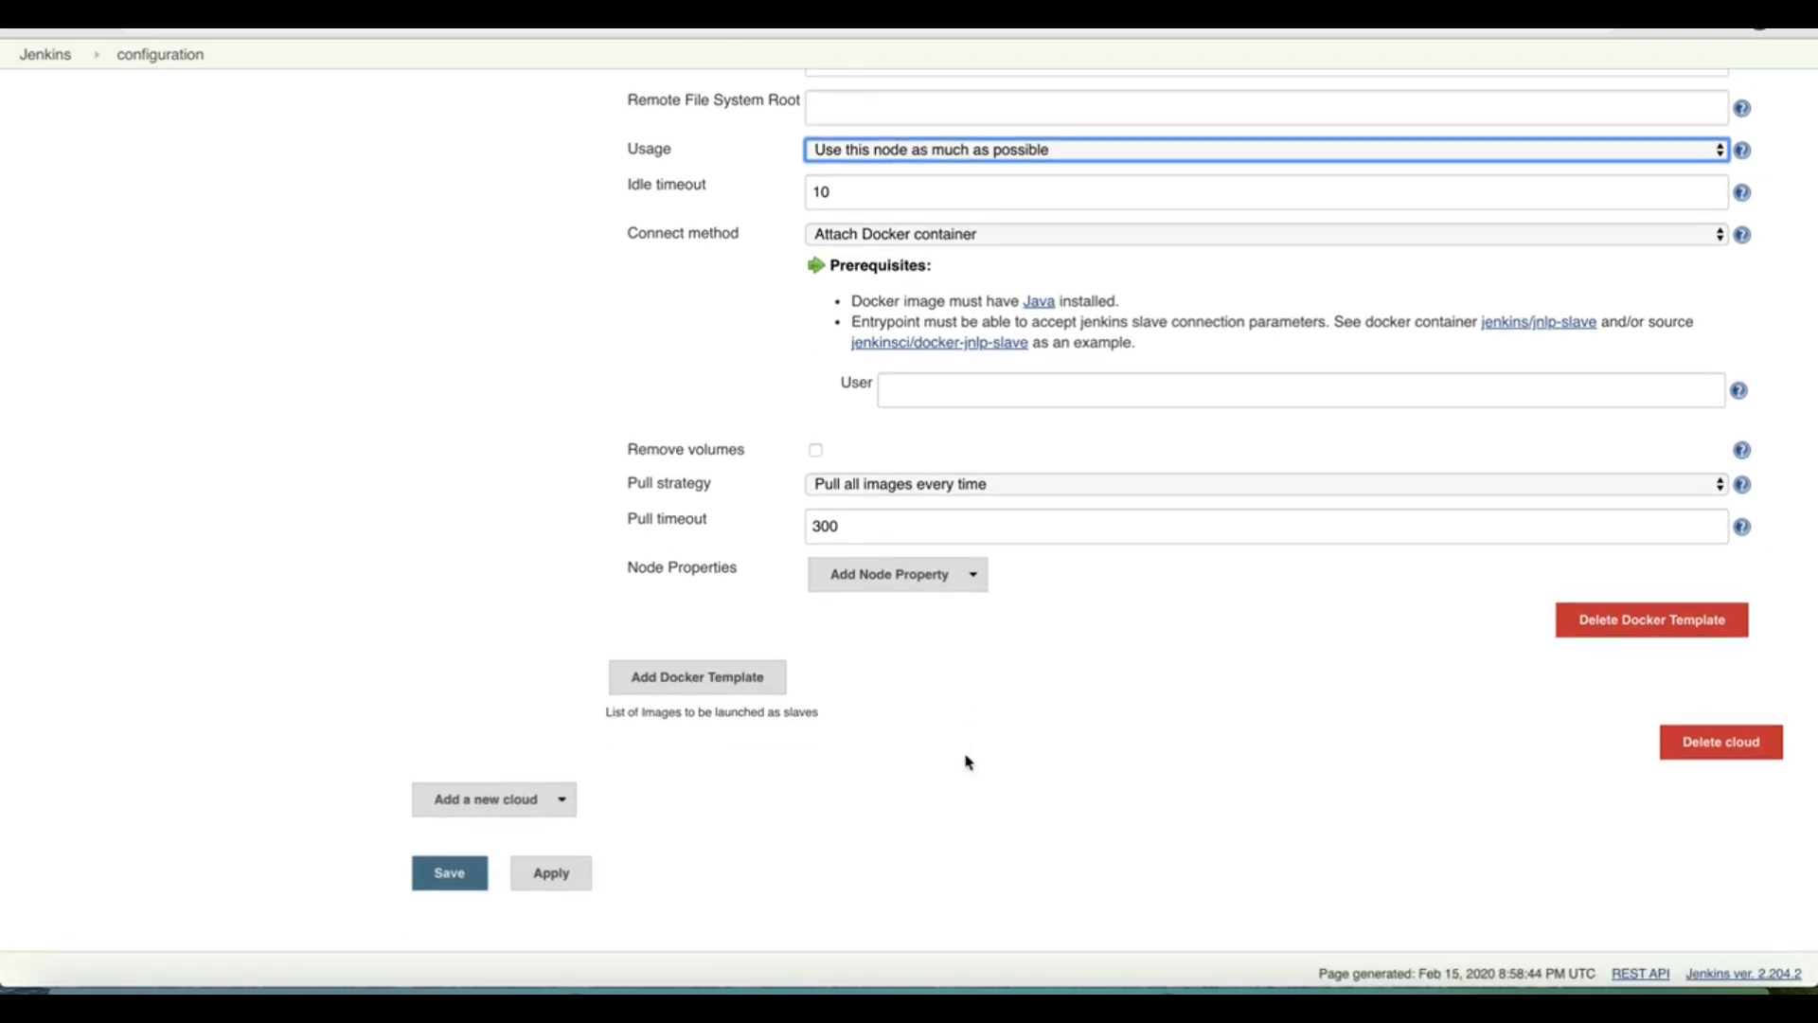
{"action": "left_click", "coordinate": [697, 676]}
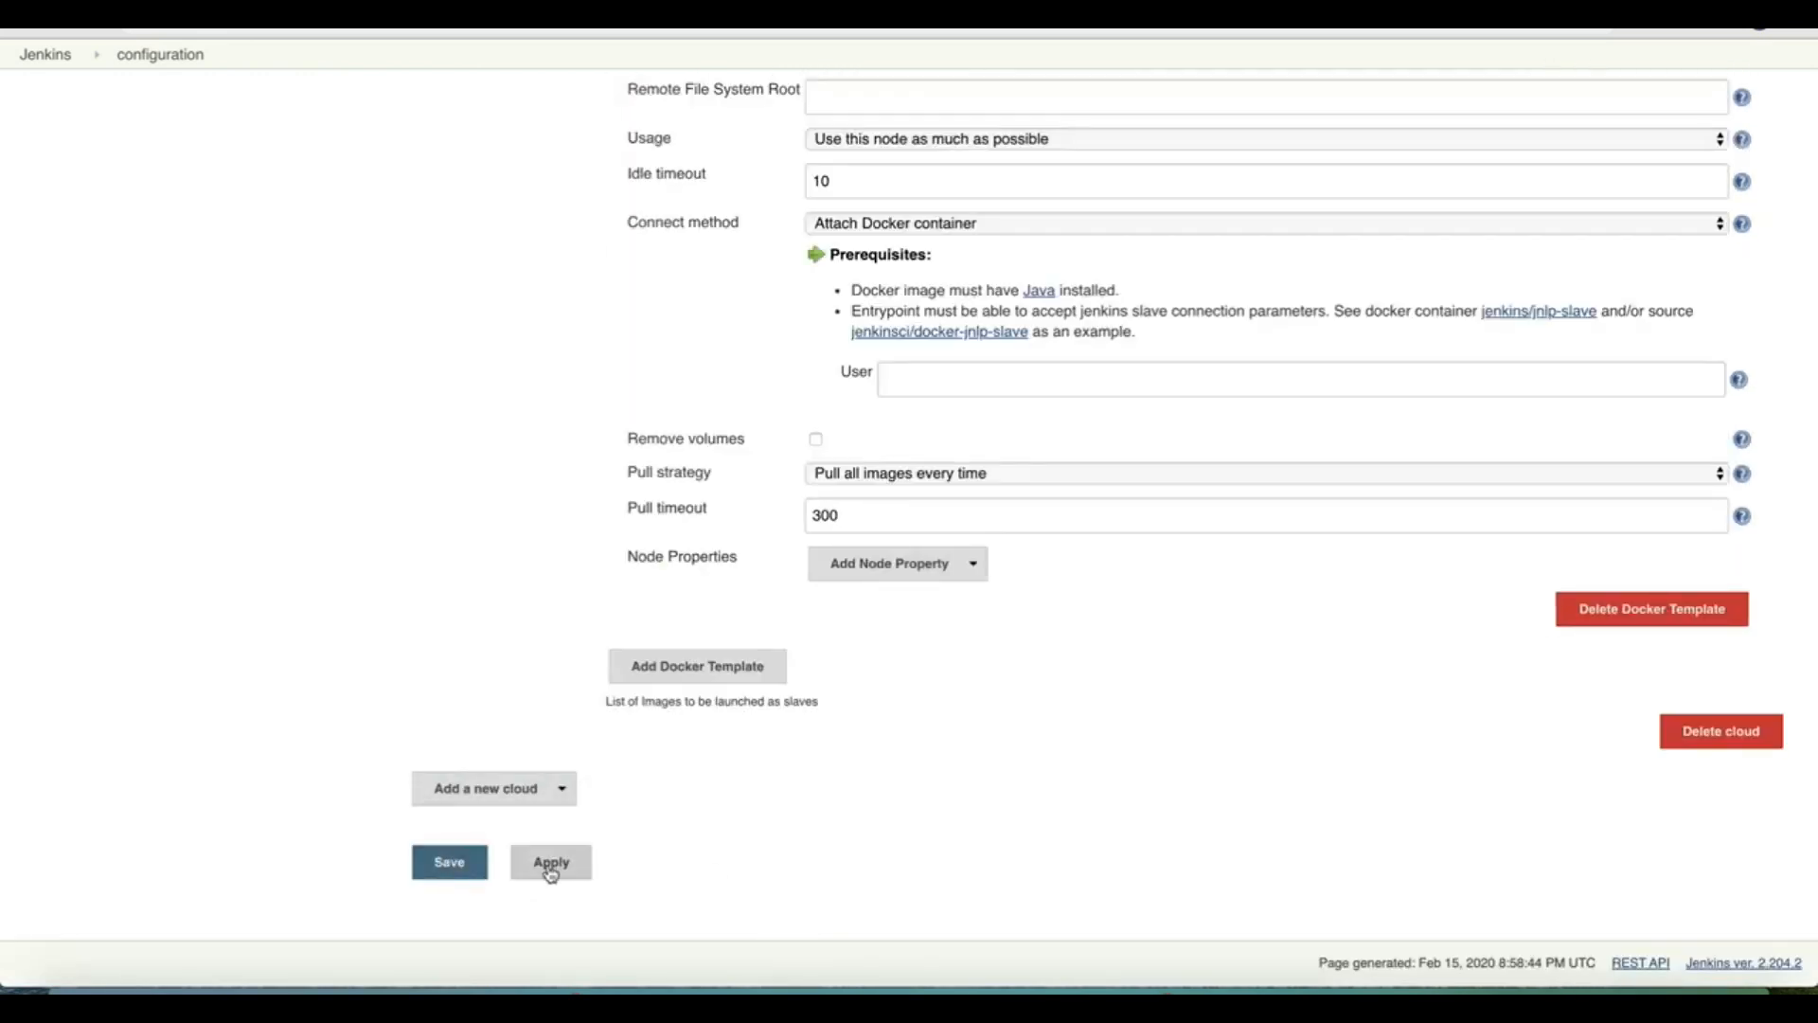
{"action": "left_click", "coordinate": [549, 862]}
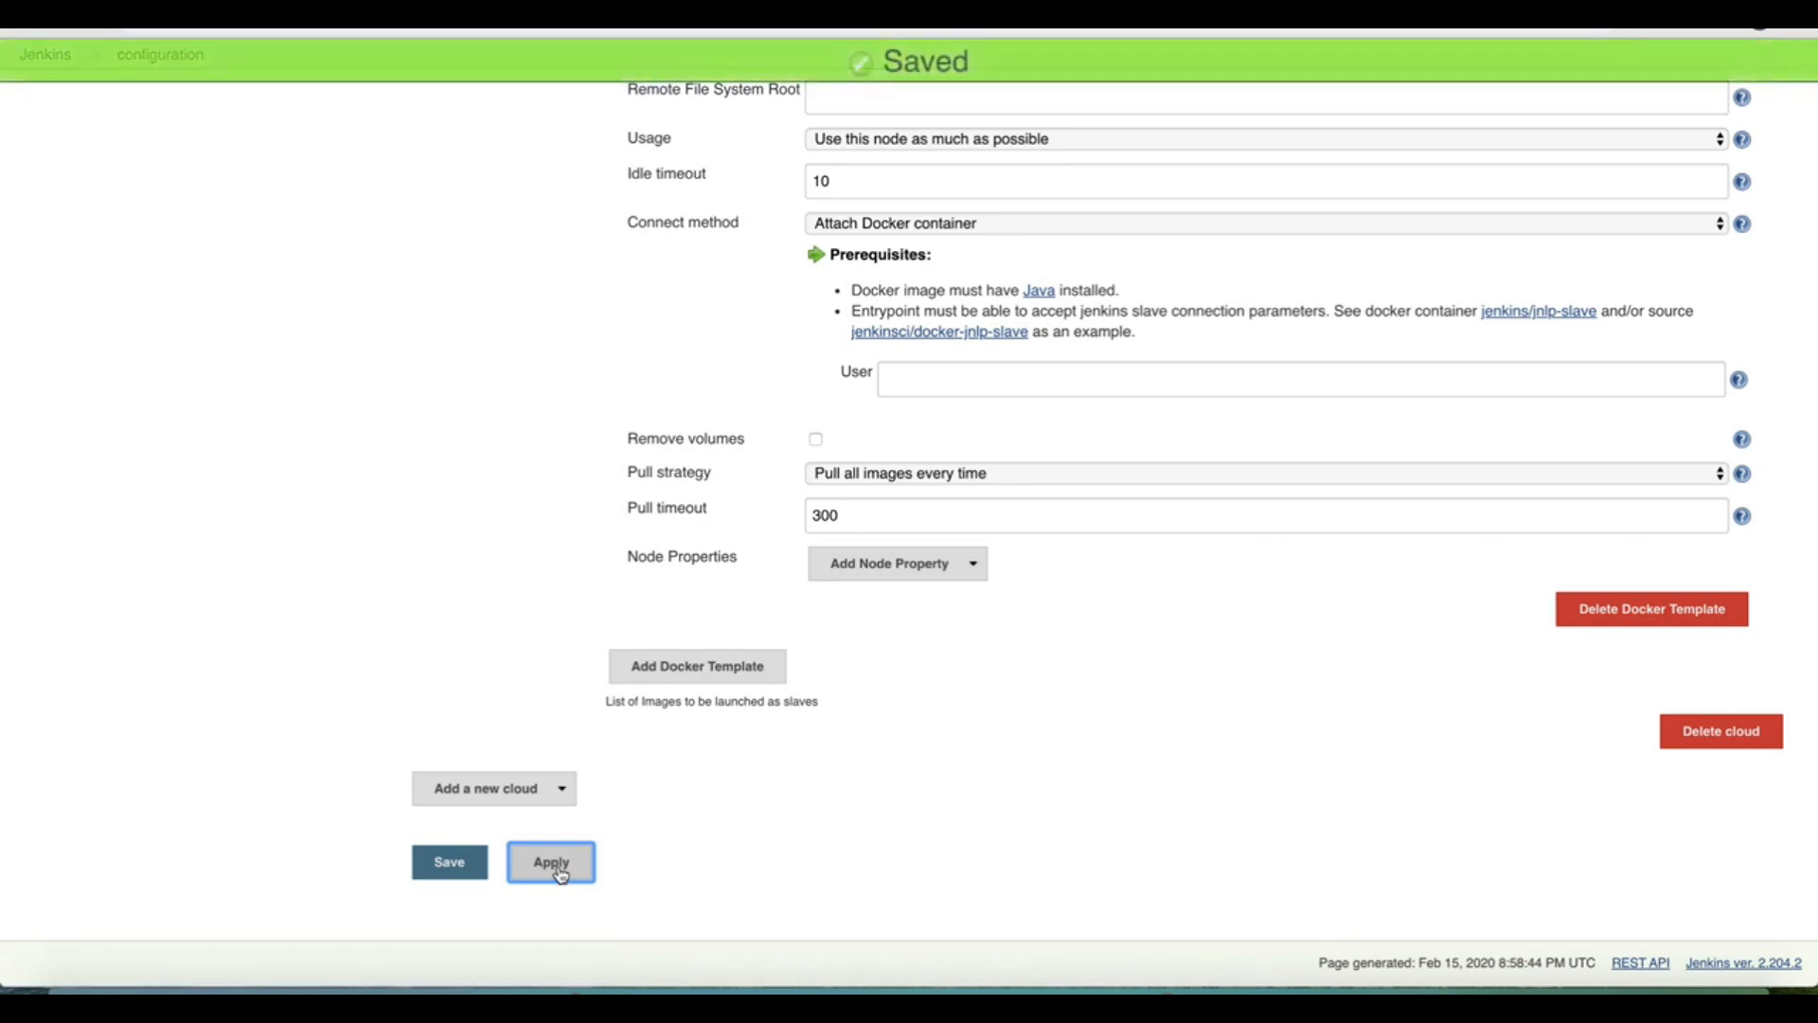
{"action": "left_click", "coordinate": [449, 862]}
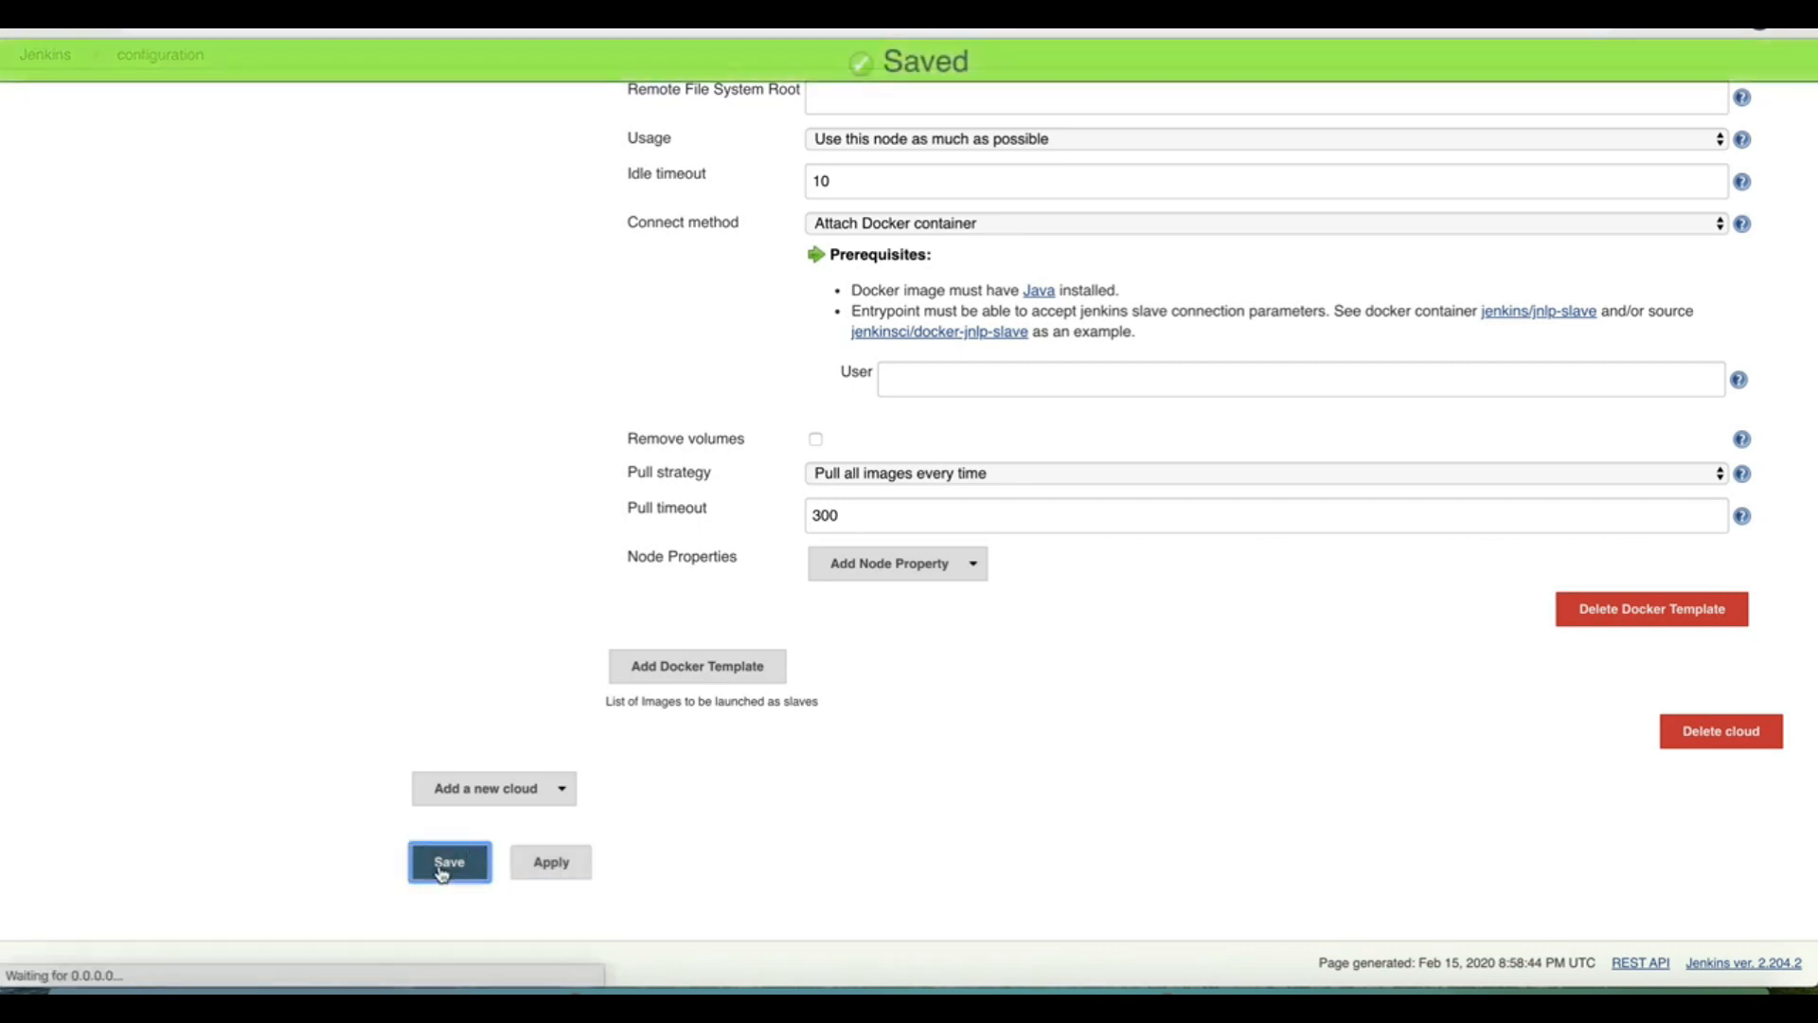
{"action": "left_click", "coordinate": [449, 862]}
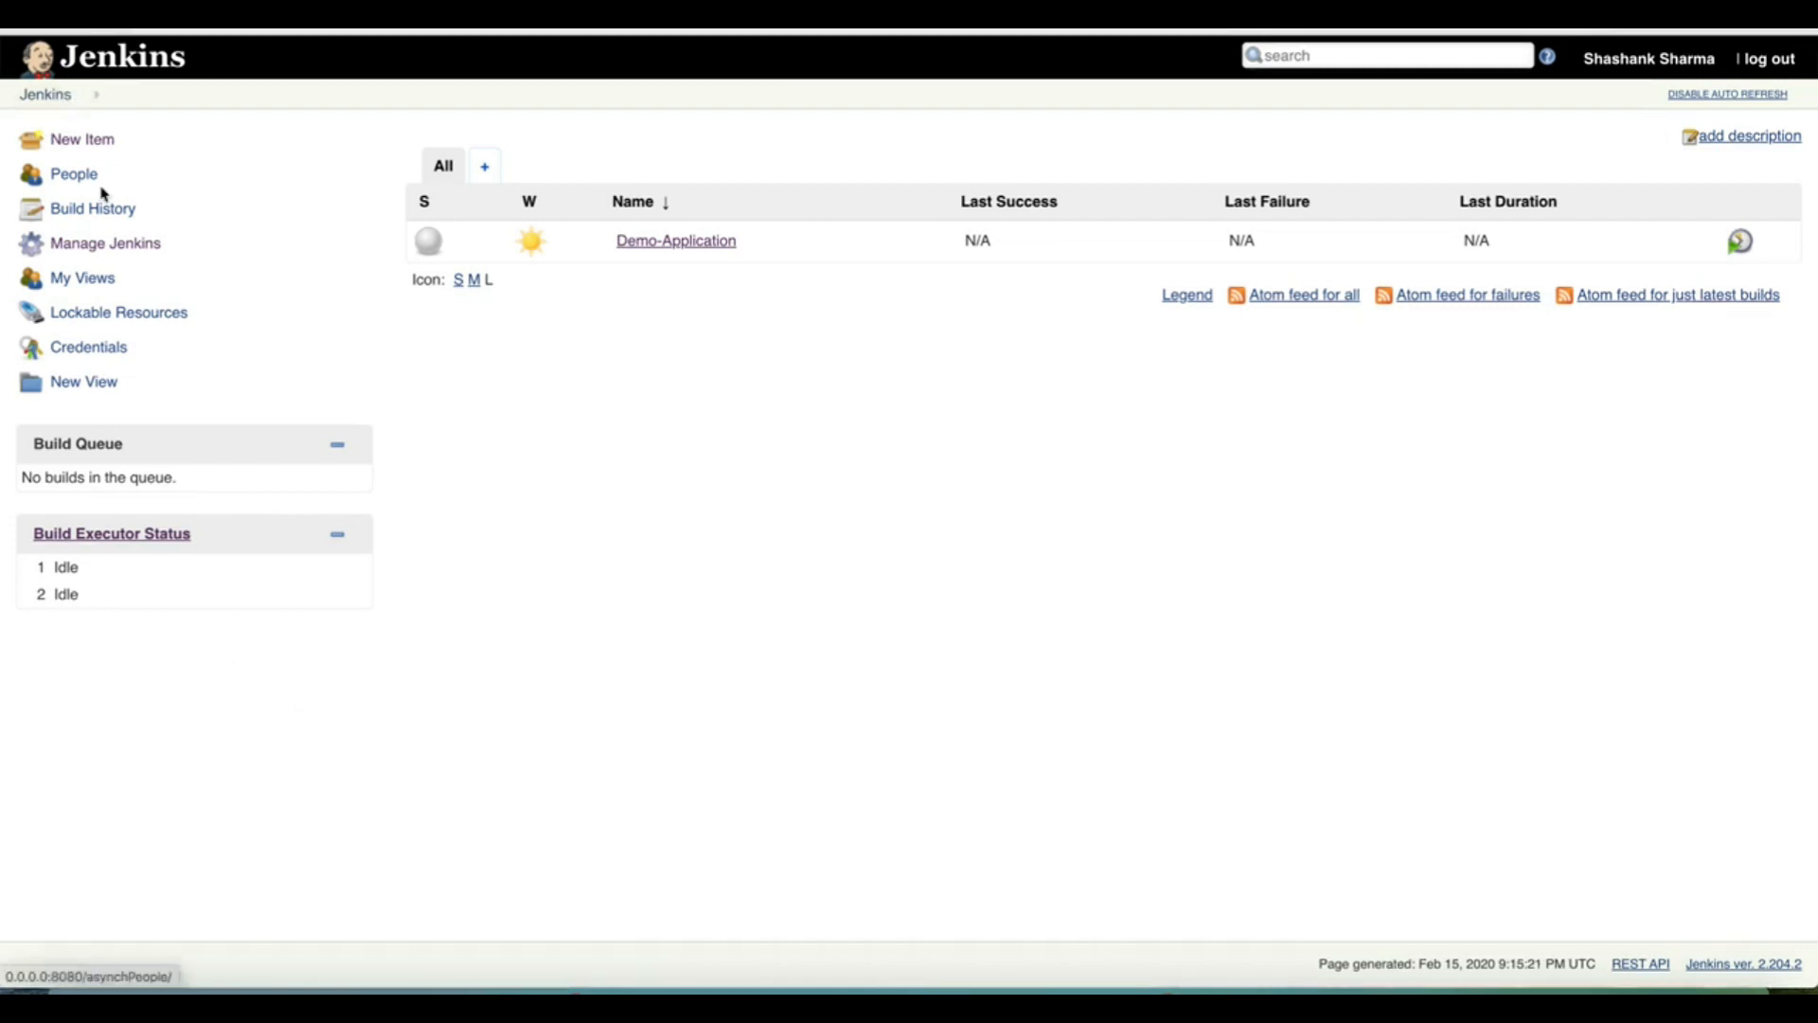
{"action": "mouse_move", "coordinate": [131, 548]}
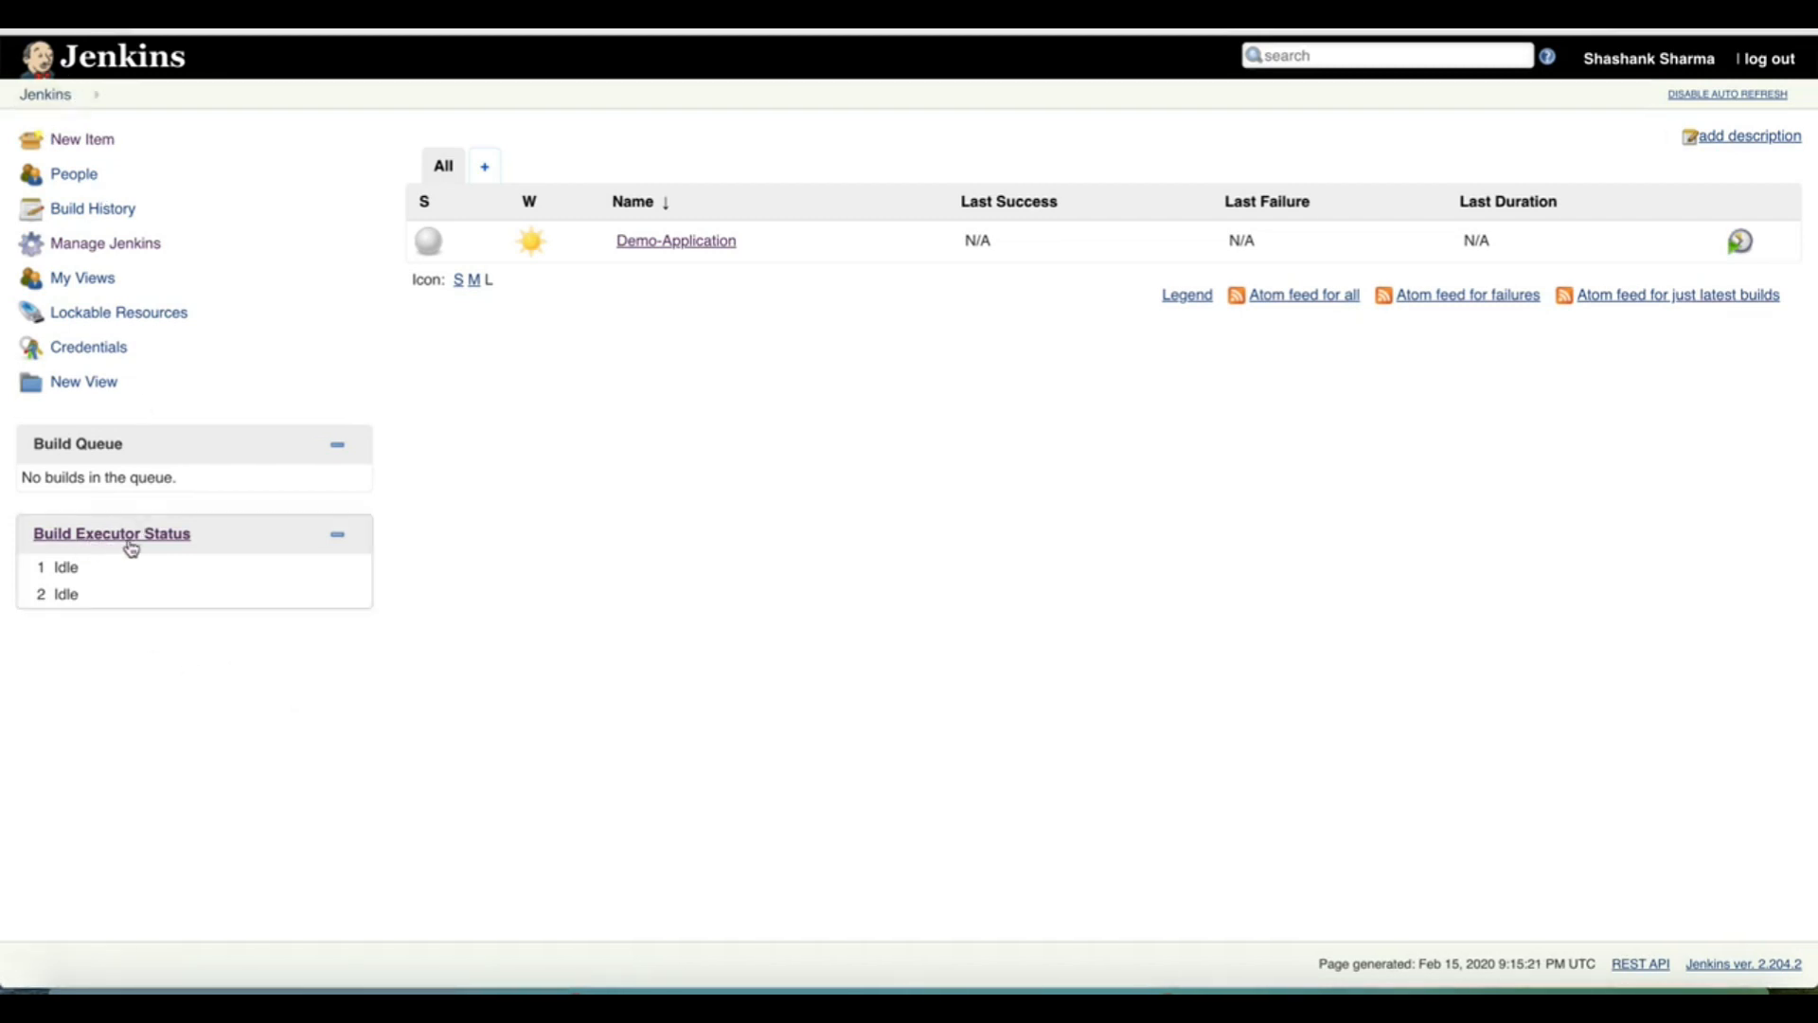
{"action": "mouse_move", "coordinate": [95, 581]}
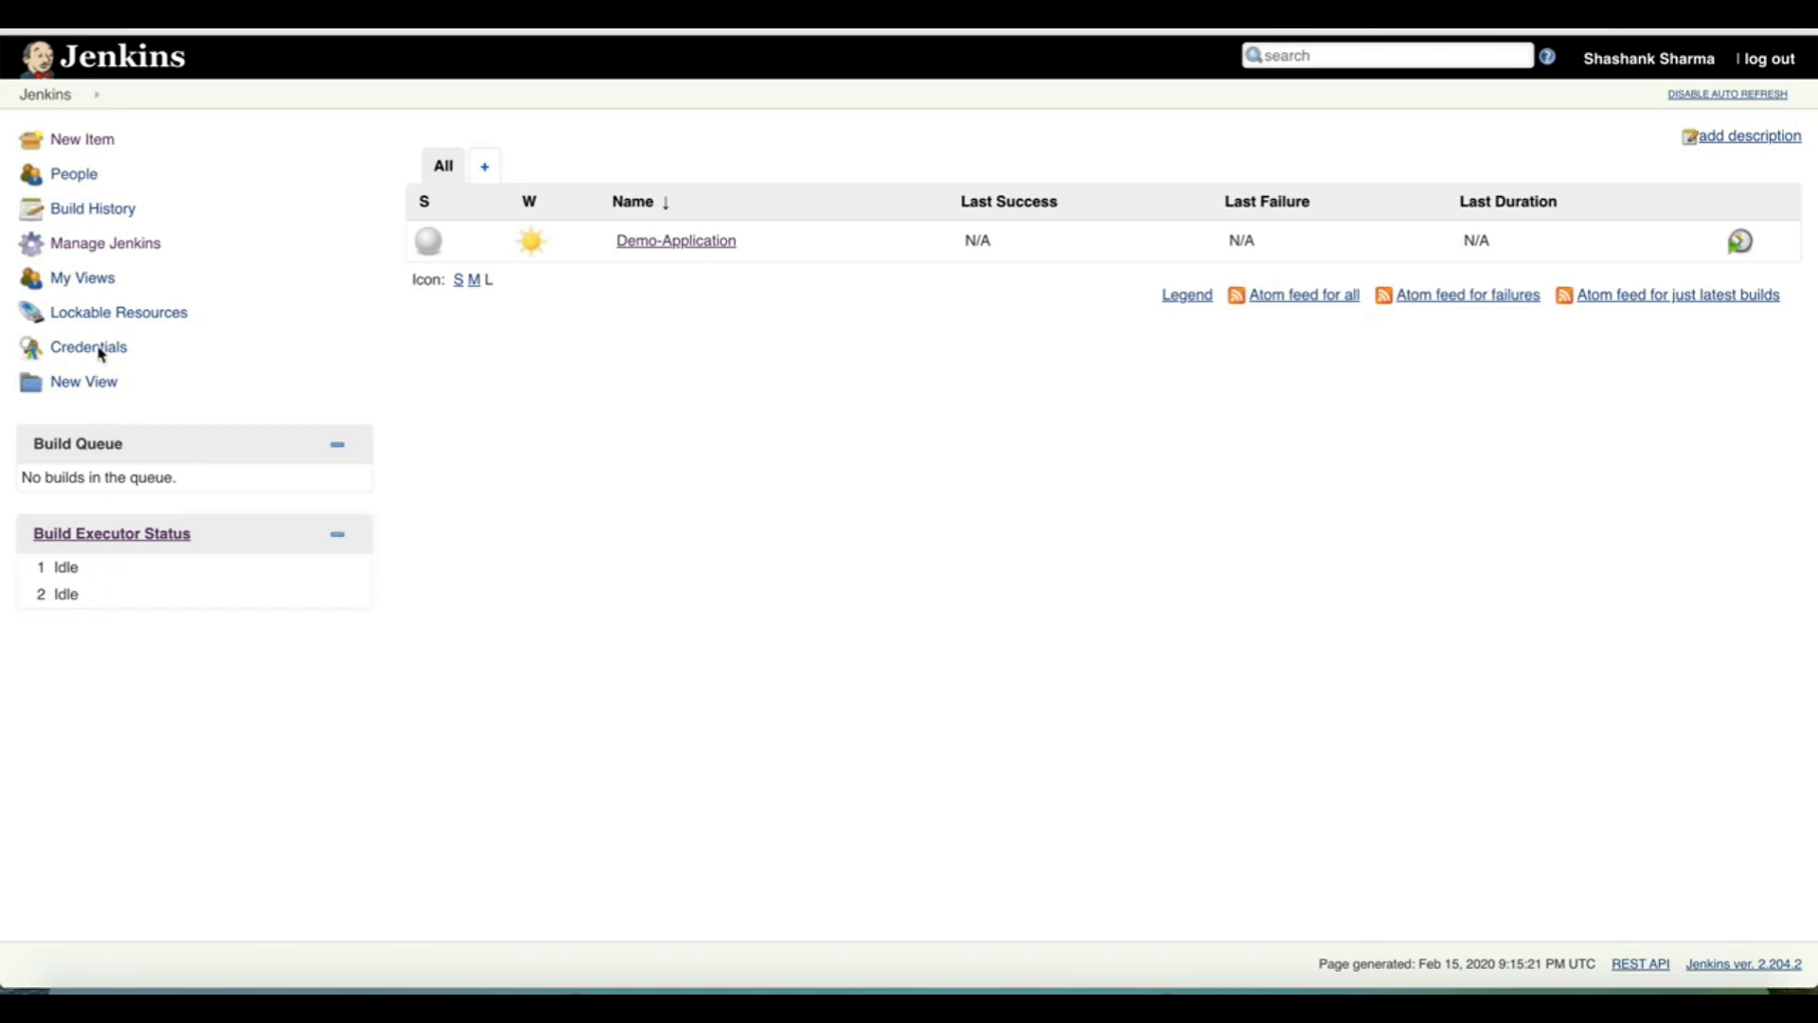
{"action": "mouse_move", "coordinate": [104, 244]}
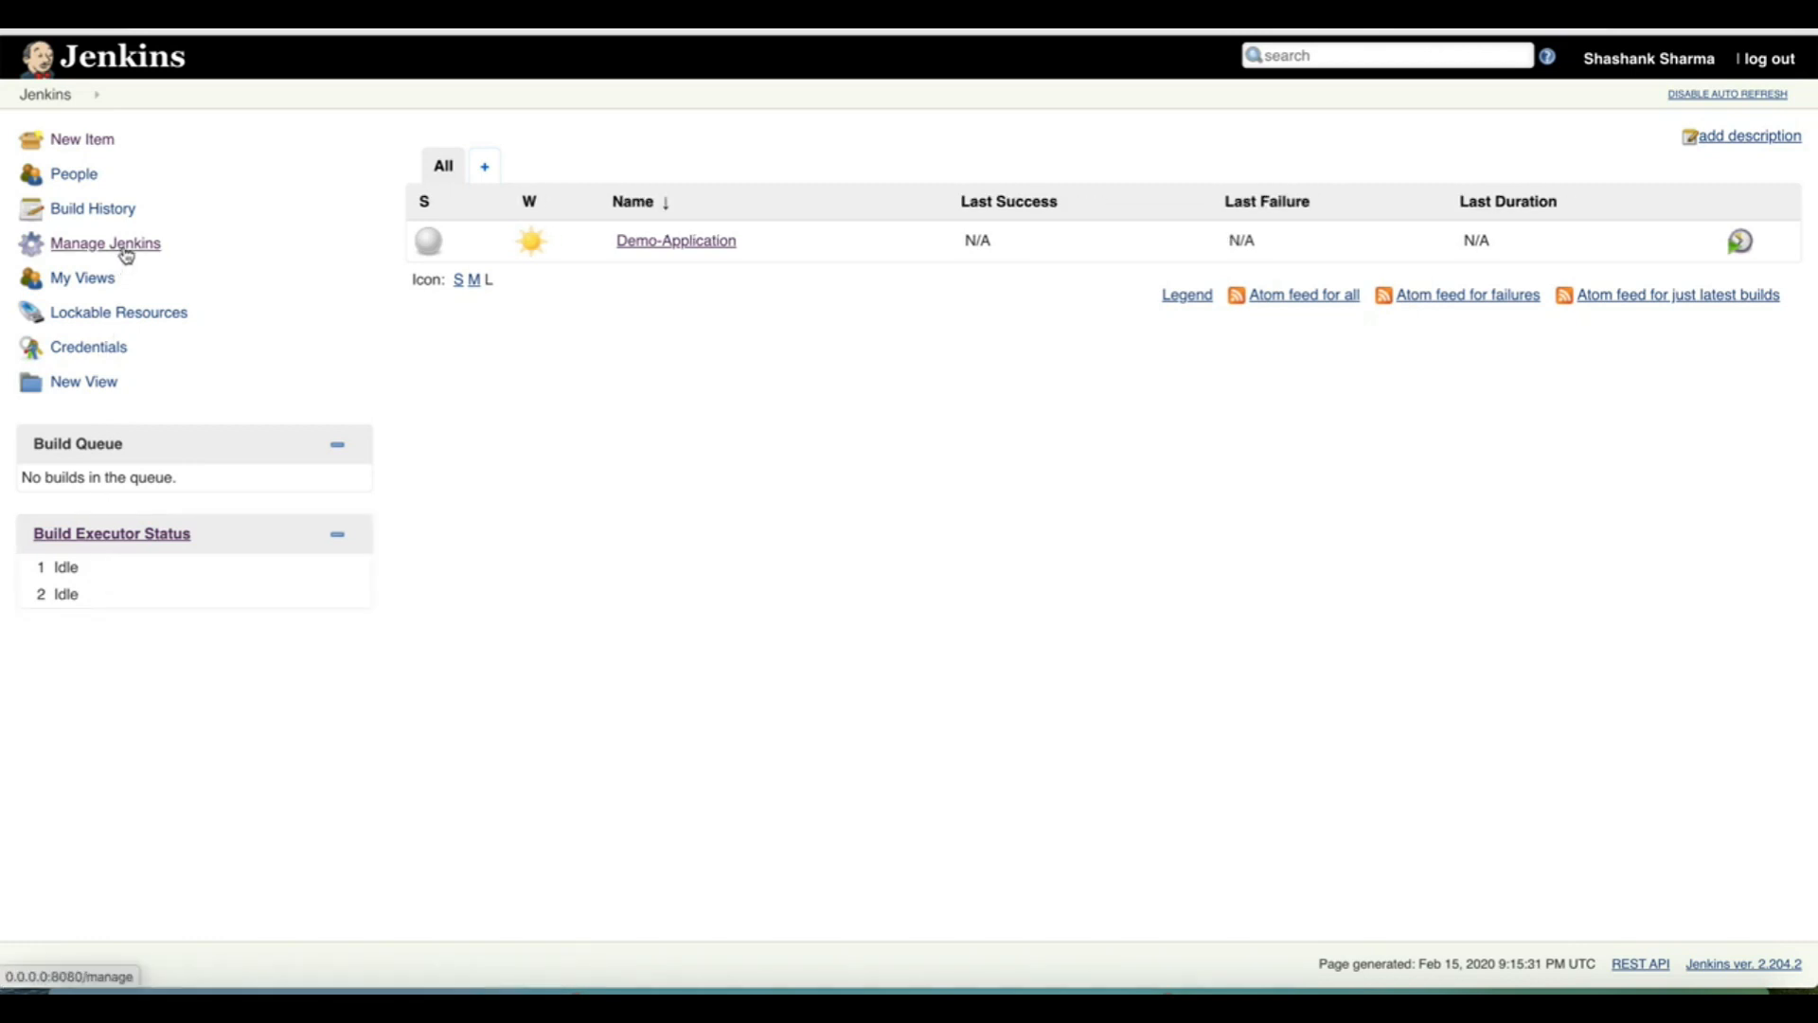
- Open Manage Nodes from Manage Jenkins to view the master node
{"action": "left_click", "coordinate": [104, 243]}
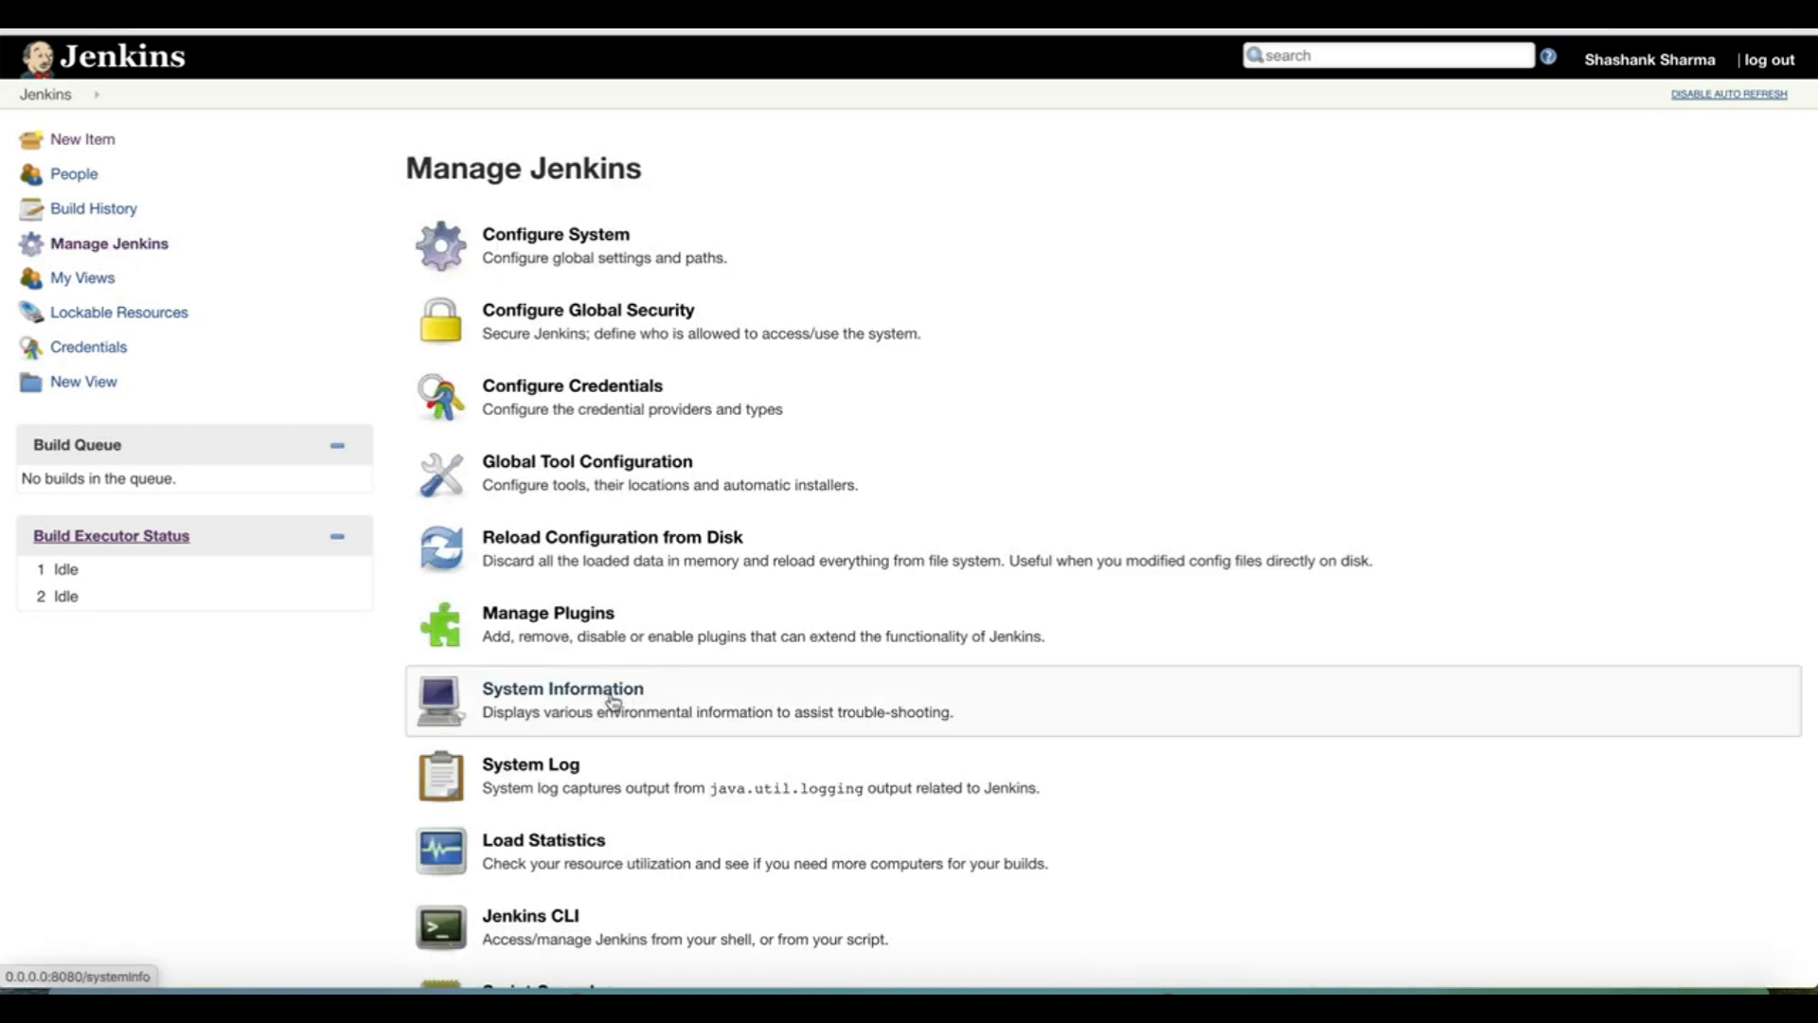
{"action": "scroll", "scroll_direction": "down", "scroll_amount": 3}
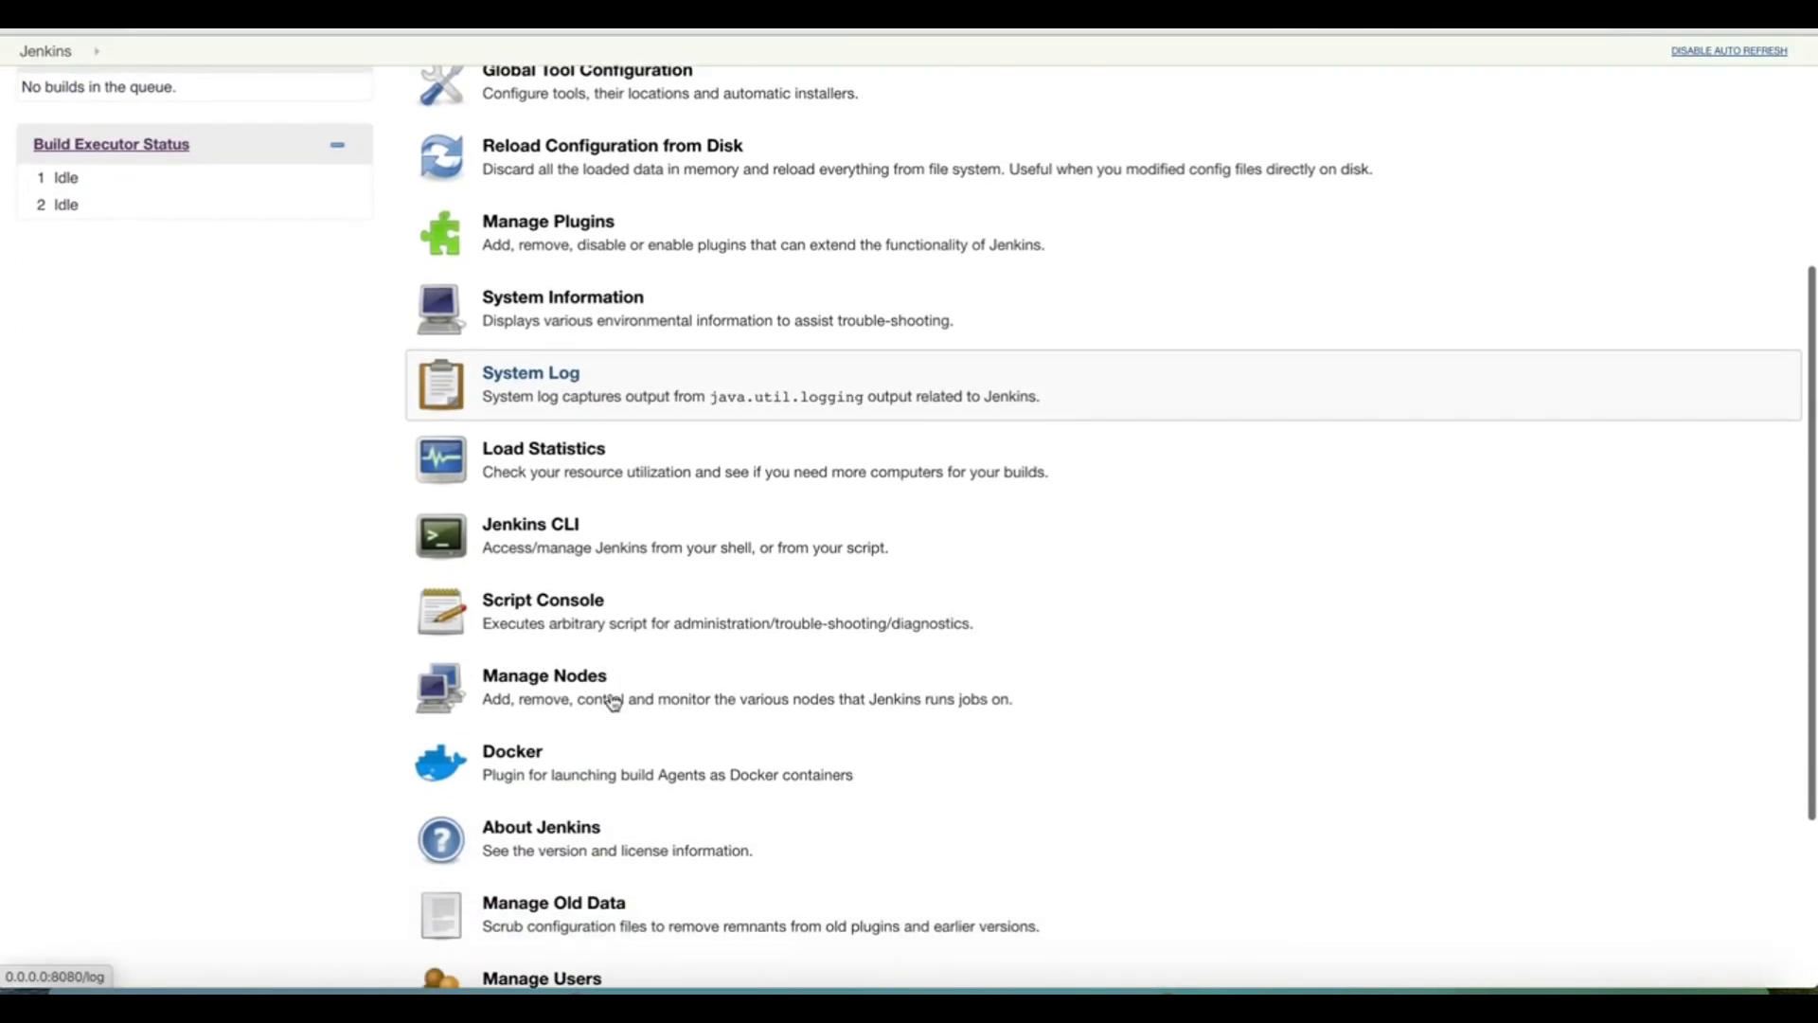
{"action": "scroll", "scroll_direction": "down", "scroll_amount": 3}
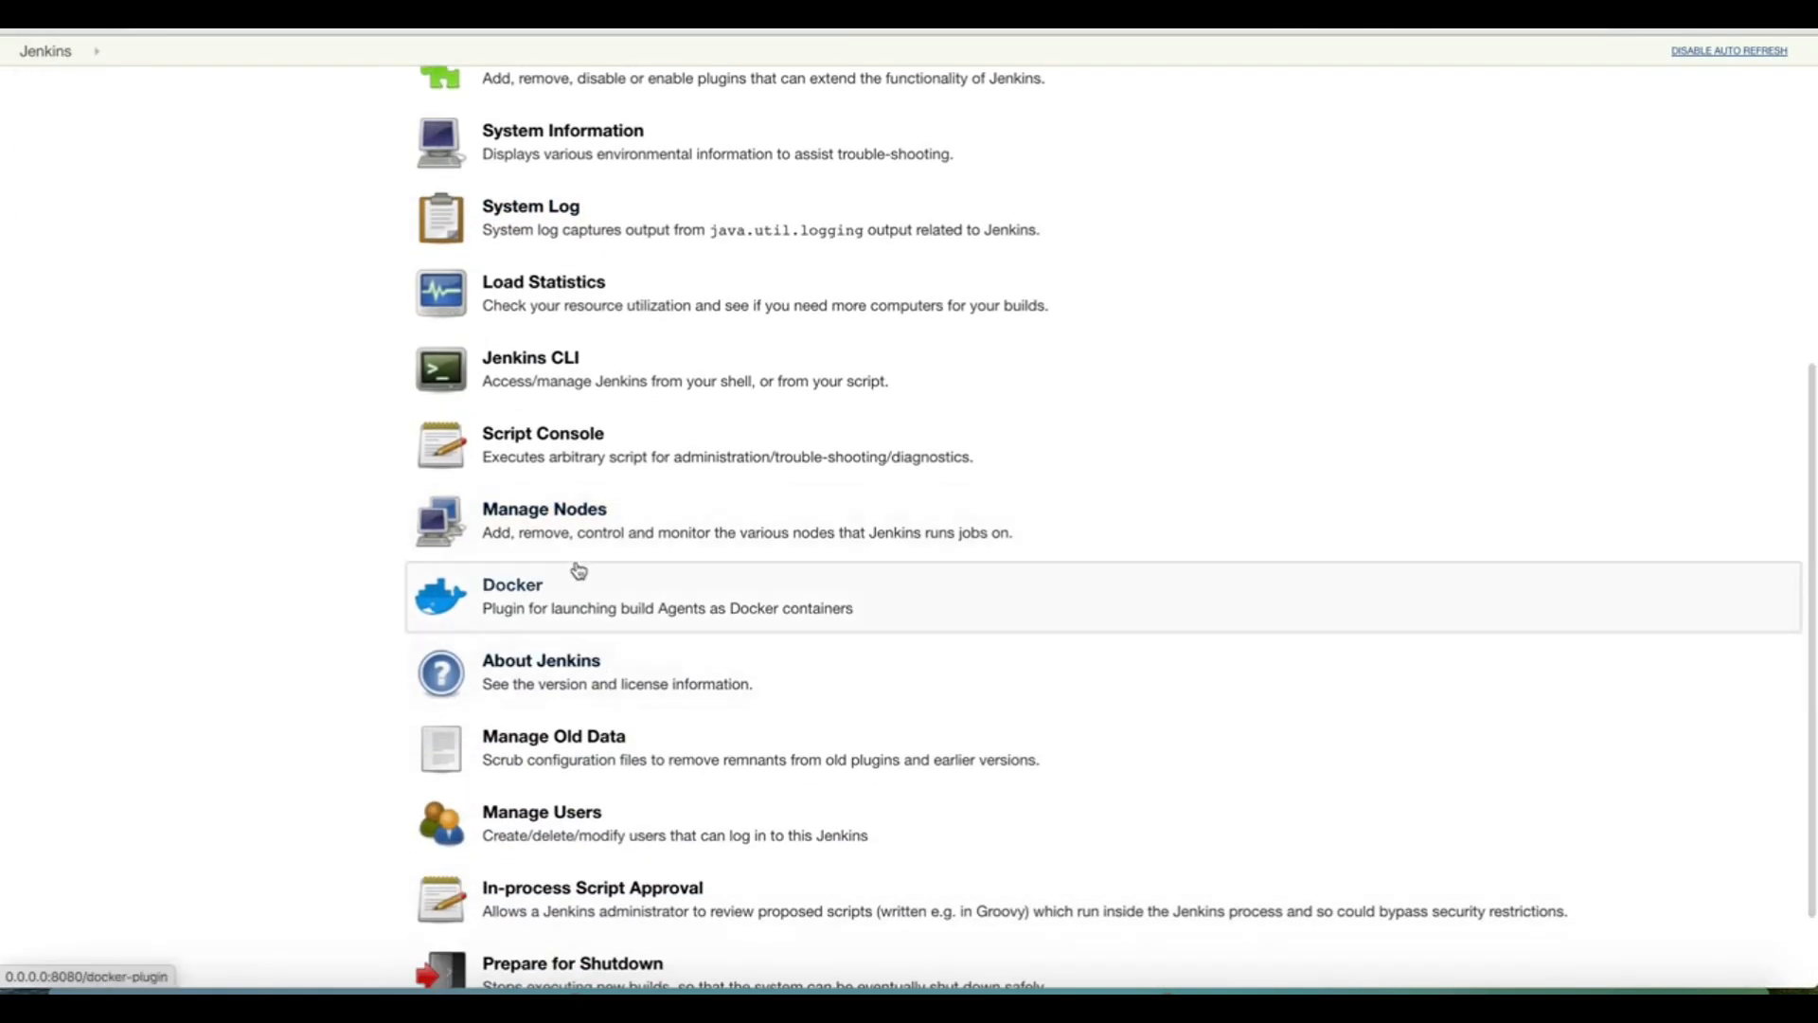
{"action": "mouse_move", "coordinate": [574, 533]}
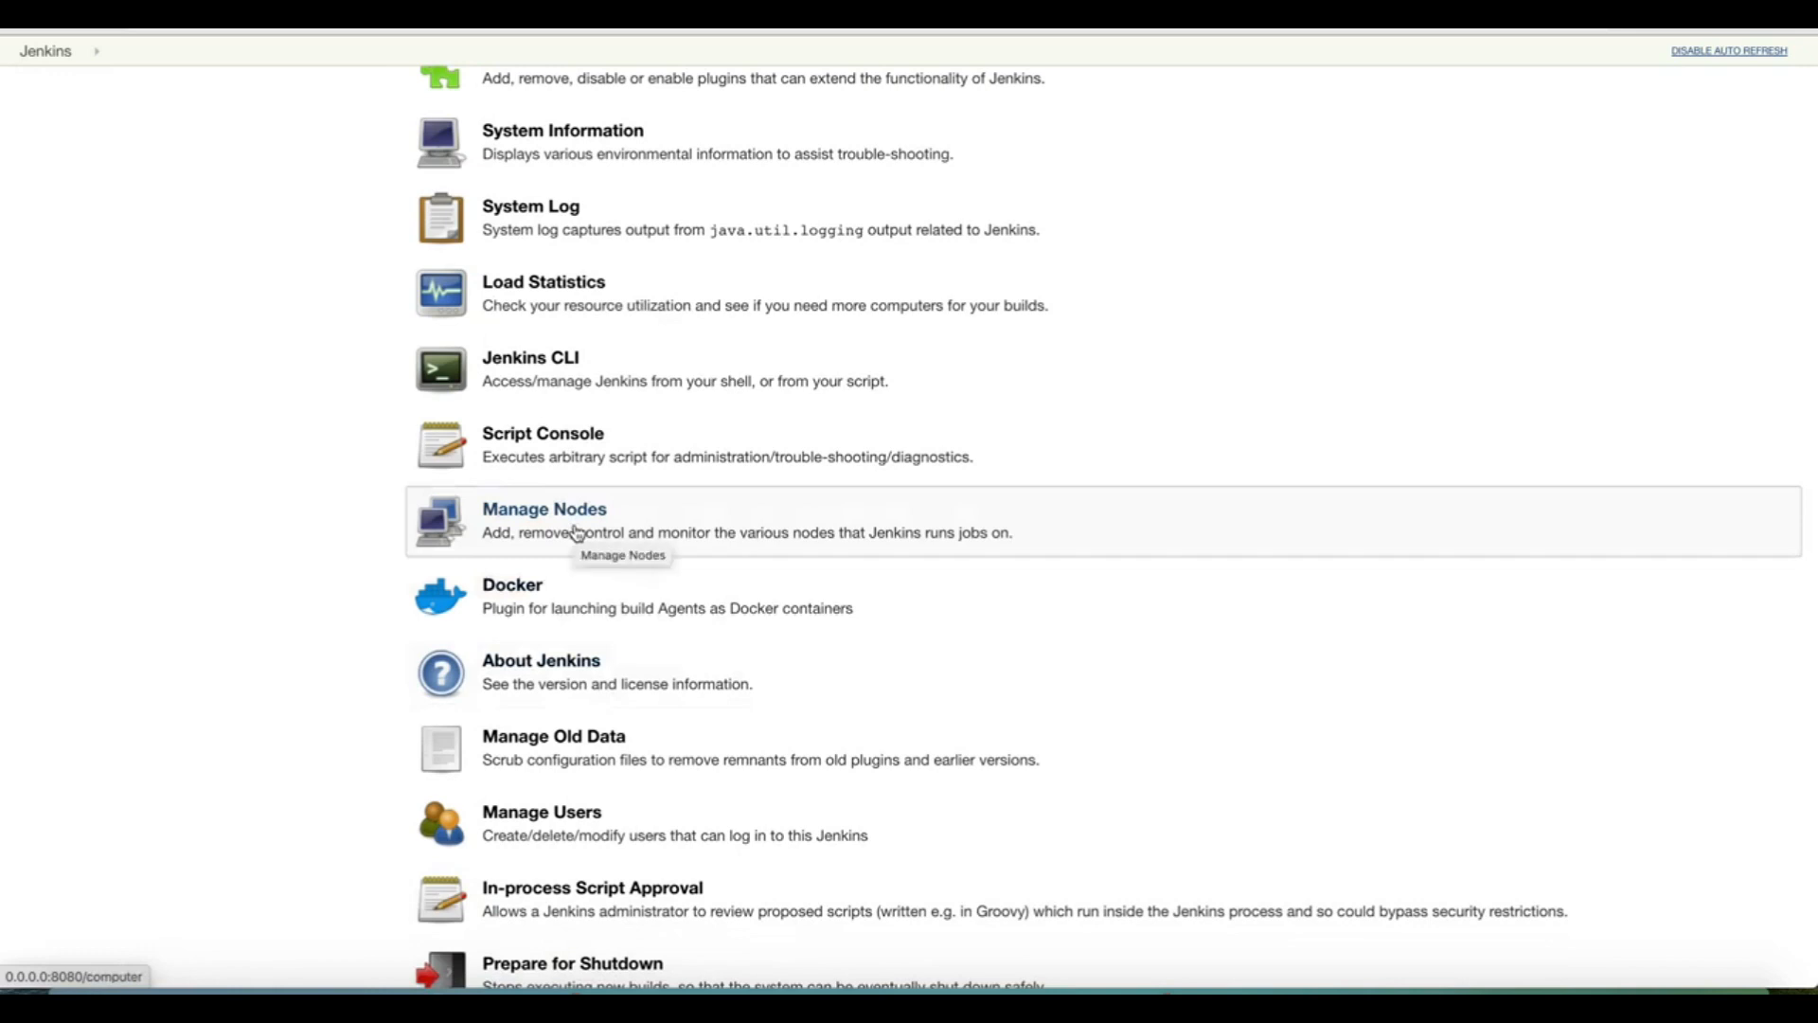
{"action": "left_click", "coordinate": [544, 507]}
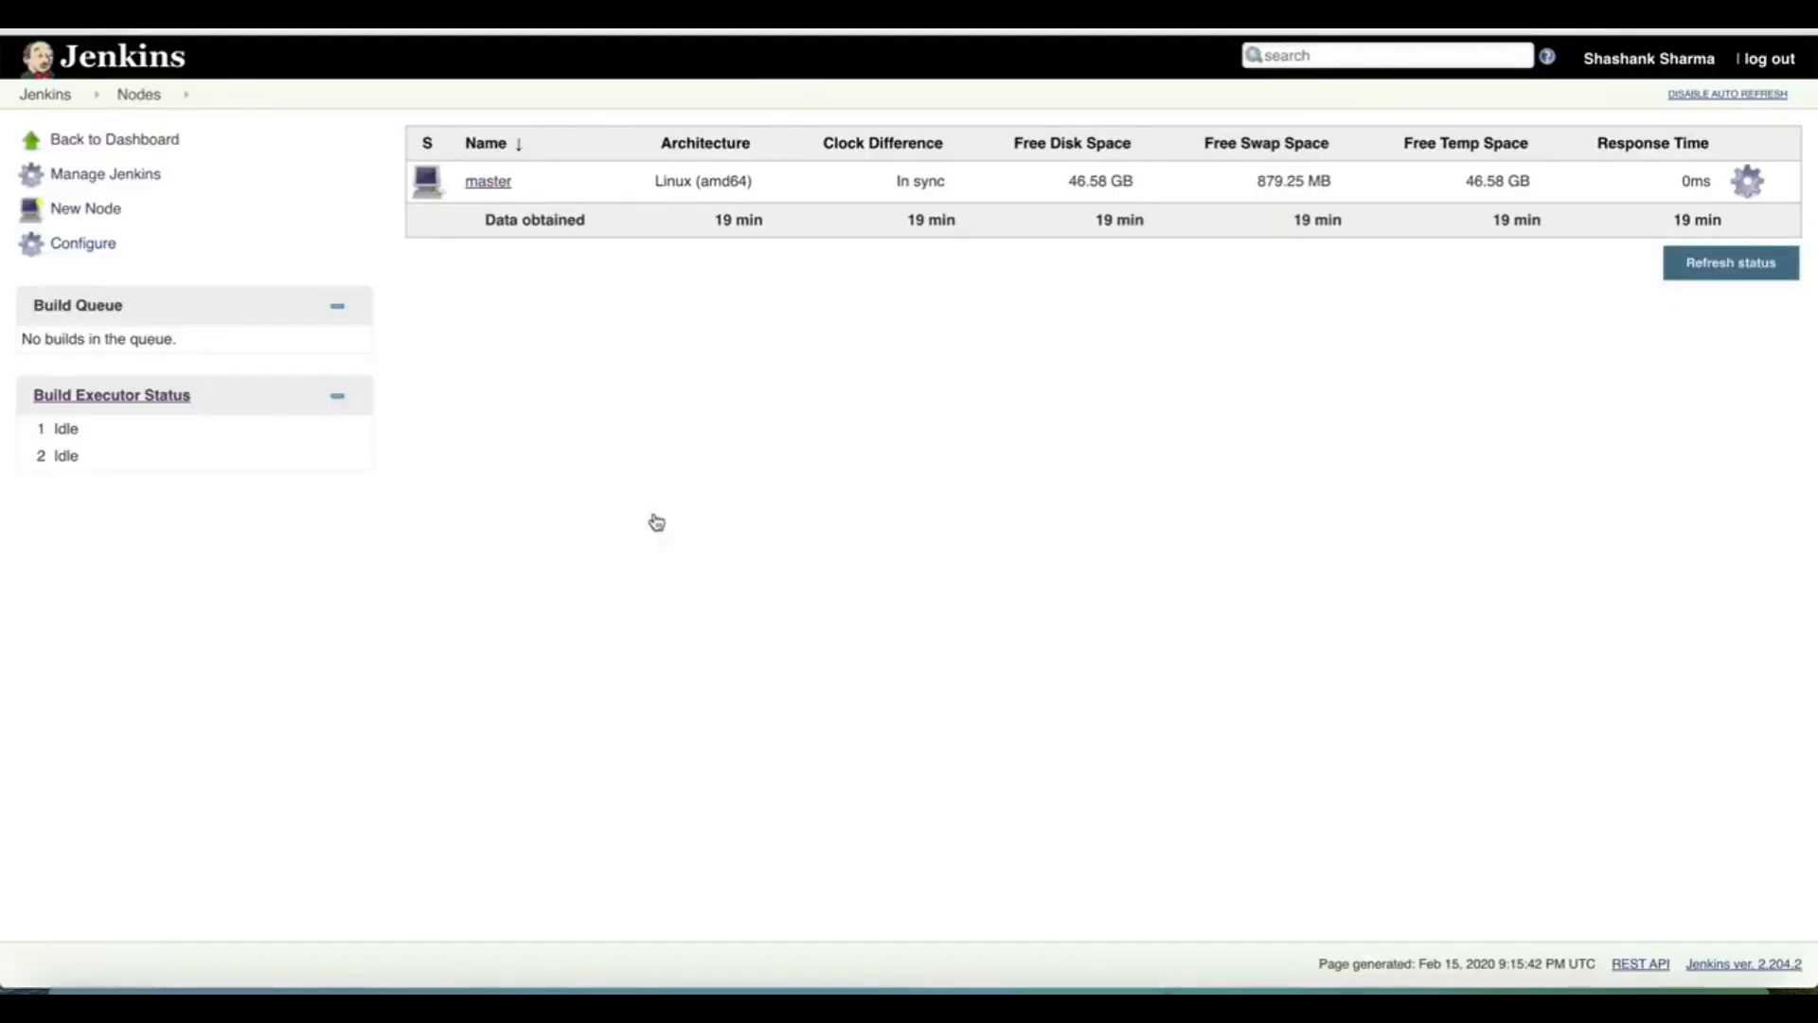
{"action": "mouse_move", "coordinate": [489, 181]}
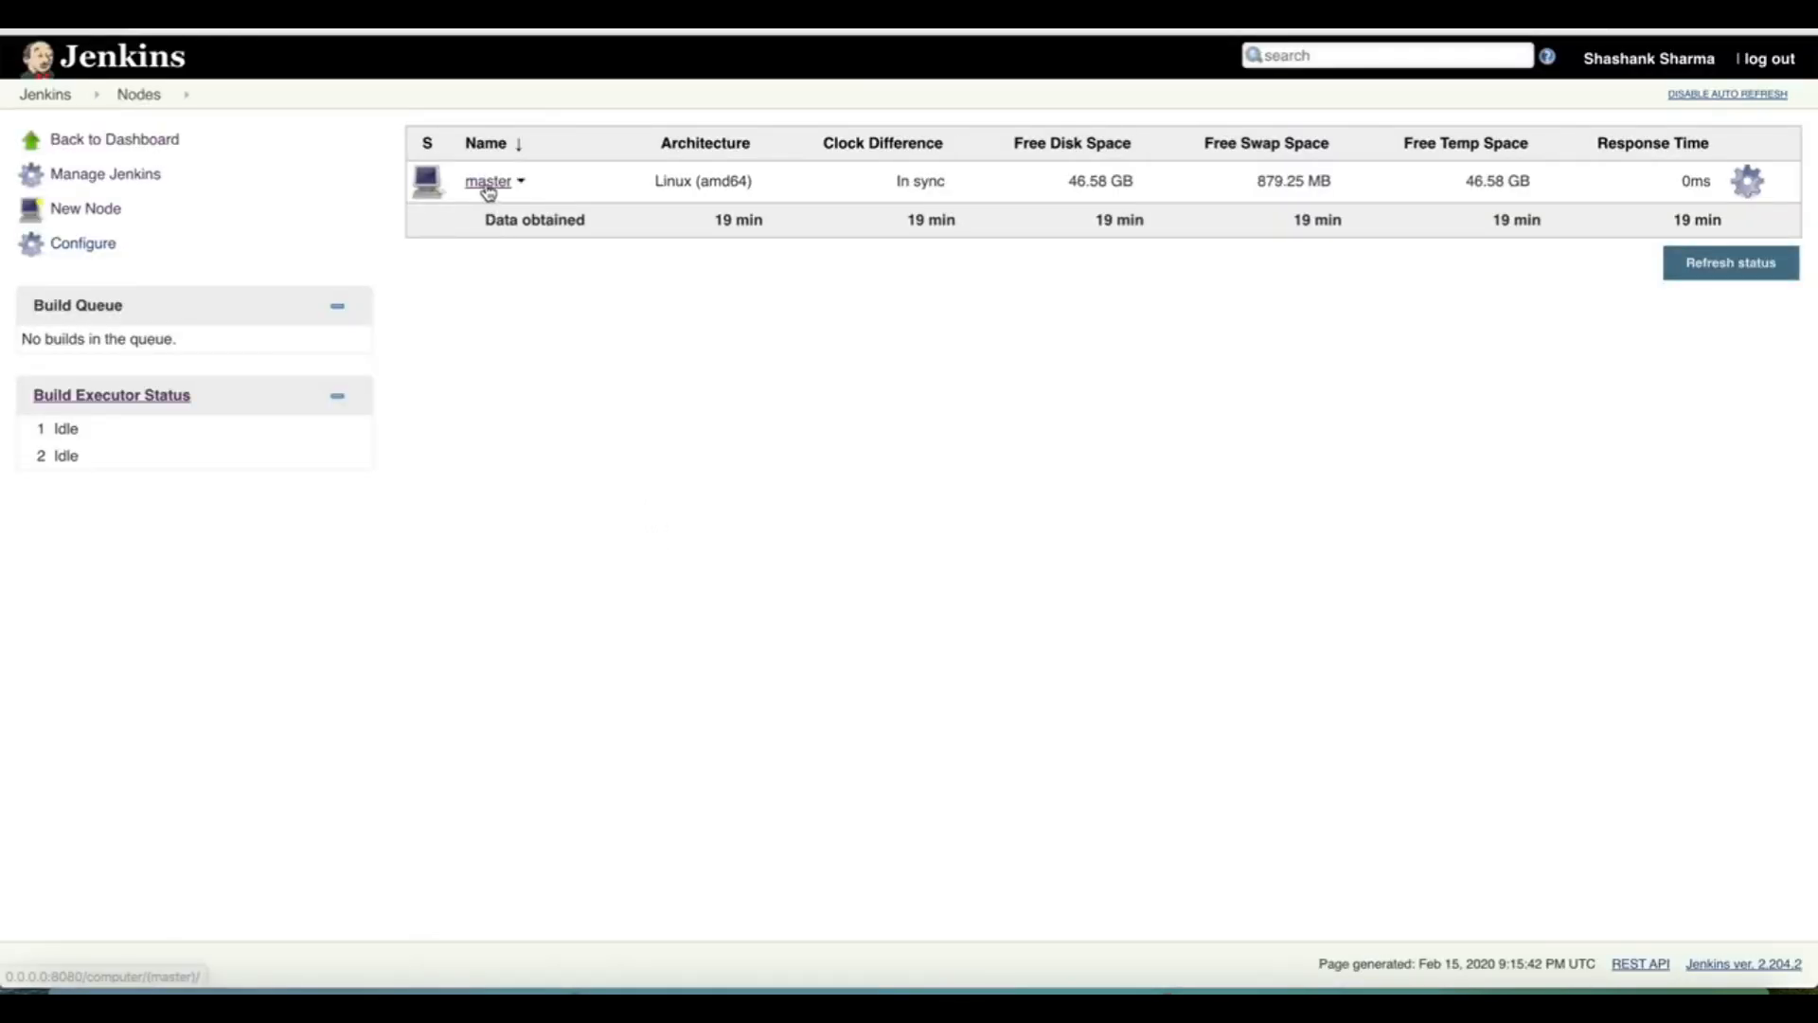
- Set the master node's number of executors to 0, save, and return to the dashboard
{"action": "left_click", "coordinate": [486, 180]}
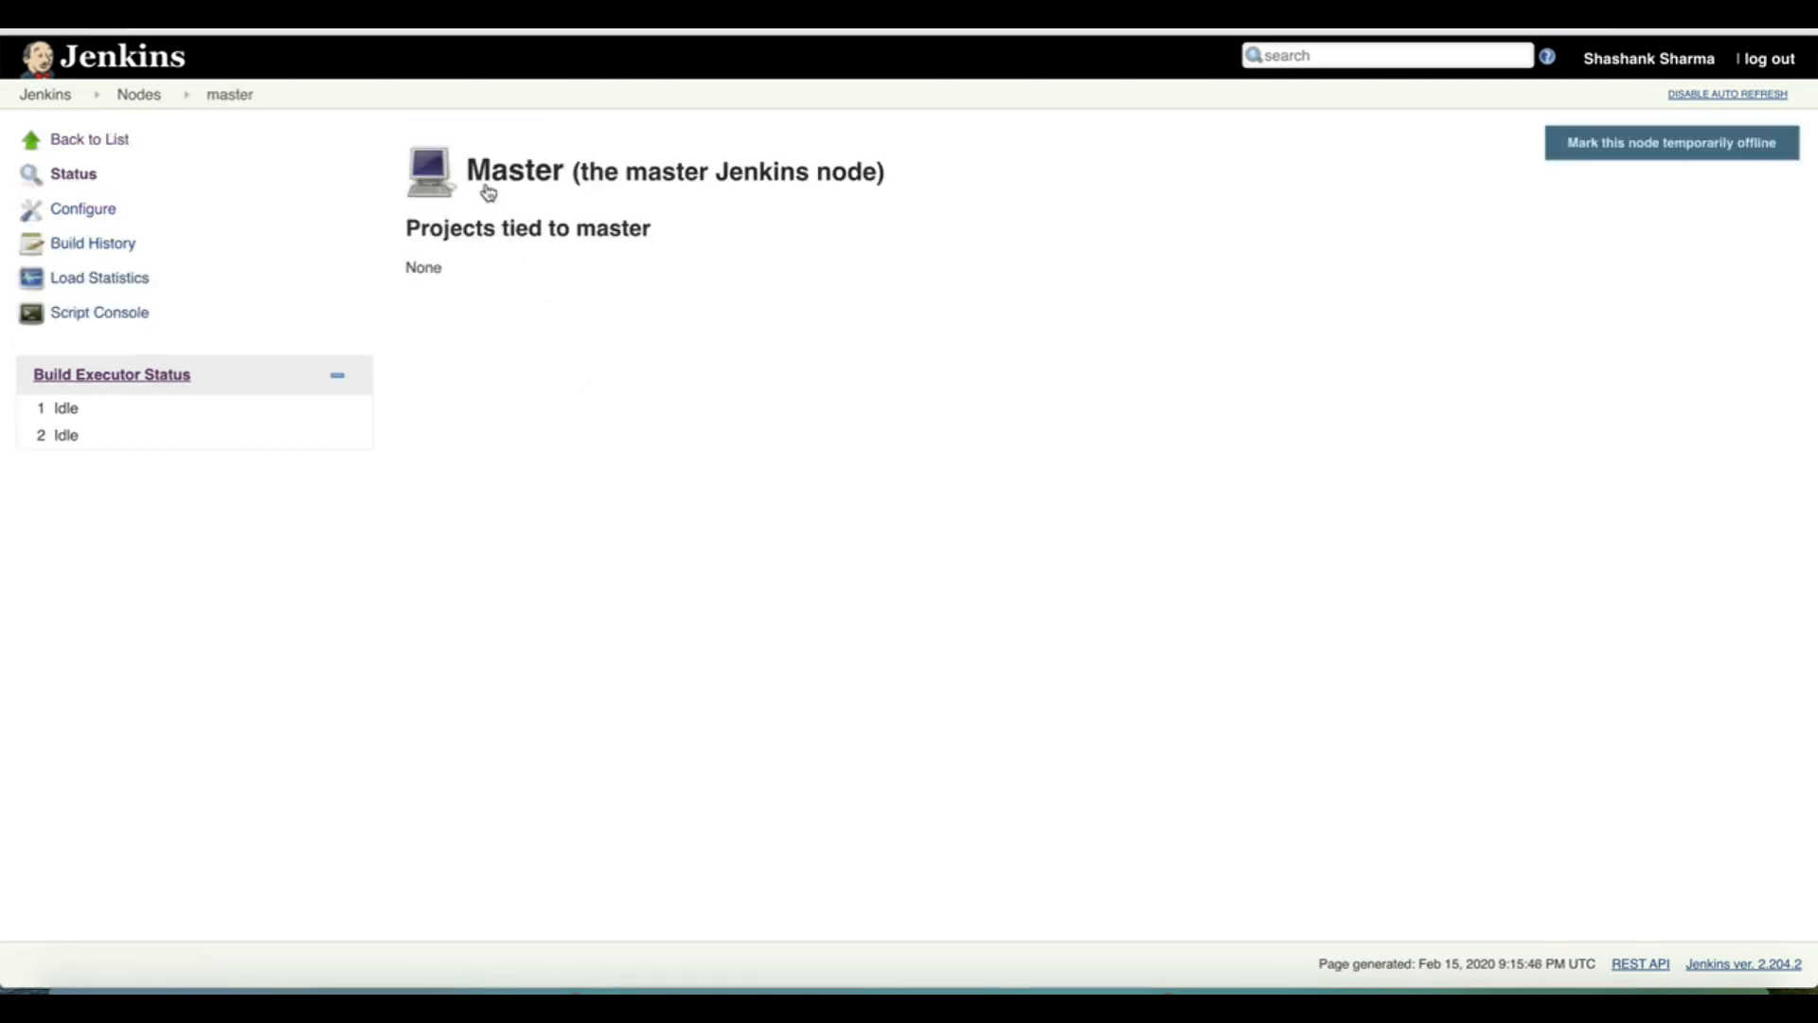
{"action": "mouse_move", "coordinate": [83, 208]}
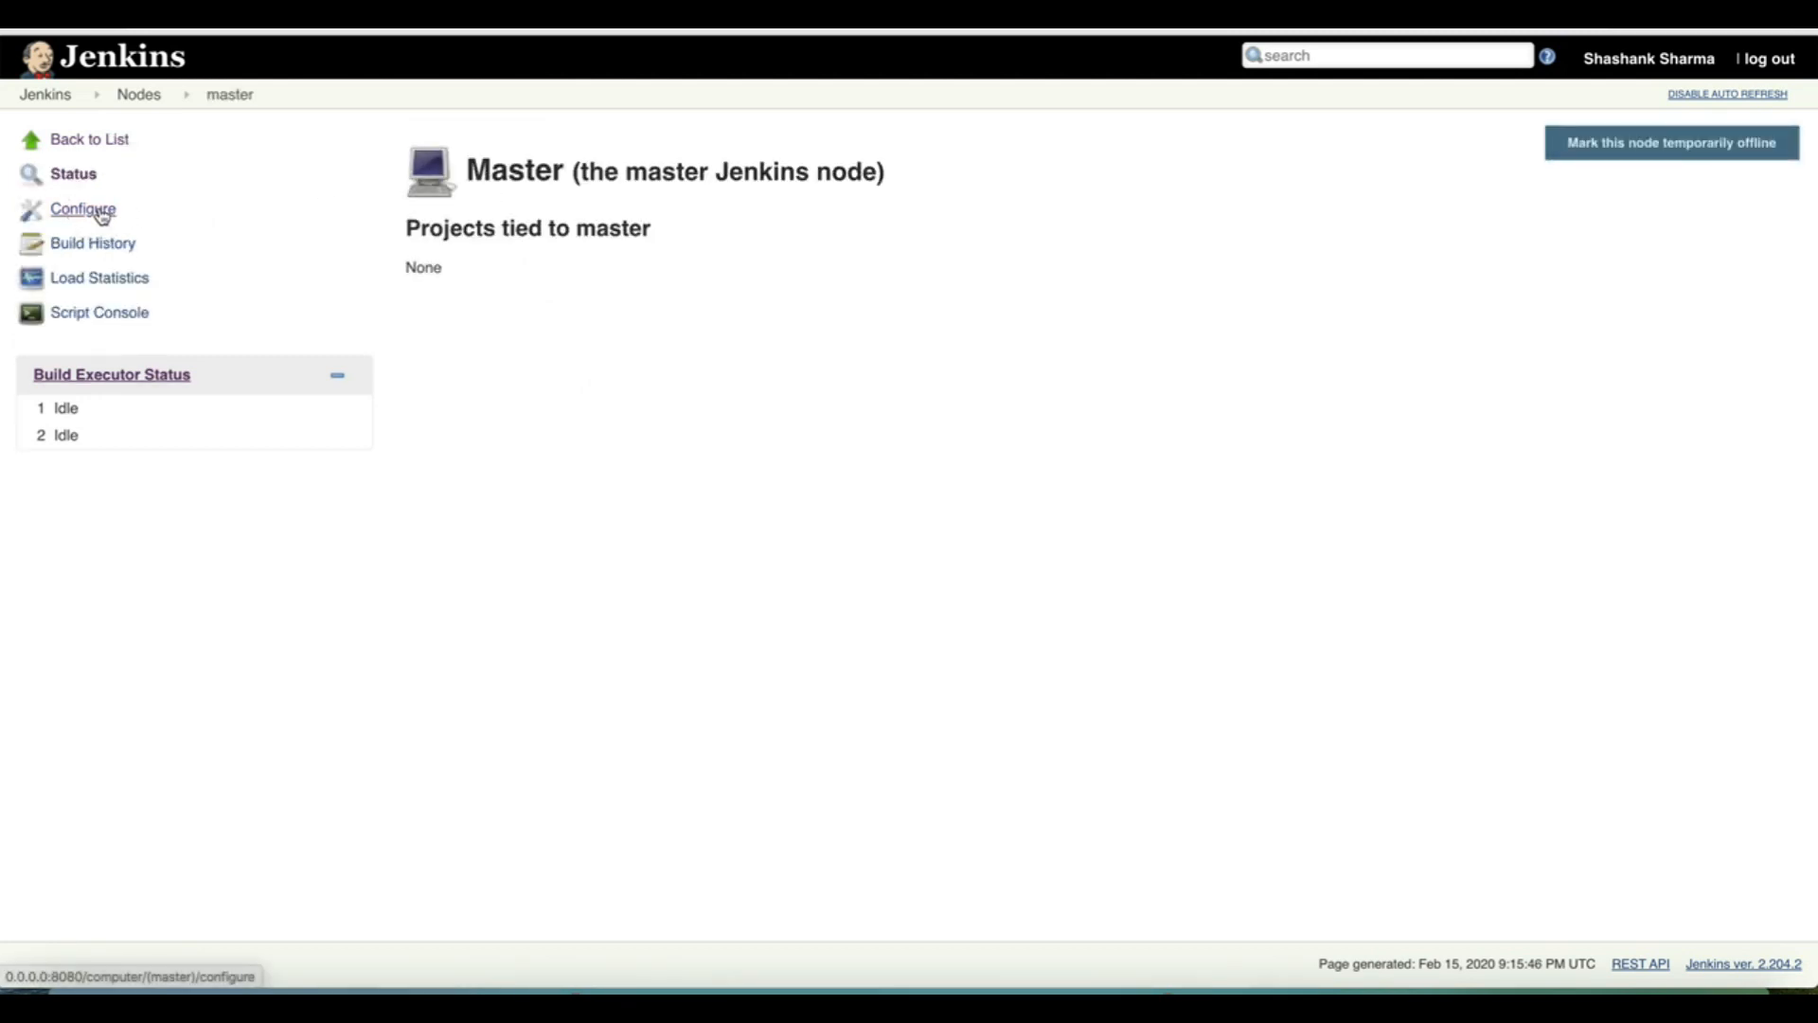
{"action": "left_click", "coordinate": [82, 208]}
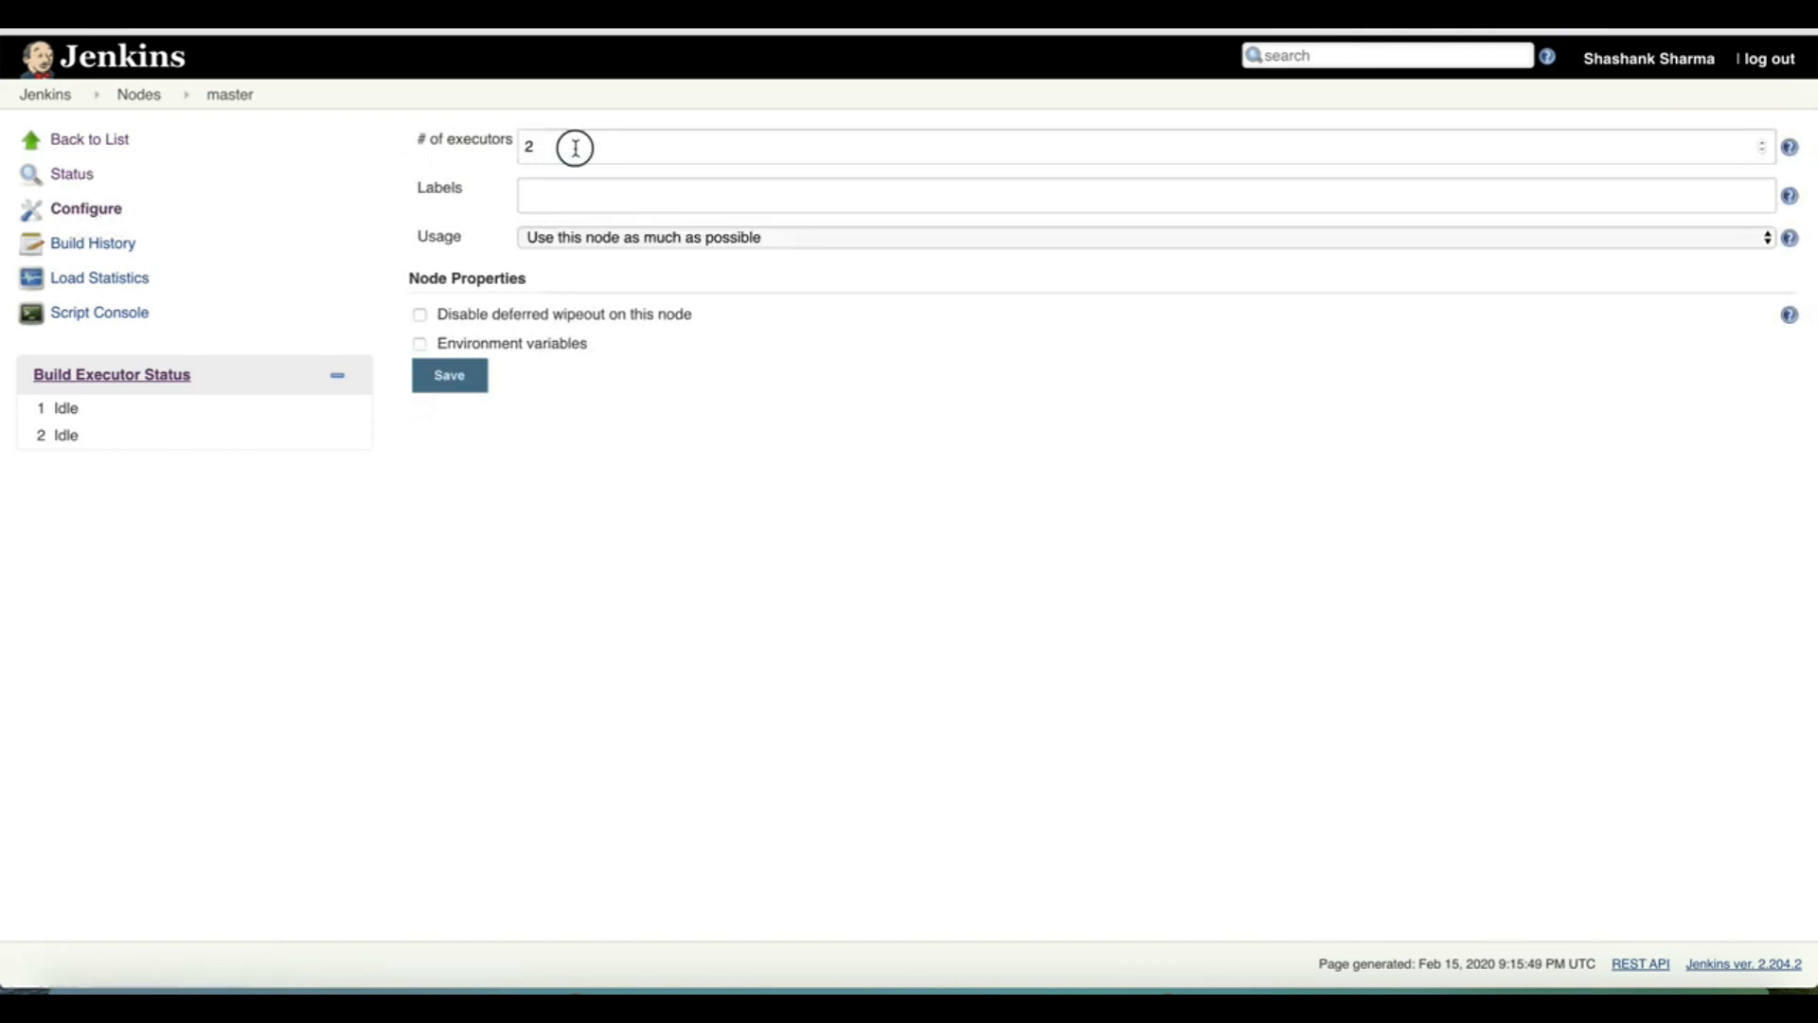
{"action": "left_click", "coordinate": [1044, 146]}
{"action": "type", "text": "0"}
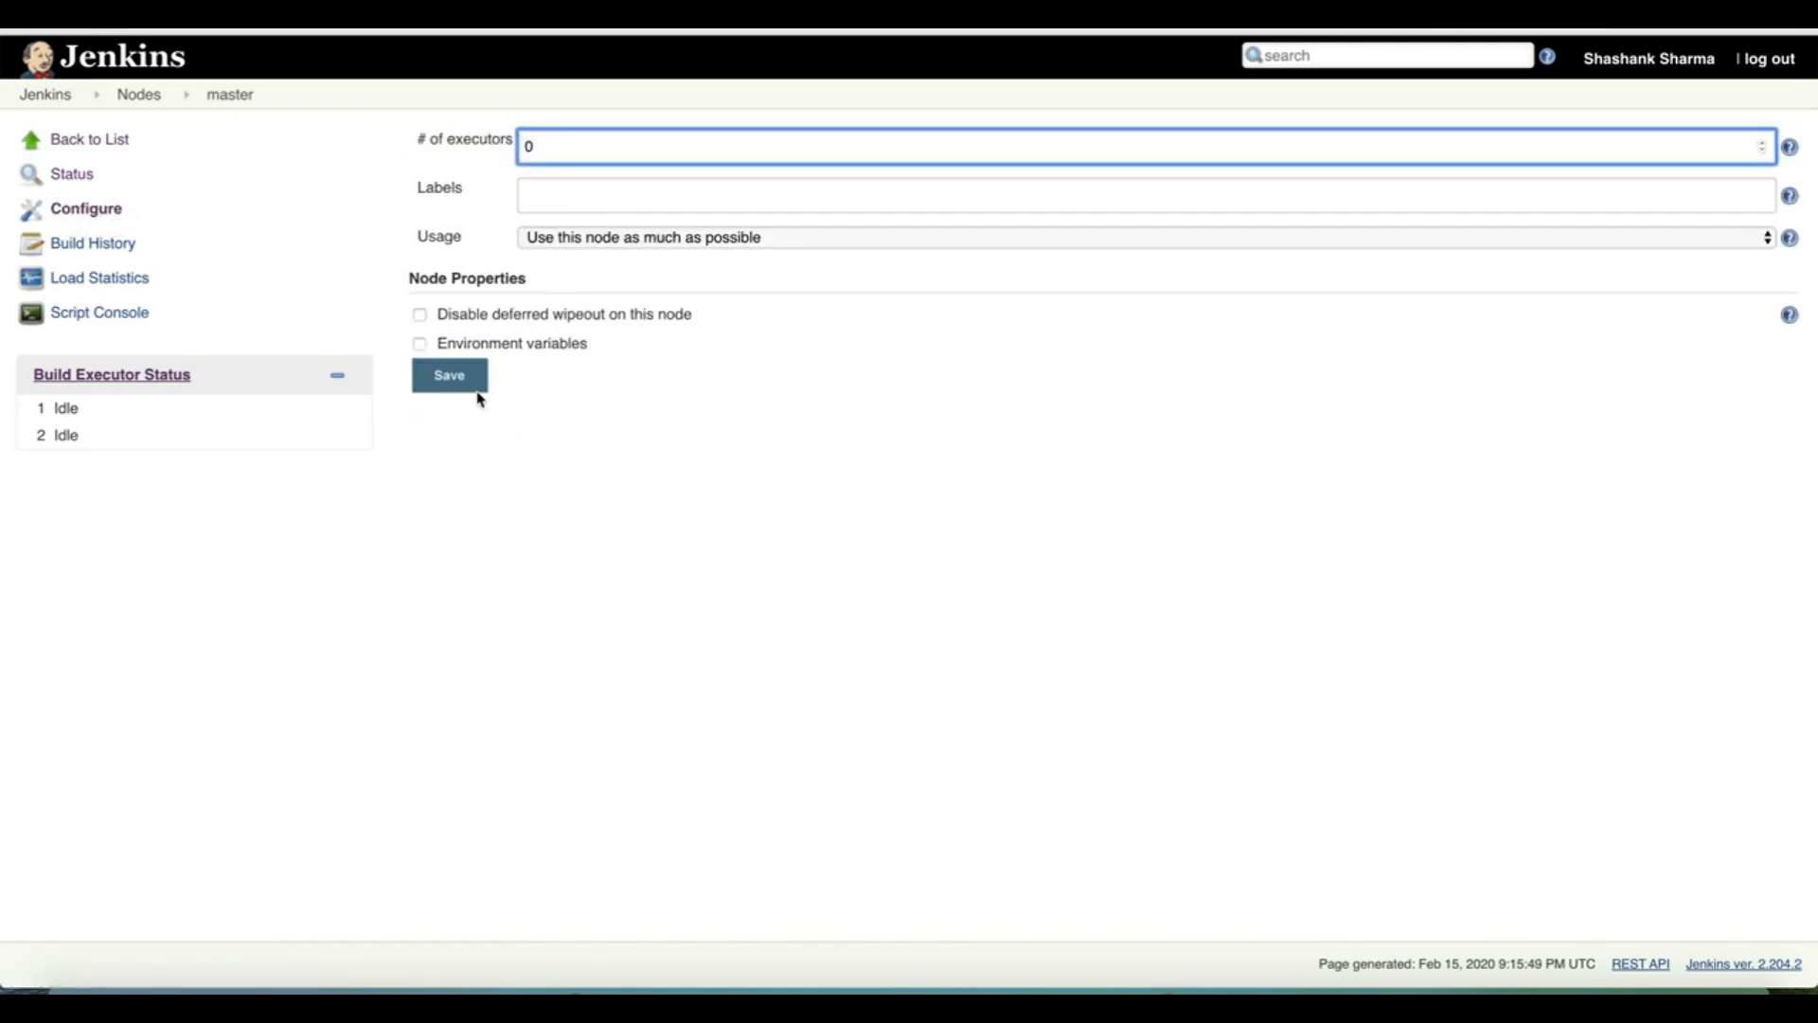
{"action": "left_click", "coordinate": [449, 375]}
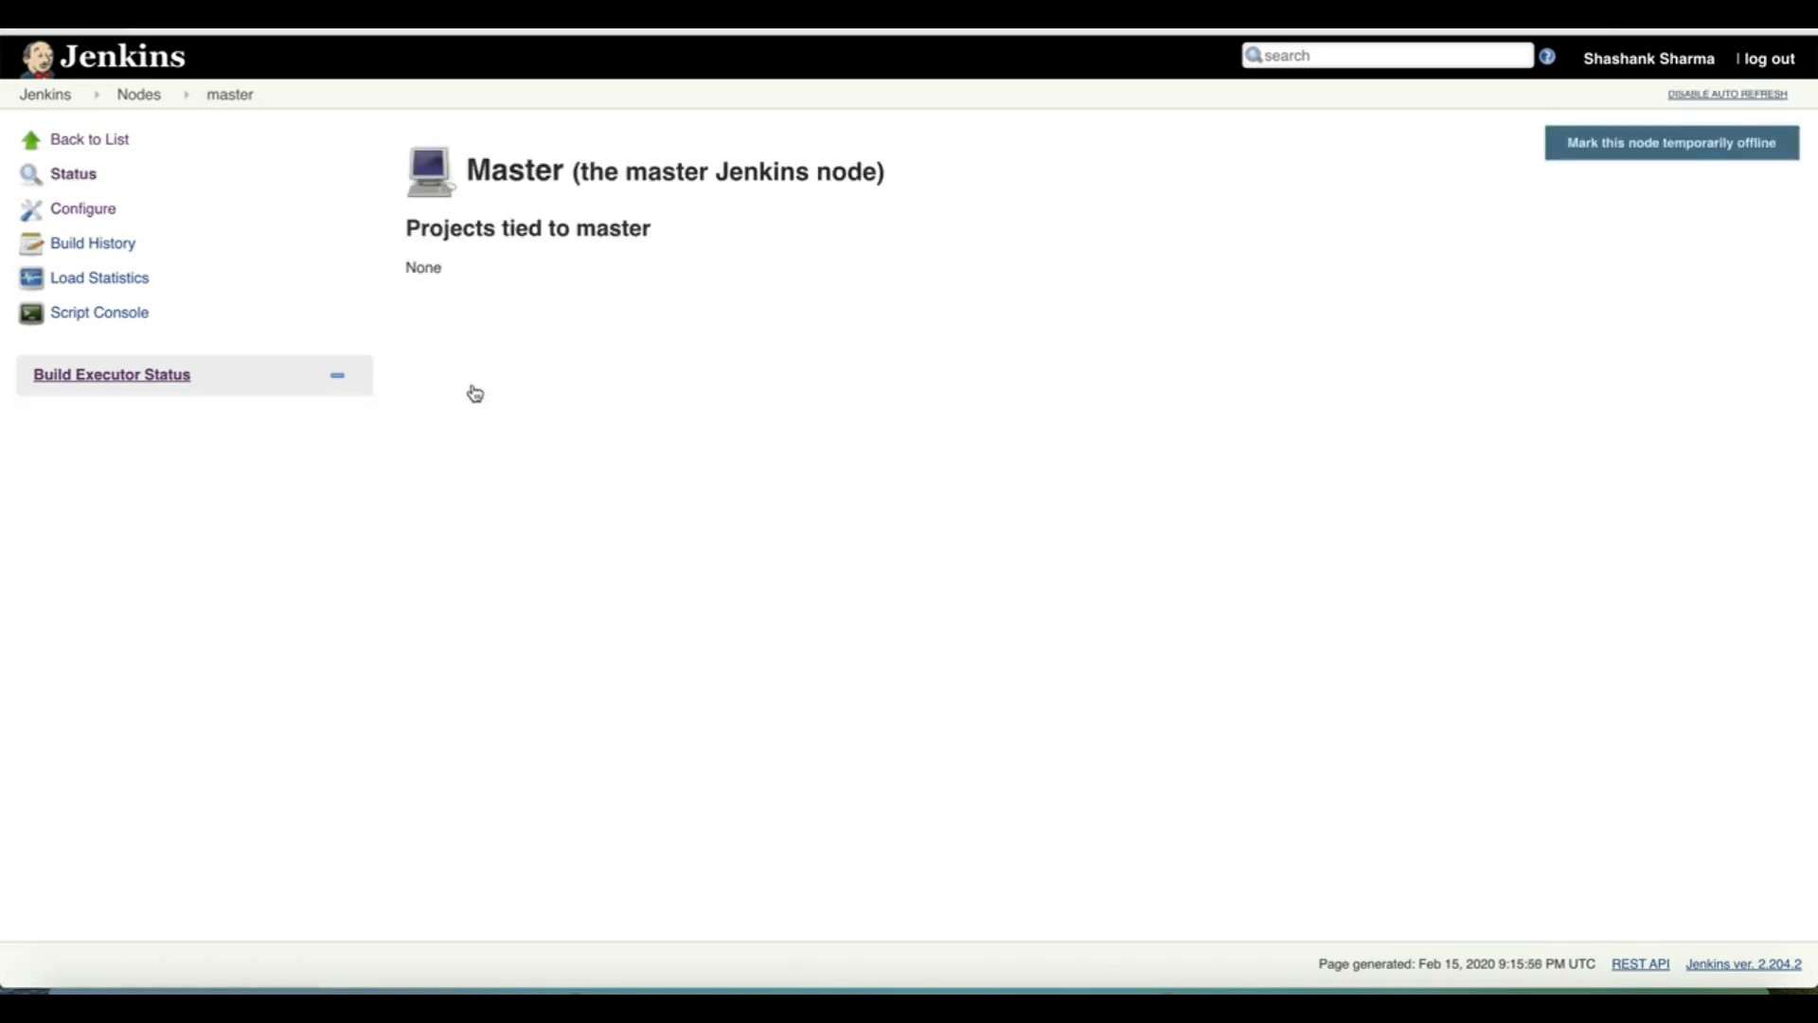
{"action": "mouse_move", "coordinate": [187, 415]}
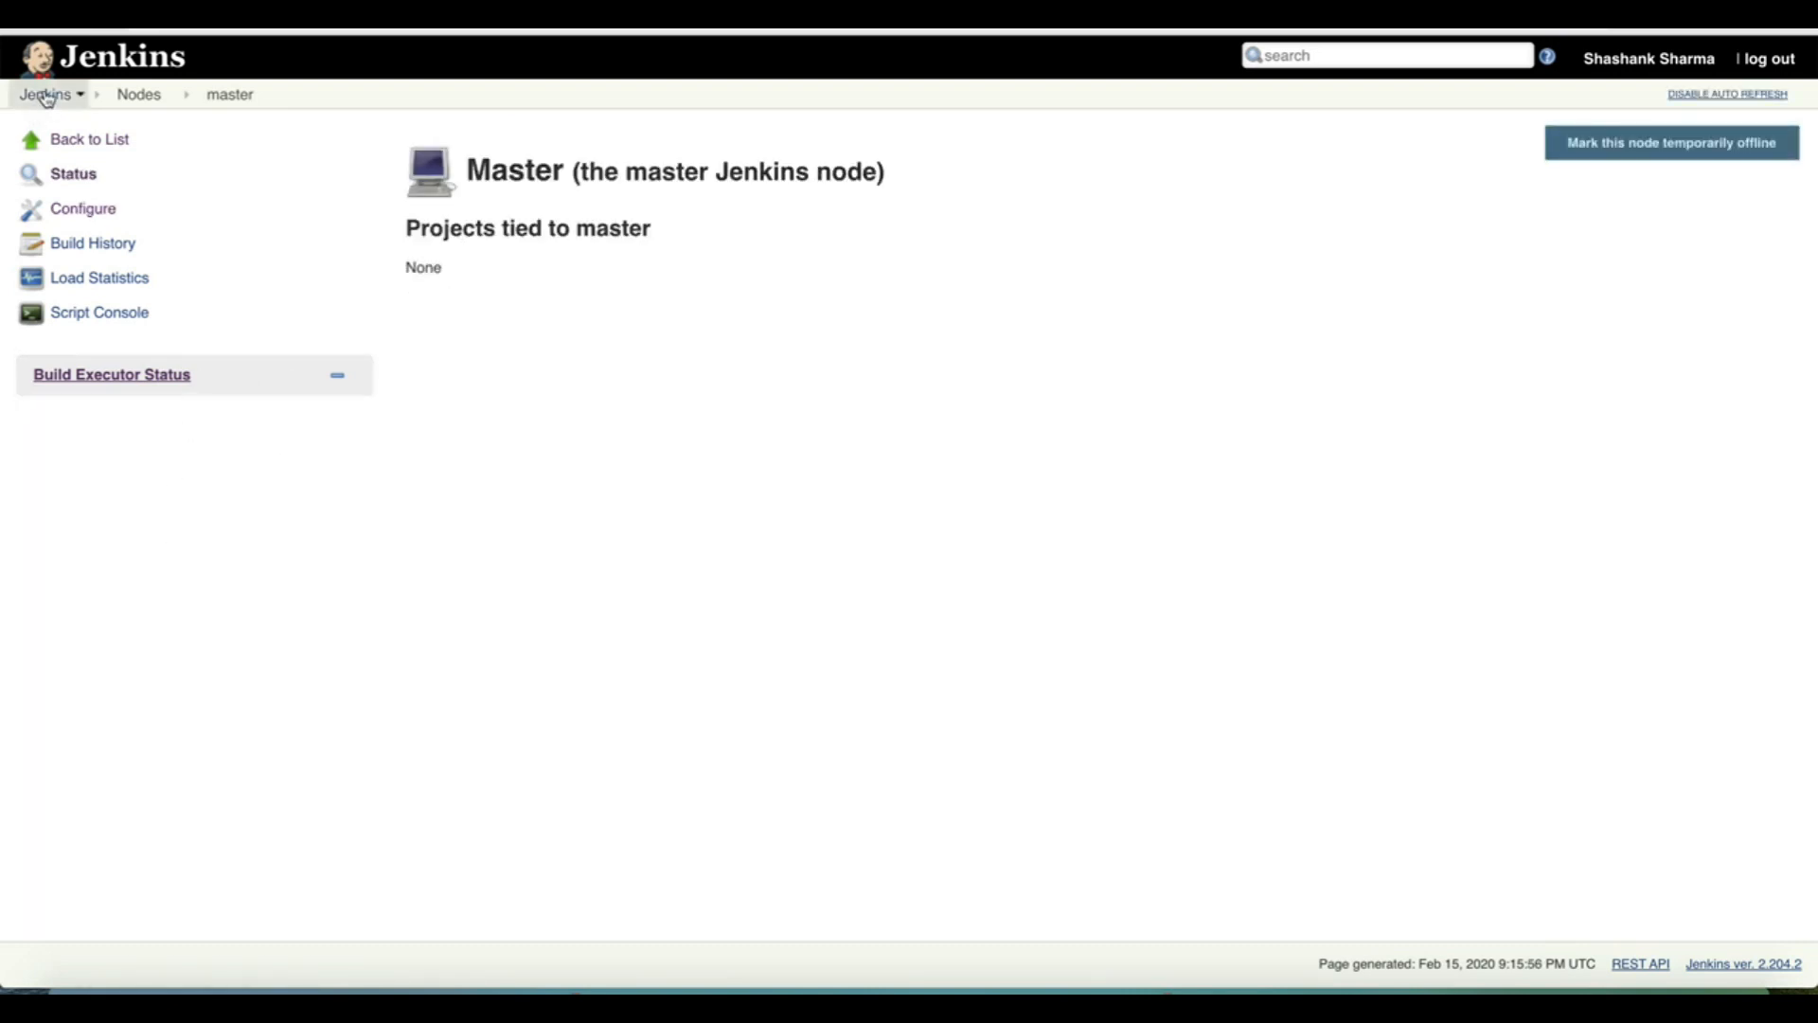
{"action": "left_click", "coordinate": [46, 93]}
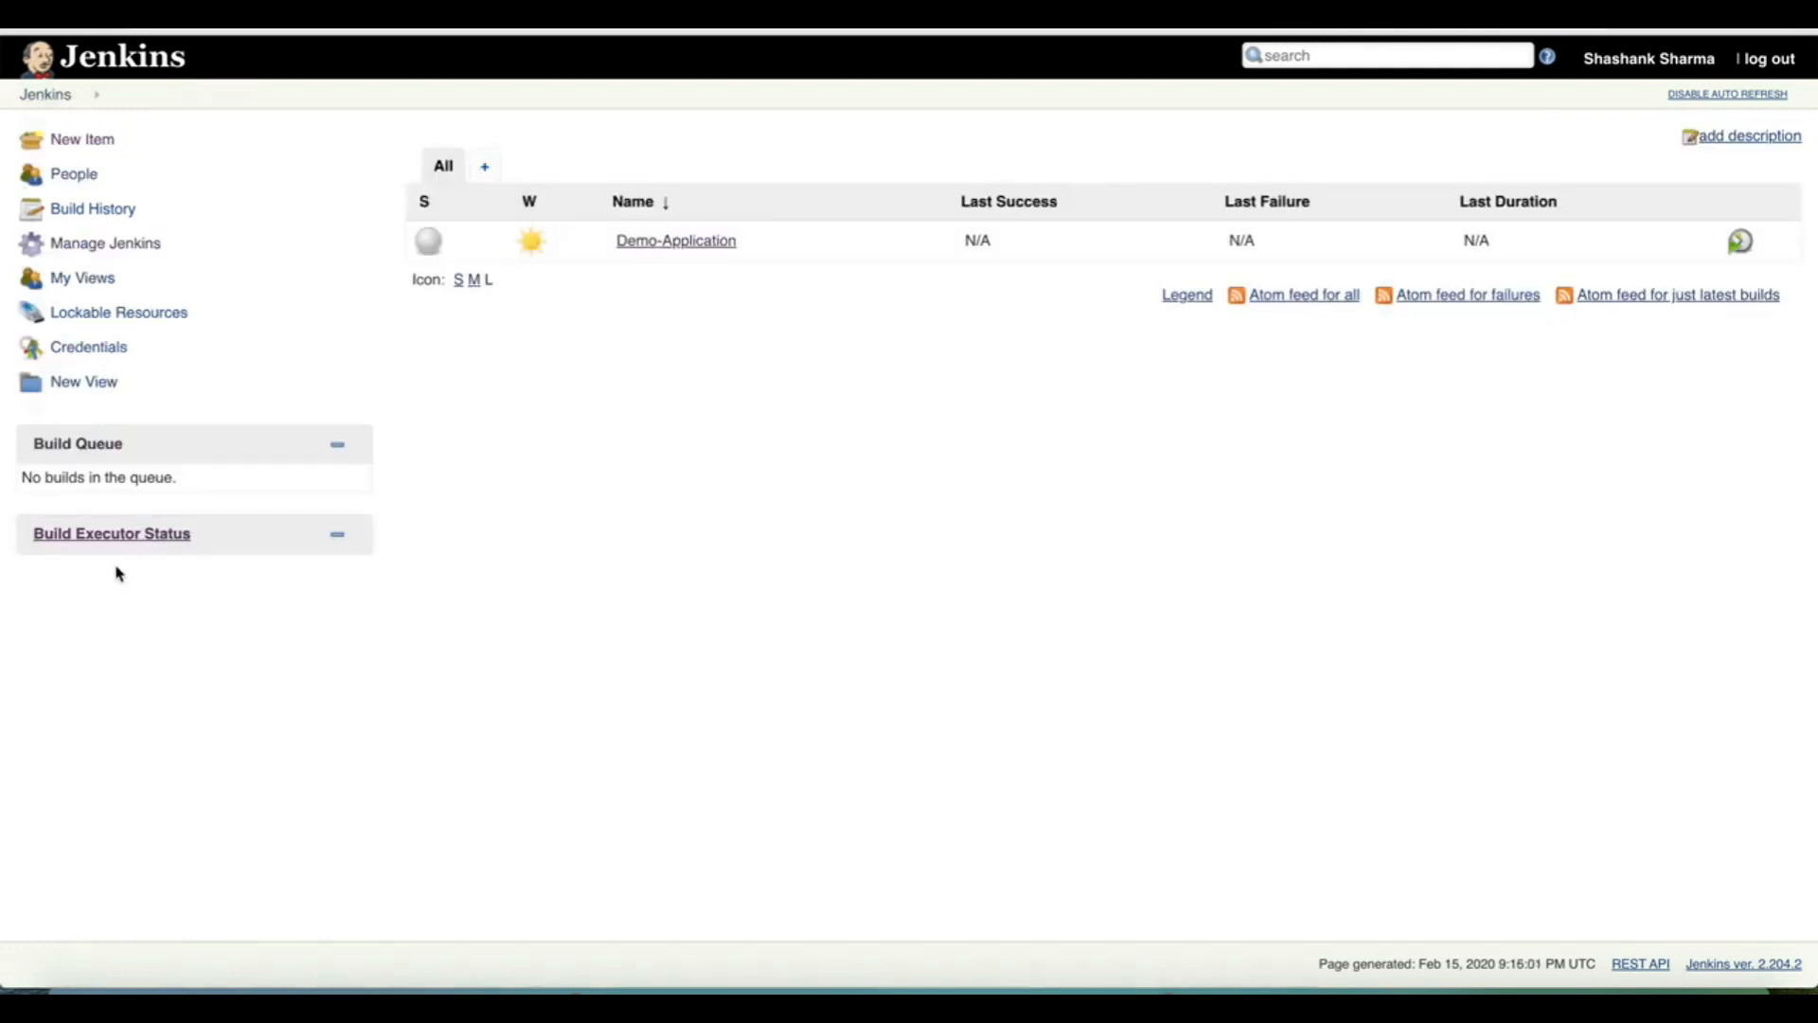
{"action": "mouse_move", "coordinate": [145, 603]}
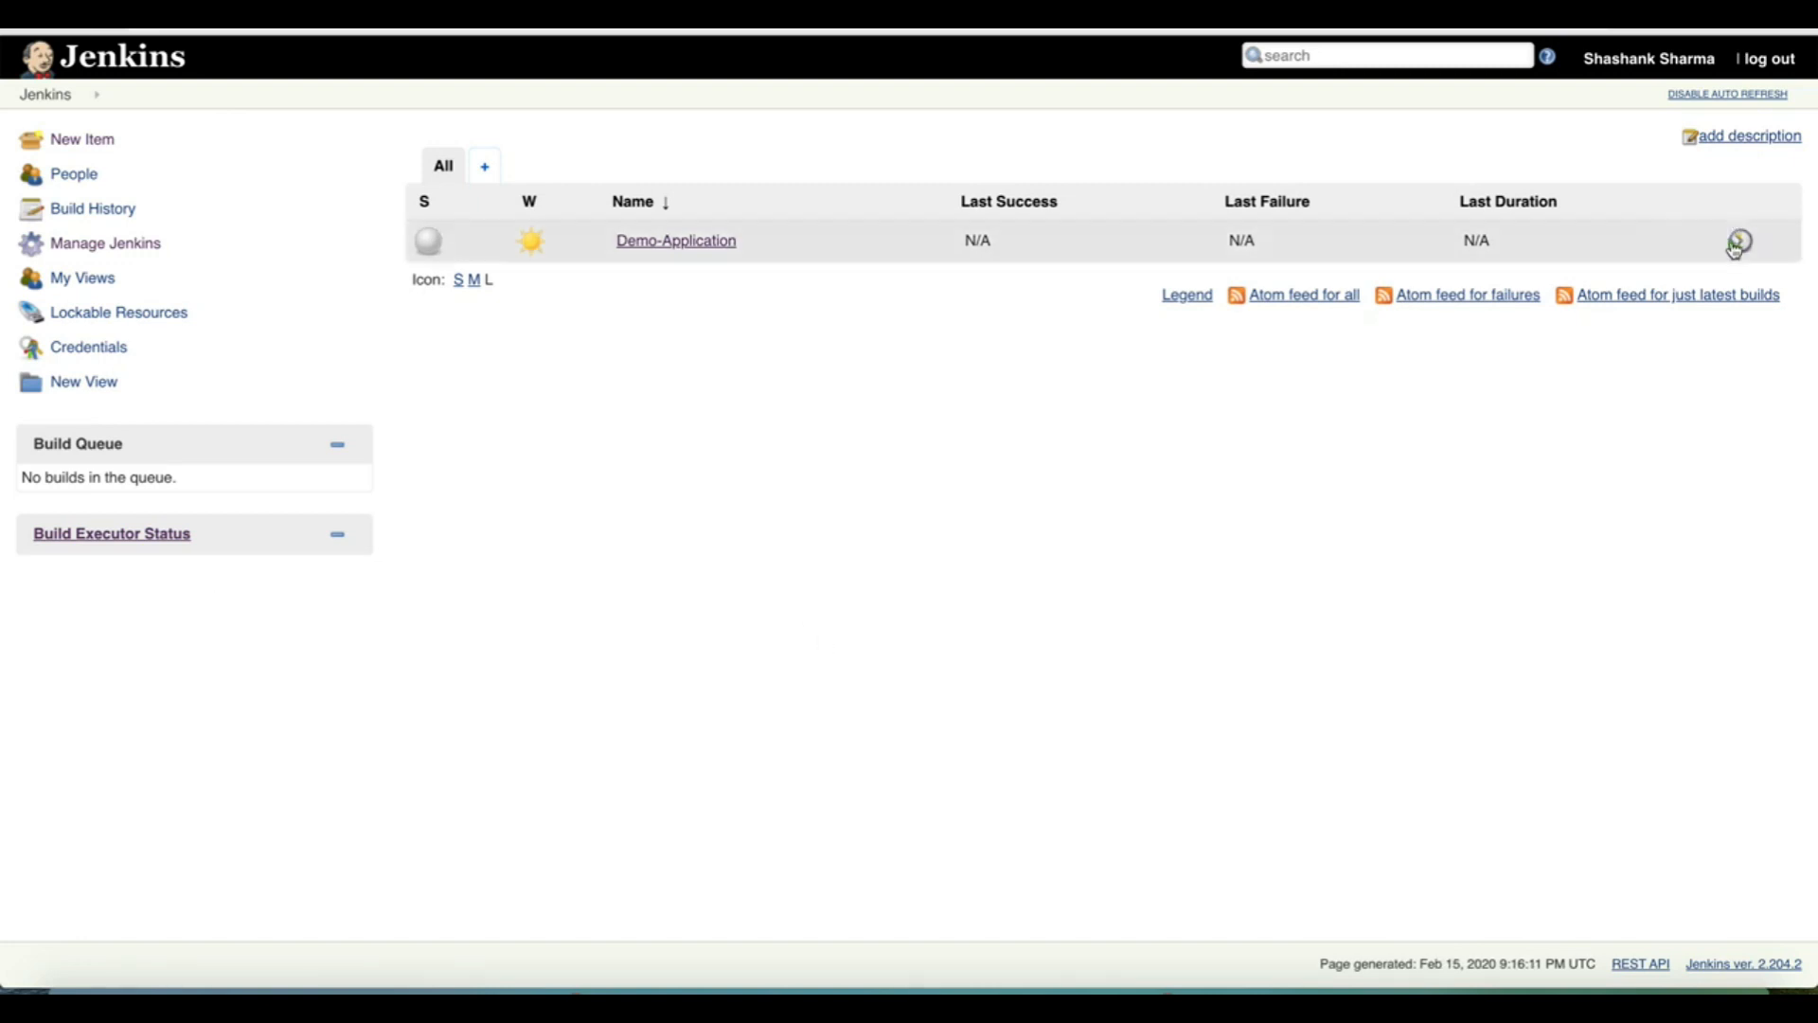
{"action": "mouse_move", "coordinate": [1739, 243]}
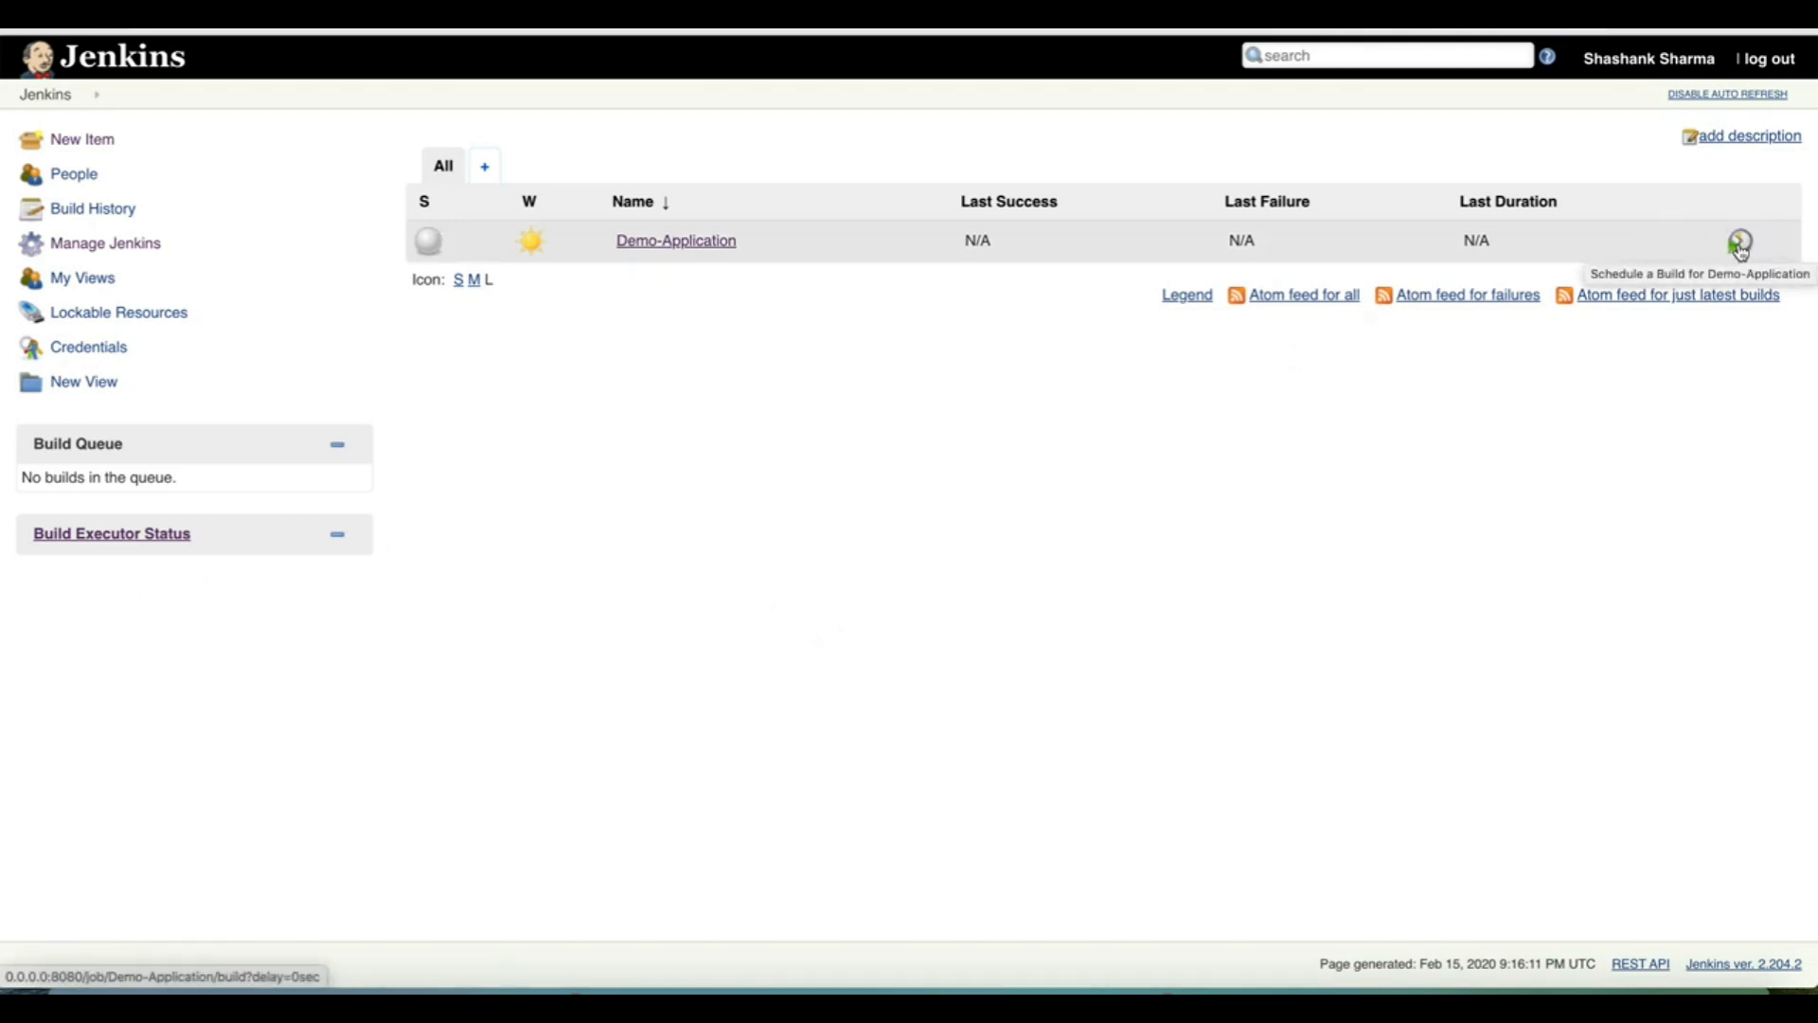
- Schedule a Demo-Application build and reload the dashboard to see docker-agent-1 appear
{"action": "left_click", "coordinate": [1739, 242]}
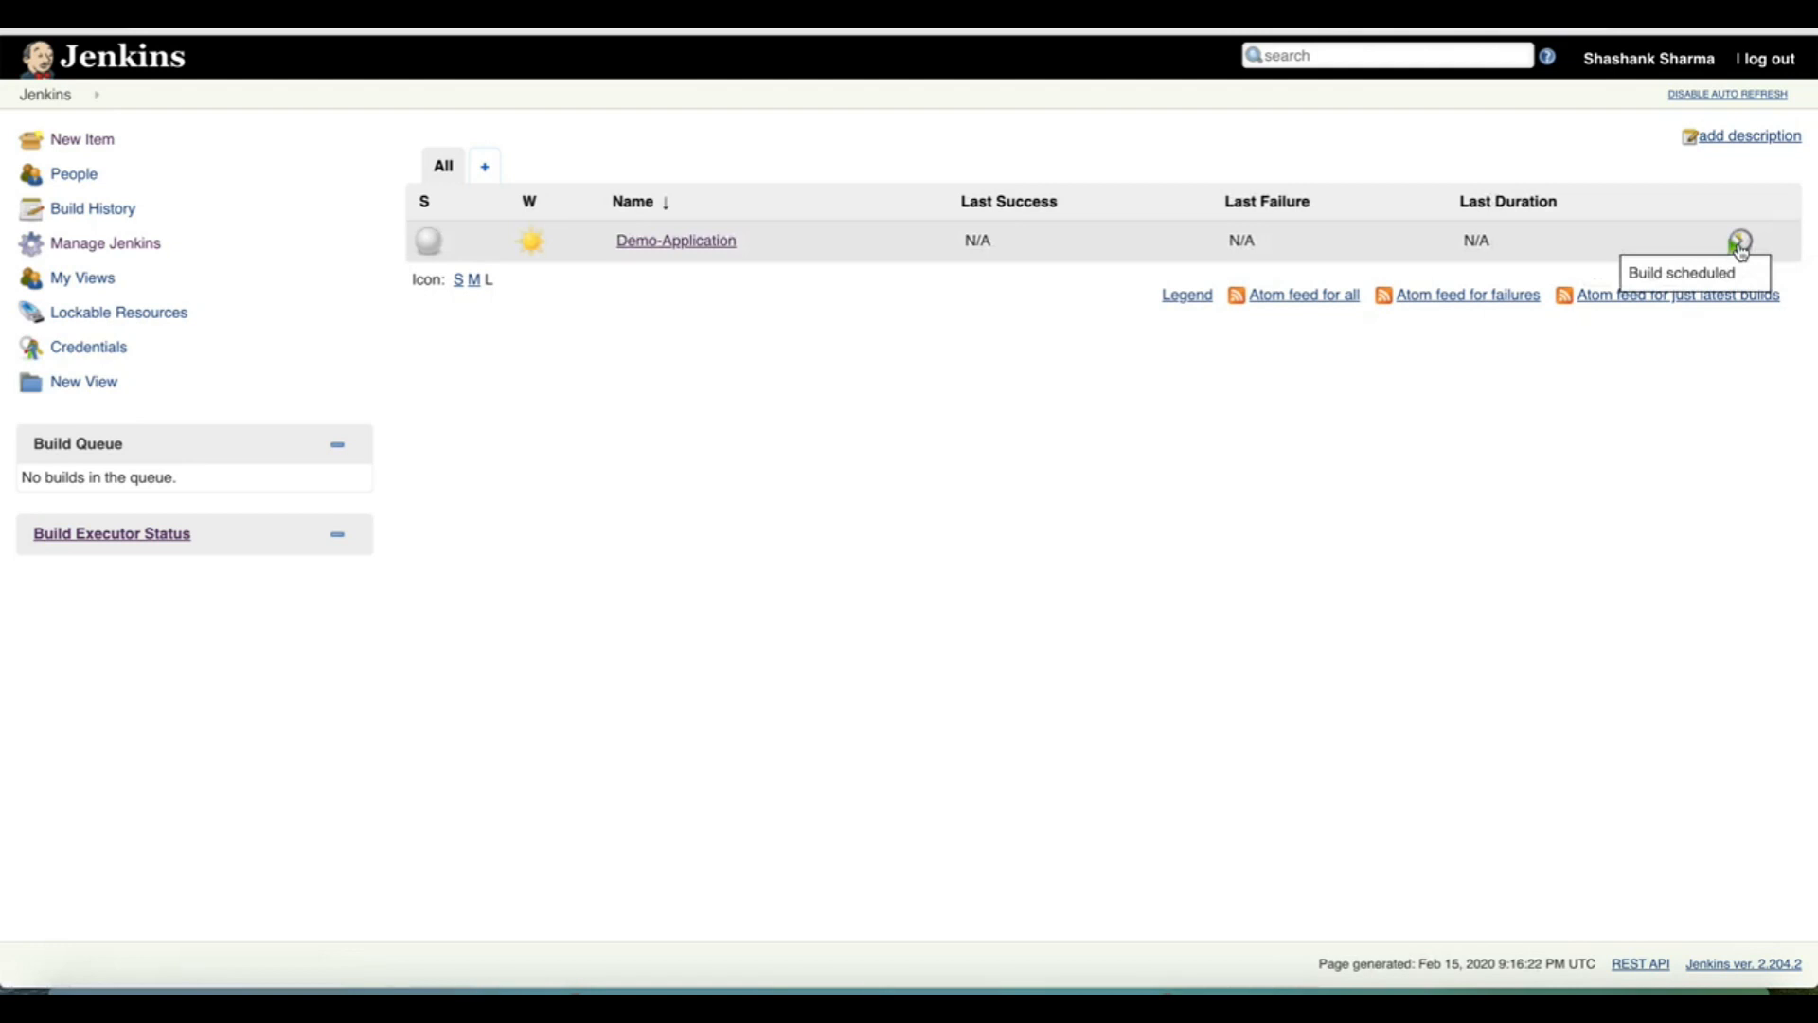
{"action": "mouse_move", "coordinate": [537, 378]}
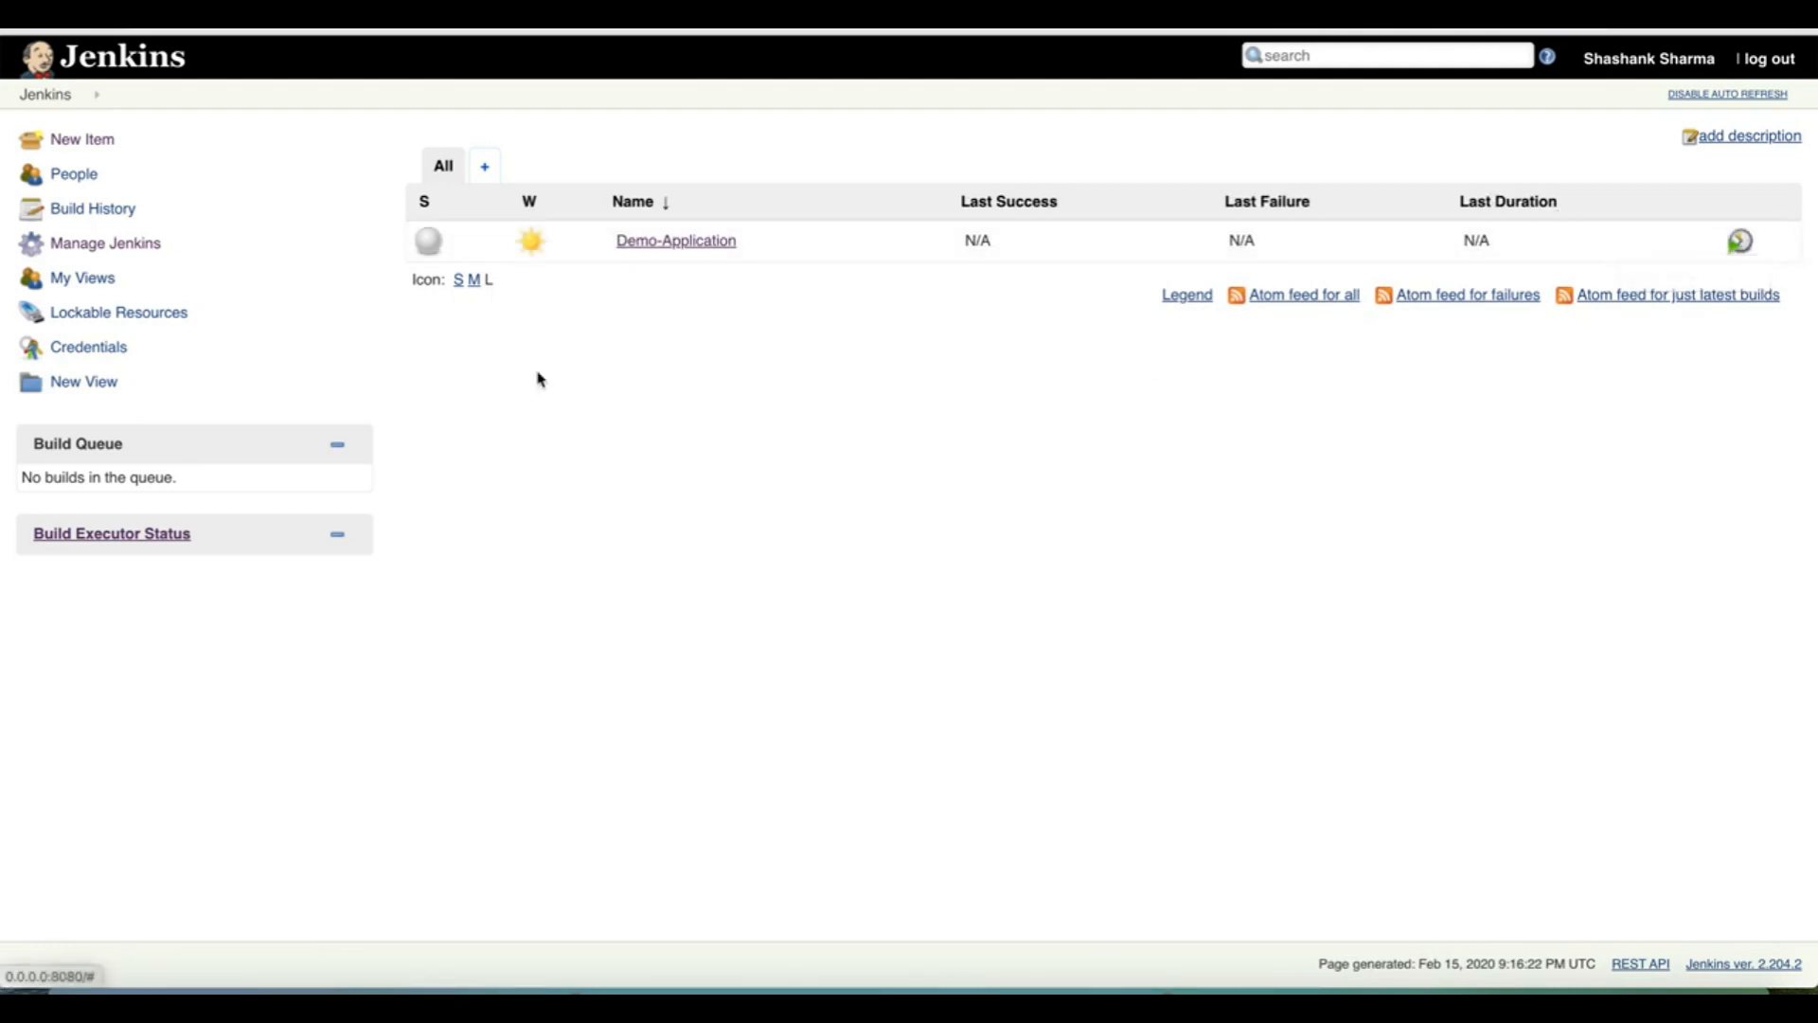
{"action": "left_click", "coordinate": [1739, 241]}
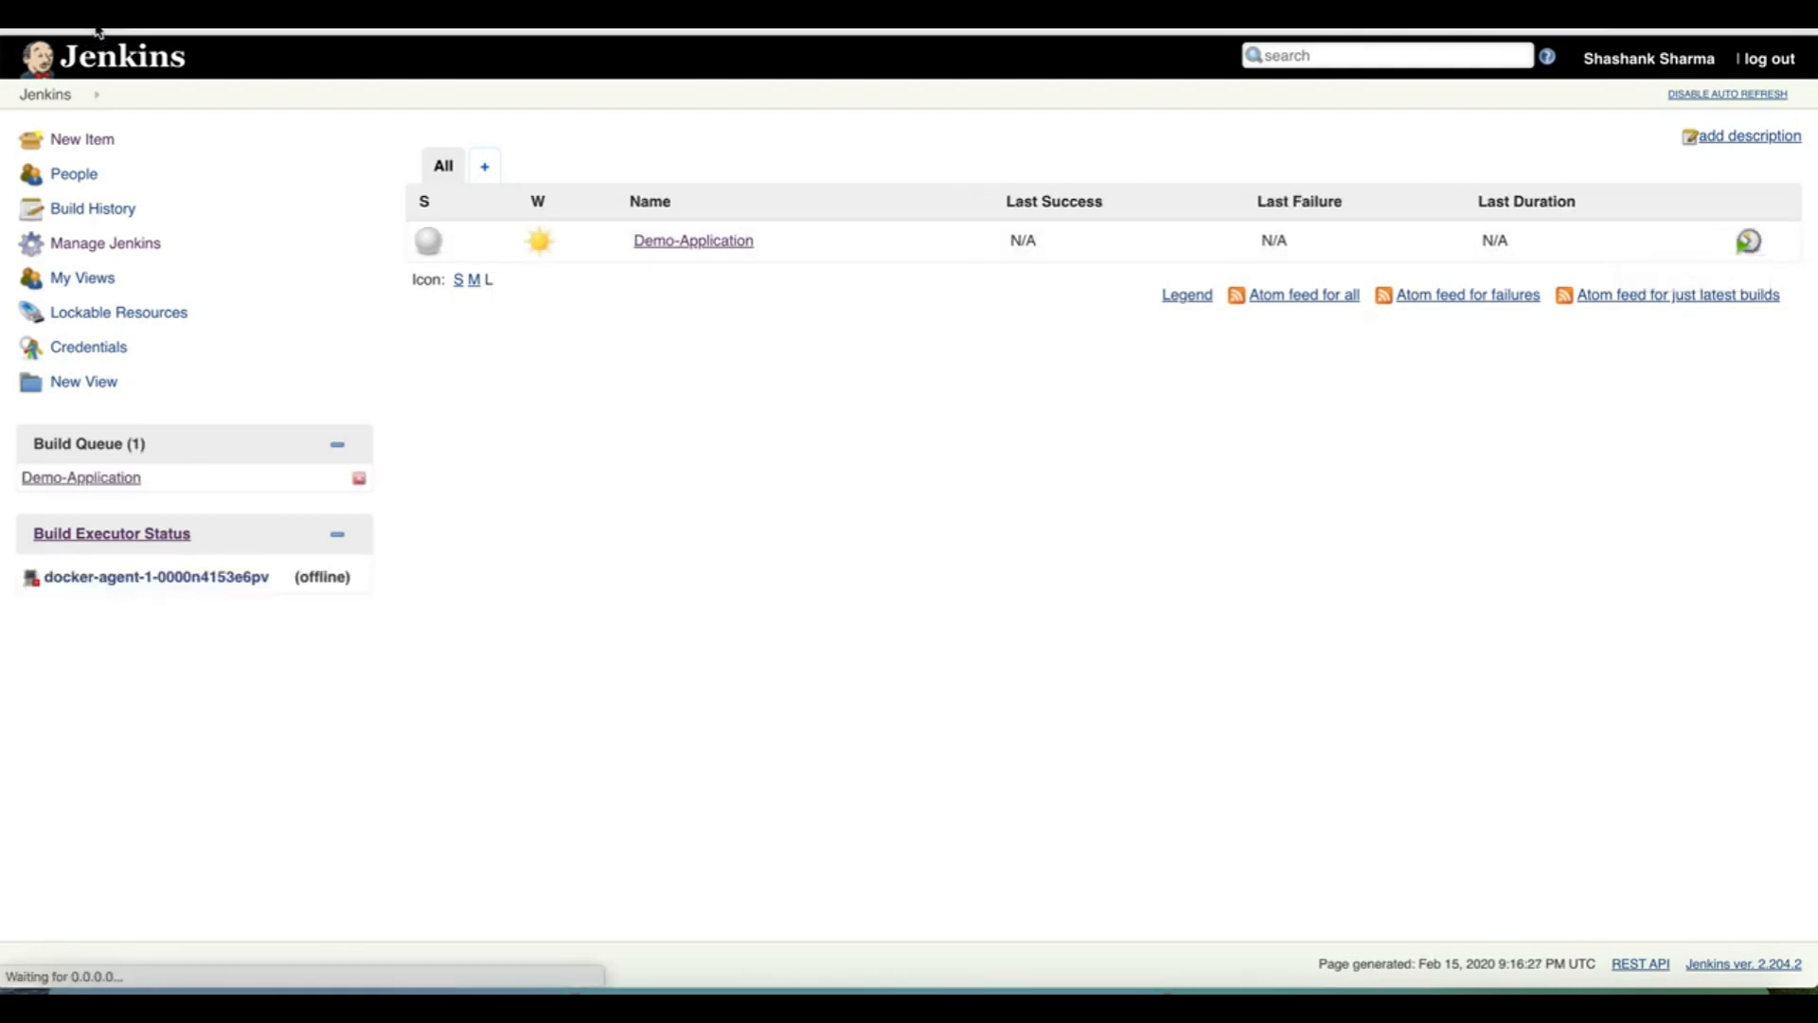
- Wait on the dashboard while docker-agent-1 comes online to run the Demo-Application build
{"action": "left_click", "coordinate": [648, 200]}
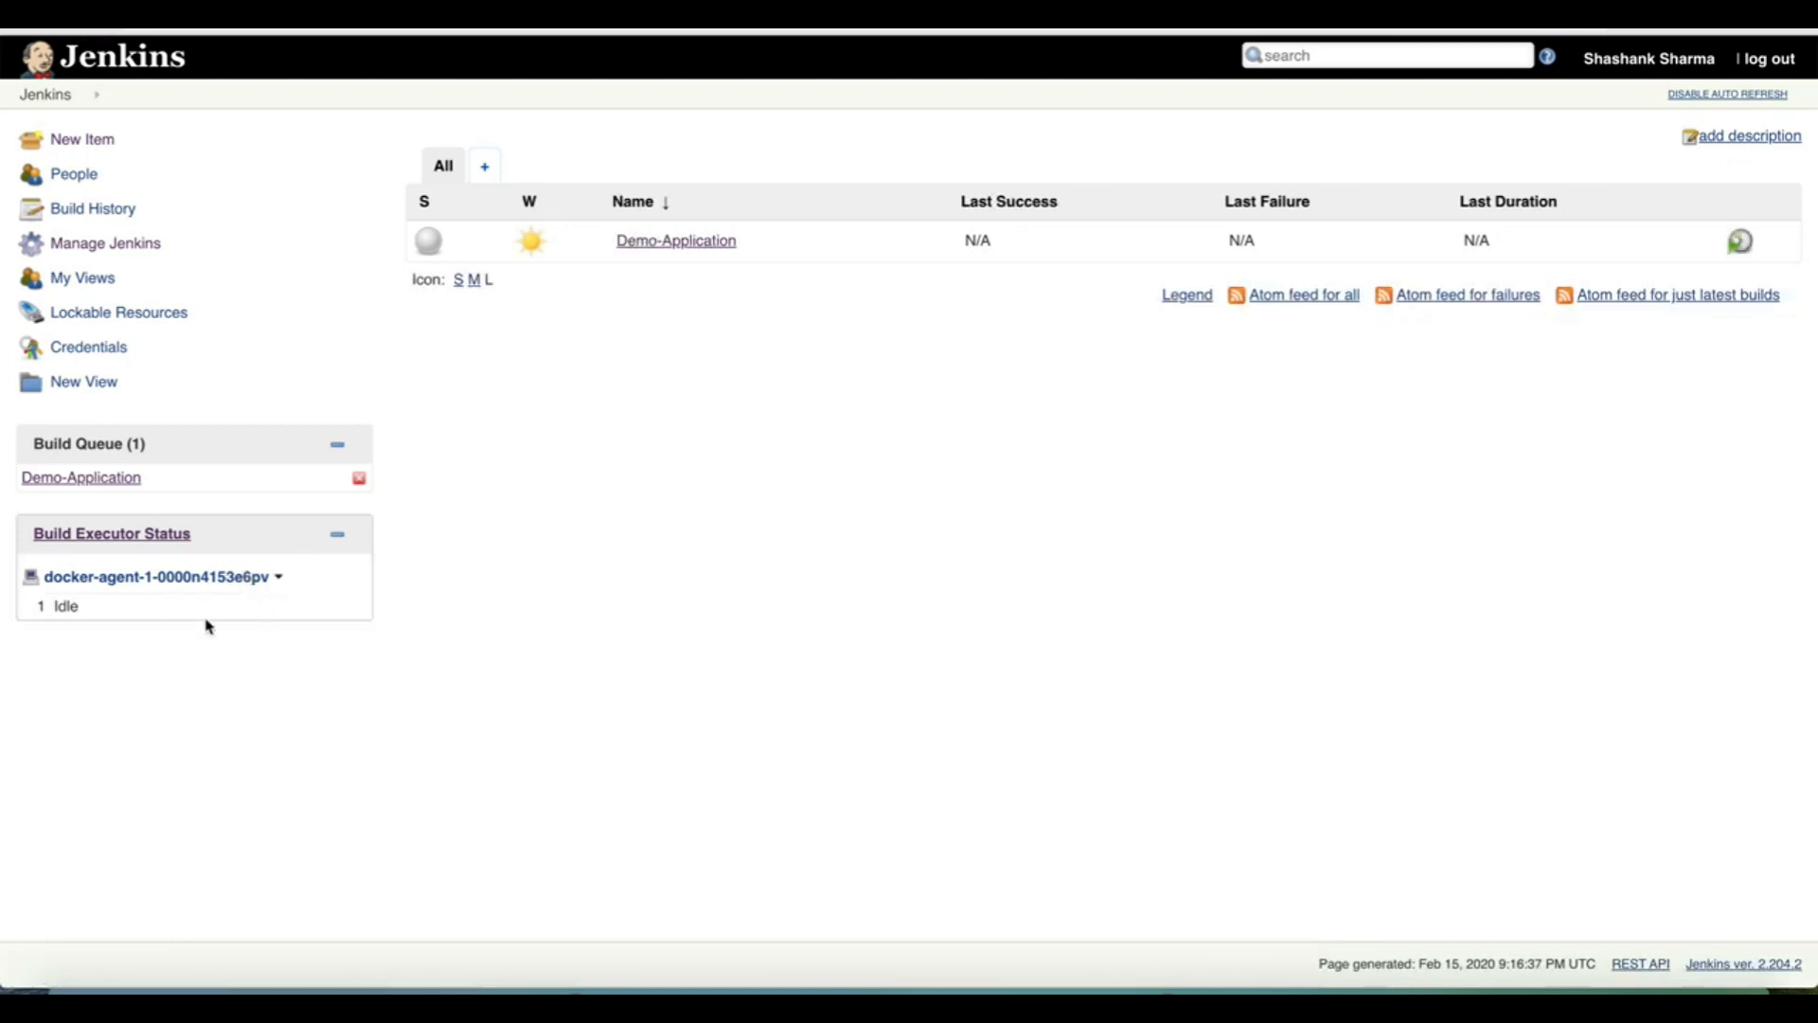
{"action": "mouse_move", "coordinate": [205, 611]}
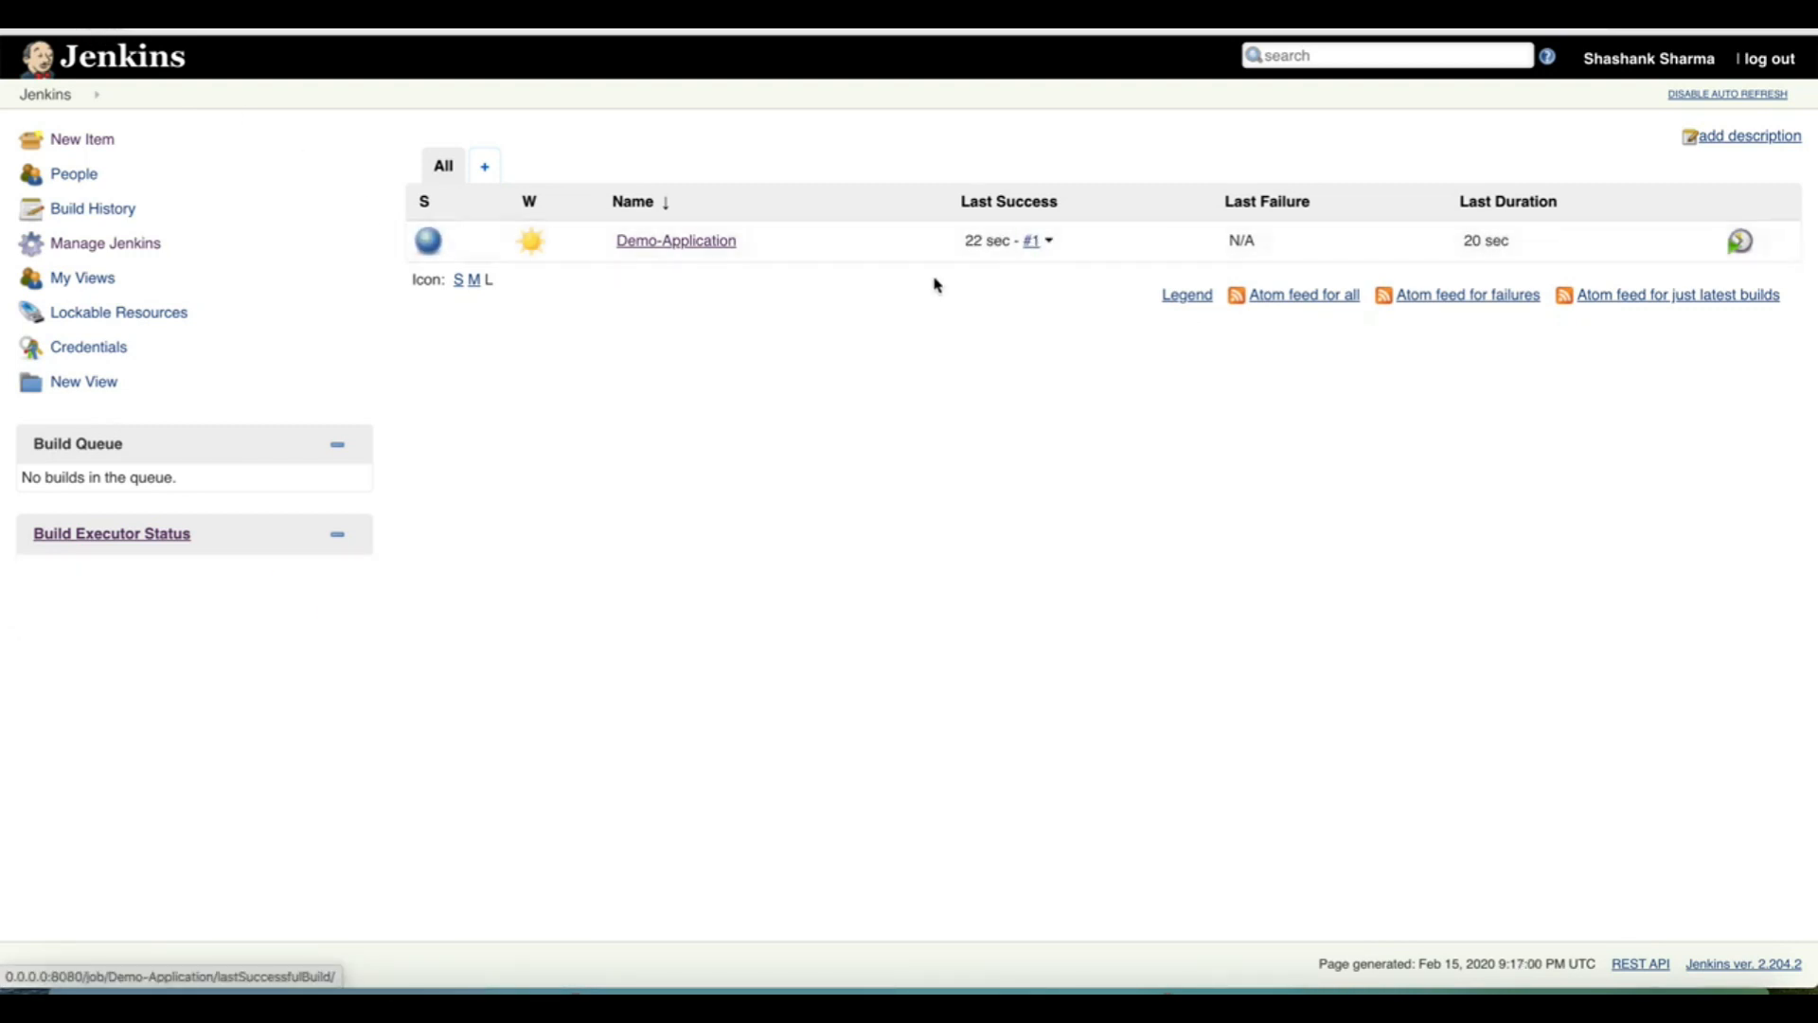
{"action": "mouse_move", "coordinate": [164, 589]}
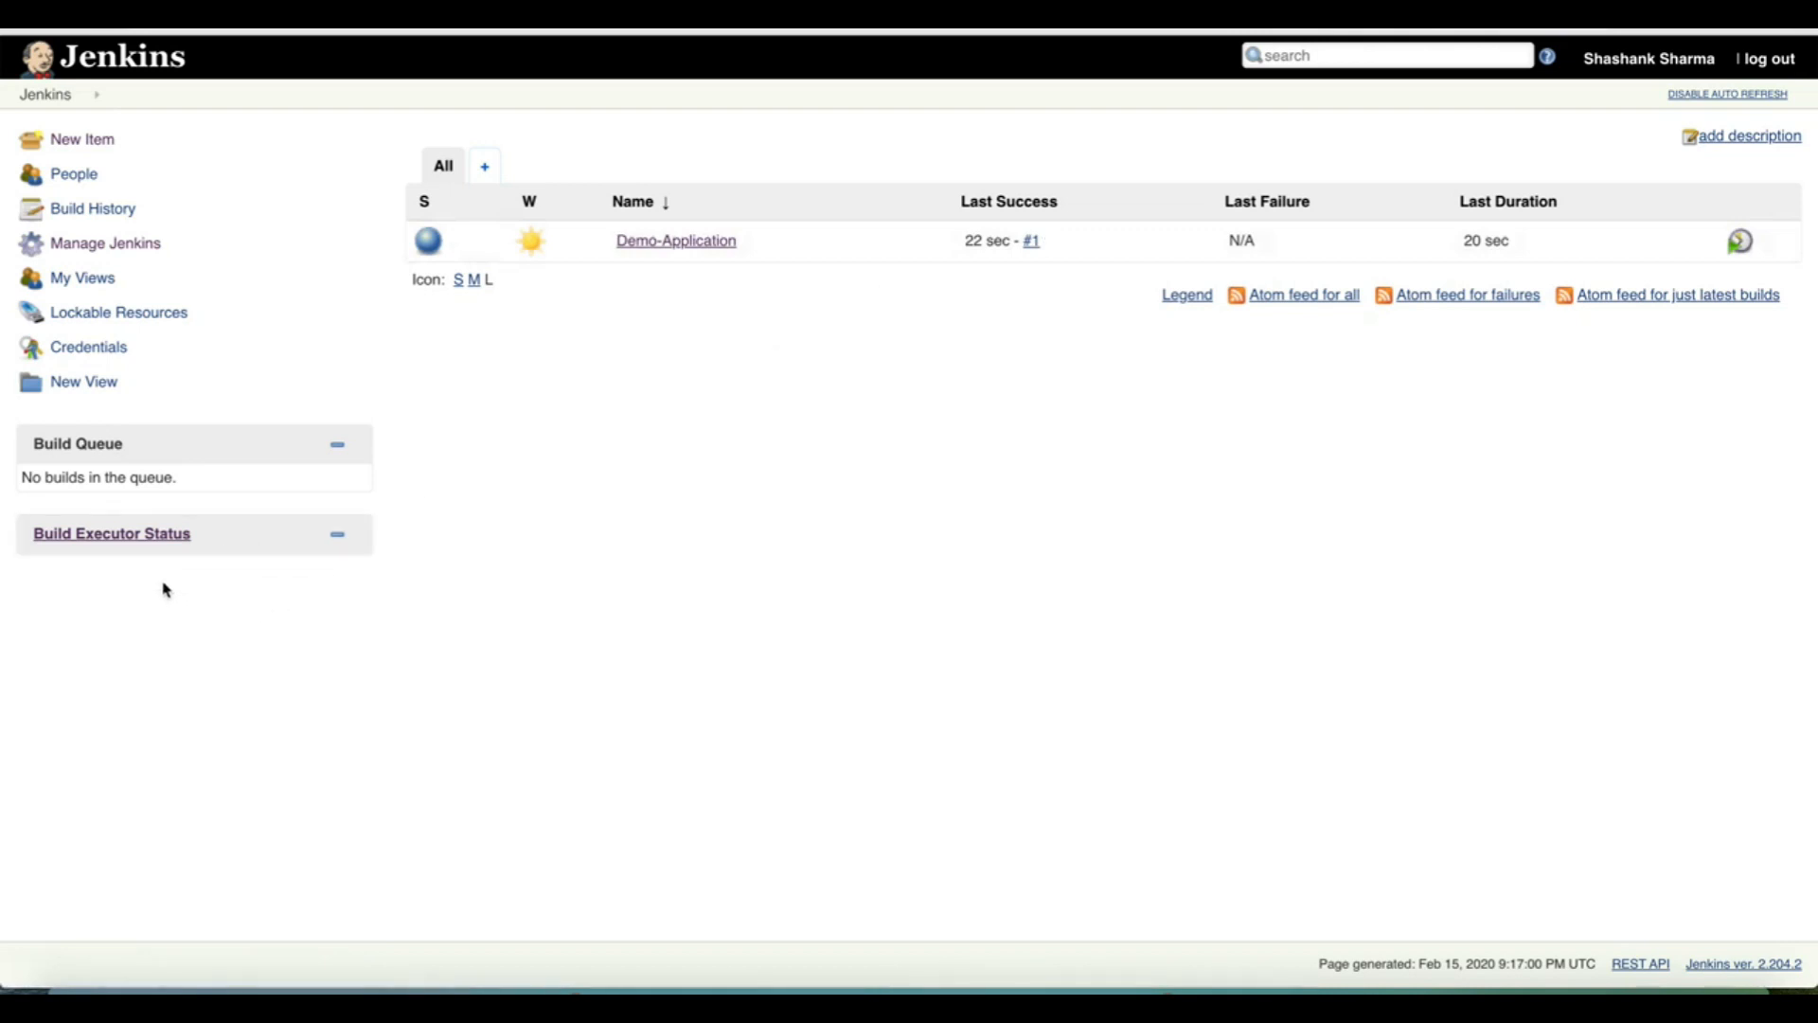